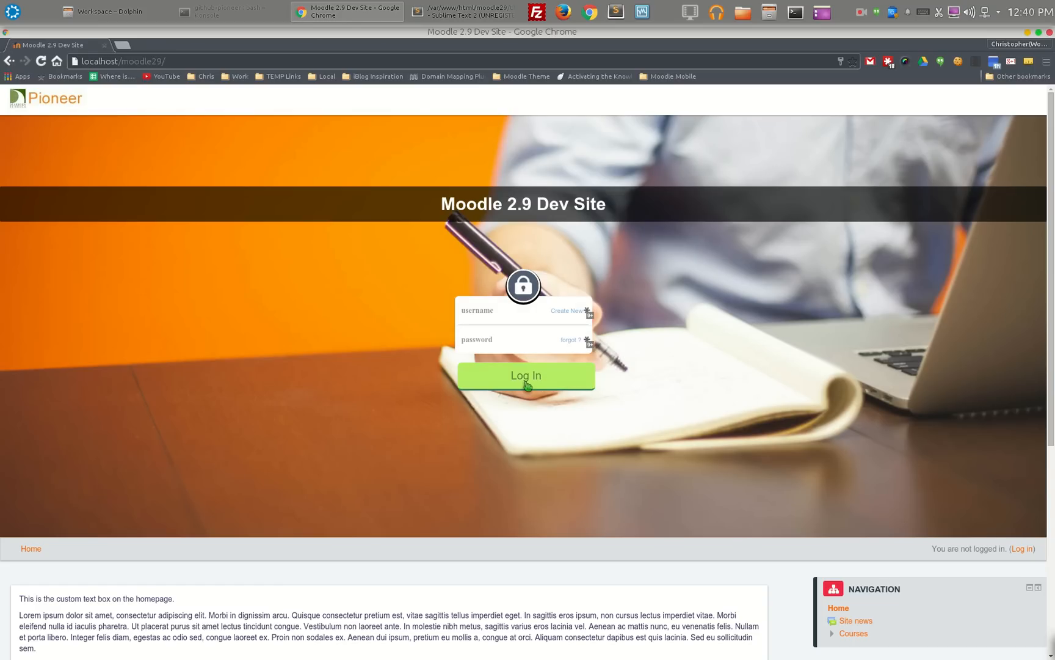
mouse_move(540, 380)
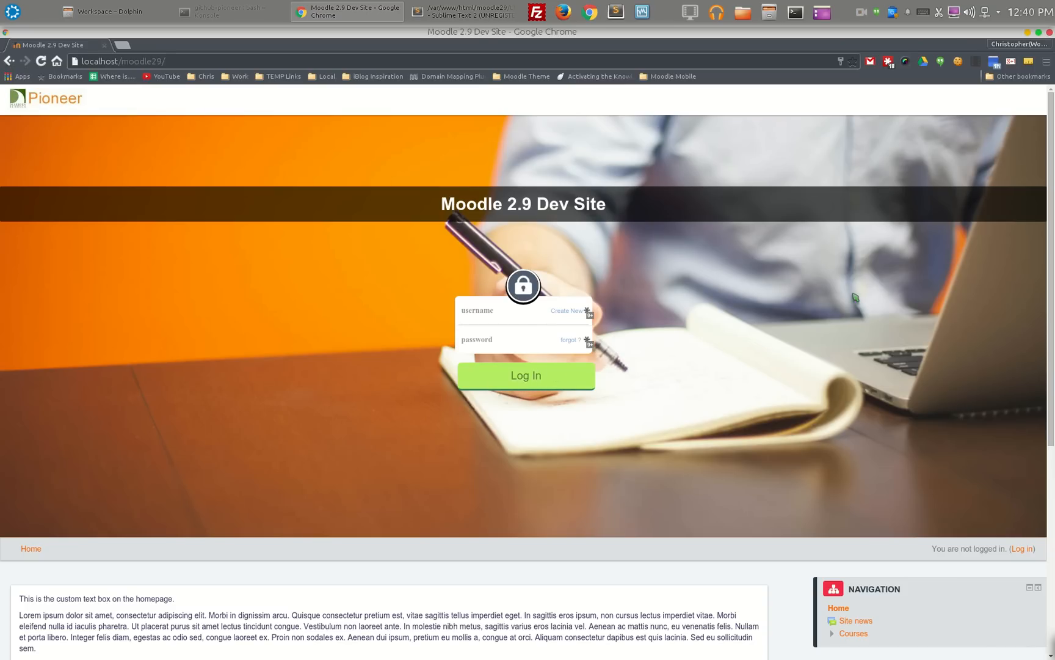
mouse_move(809, 230)
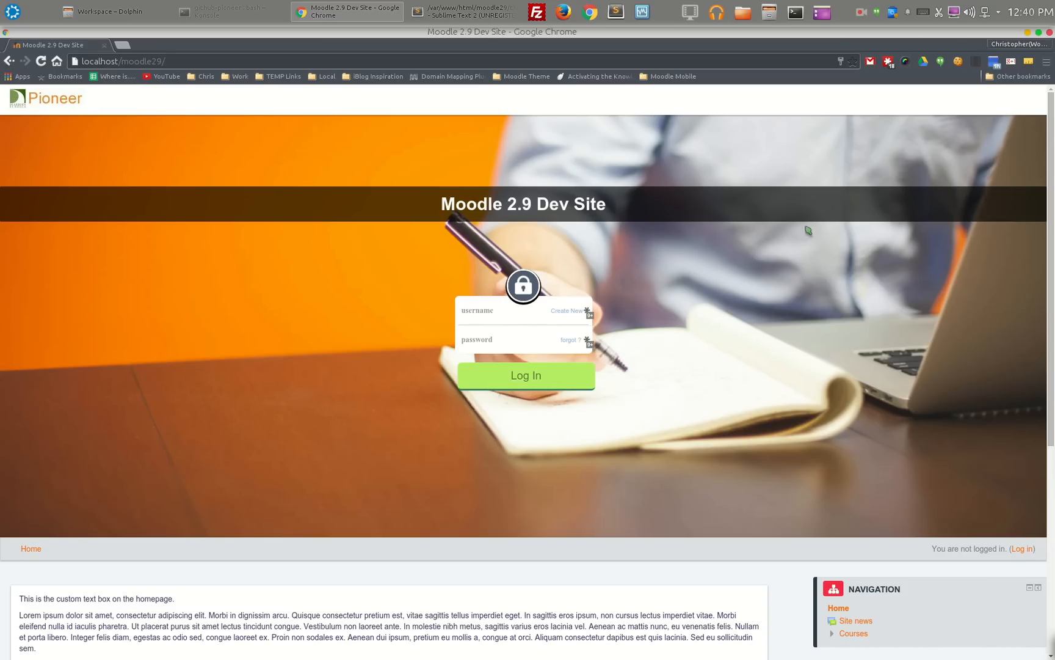
mouse_move(302, 464)
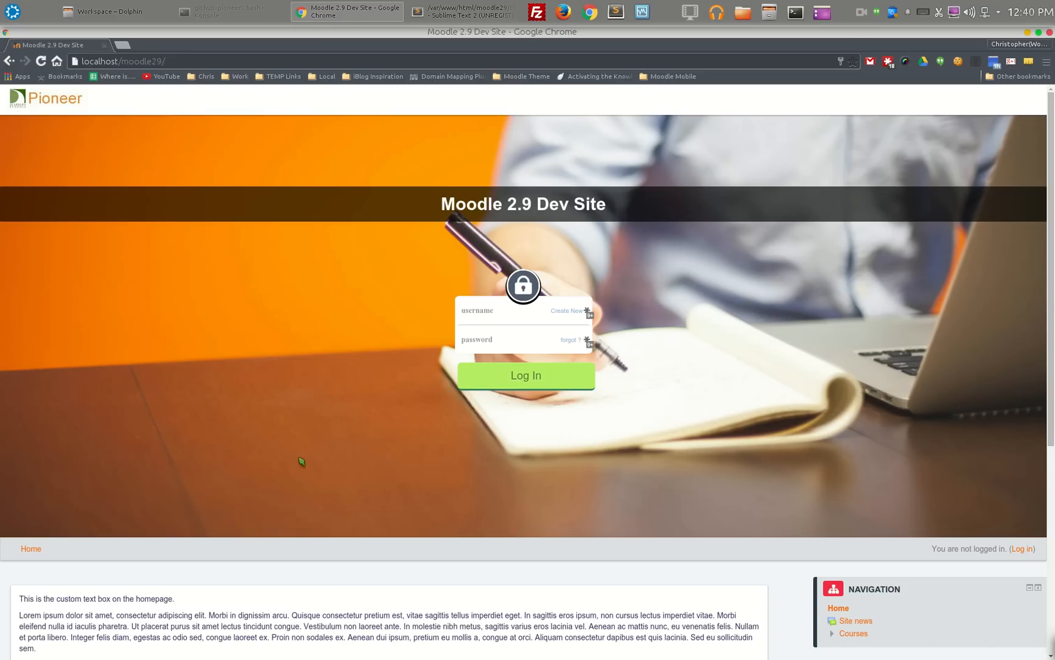
mouse_move(794, 578)
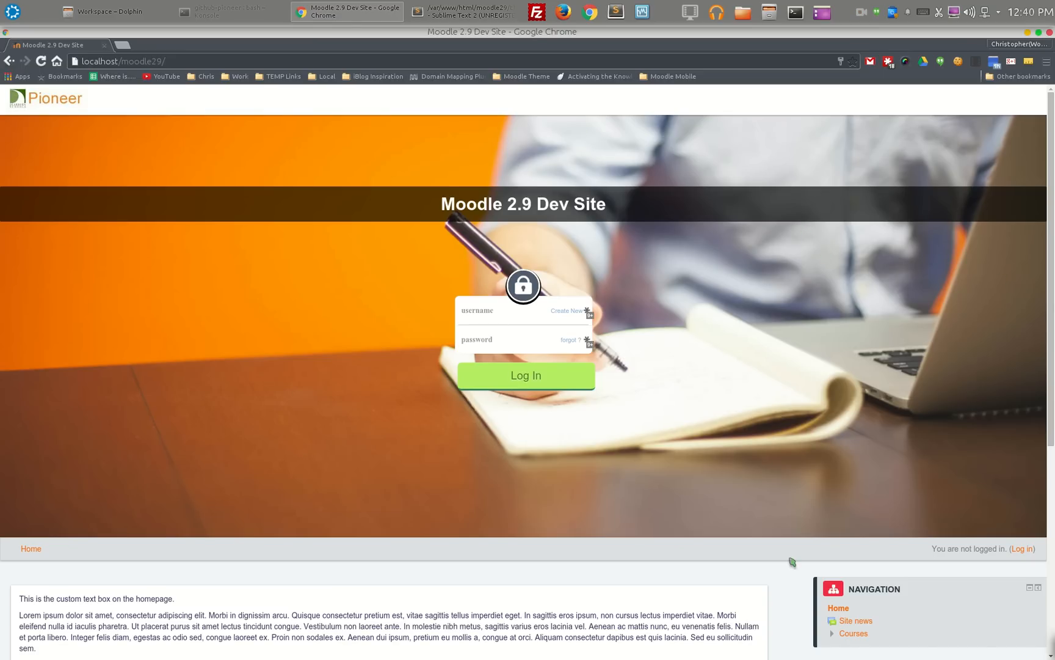
mouse_move(975, 389)
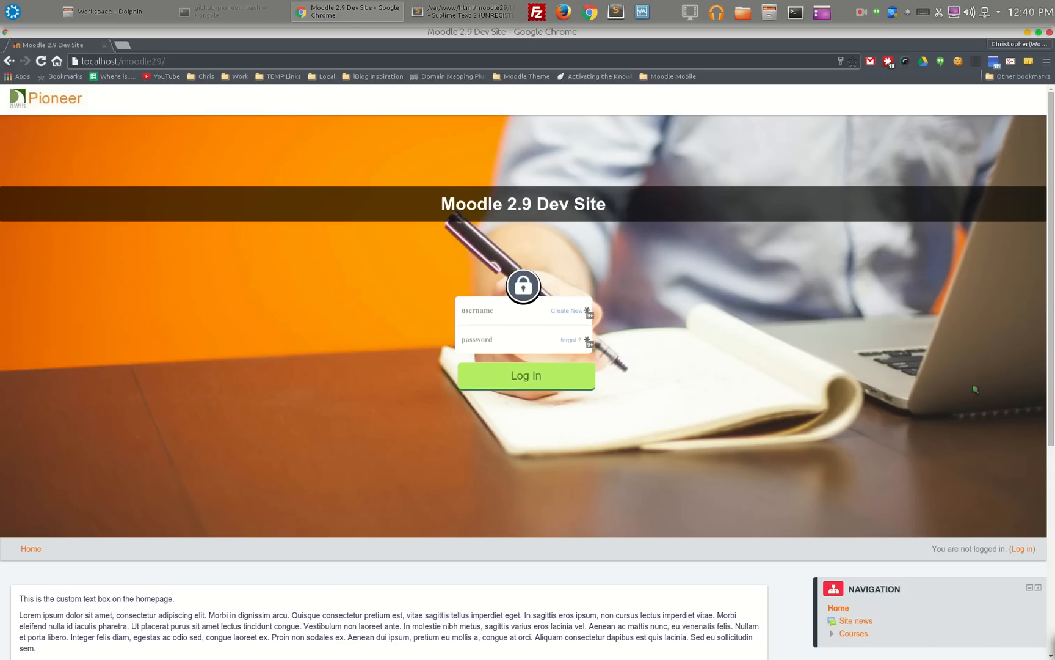
Look through the Dev Site login page before signing in.
left_click(509, 324)
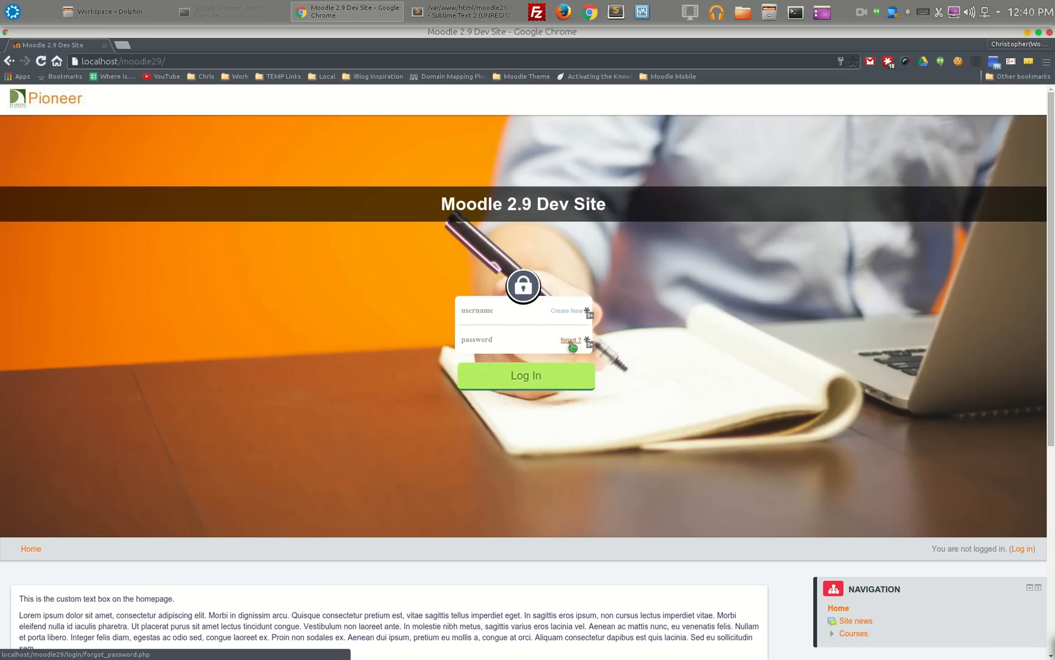
scroll("down", 3)
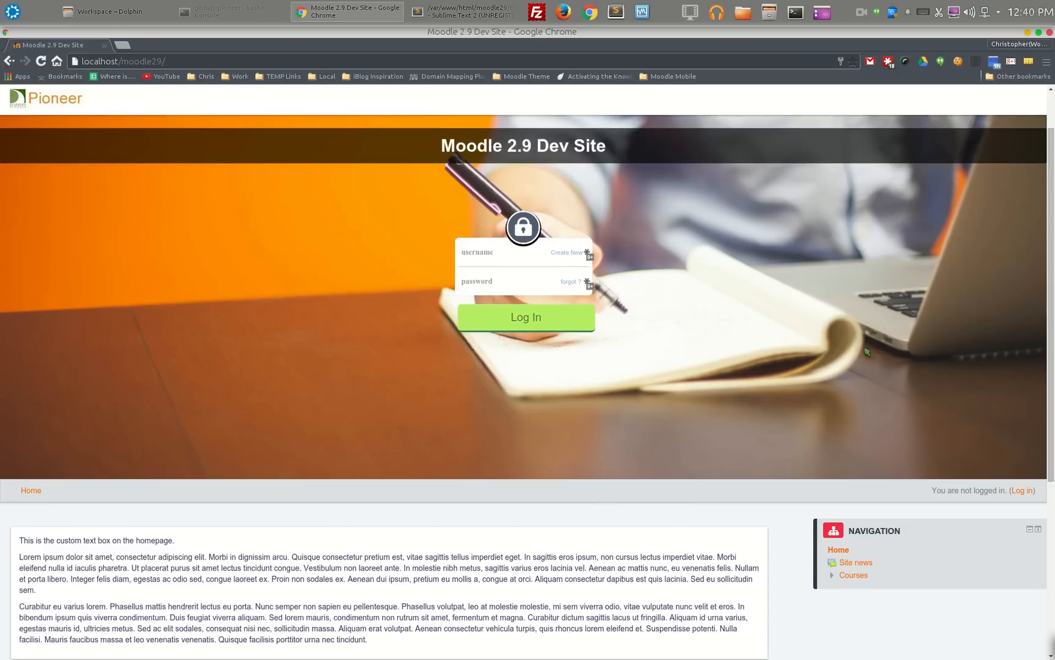
scroll("down", 3)
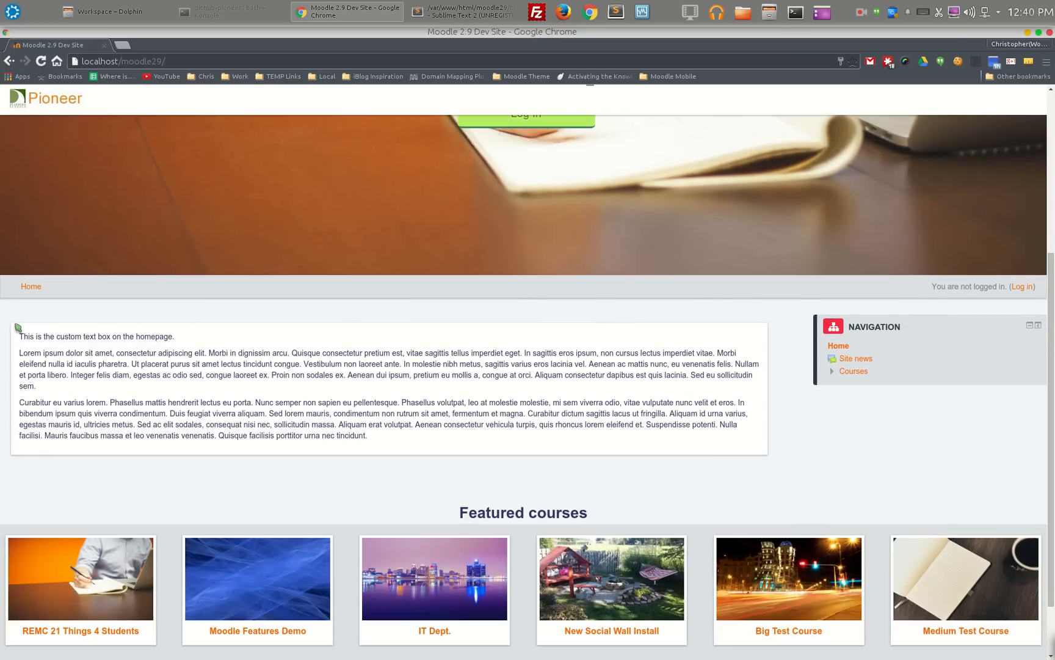
mouse_move(266, 384)
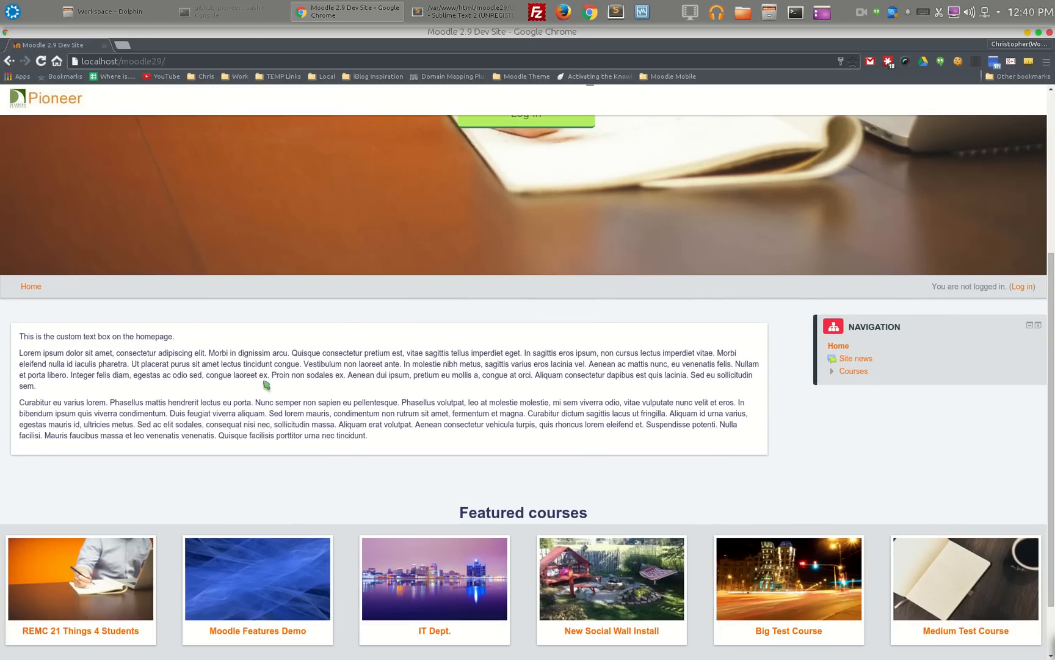
mouse_move(241, 406)
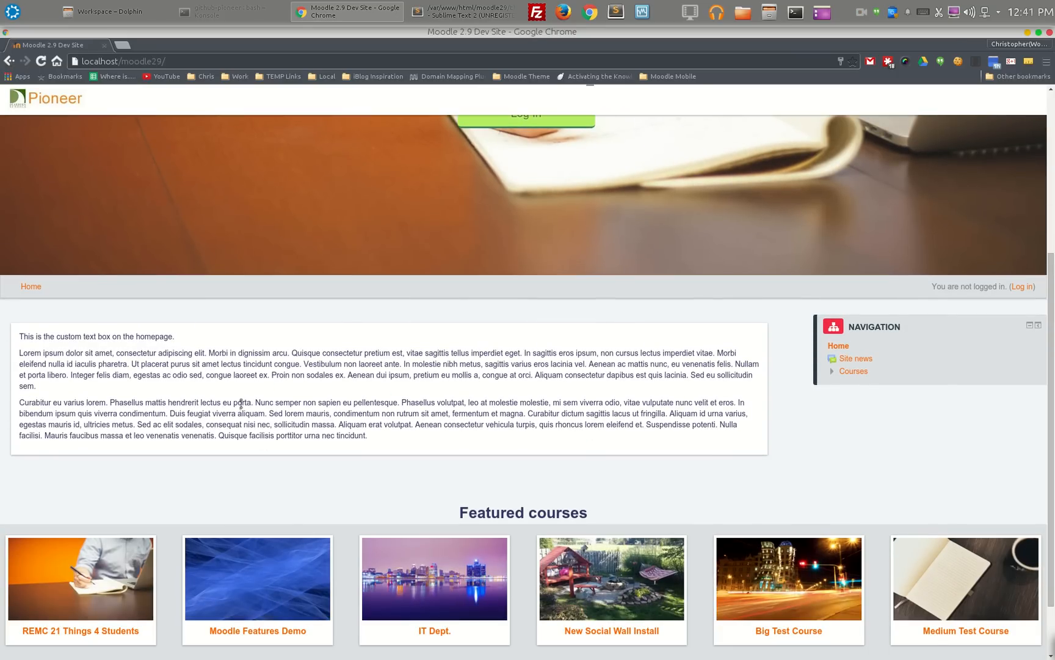
mouse_move(100, 364)
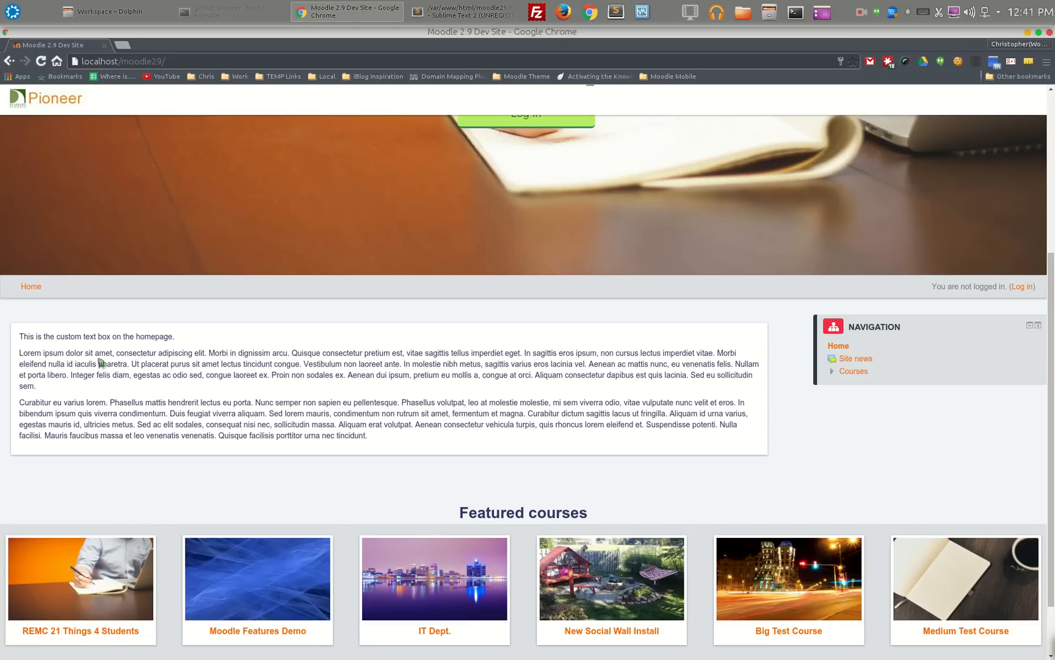
mouse_move(652, 413)
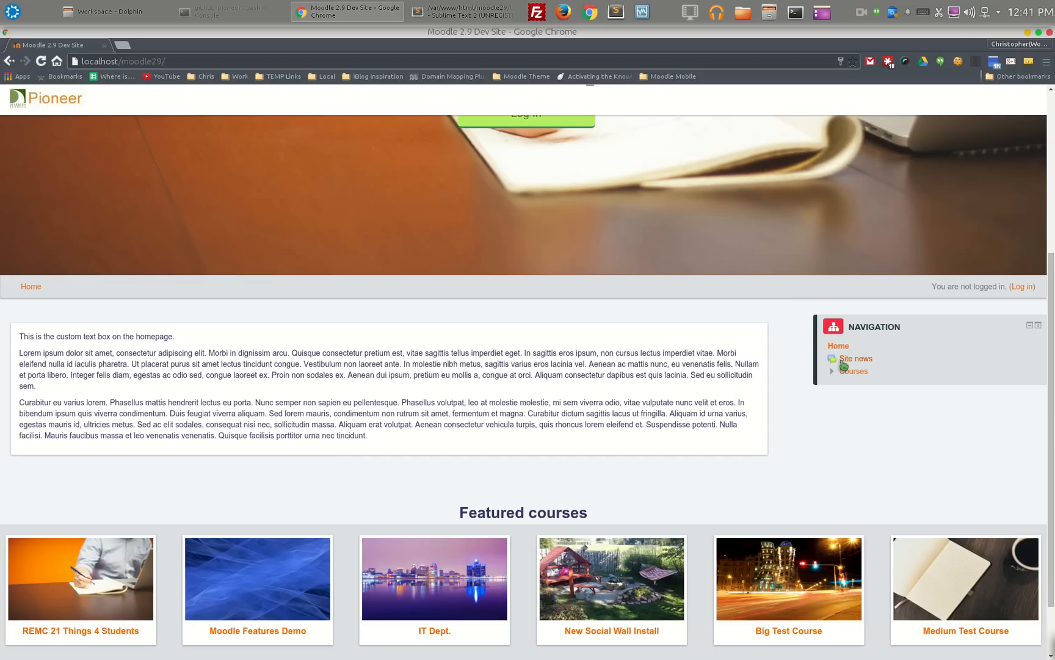
mouse_move(706, 469)
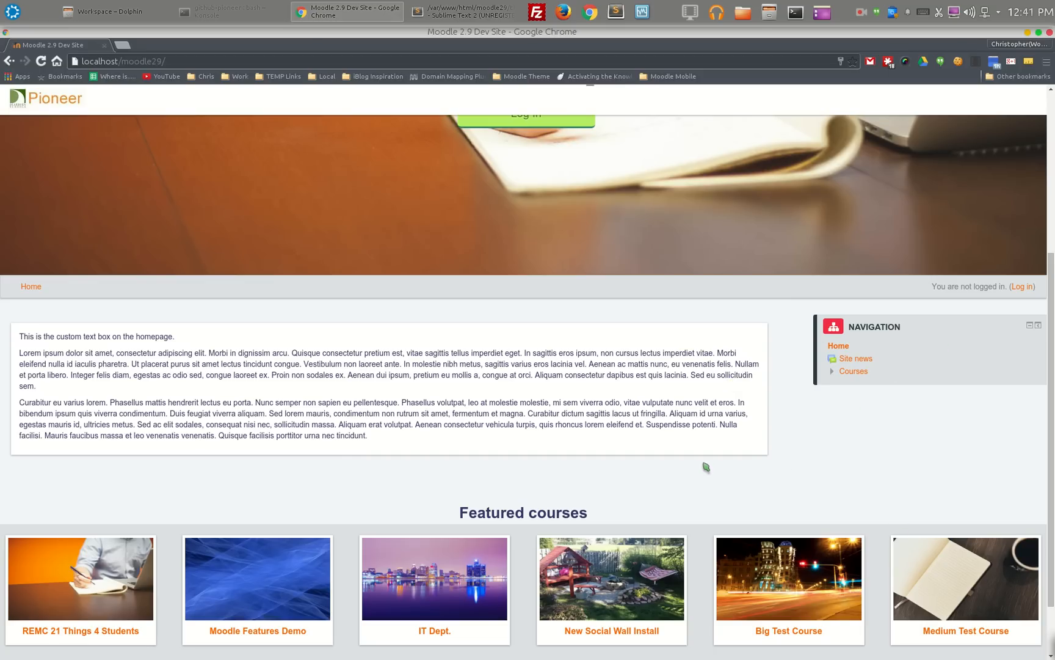
scroll("down", 3)
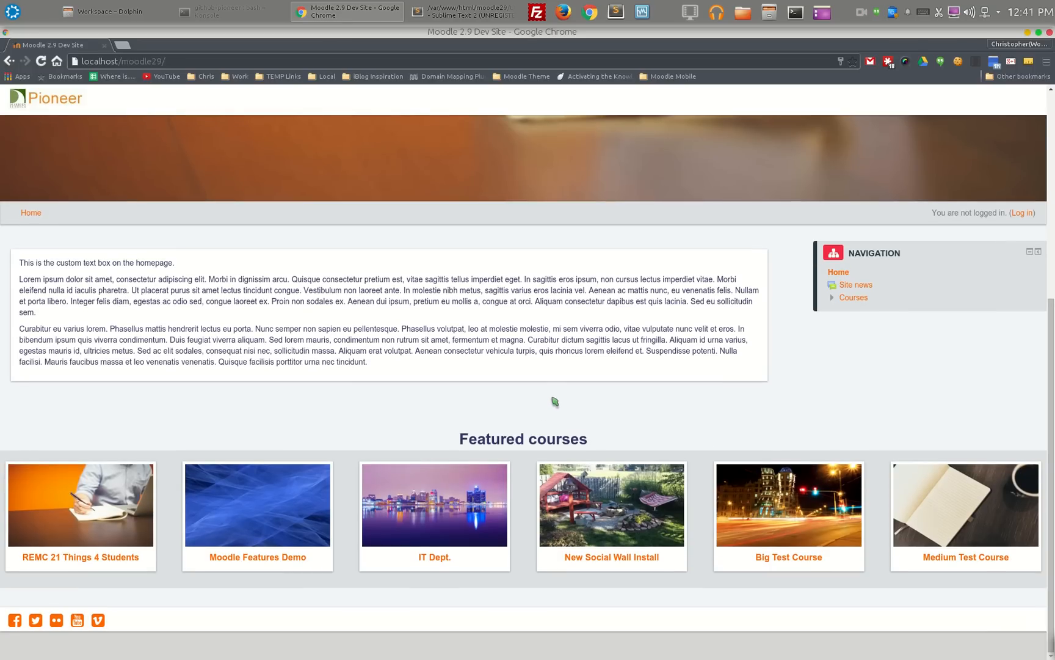
mouse_move(679, 452)
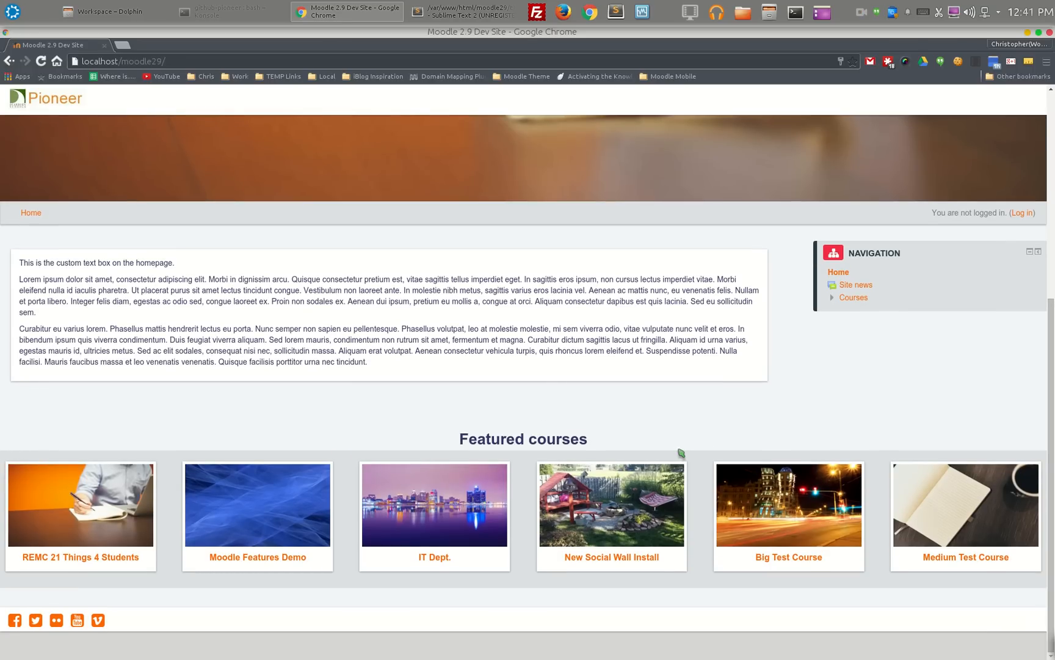
mouse_move(177, 568)
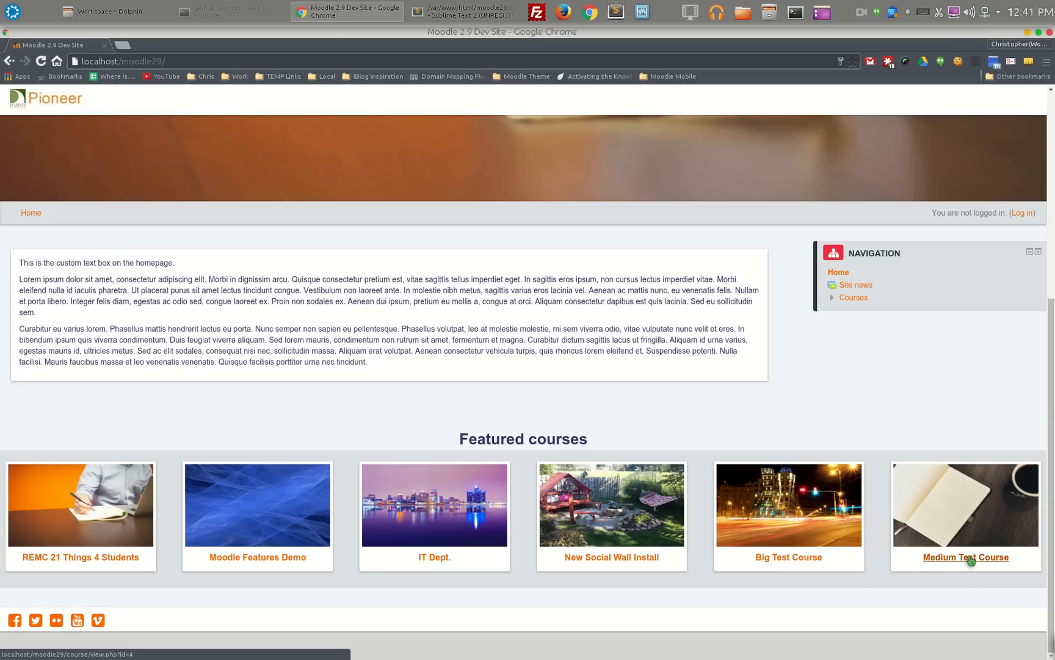
mouse_move(665, 579)
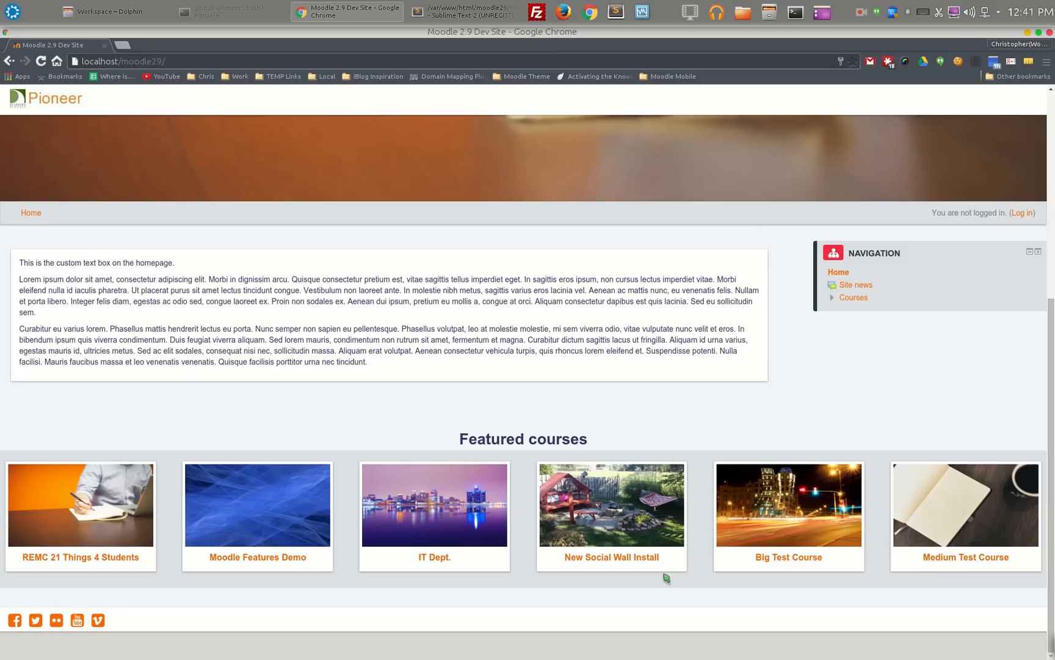
mouse_move(498, 551)
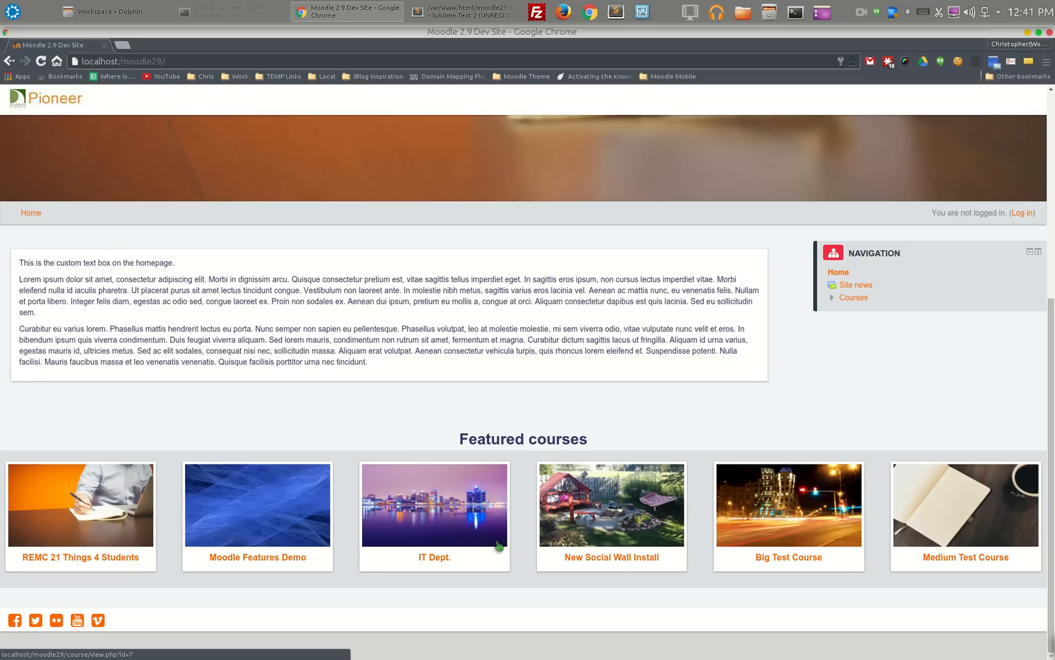
mouse_move(807, 554)
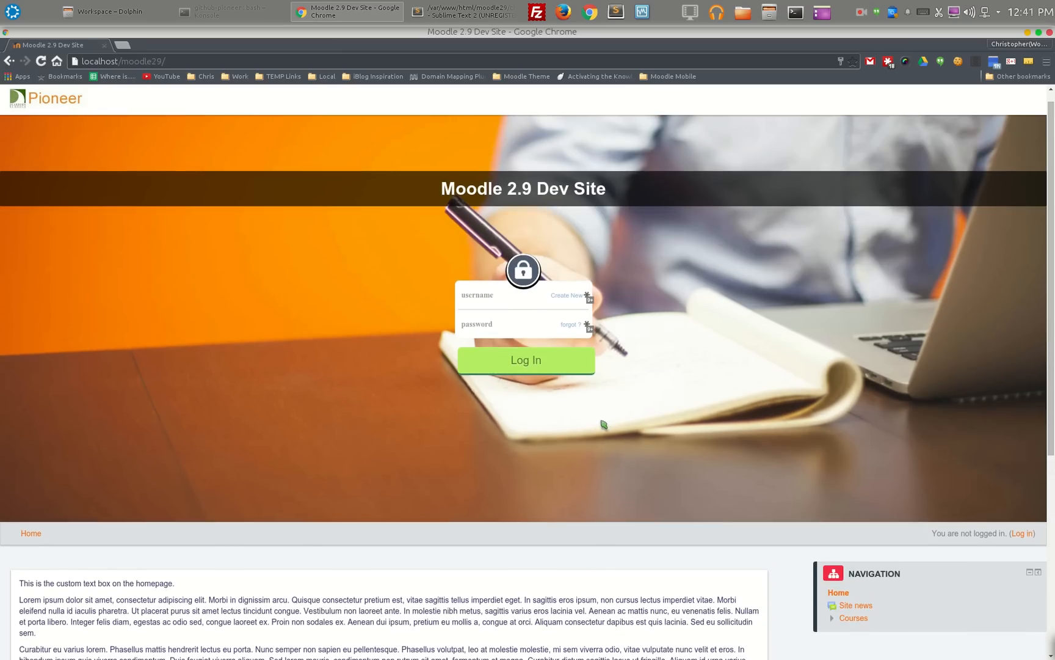
Sign in with the administrator credentials to reach the dashboard.
left_click(492, 296)
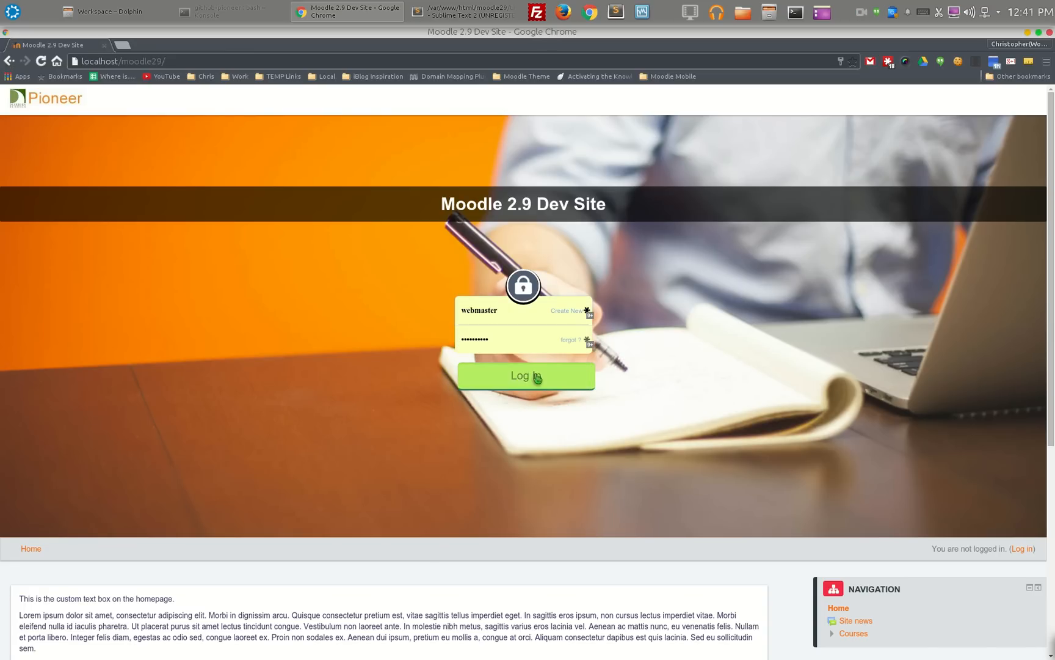
left_click(525, 376)
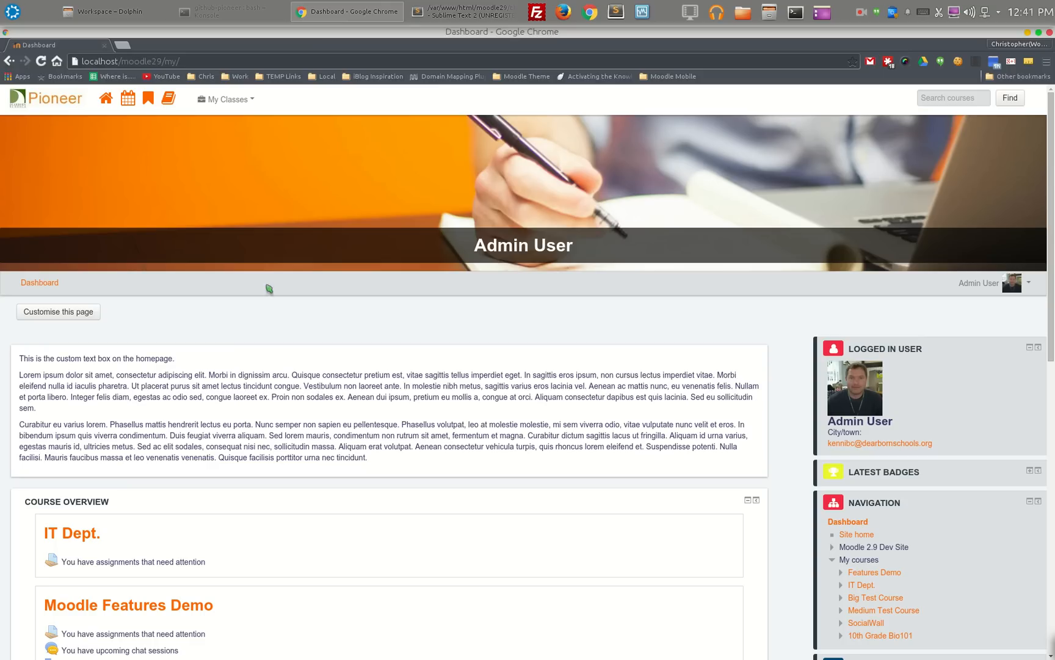
mouse_move(105, 99)
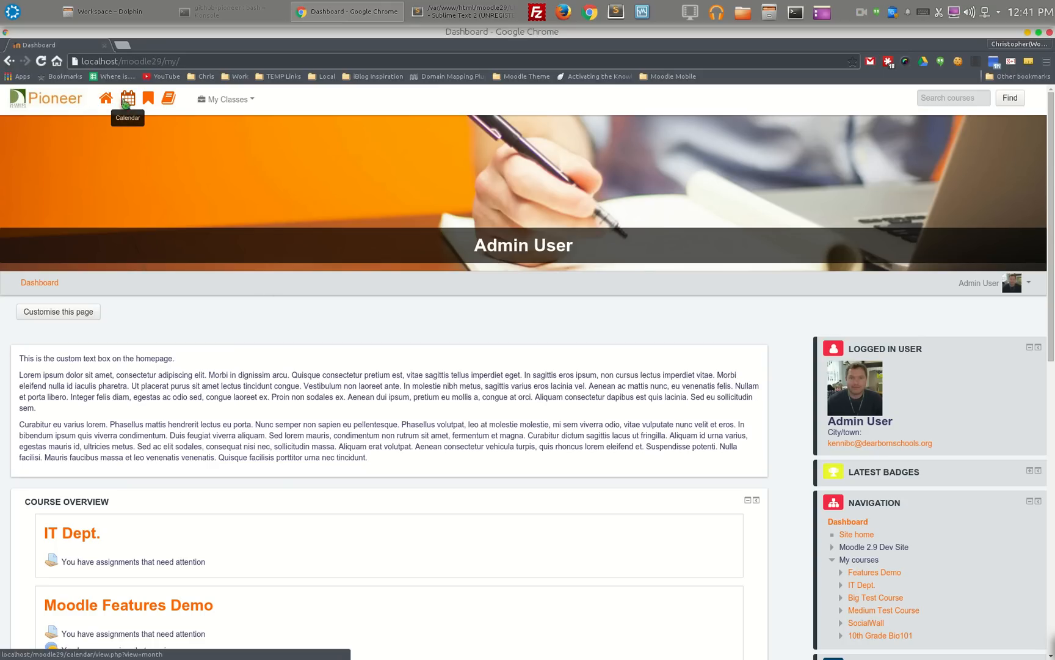
mouse_move(169, 97)
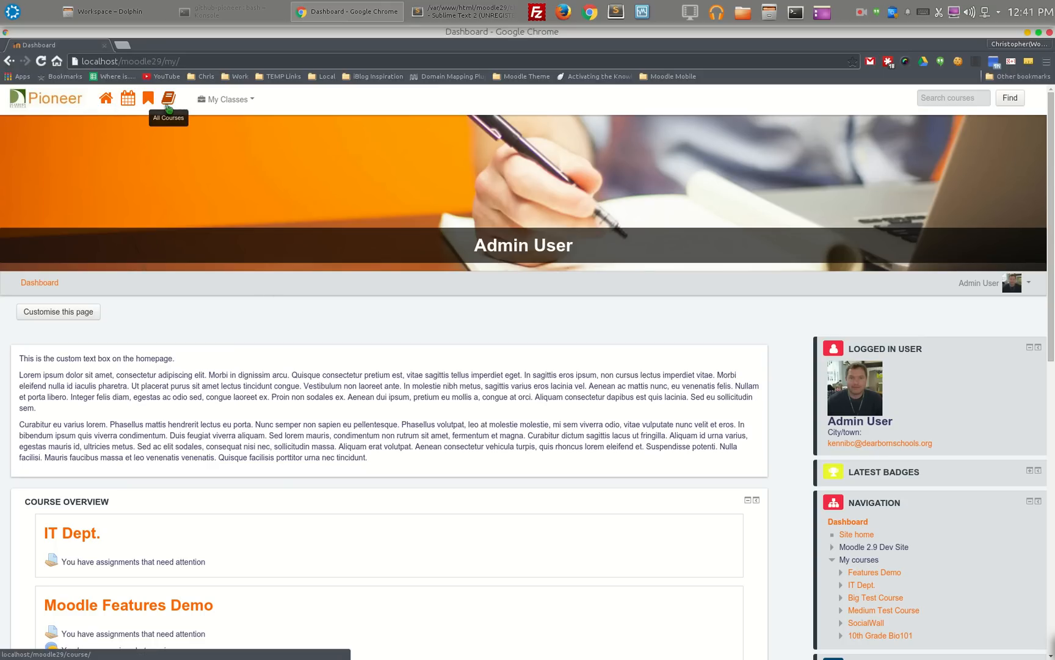
mouse_move(127, 97)
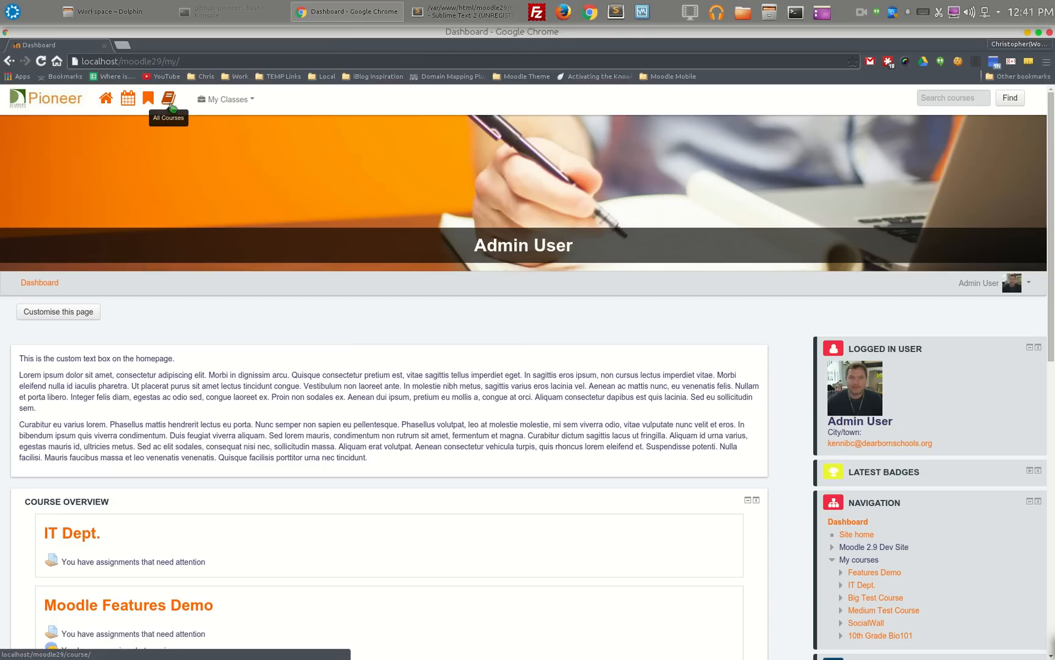
mouse_move(148, 100)
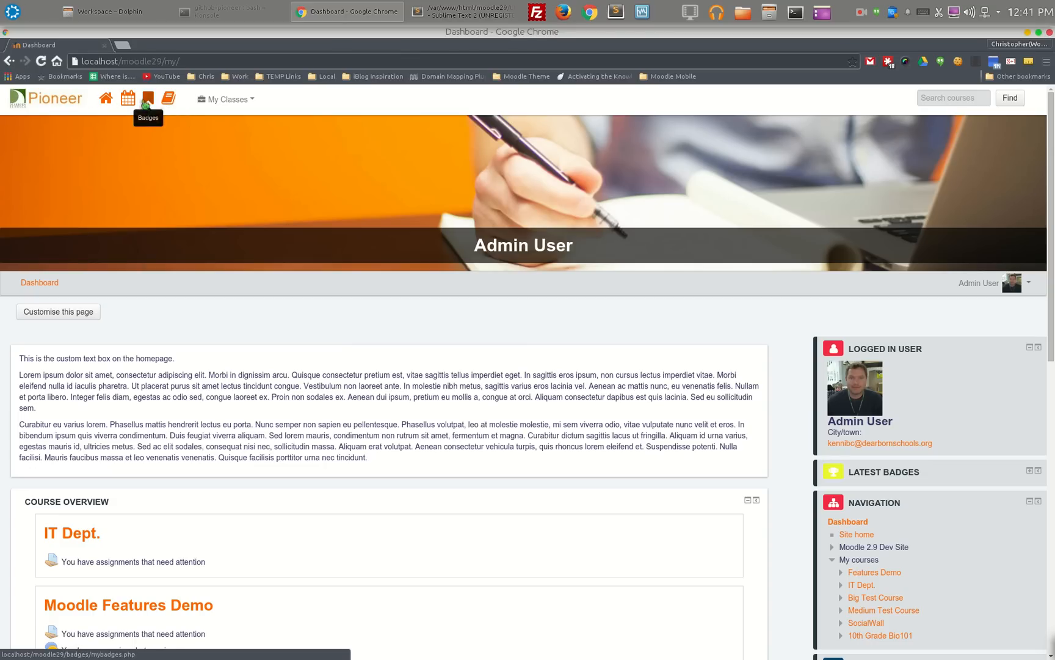
mouse_move(228, 106)
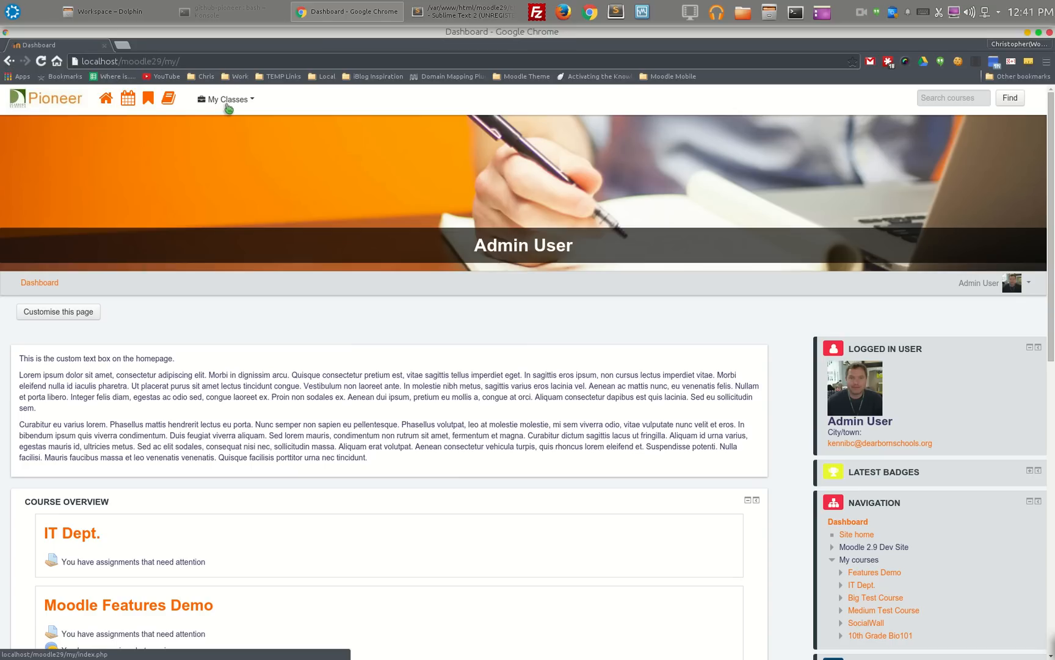
left_click(224, 99)
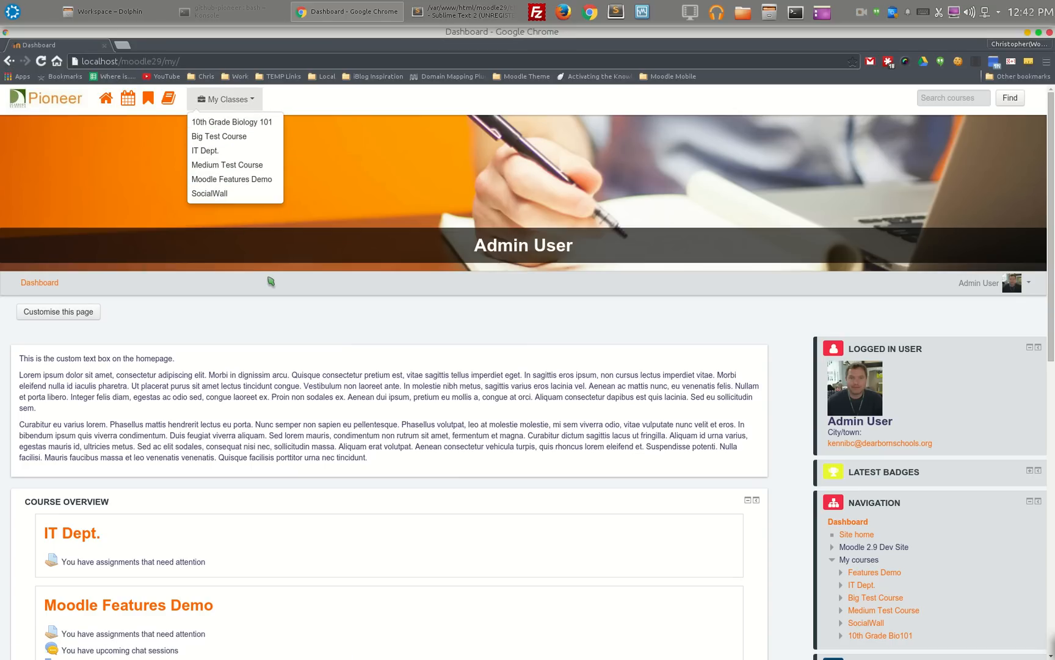
left_click(225, 99)
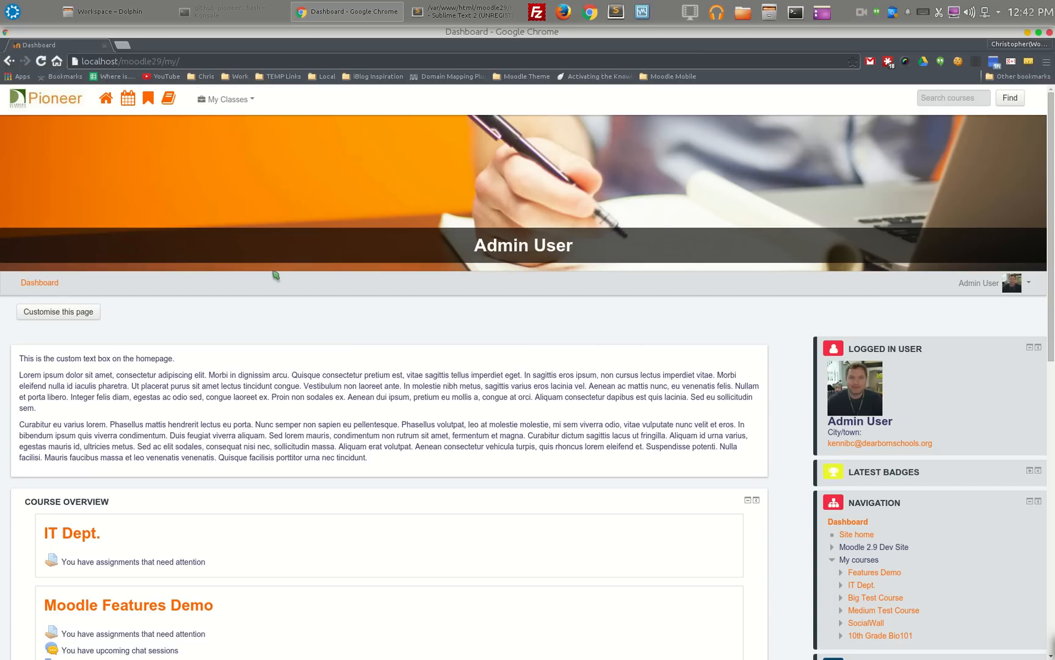
mouse_move(581, 243)
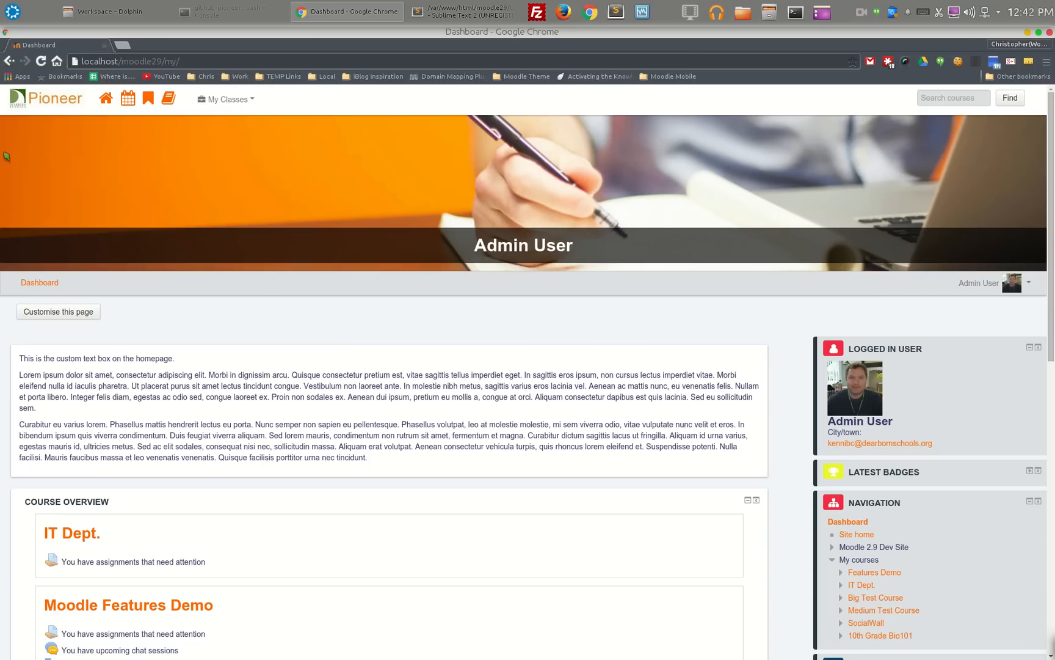
mouse_move(148, 191)
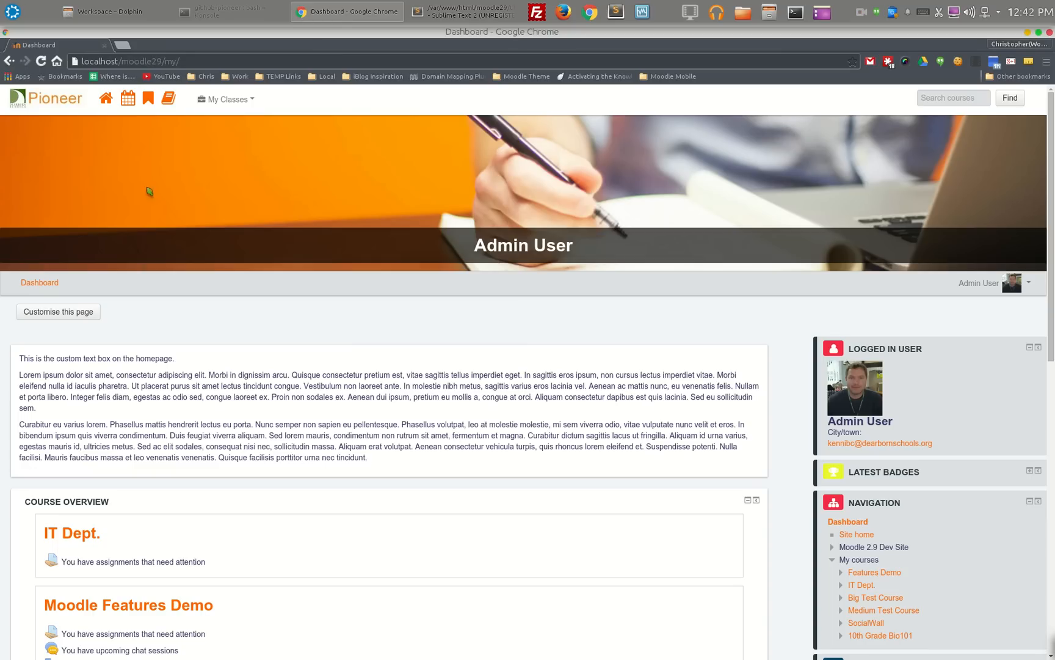
mouse_move(275, 193)
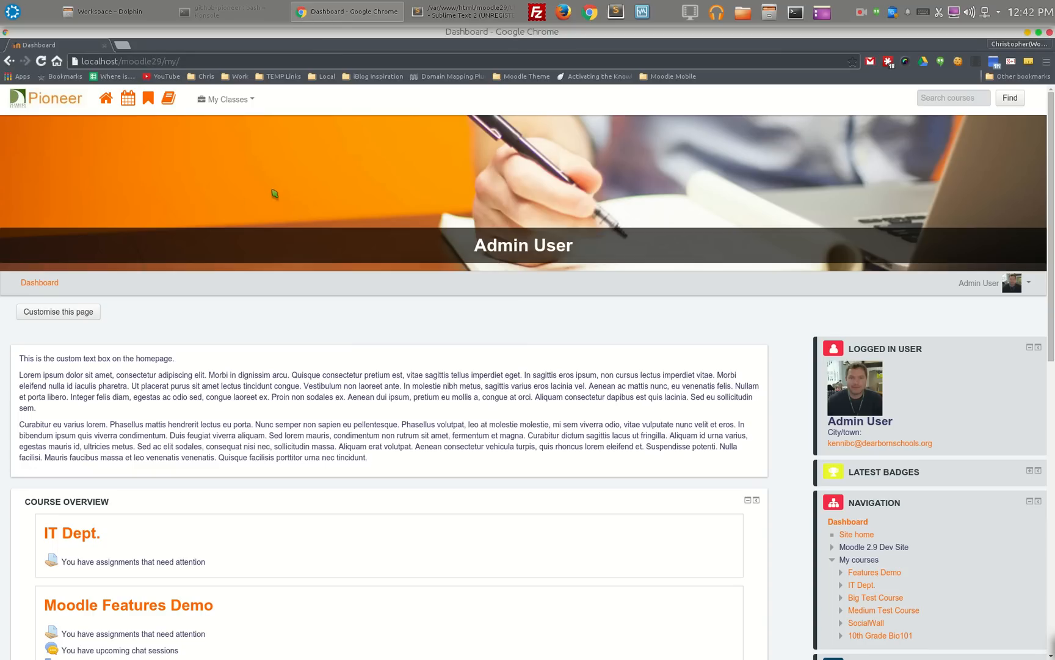
mouse_move(625, 243)
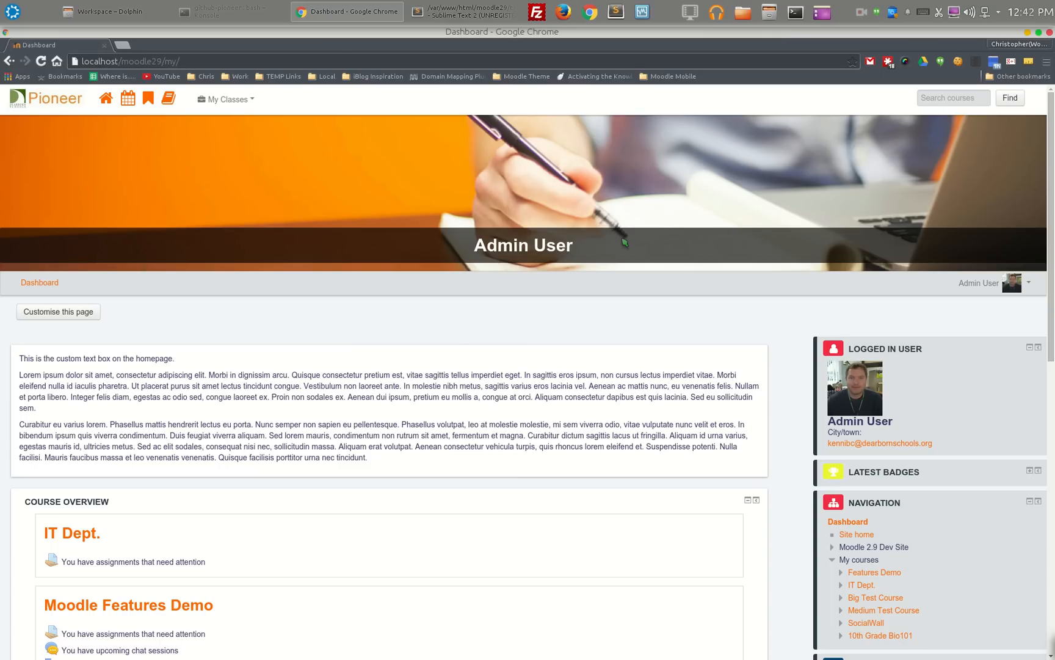
mouse_move(242, 114)
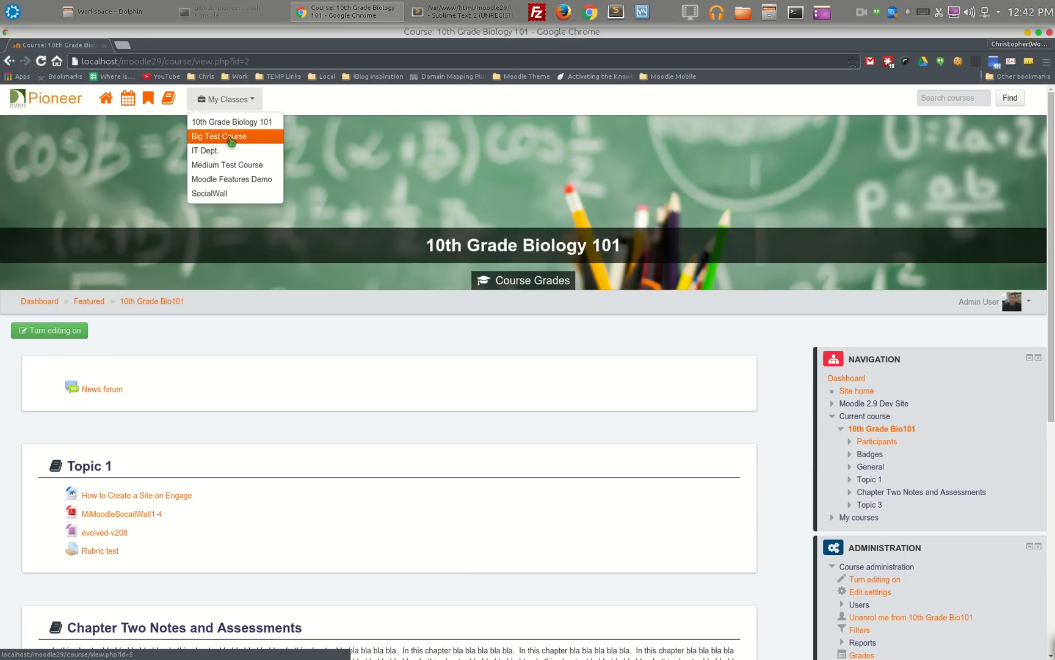
left_click(219, 137)
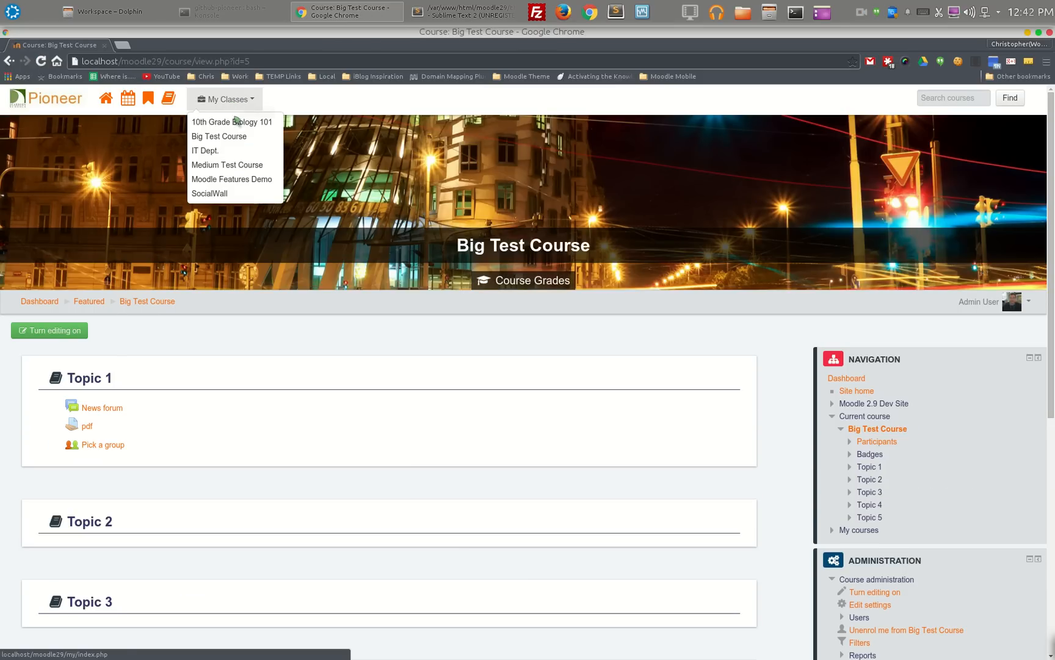
left_click(206, 150)
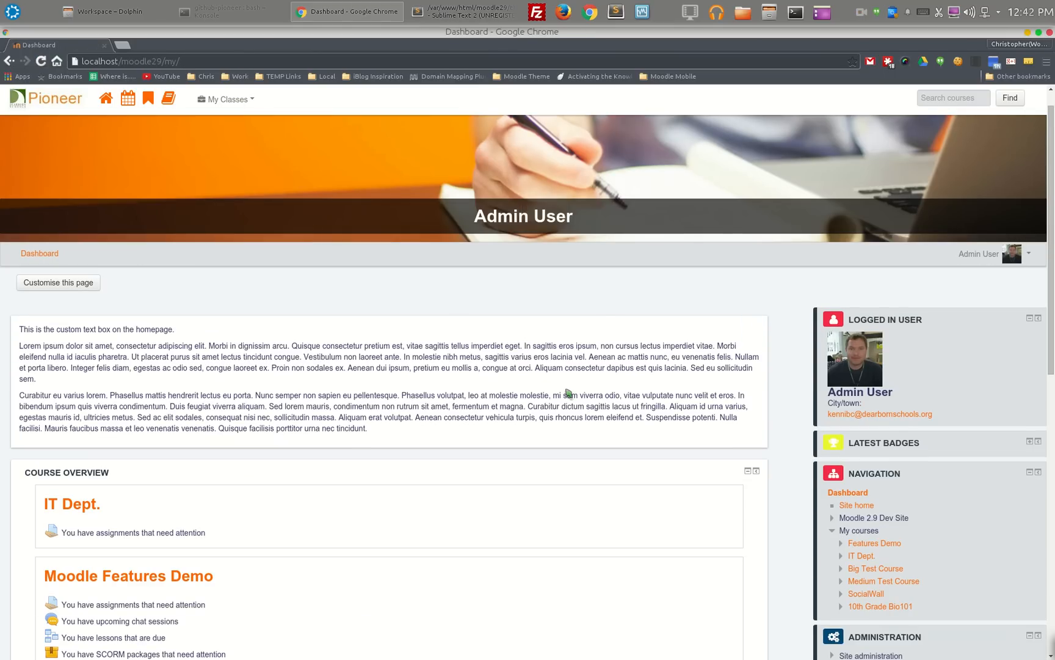
Collapse the Logged In User and Navigation dashboard blocks.
scroll("down", 3)
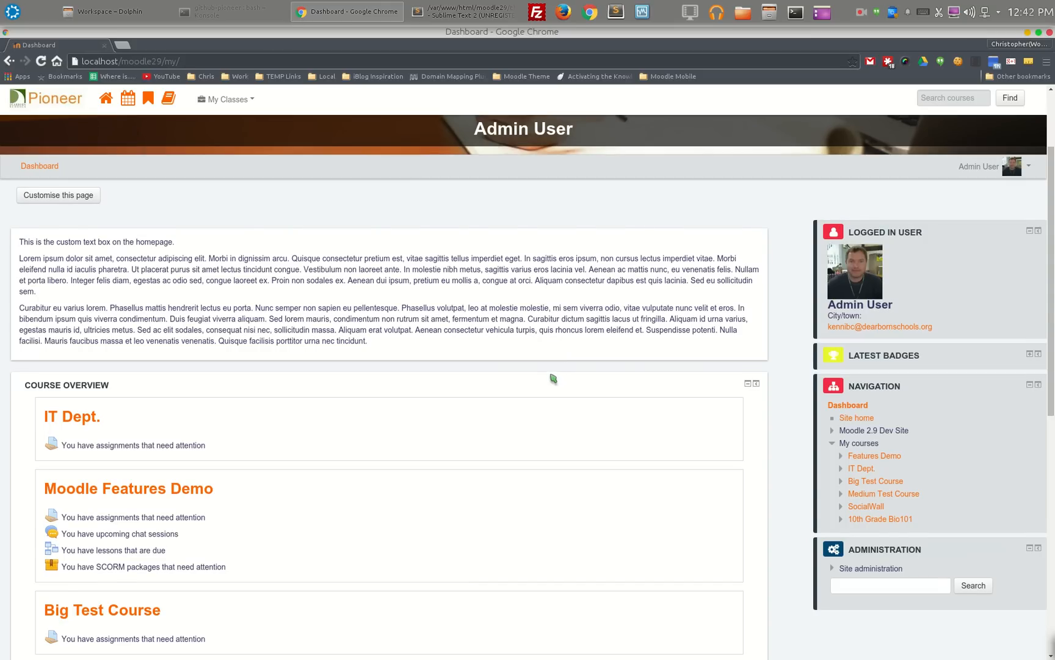
mouse_move(957, 394)
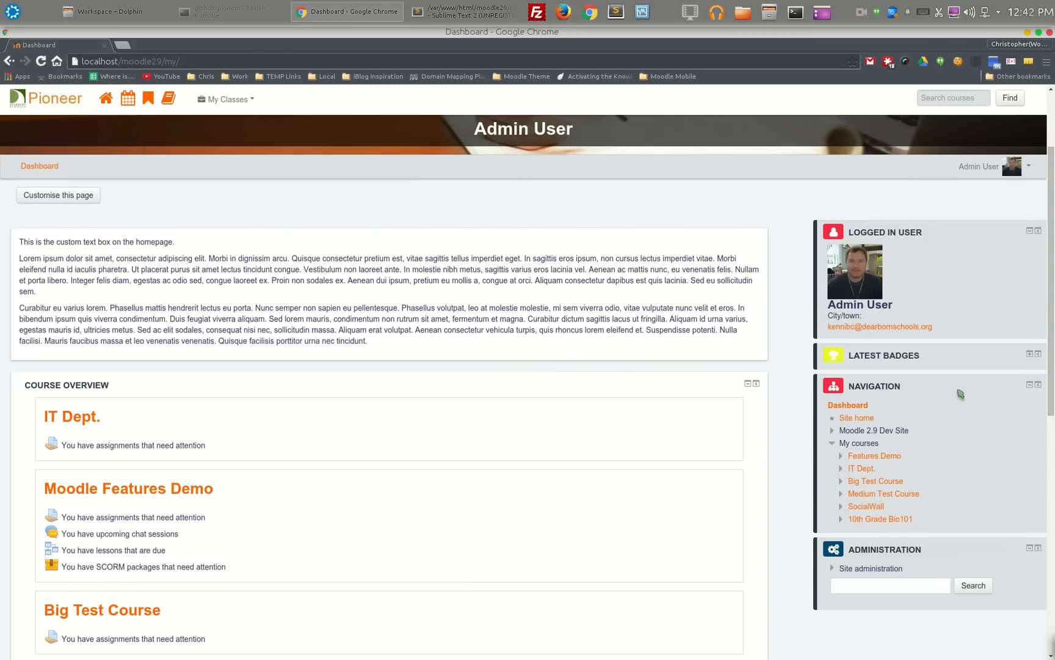
left_click(1031, 230)
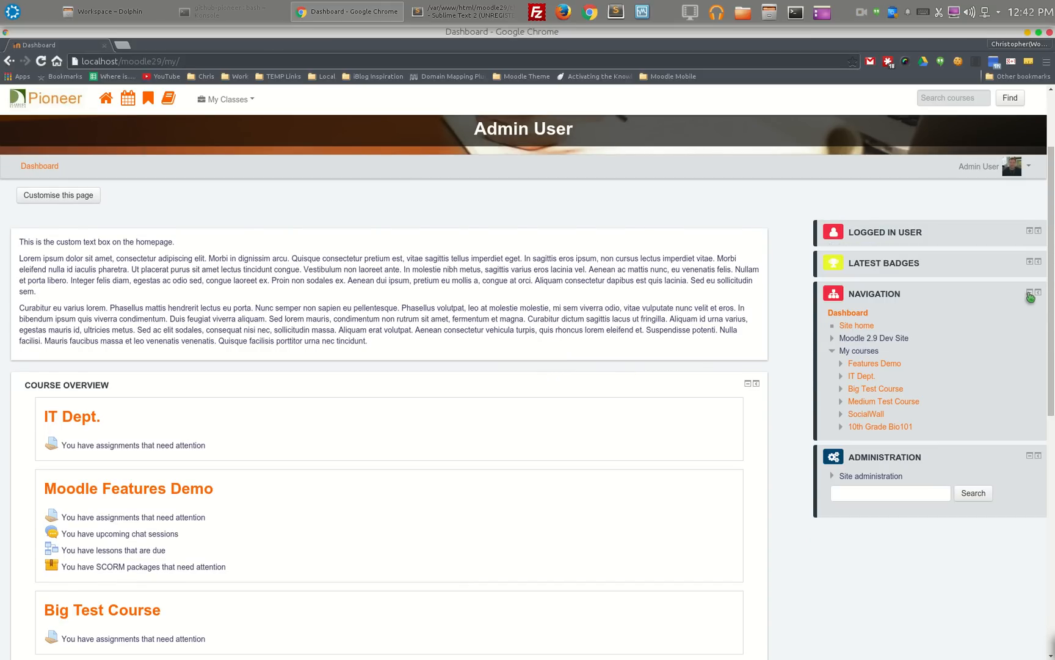
left_click(1030, 294)
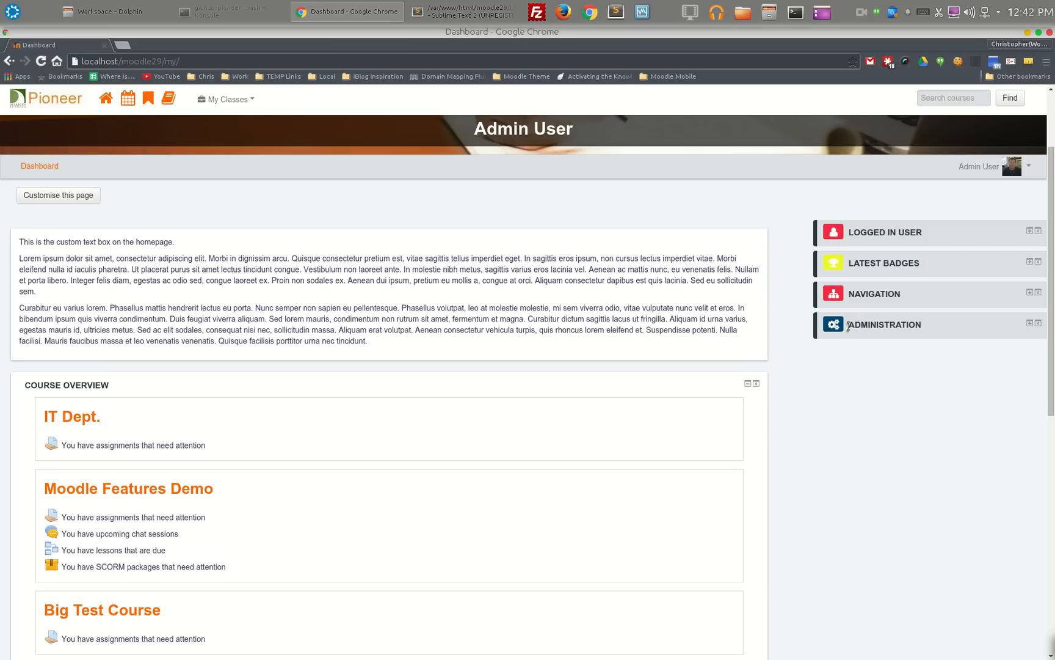
mouse_move(845, 334)
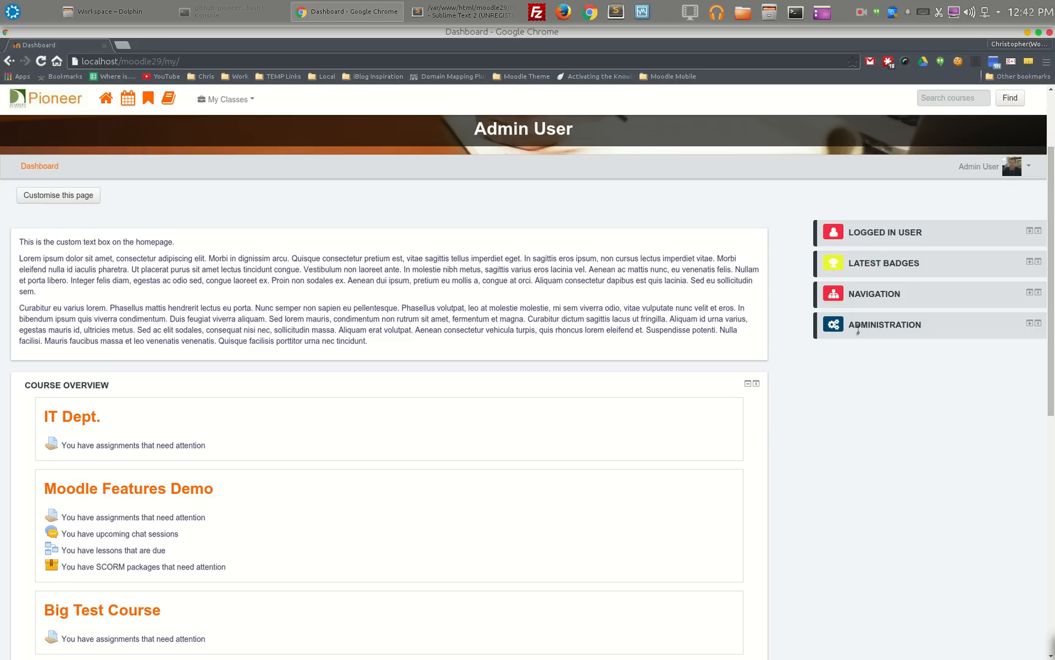
mouse_move(926, 325)
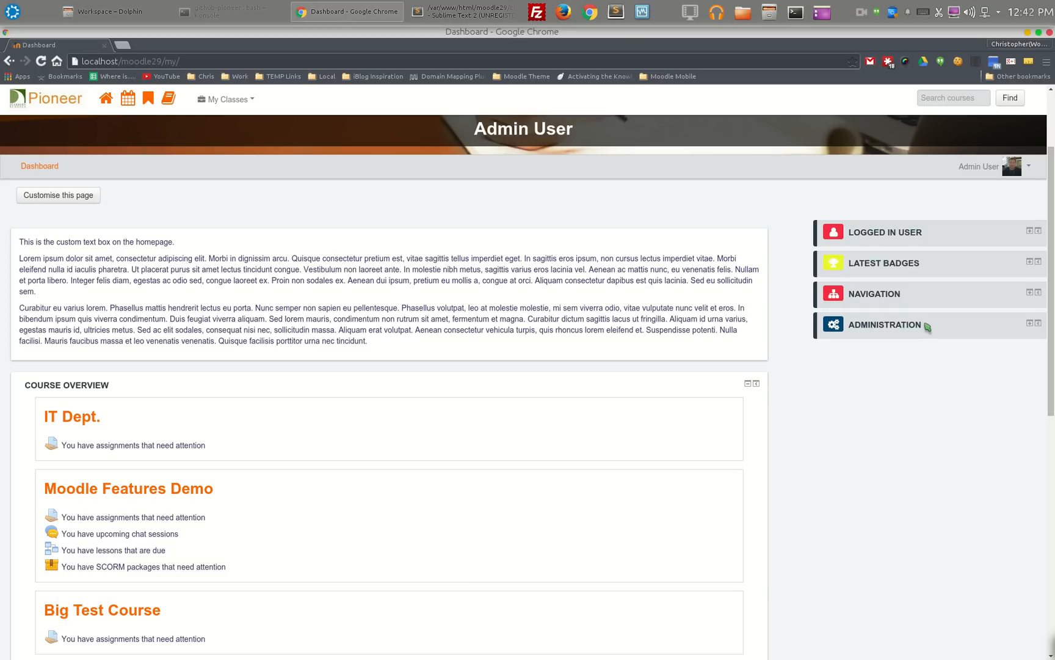
mouse_move(928, 319)
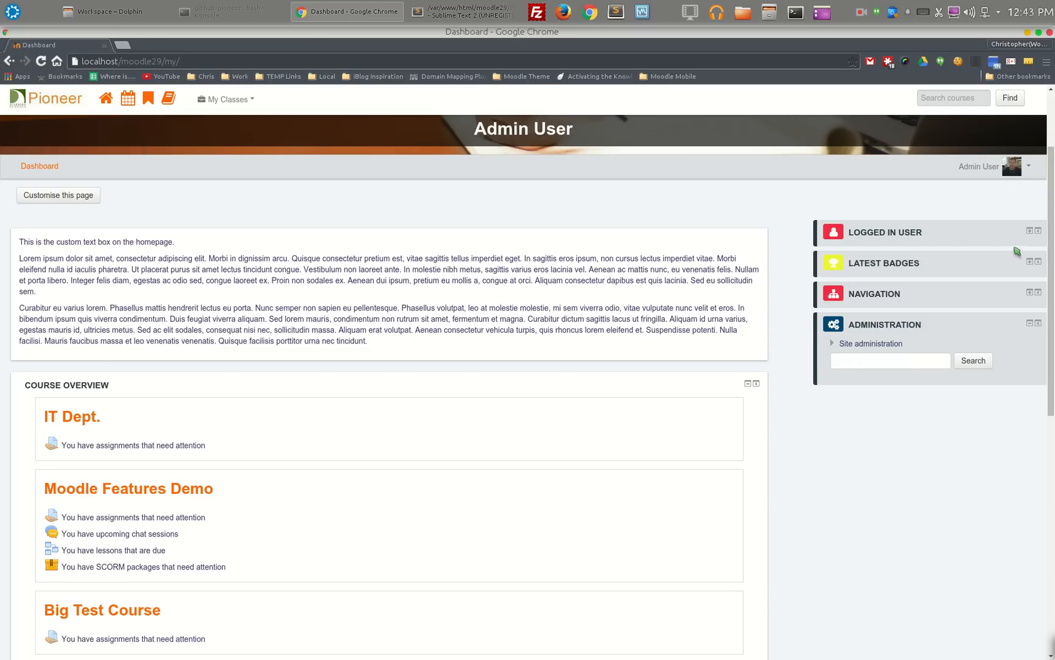
Re-expand Navigation, Latest Badges and Logged In User so all blocks show contents.
left_click(1029, 293)
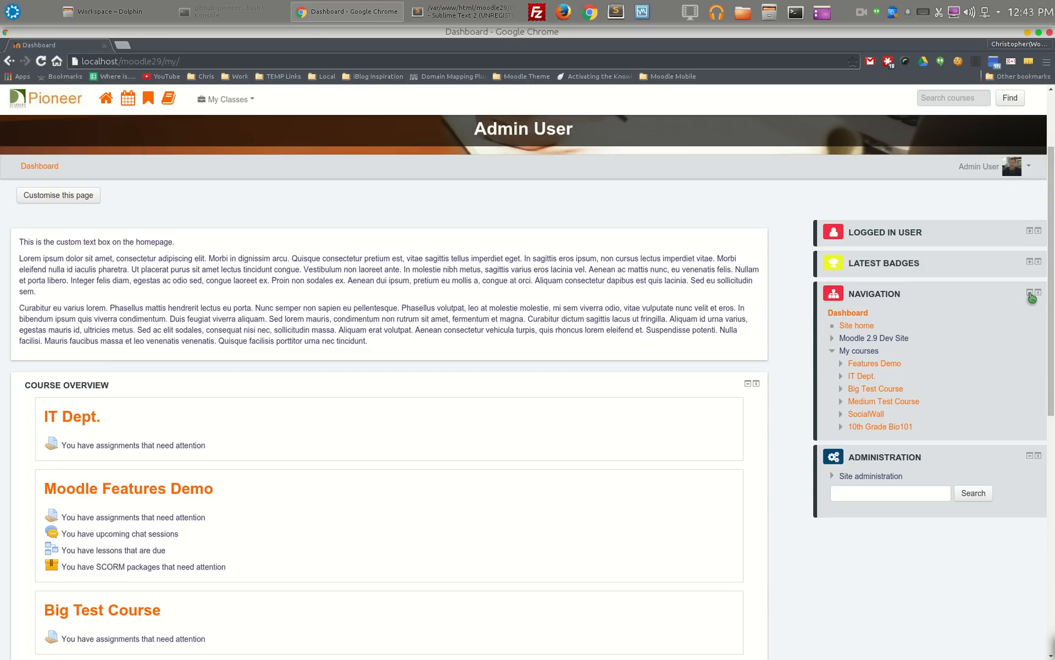
left_click(1031, 231)
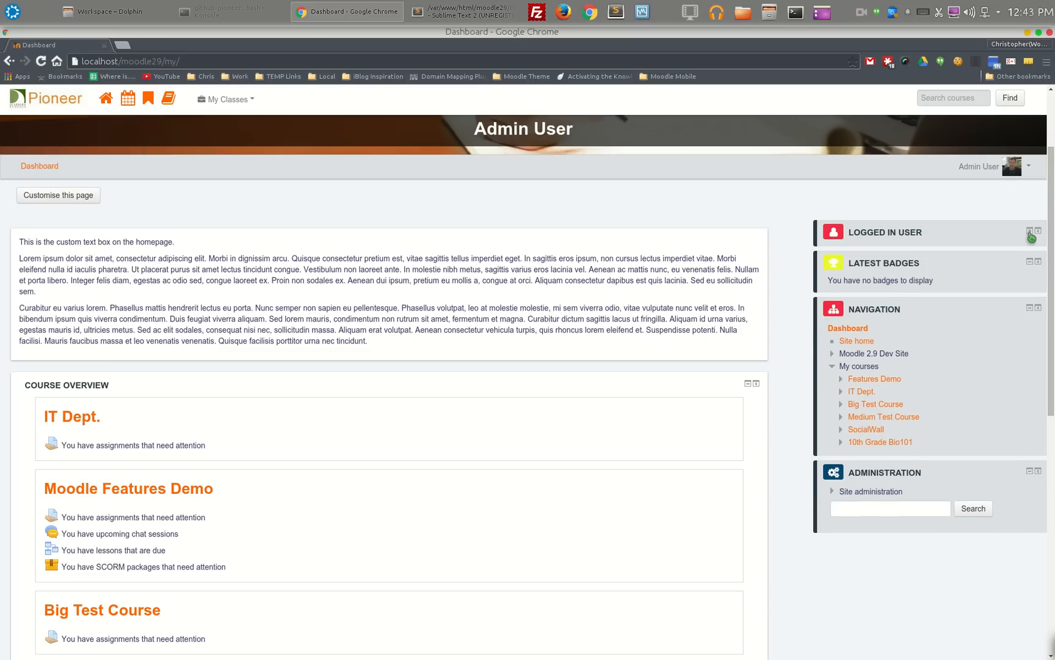
left_click(1031, 232)
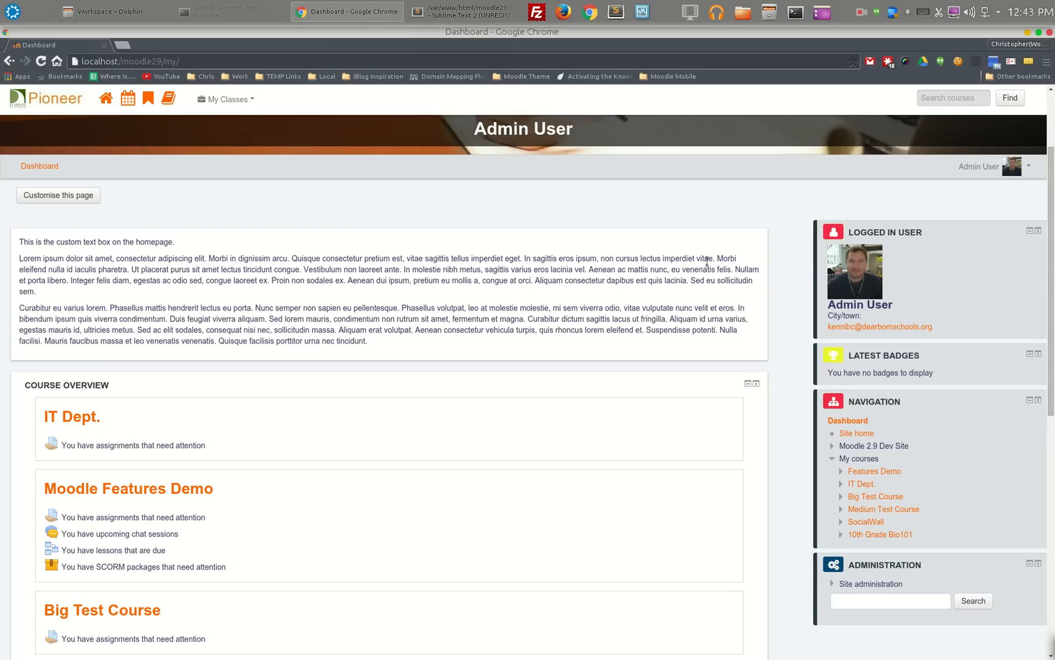
scroll("down", 3)
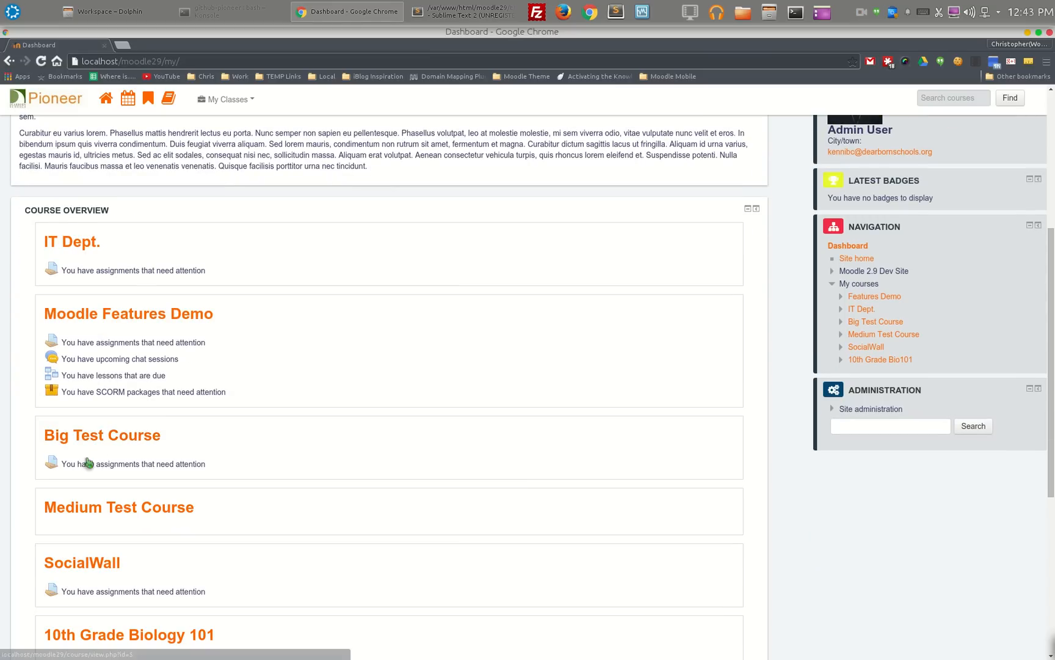
scroll("down", 3)
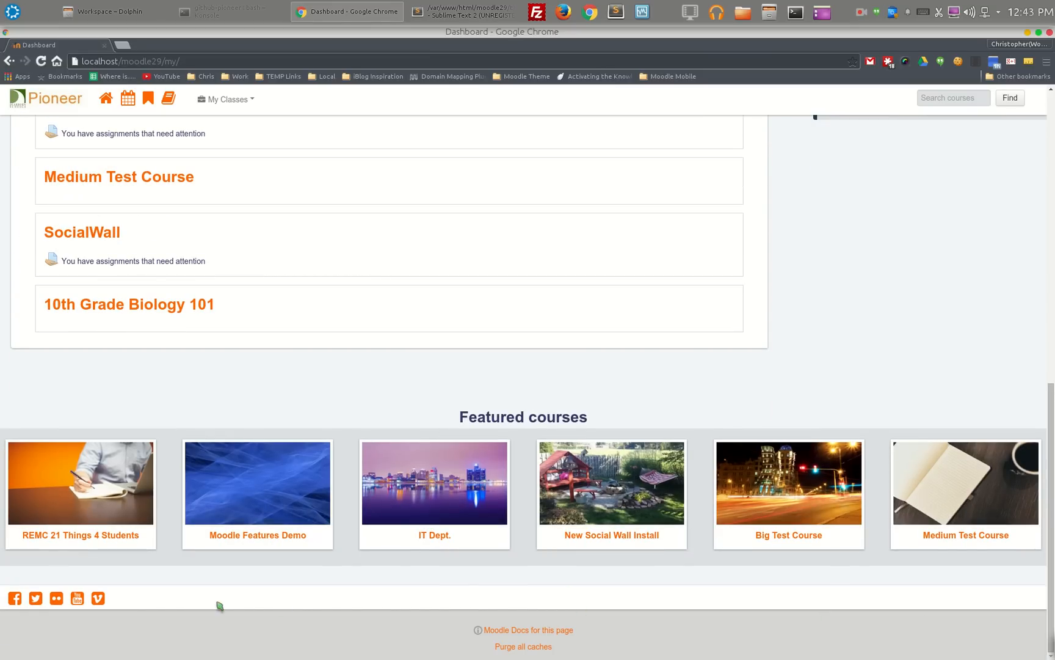
mouse_move(659, 623)
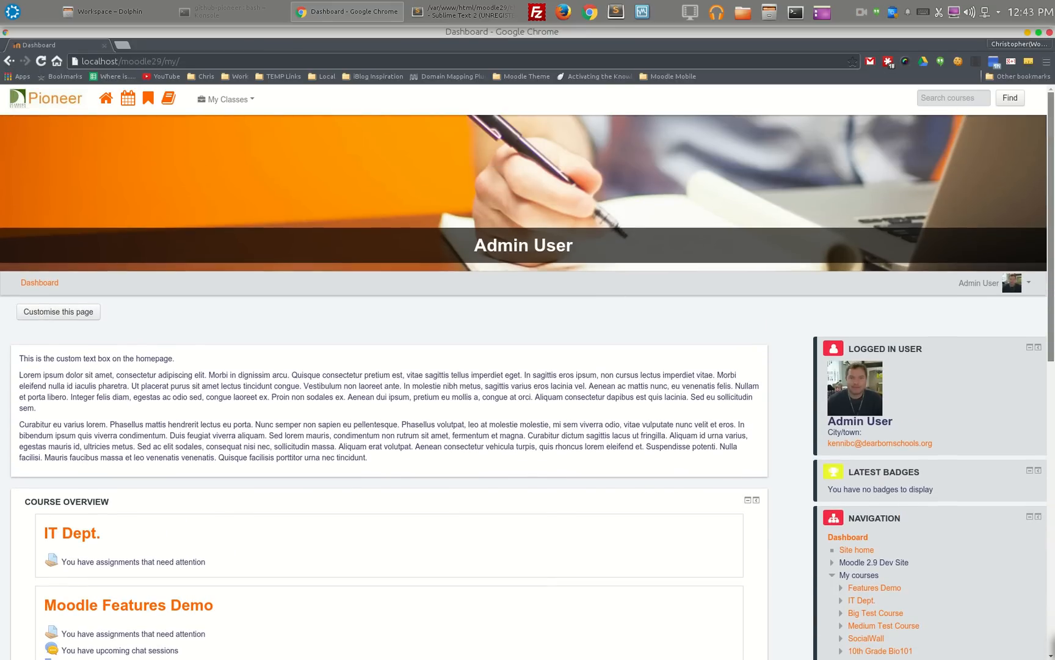
mouse_move(260, 154)
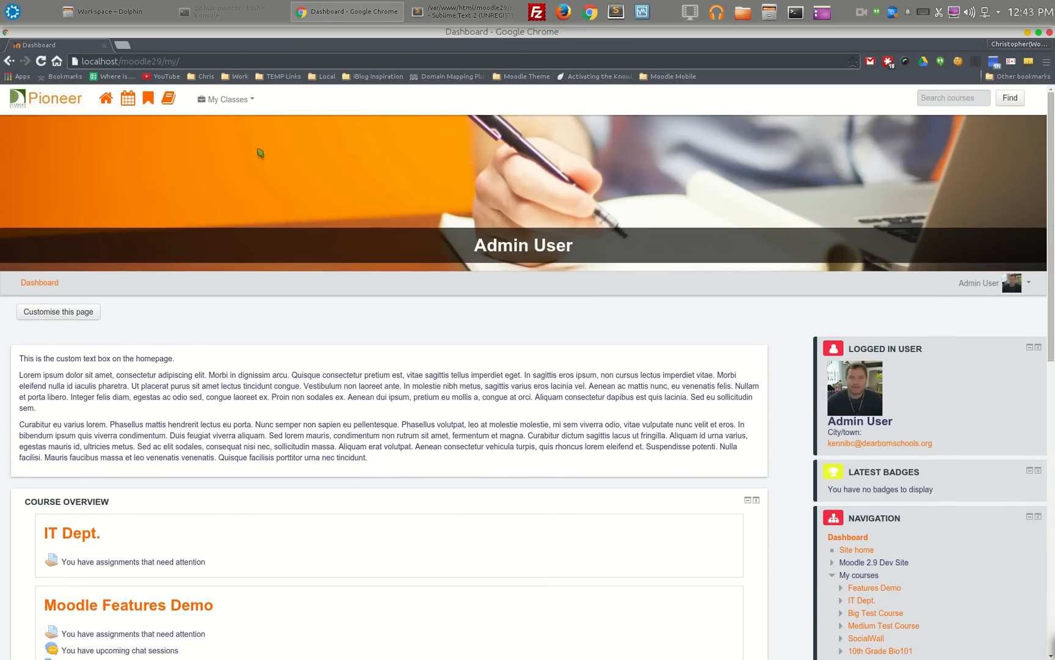
left_click(225, 99)
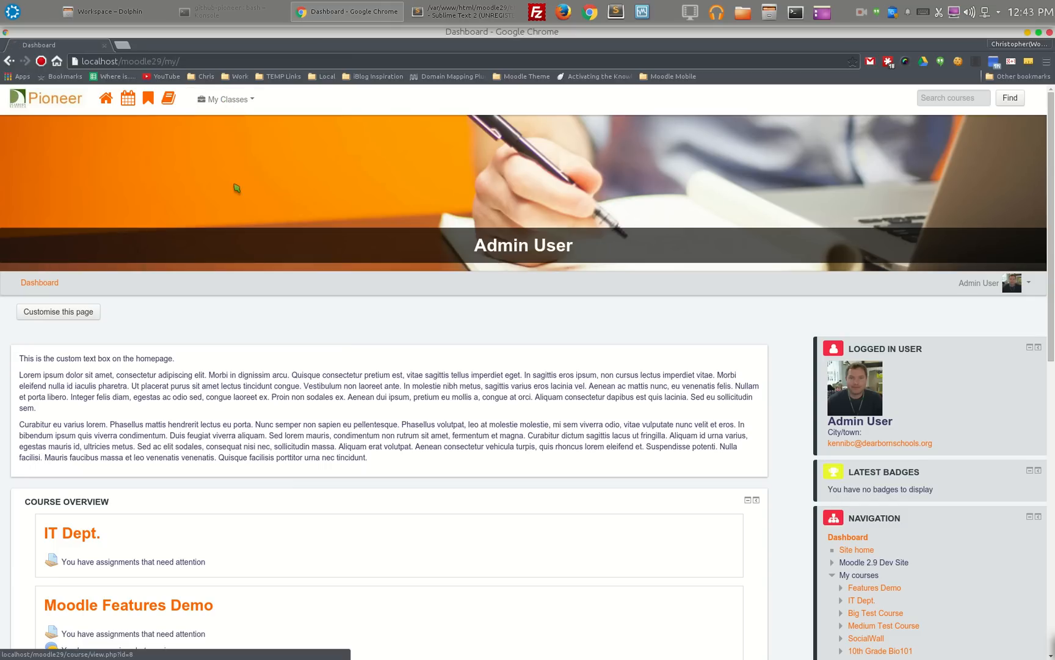
Open the Moodle Features Demo course from its course link.
left_click(128, 605)
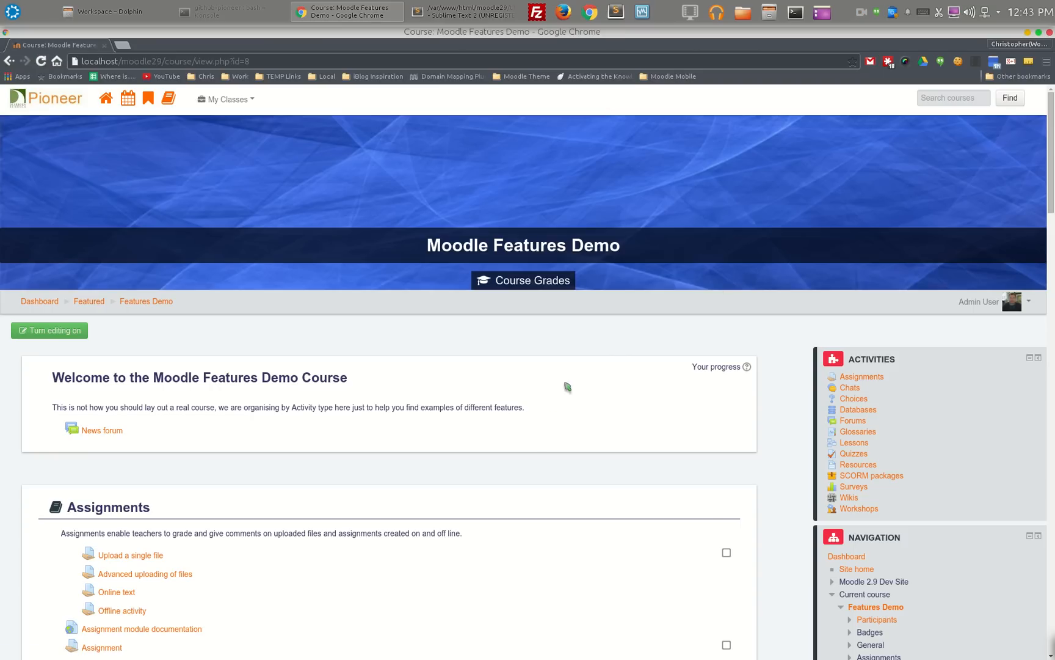
scroll("down", 3)
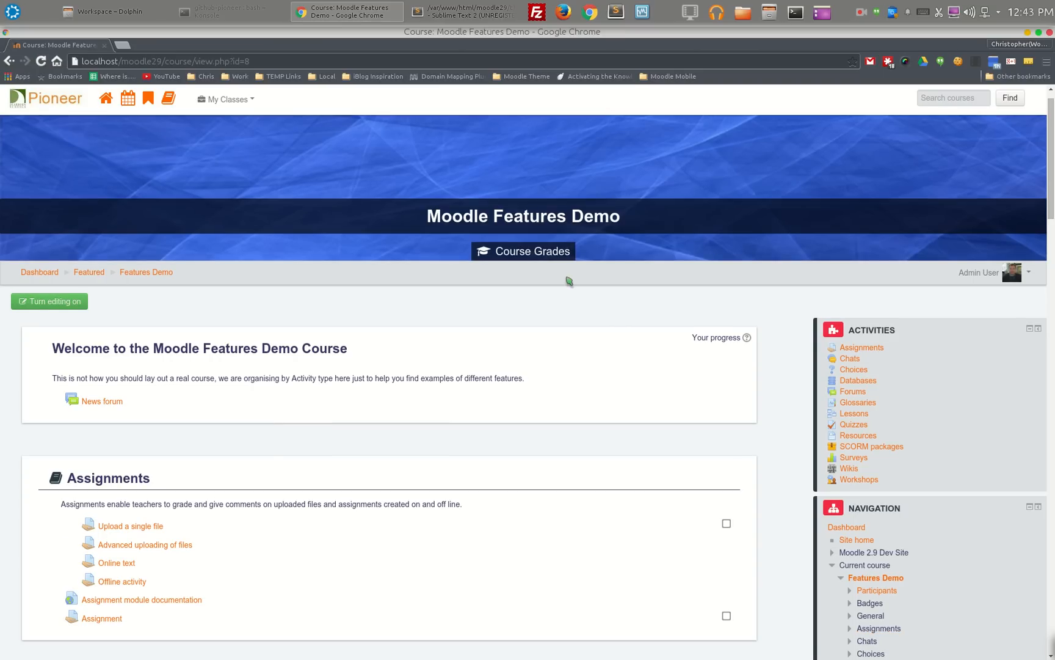
mouse_move(450, 248)
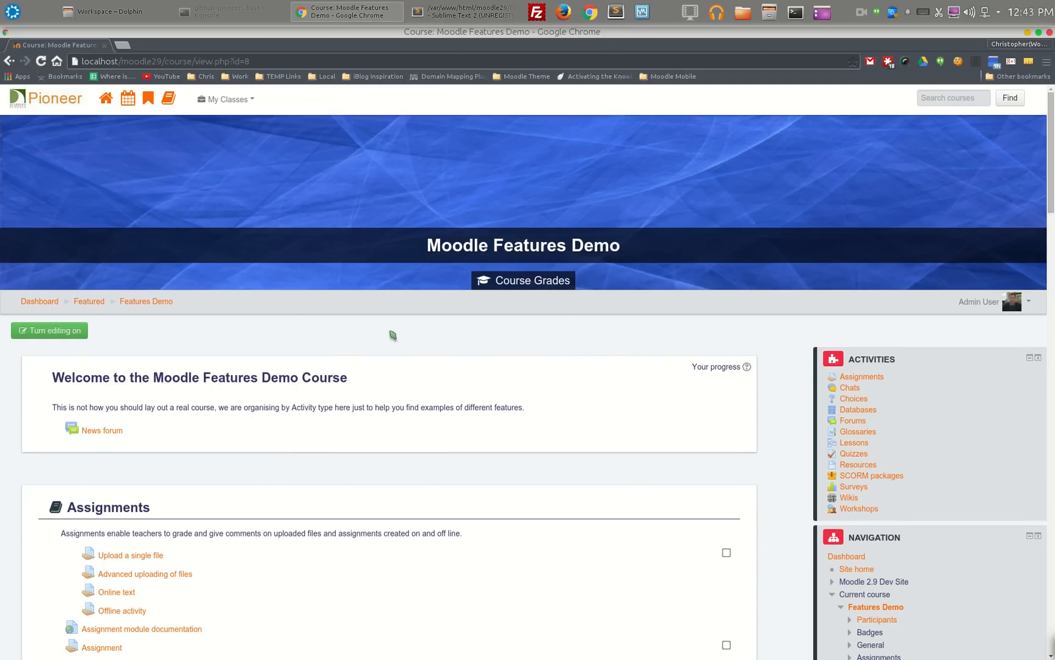
mouse_move(522, 281)
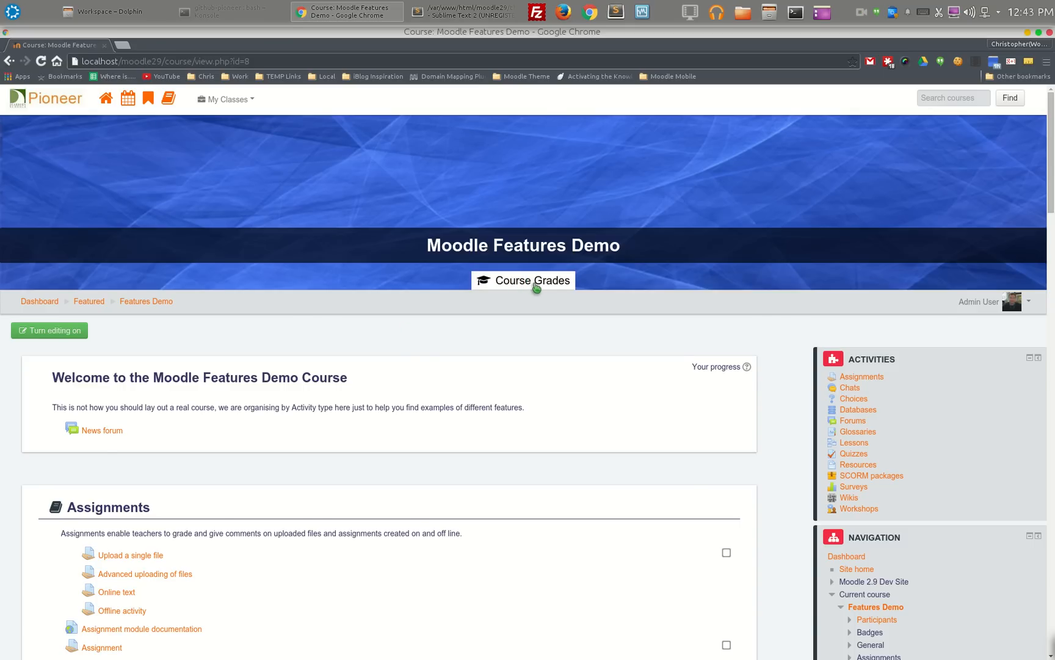
left_click(533, 281)
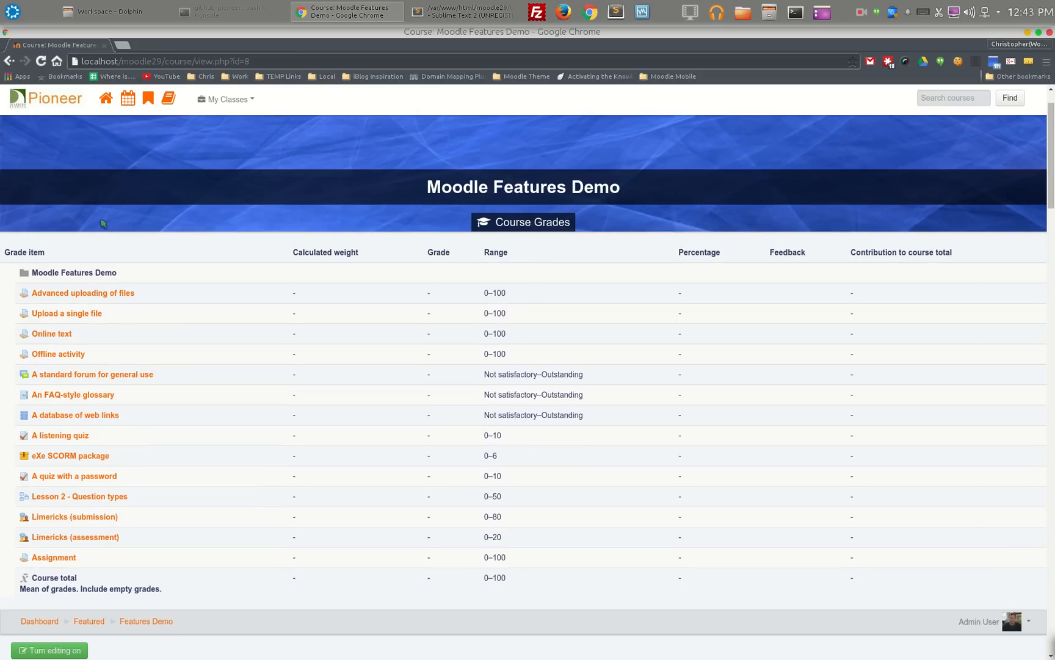
mouse_move(107, 259)
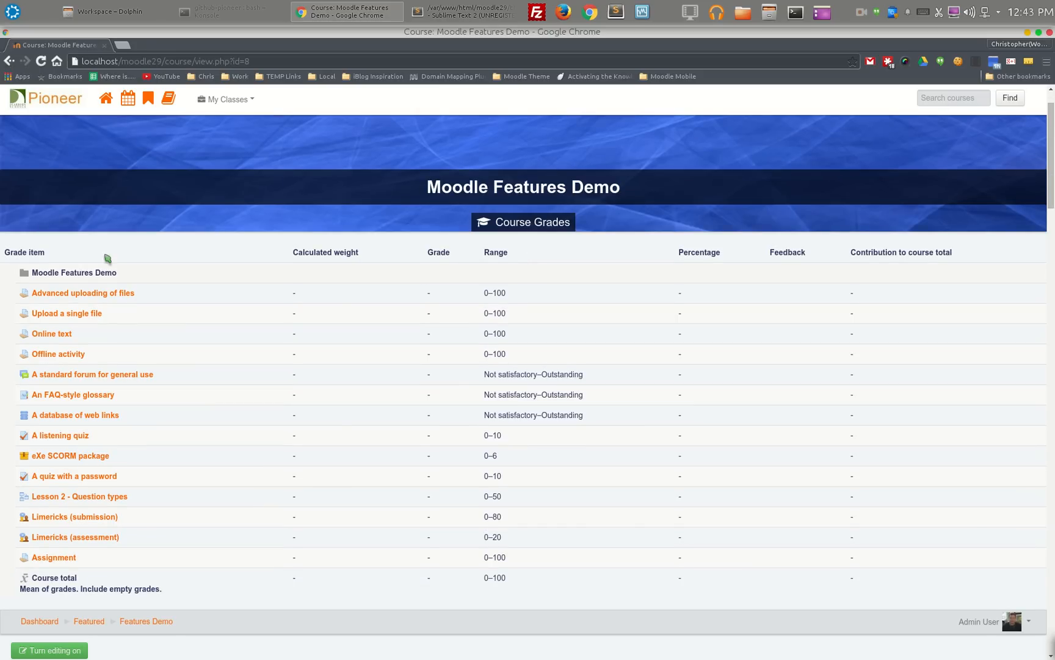
left_click(533, 222)
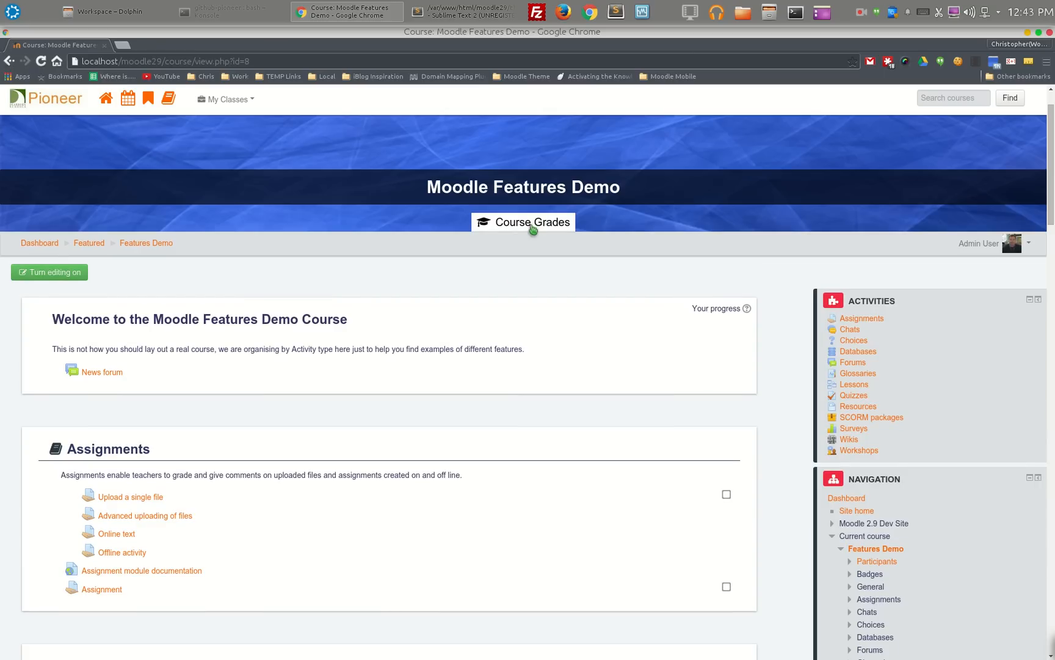
mouse_move(439, 366)
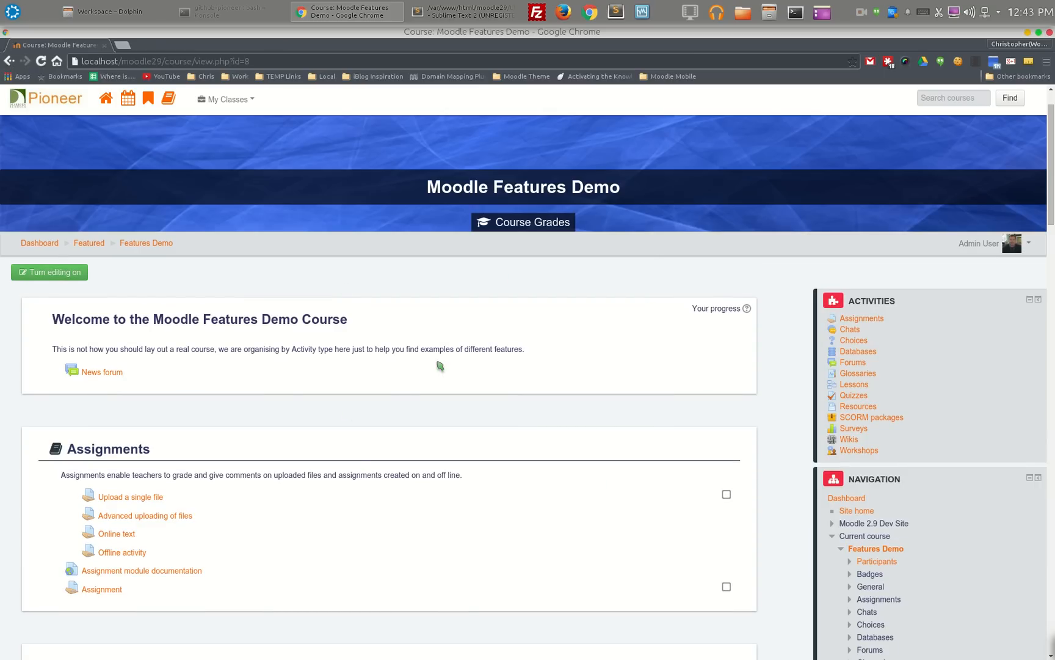
scroll("down", 3)
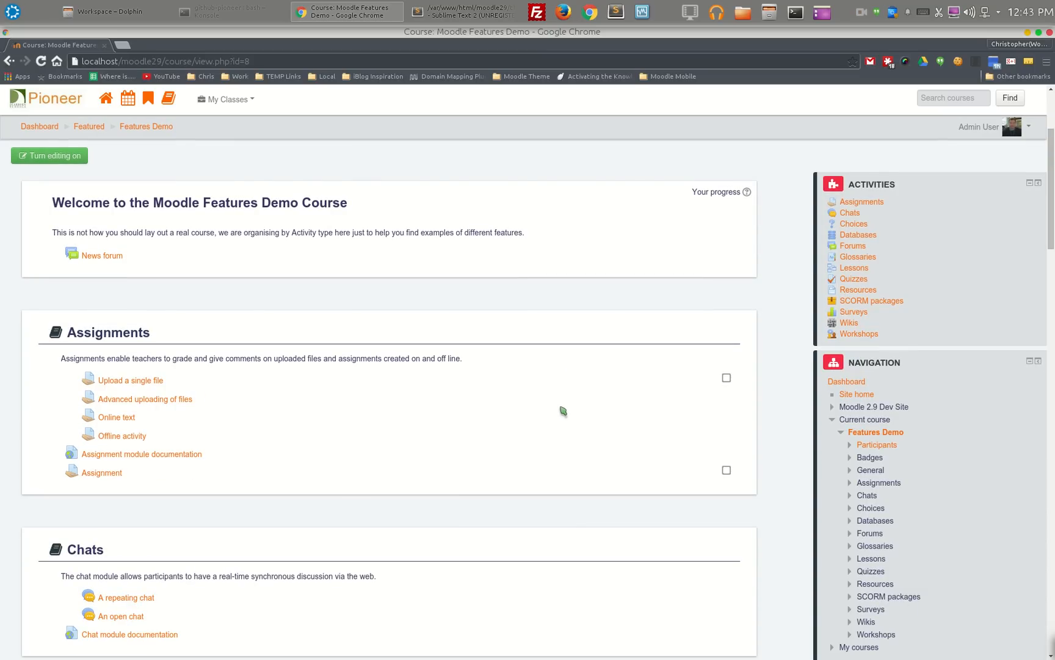
scroll("down", 3)
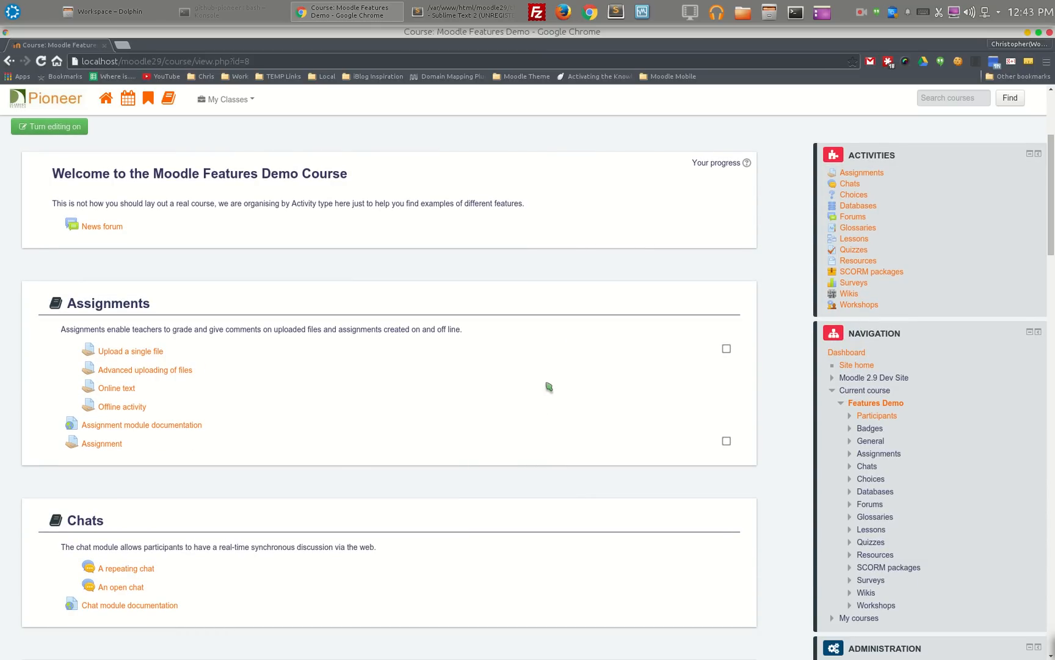
mouse_move(85, 276)
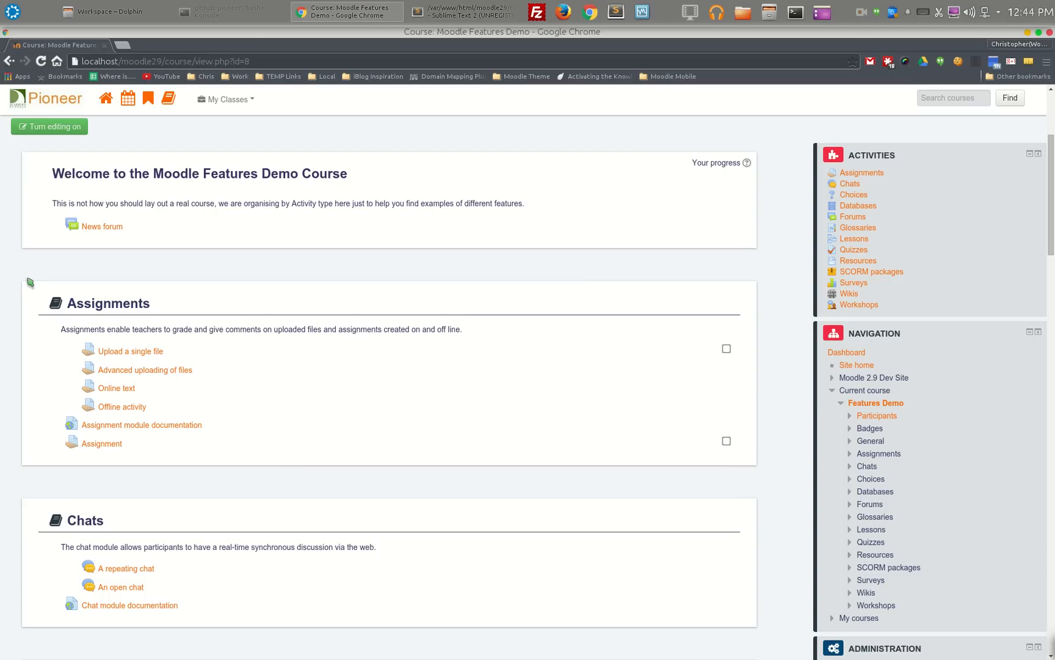
mouse_move(102, 296)
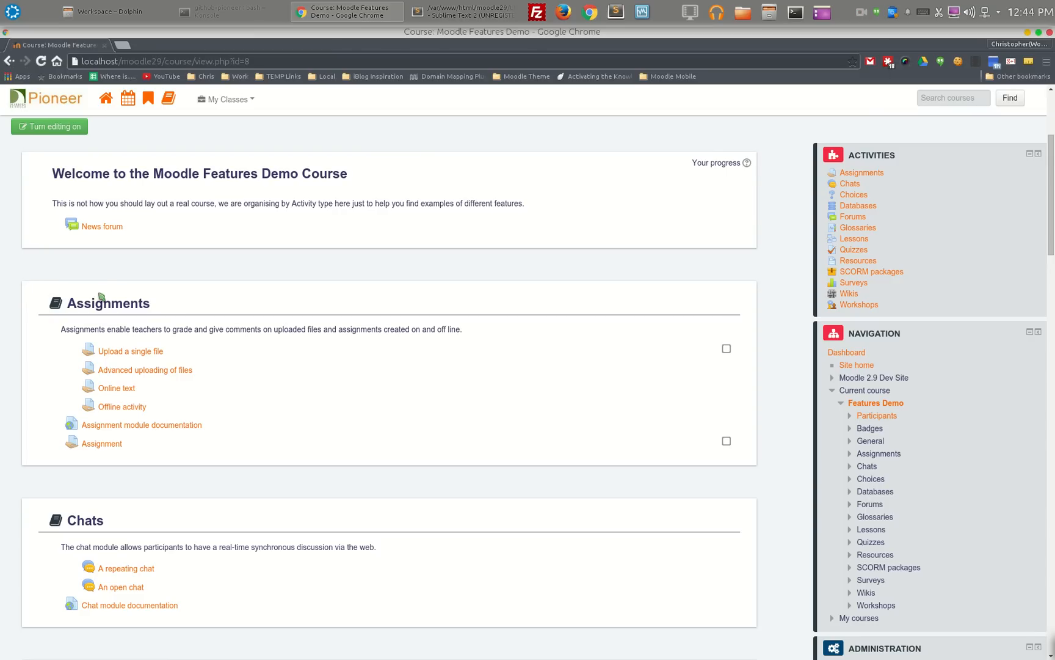
mouse_move(398, 488)
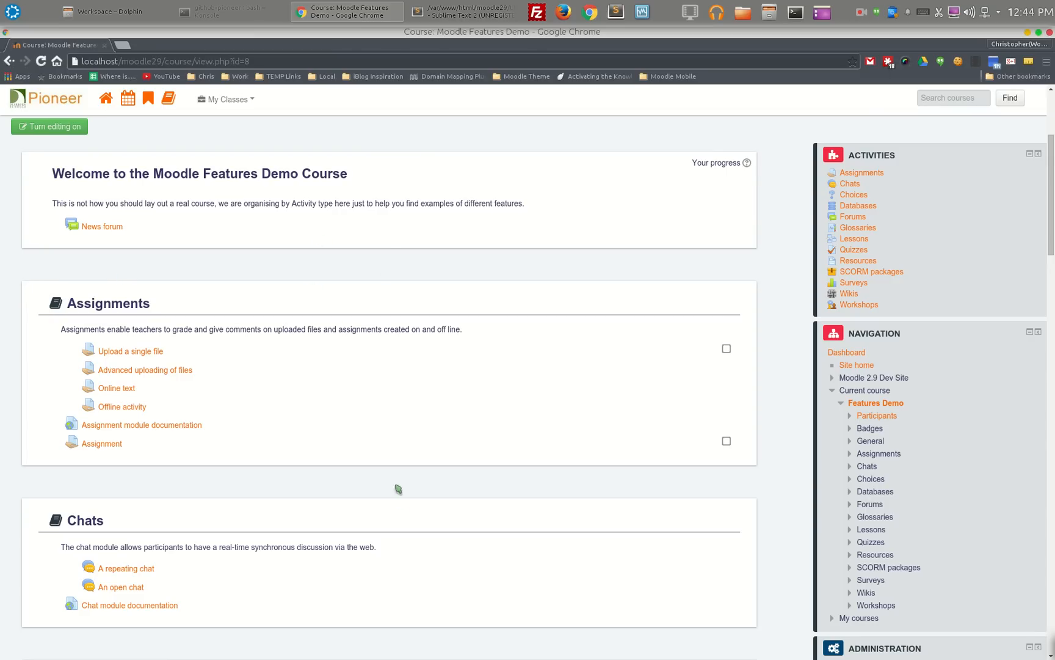
mouse_move(398, 507)
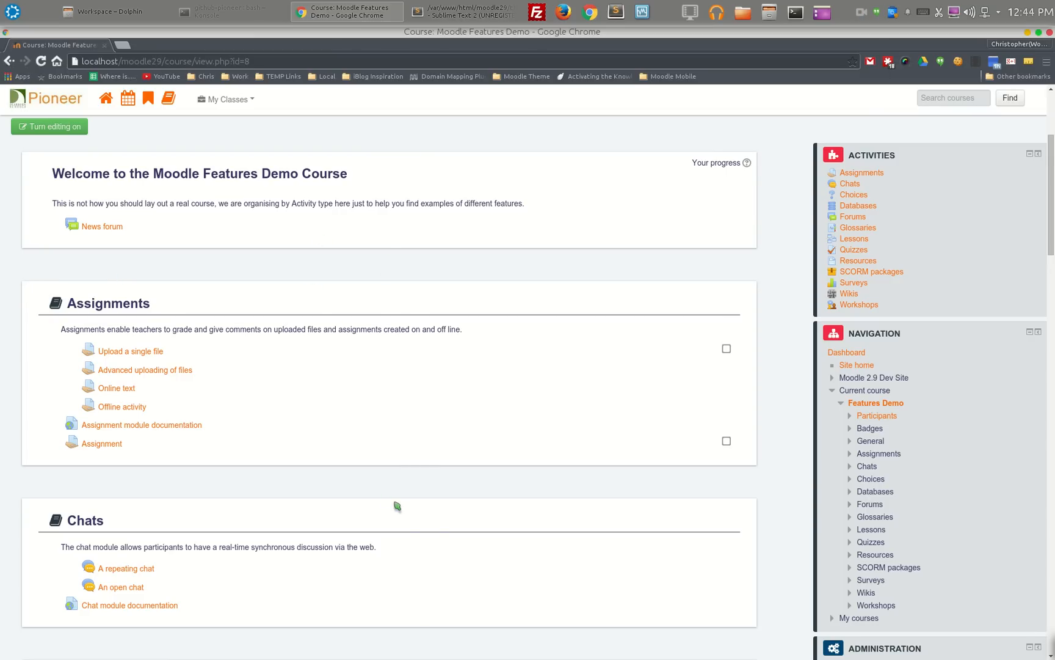
scroll("down", 3)
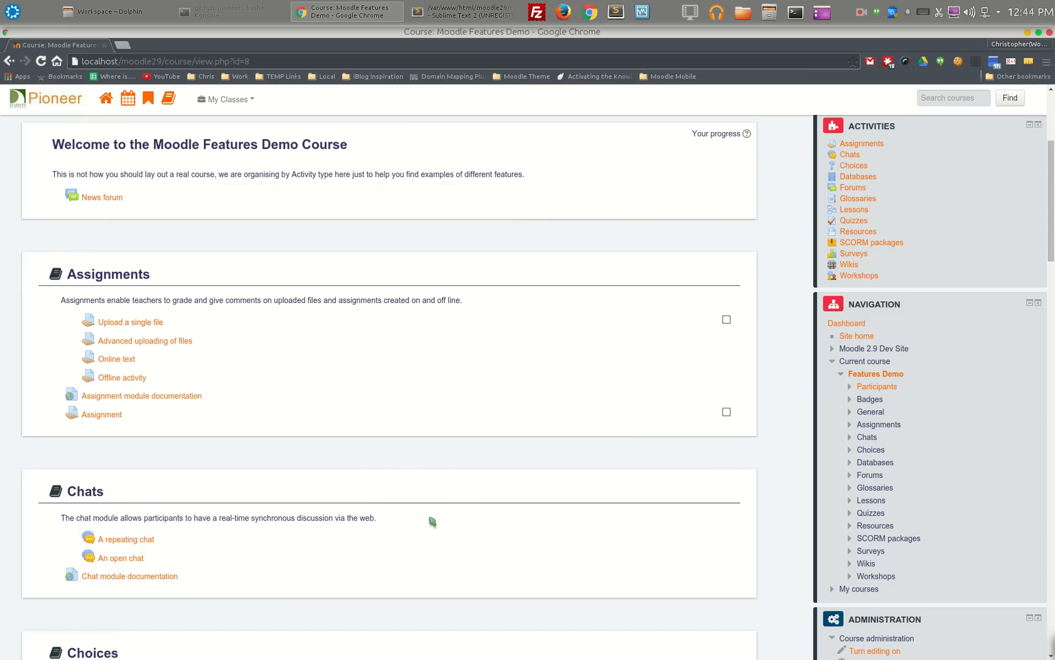
mouse_move(411, 482)
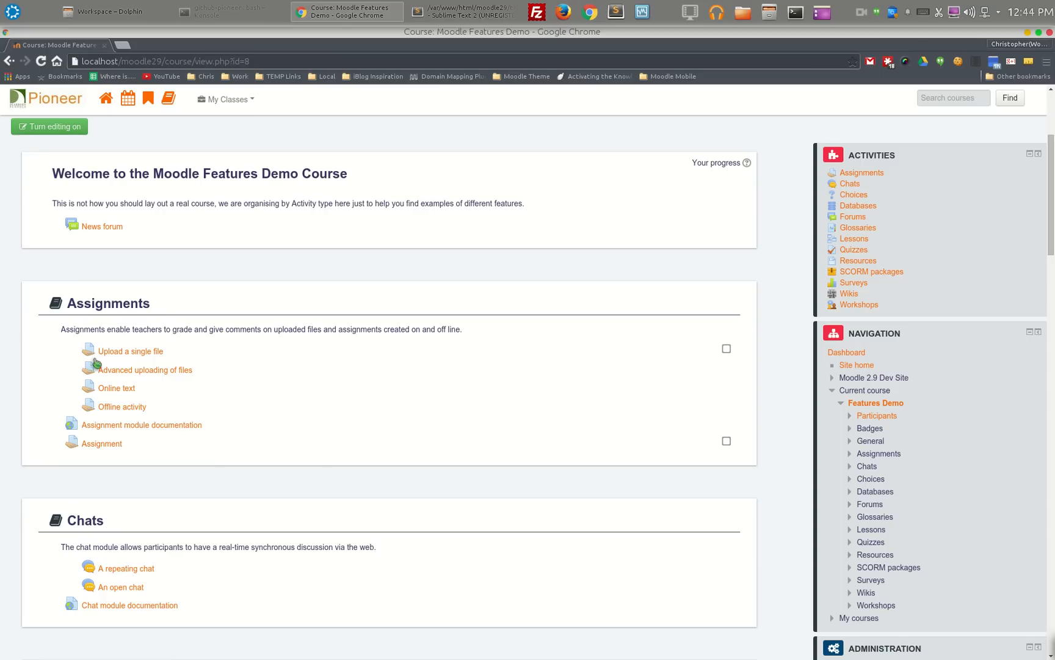
mouse_move(307, 314)
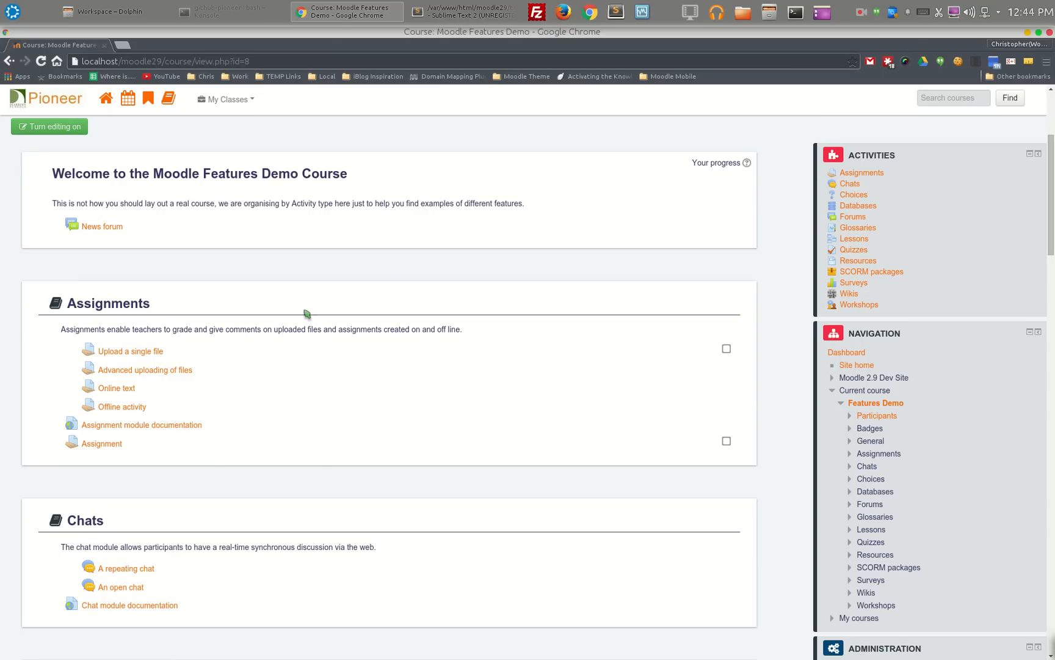
mouse_move(280, 447)
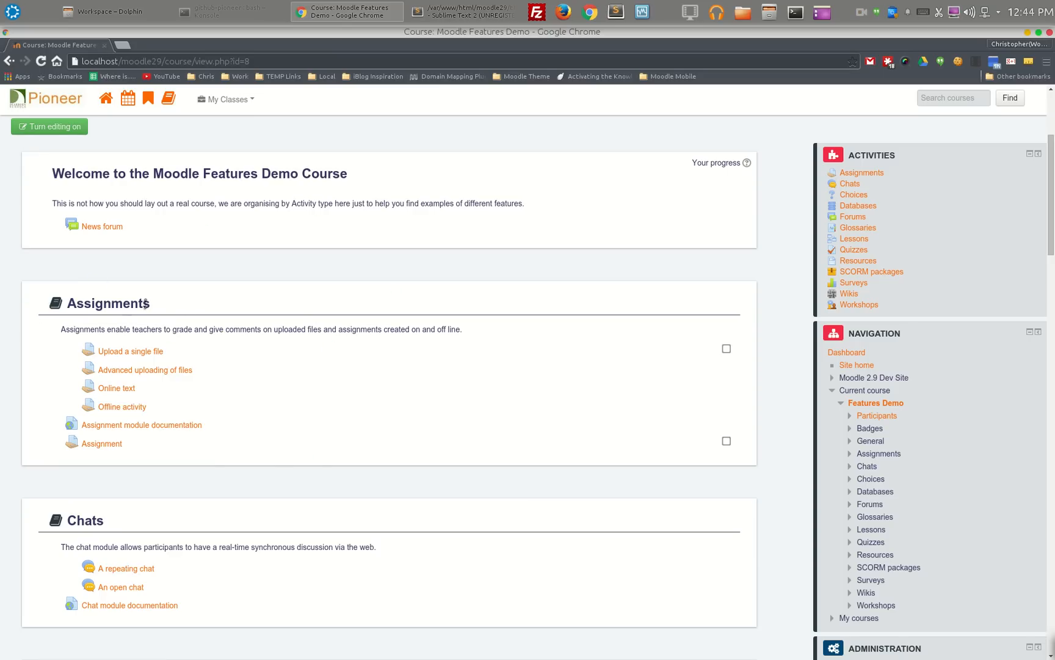
double_click(107, 303)
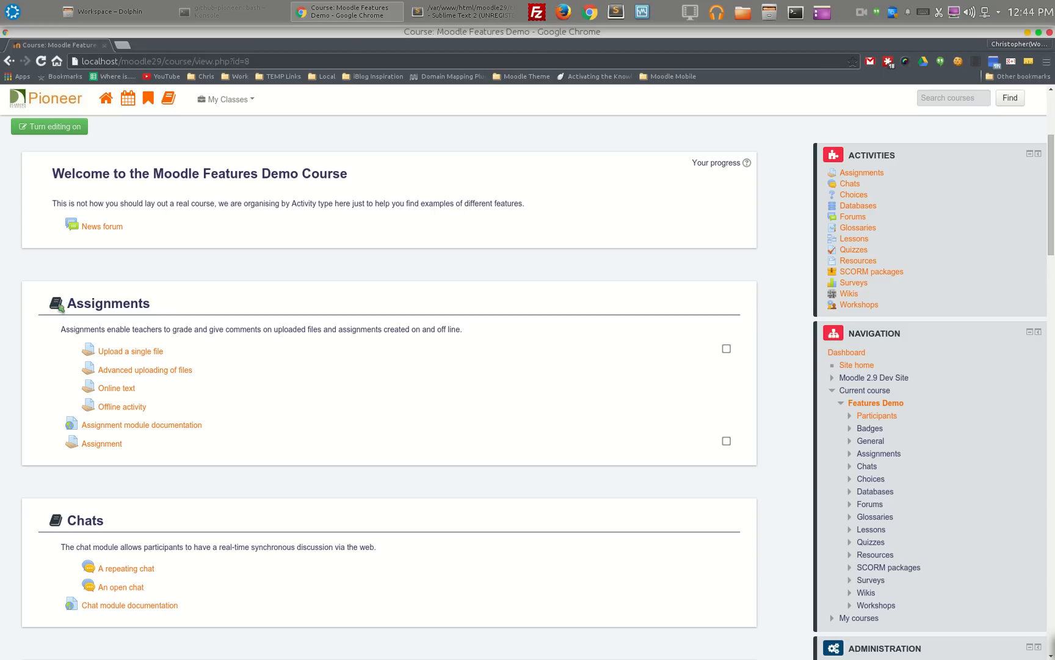
mouse_move(376, 330)
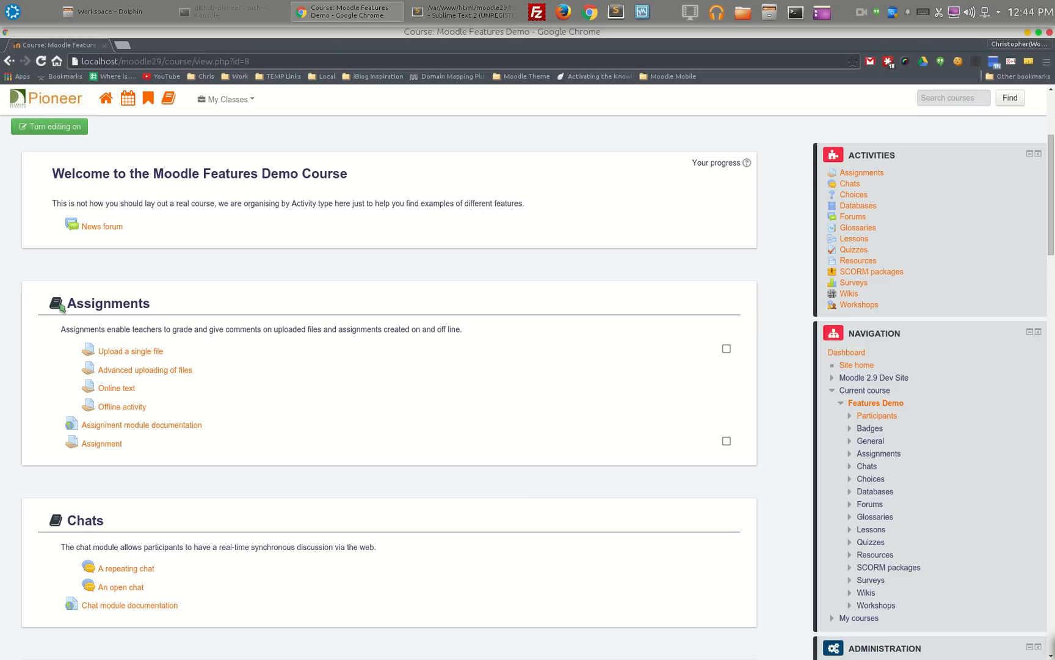
mouse_move(178, 348)
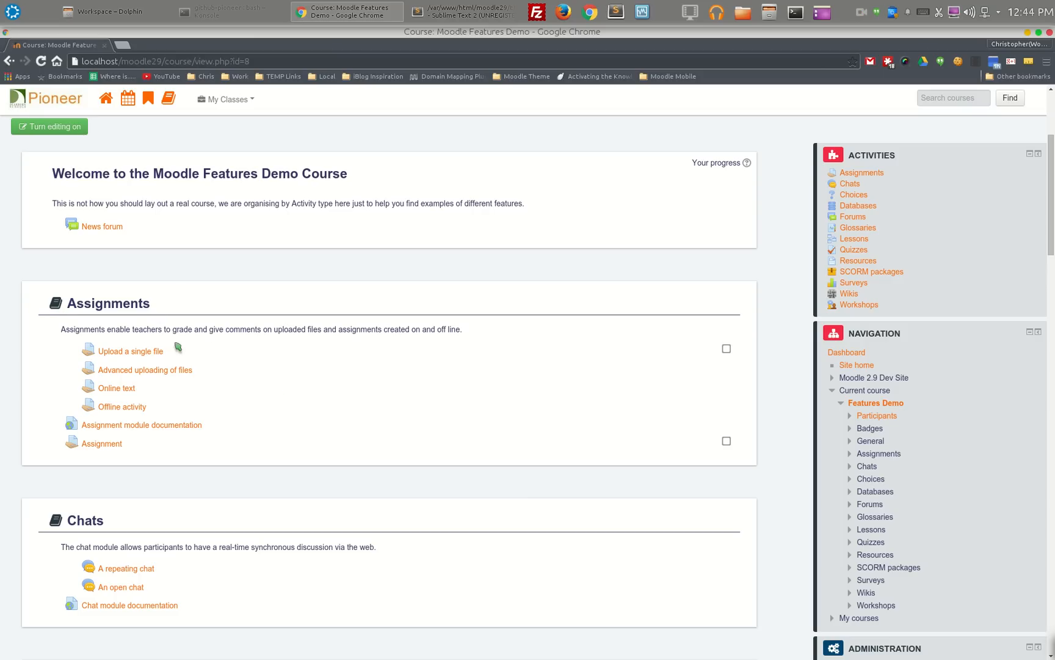
Collapse all the course's side blocks, including Navigation and Administration, to their titles.
scroll("down", 3)
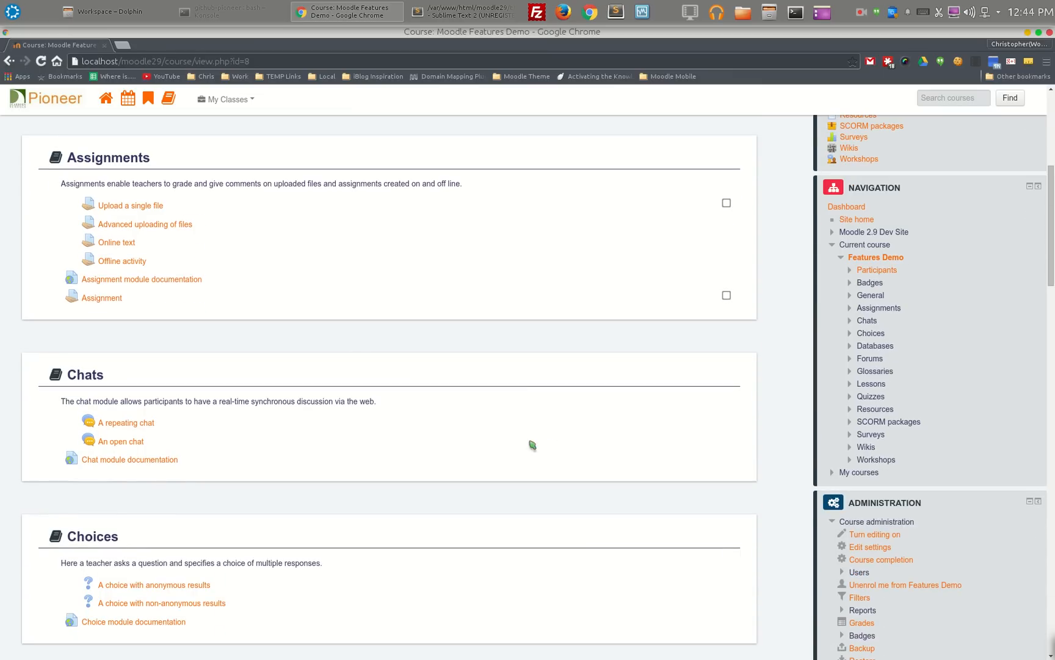
scroll("down", 3)
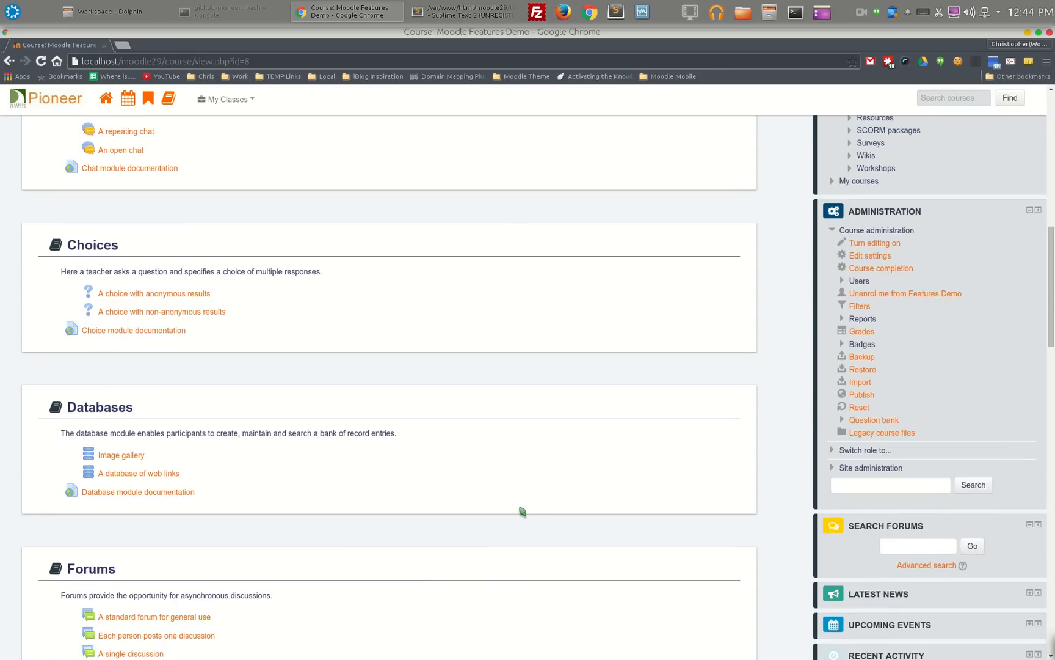
scroll("down", 3)
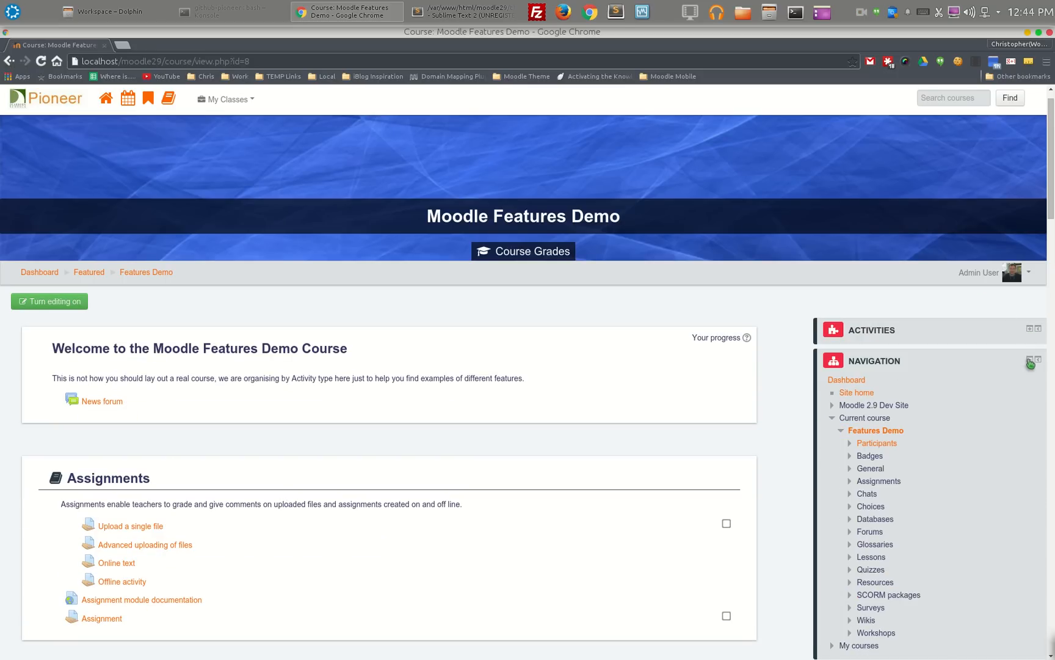
left_click(1029, 360)
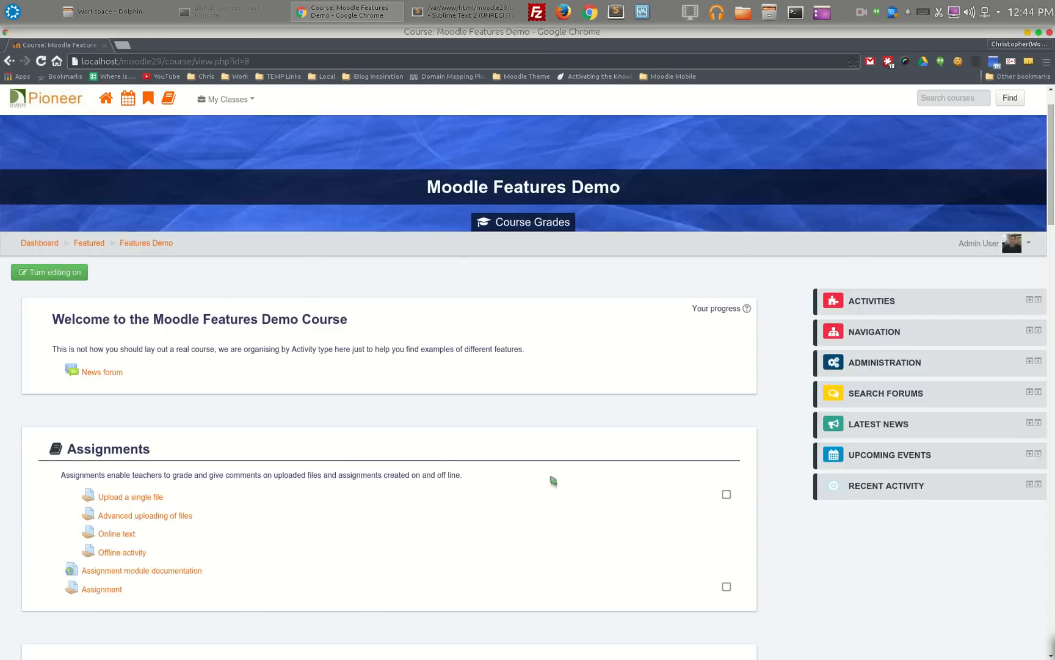
scroll("down", 3)
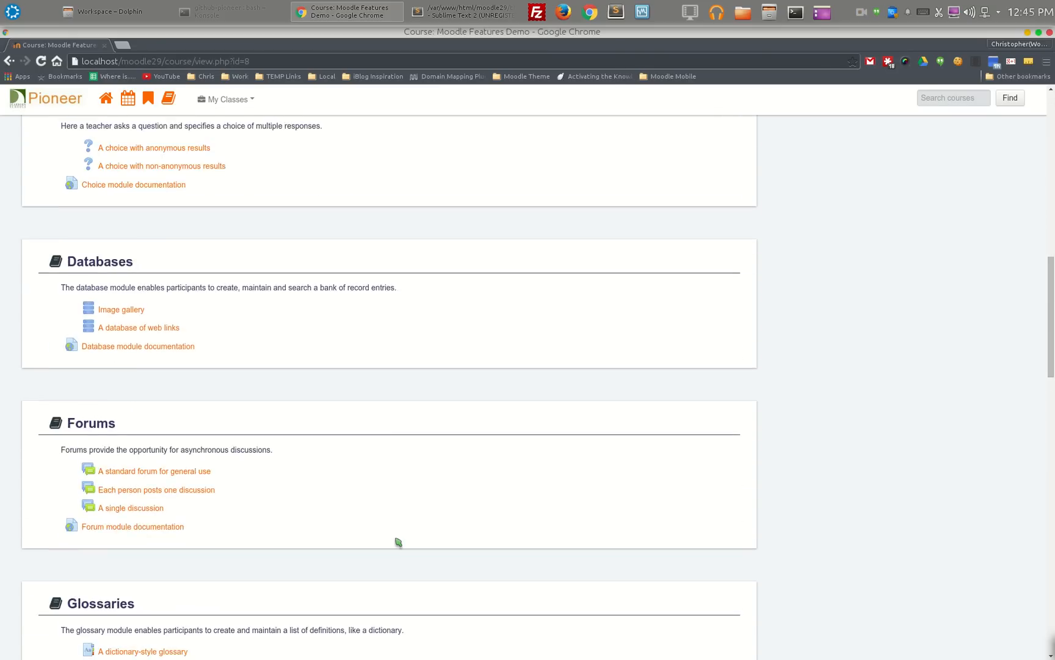
scroll("down", 3)
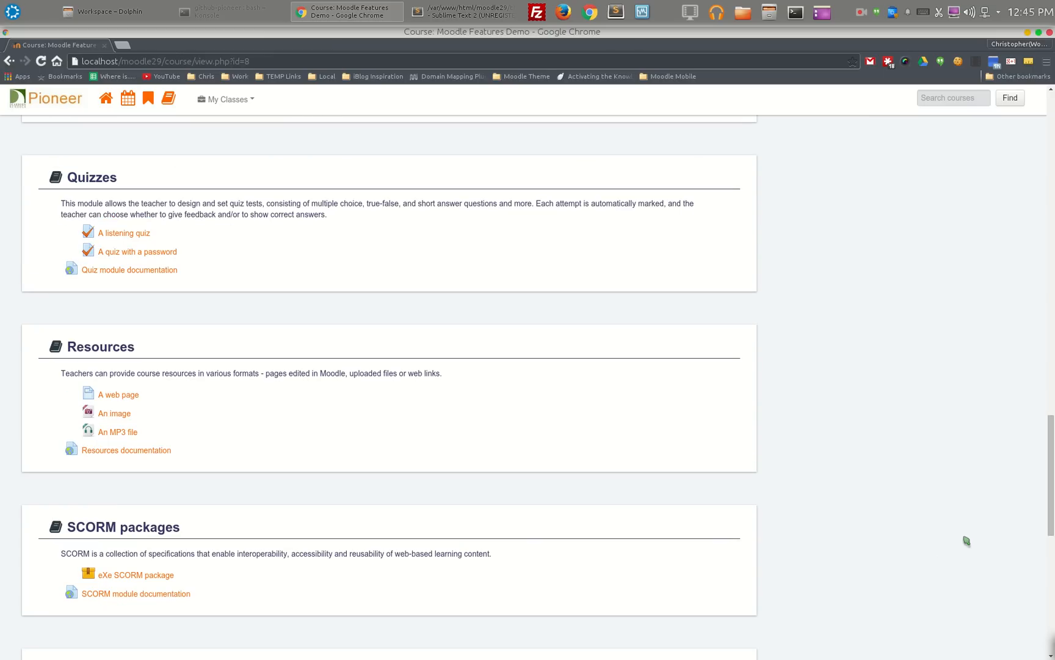
scroll("down", 3)
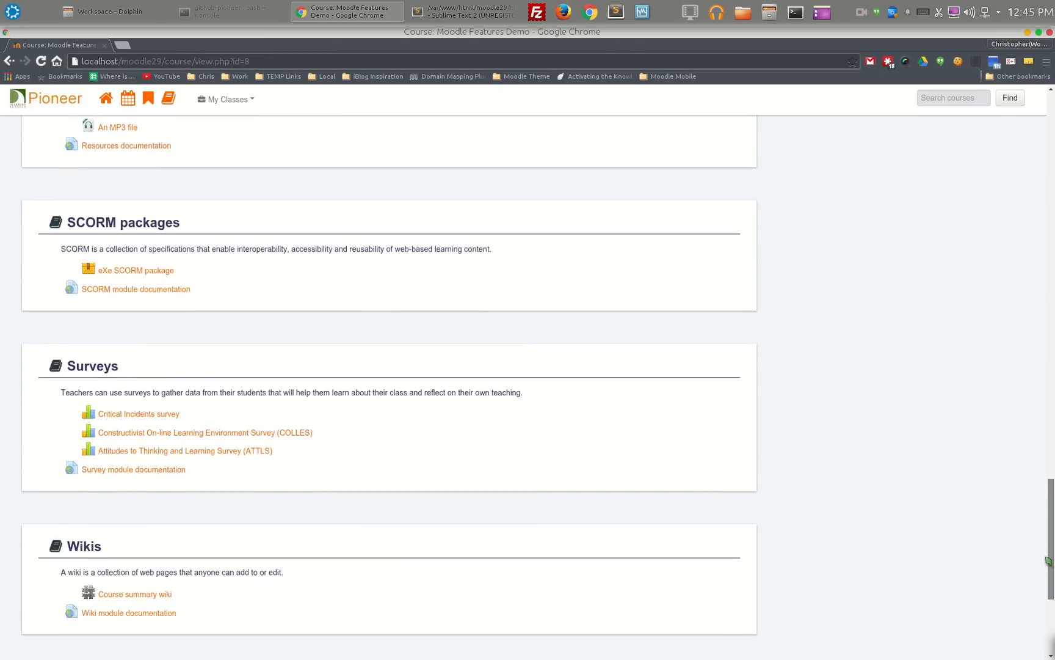
scroll("up", 3)
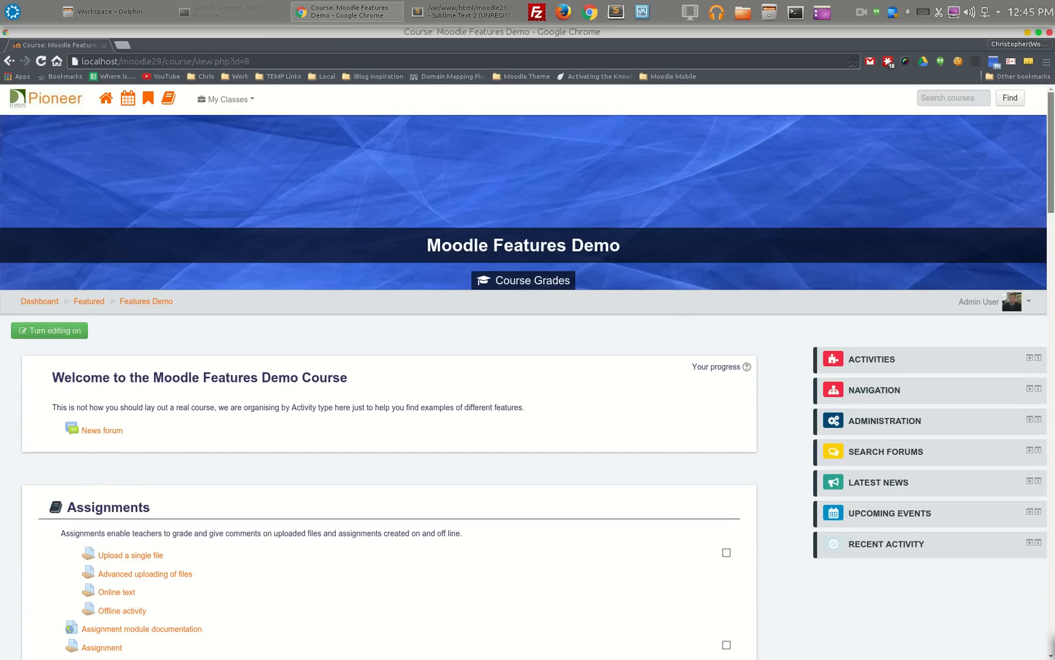
mouse_move(889, 505)
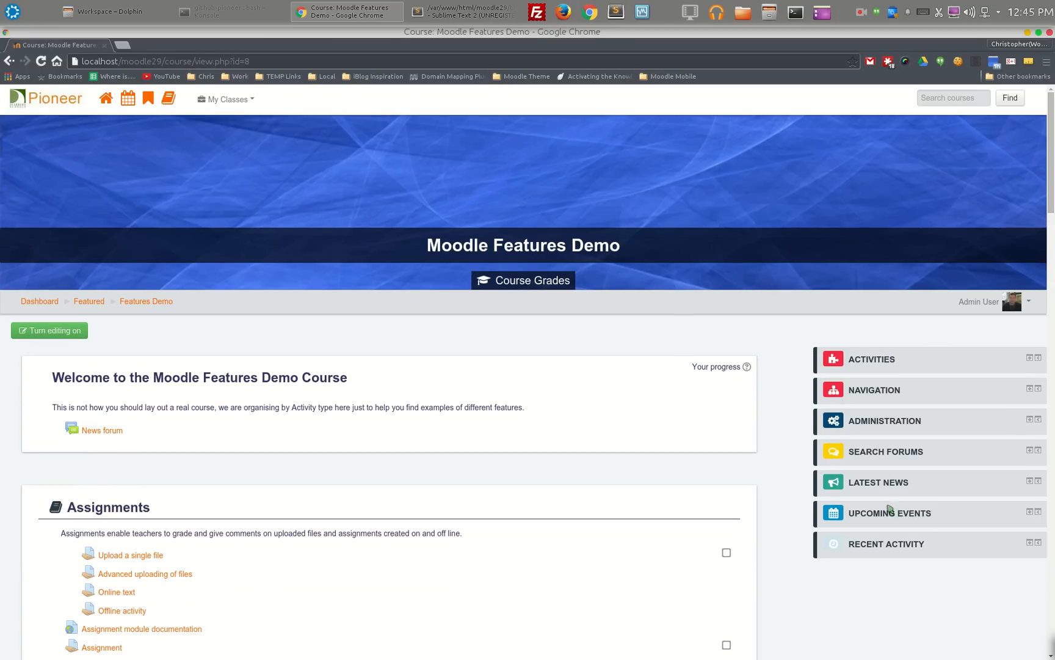
mouse_move(1036, 421)
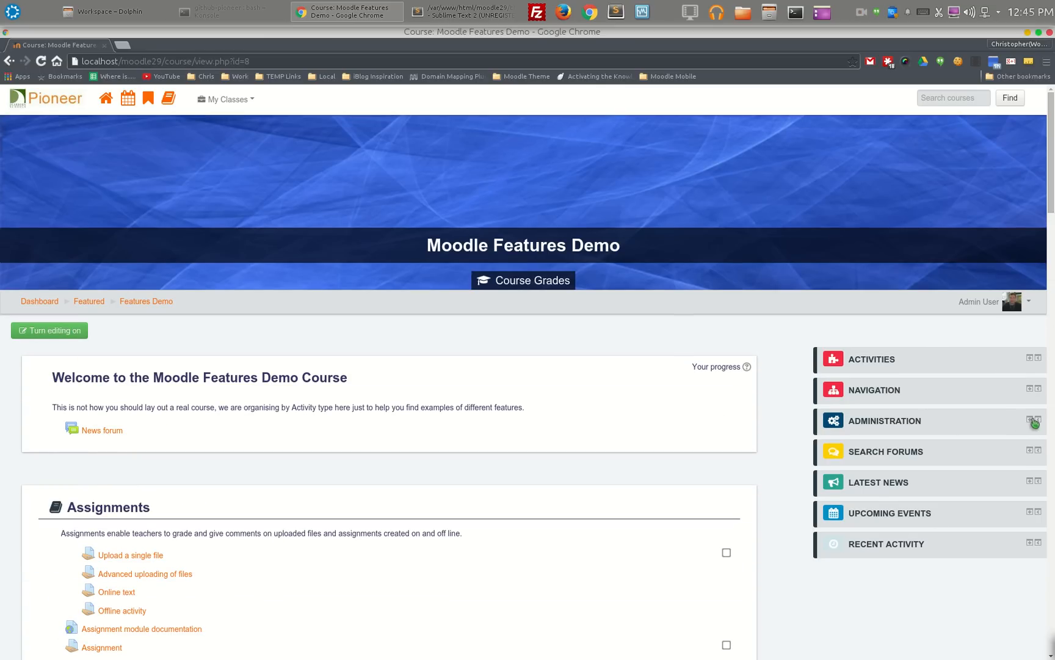
Reach Pioneer General Settings via Administration > Site administration > Appearance > Themes.
left_click(1033, 420)
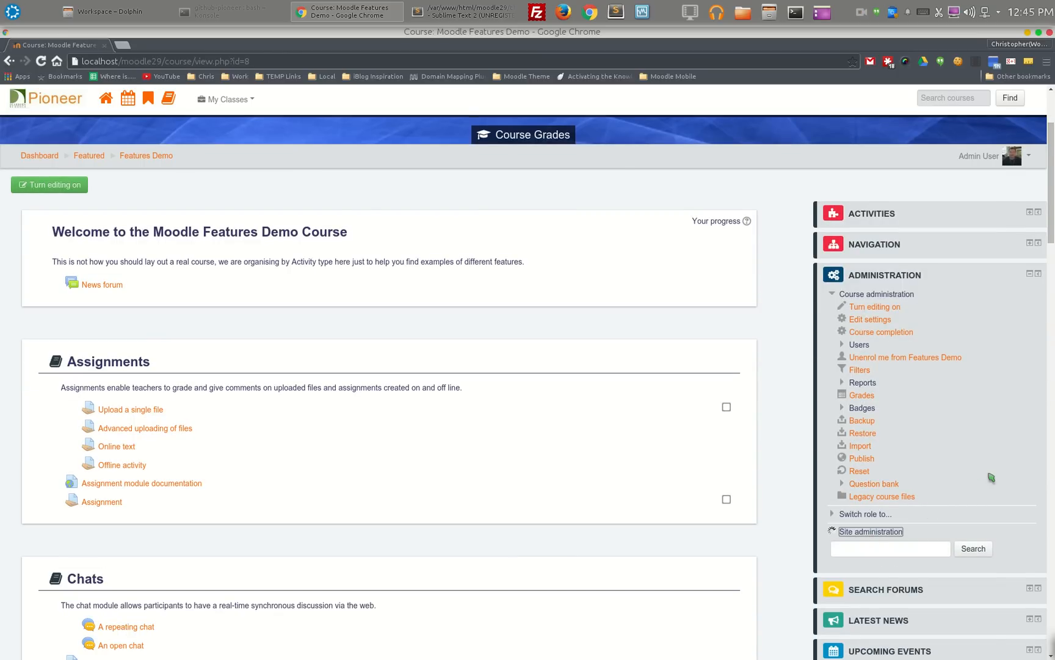
left_click(870, 532)
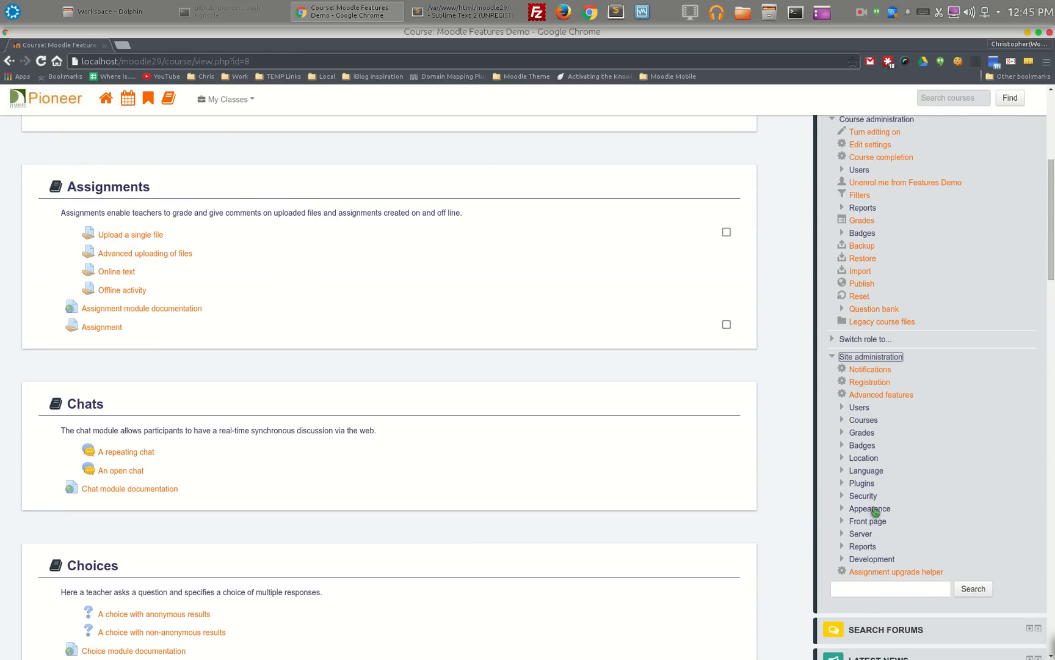
left_click(869, 508)
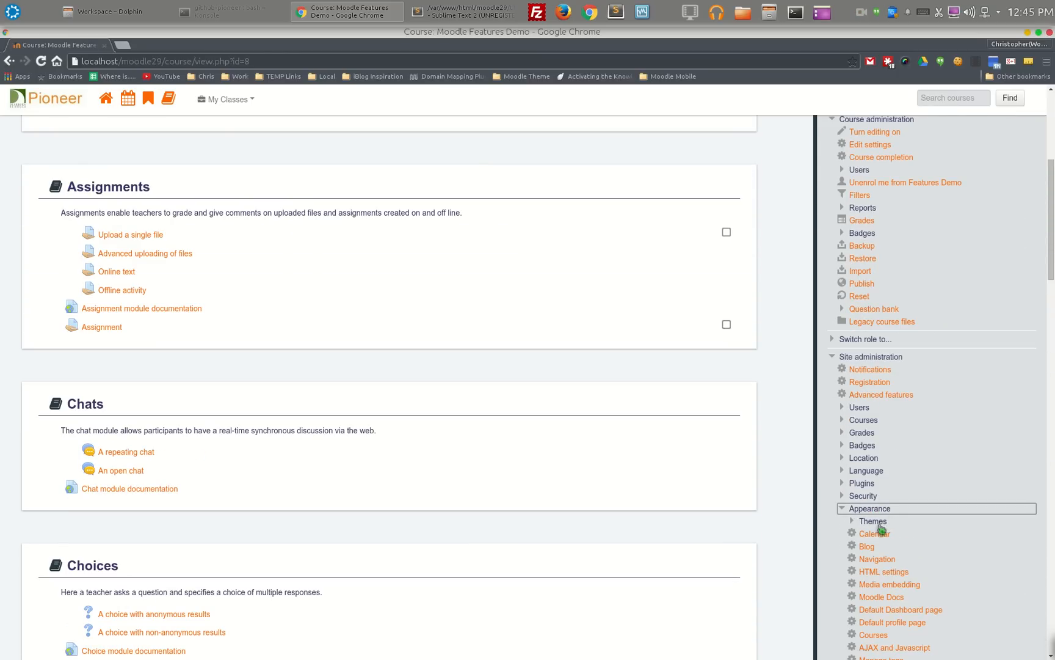
left_click(872, 520)
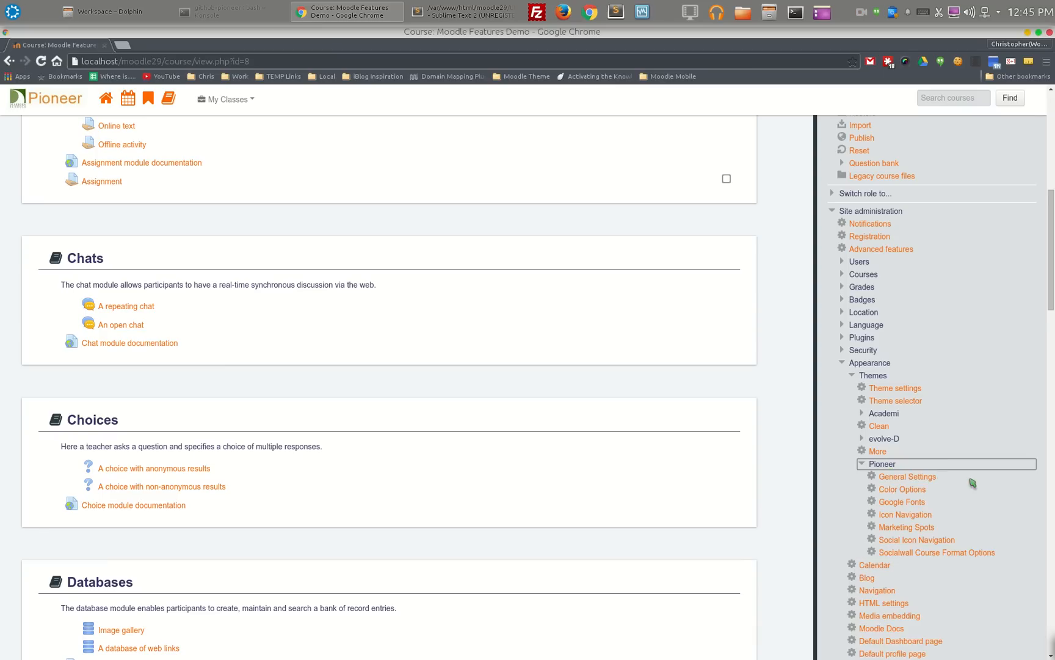
left_click(908, 476)
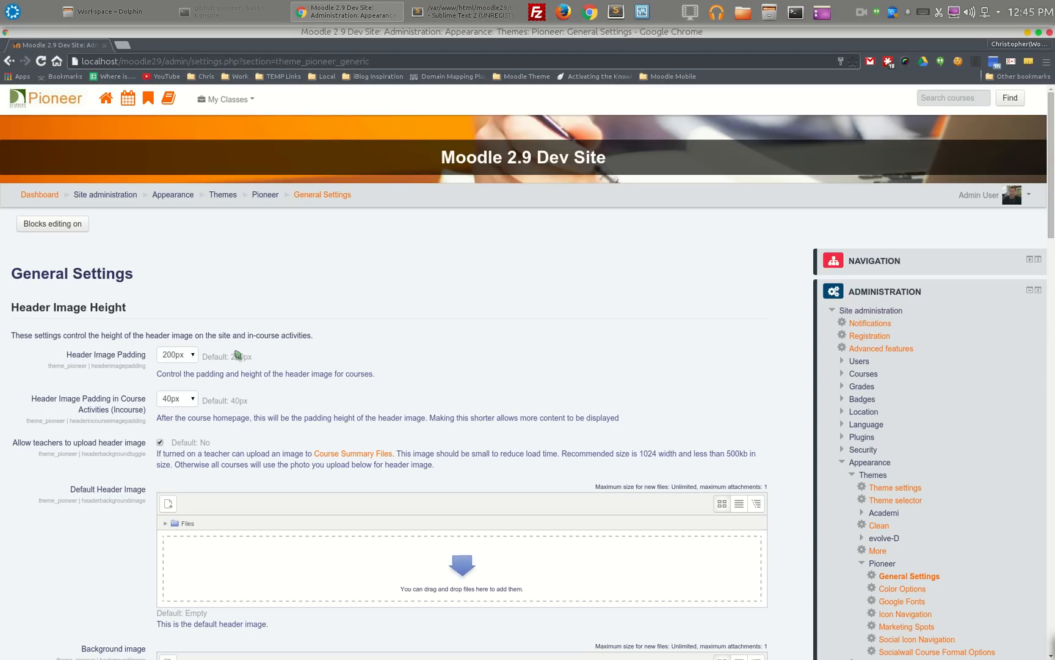
mouse_move(145, 364)
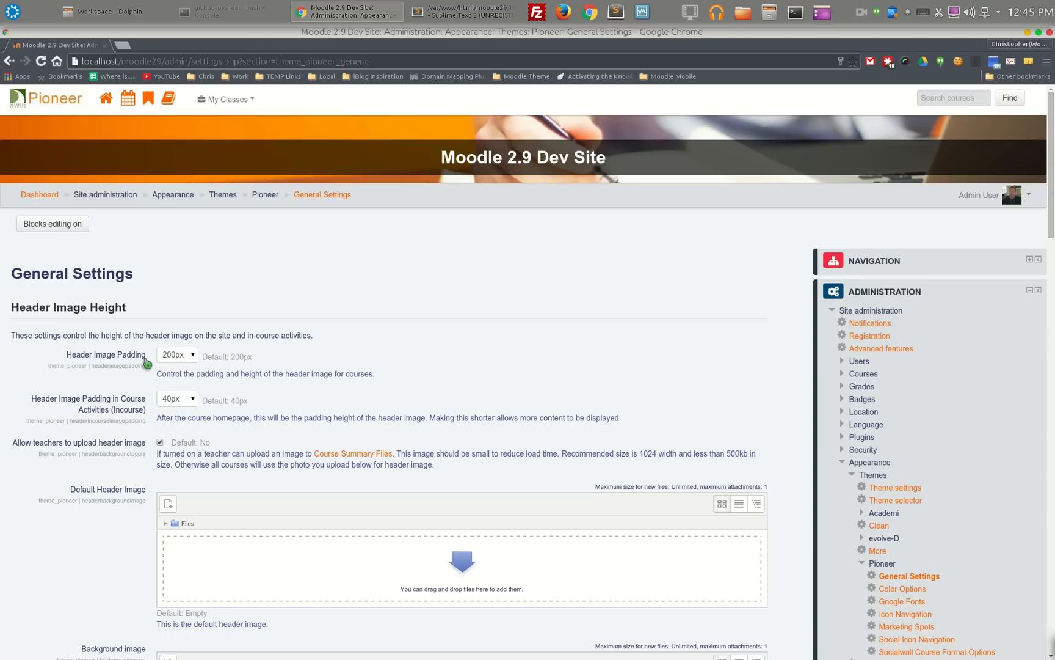
left_click(175, 355)
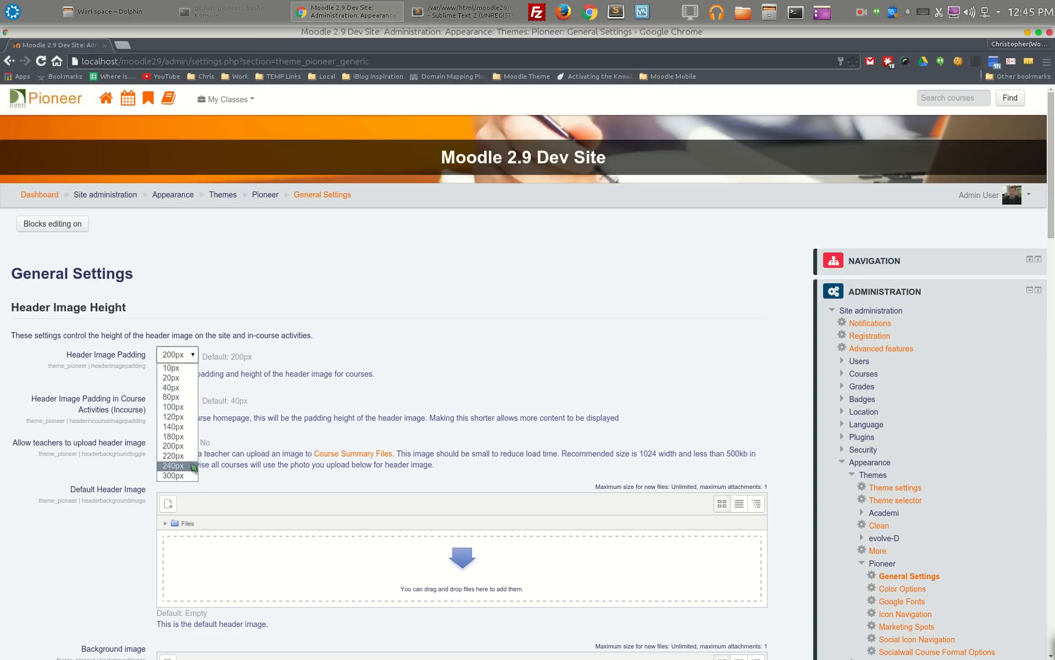
mouse_move(190, 479)
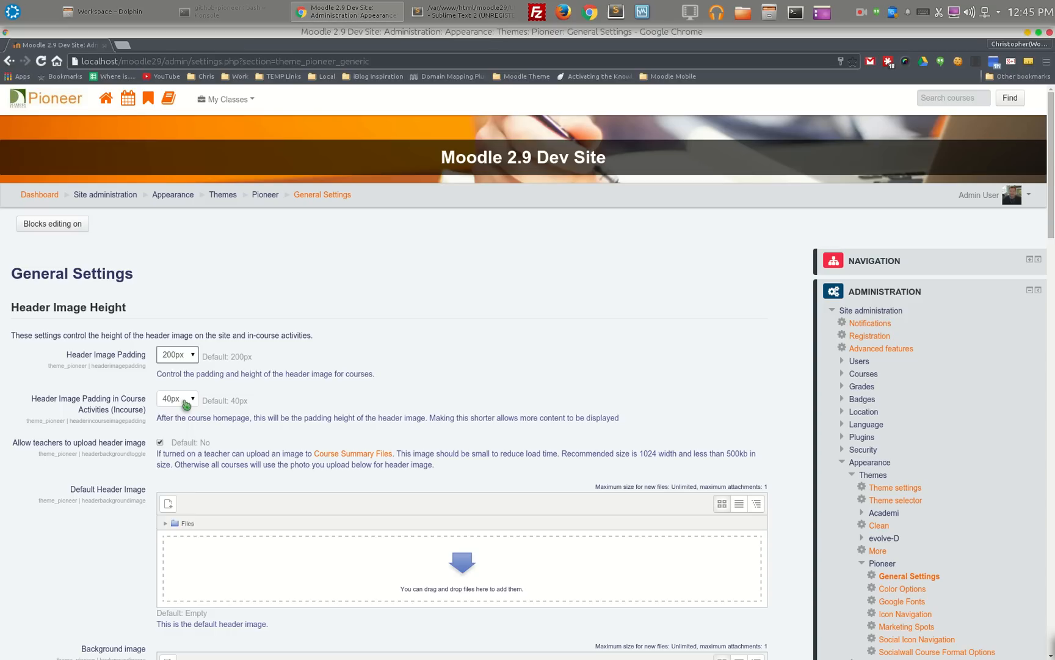
left_click(177, 398)
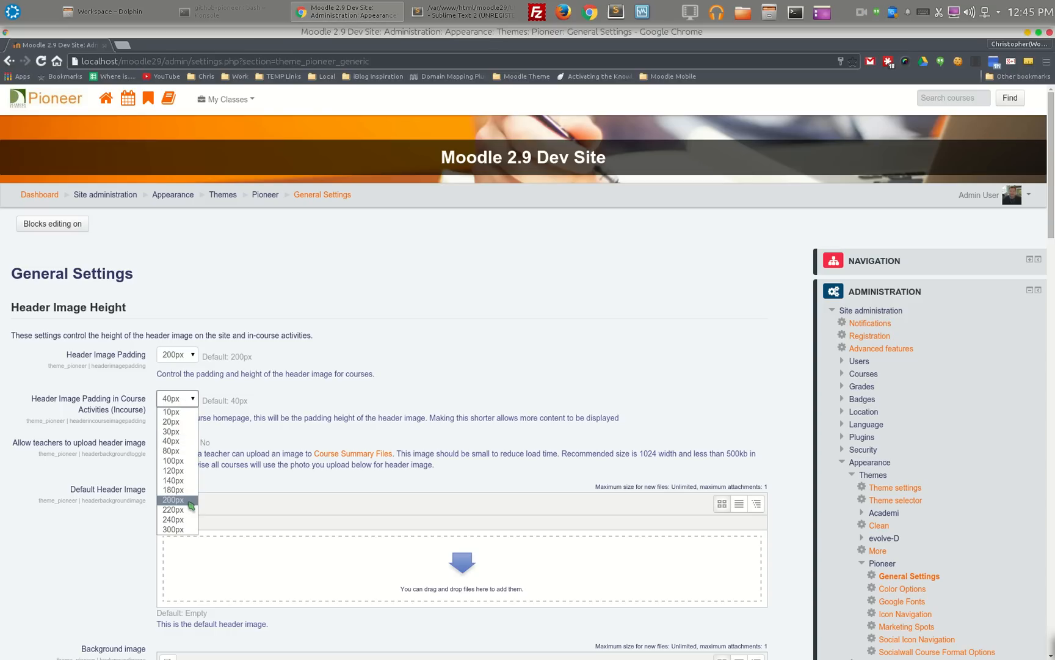
mouse_move(192, 514)
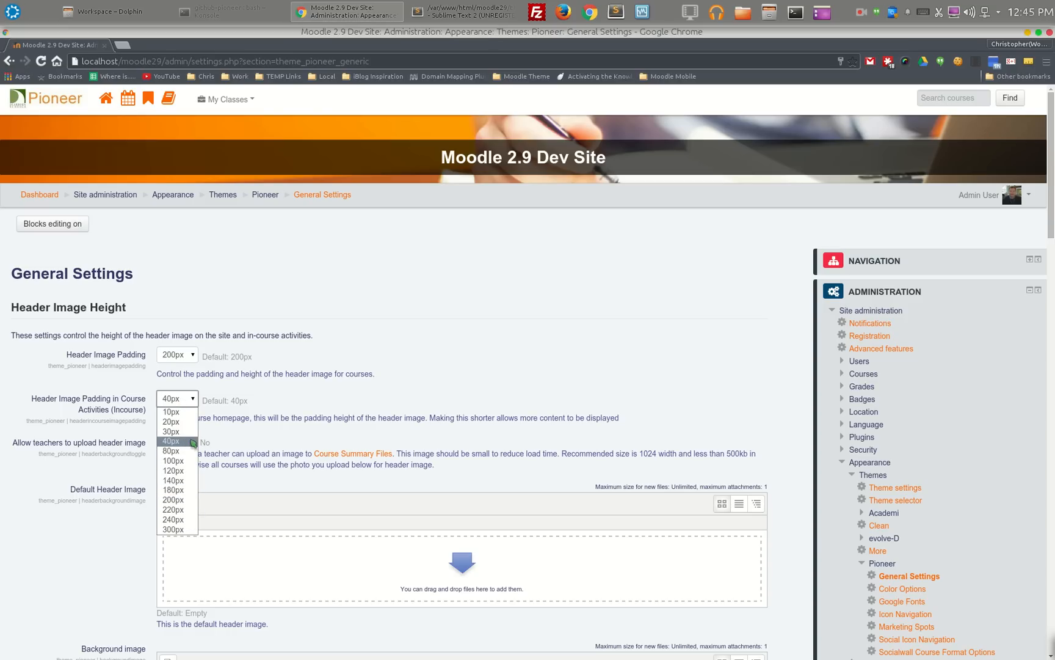
left_click(174, 440)
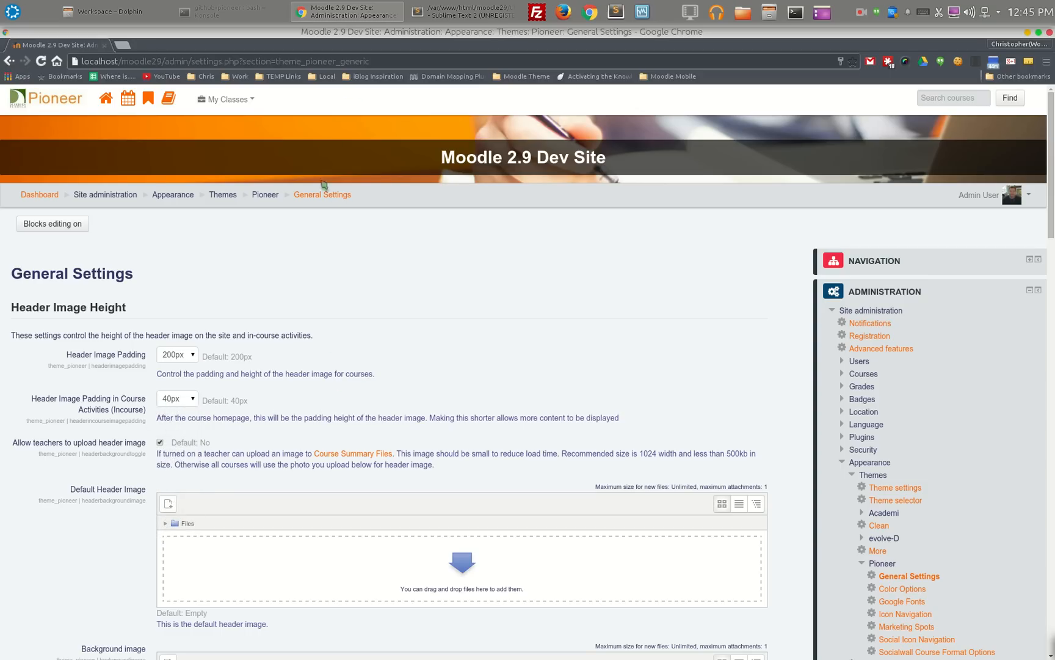
mouse_move(559, 176)
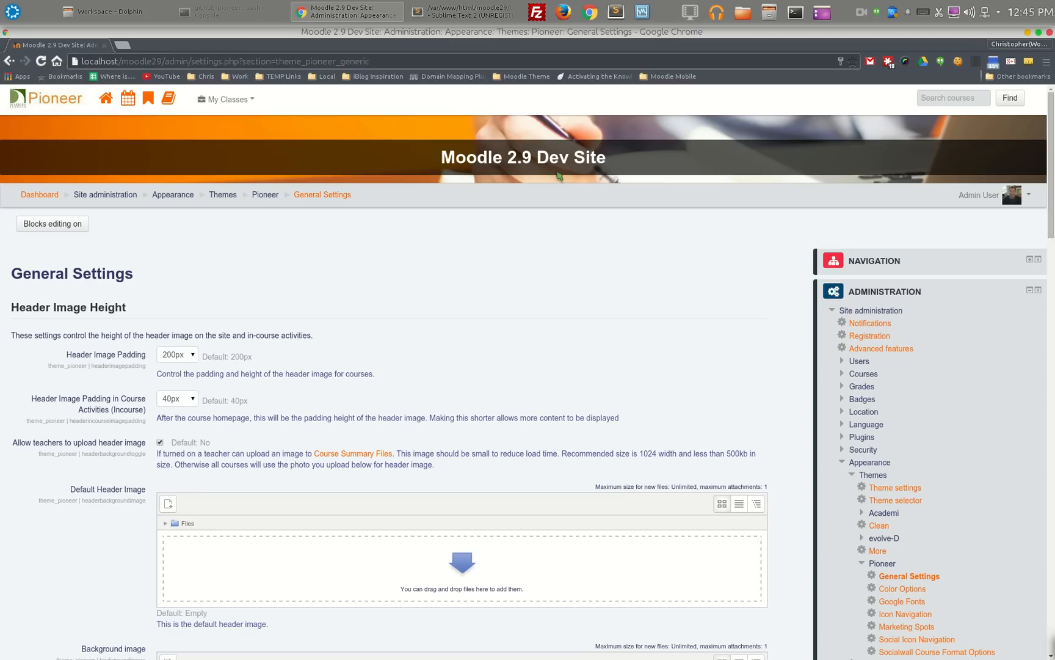
mouse_move(128, 461)
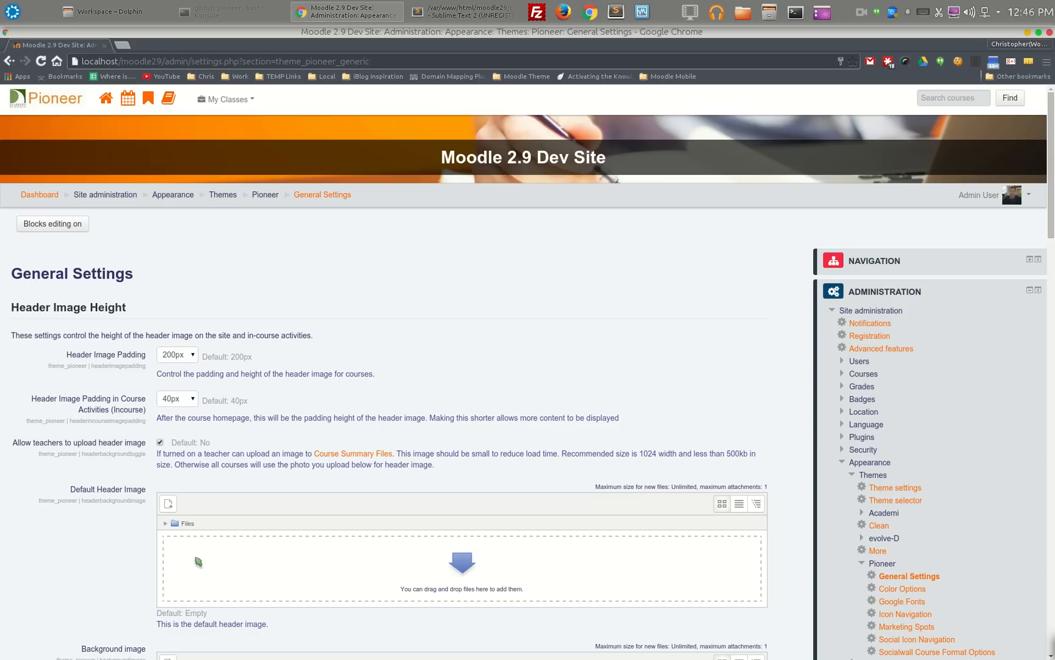
mouse_move(185, 554)
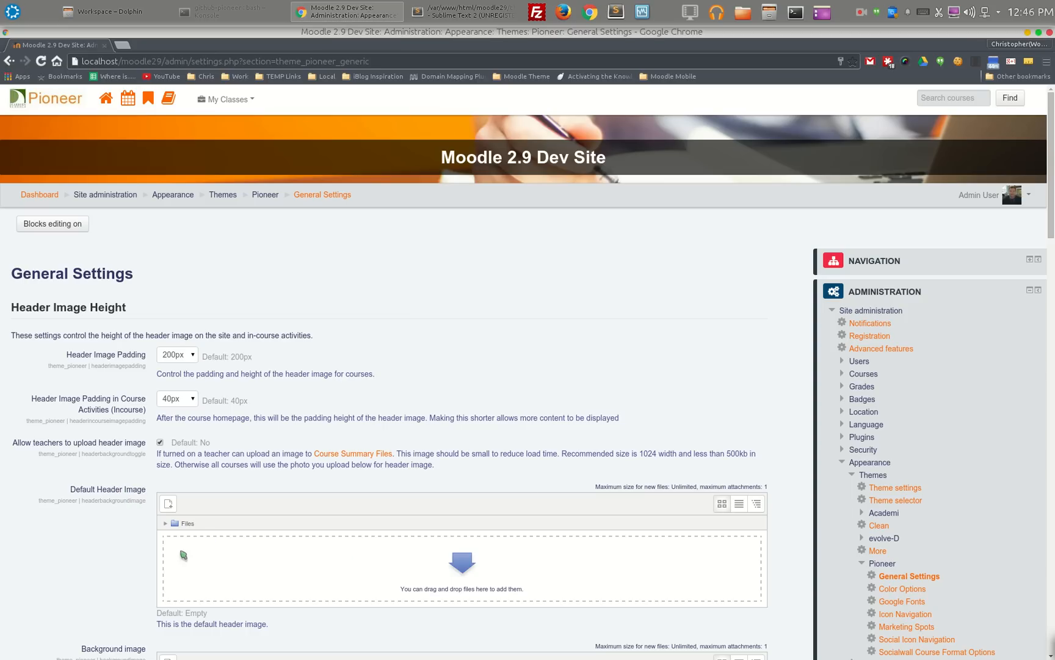
mouse_move(200, 441)
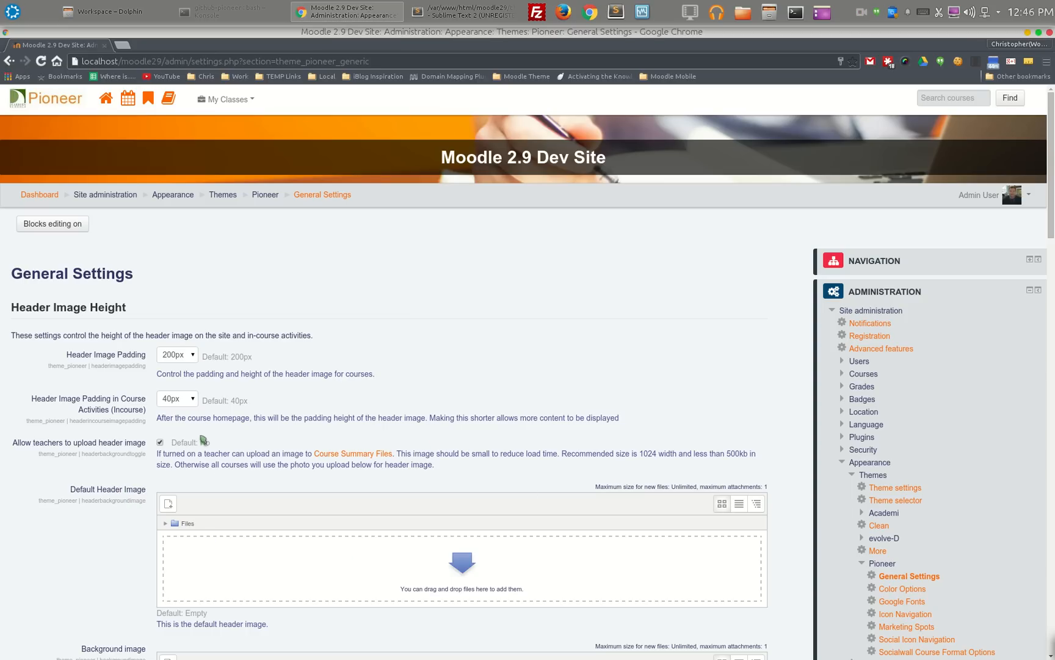
mouse_move(315, 453)
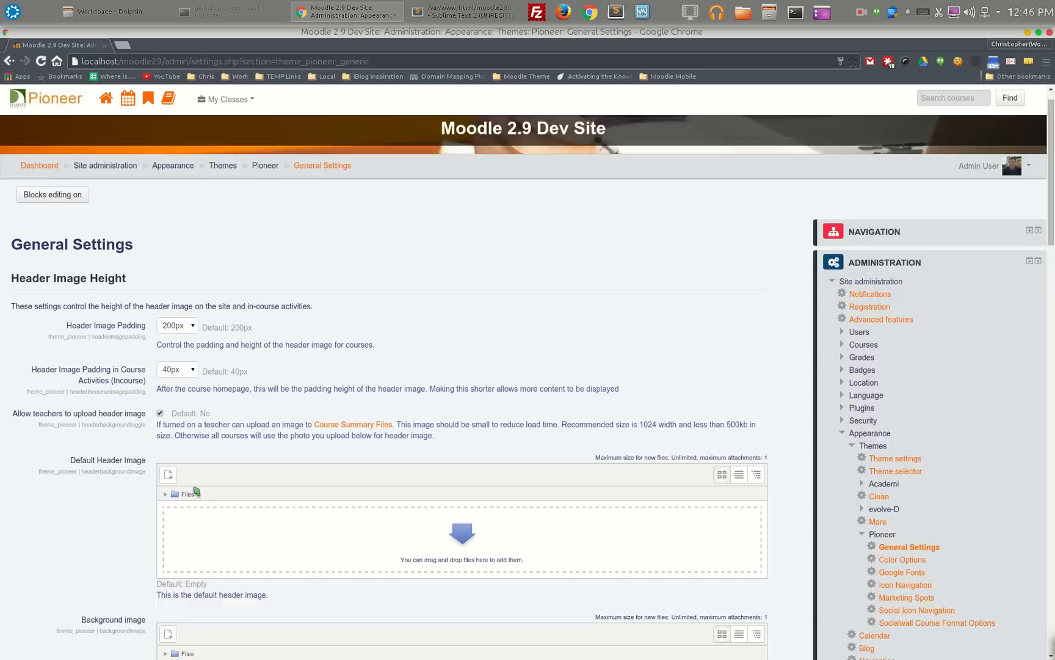
scroll("down", 3)
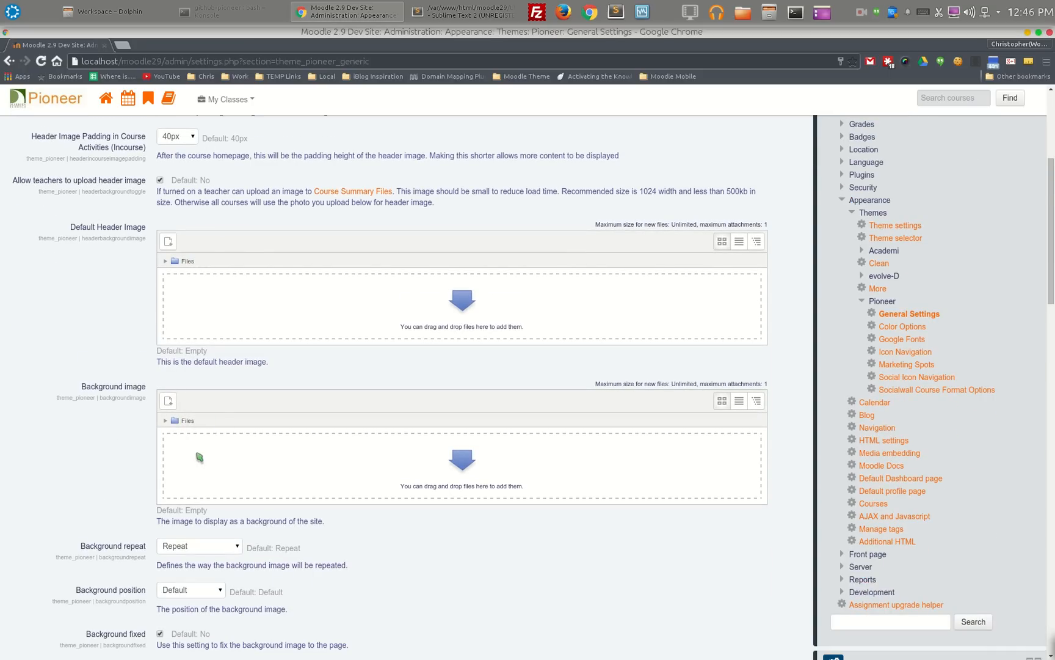
scroll("down", 3)
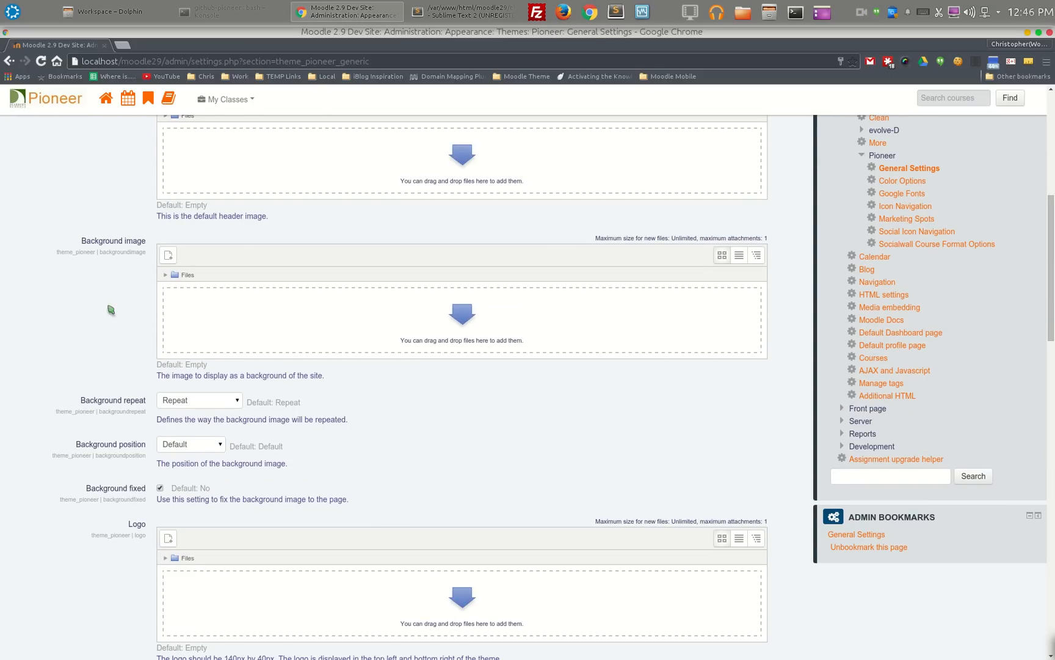
mouse_move(341, 496)
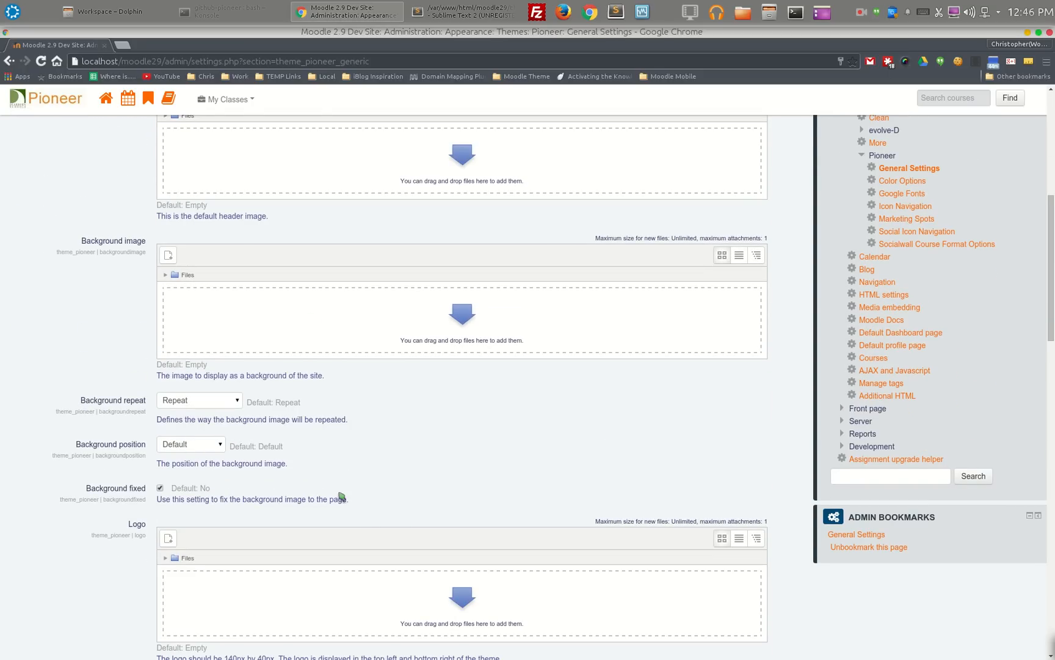
scroll("down", 3)
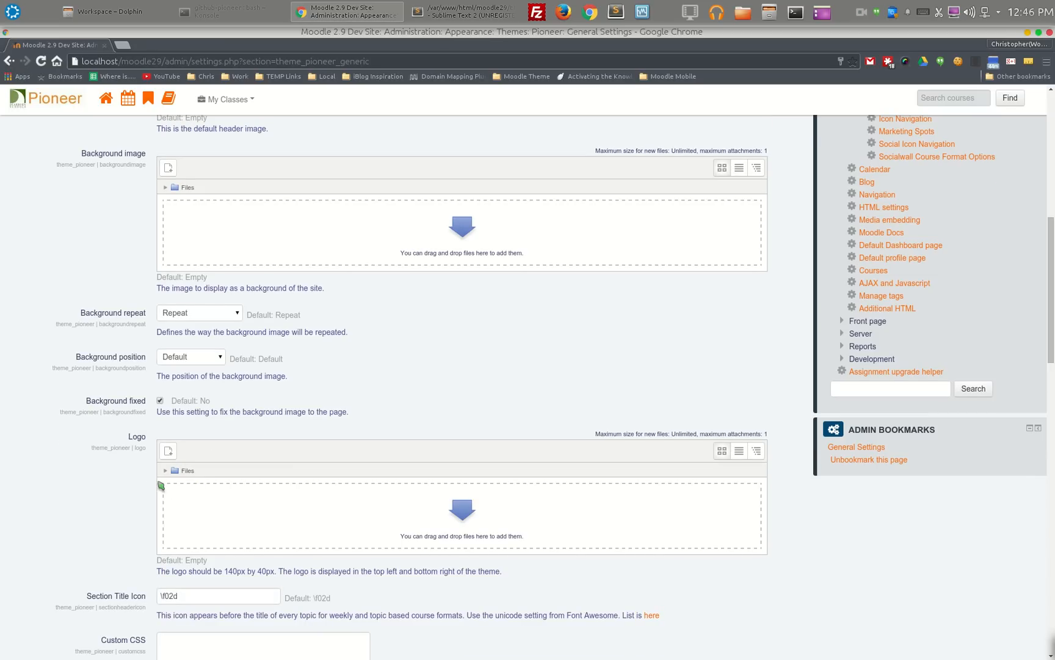
scroll("down", 3)
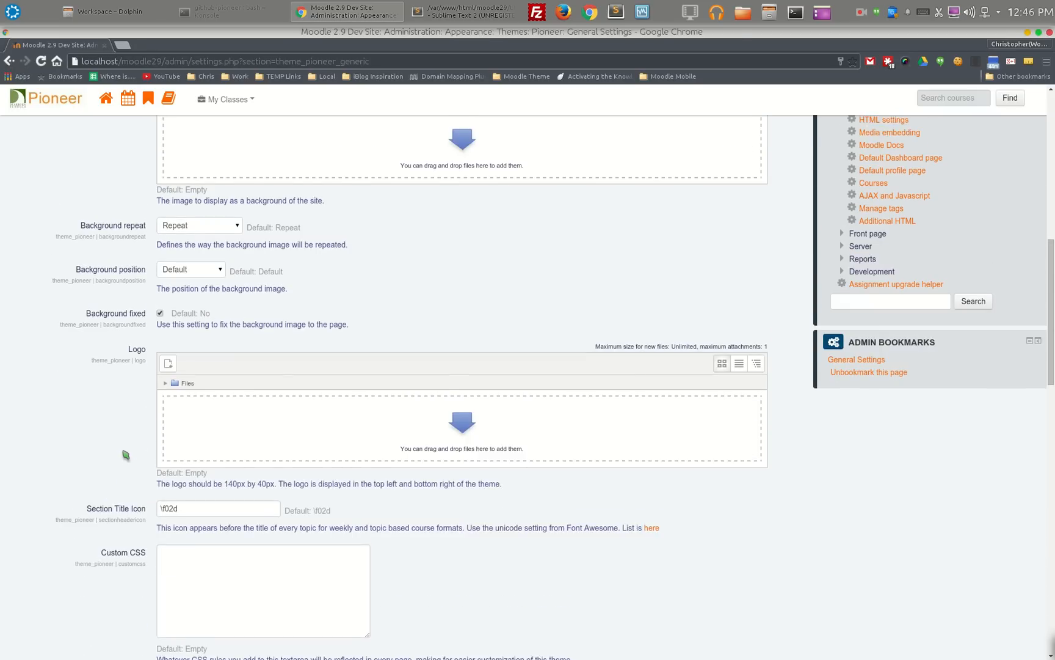
scroll("down", 3)
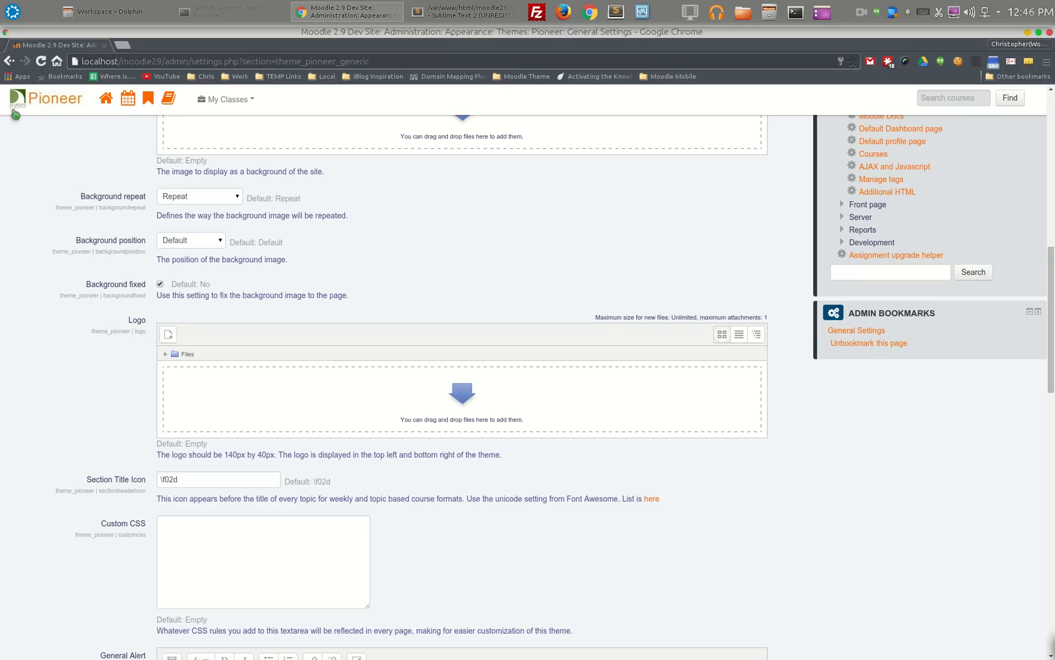
mouse_move(227, 396)
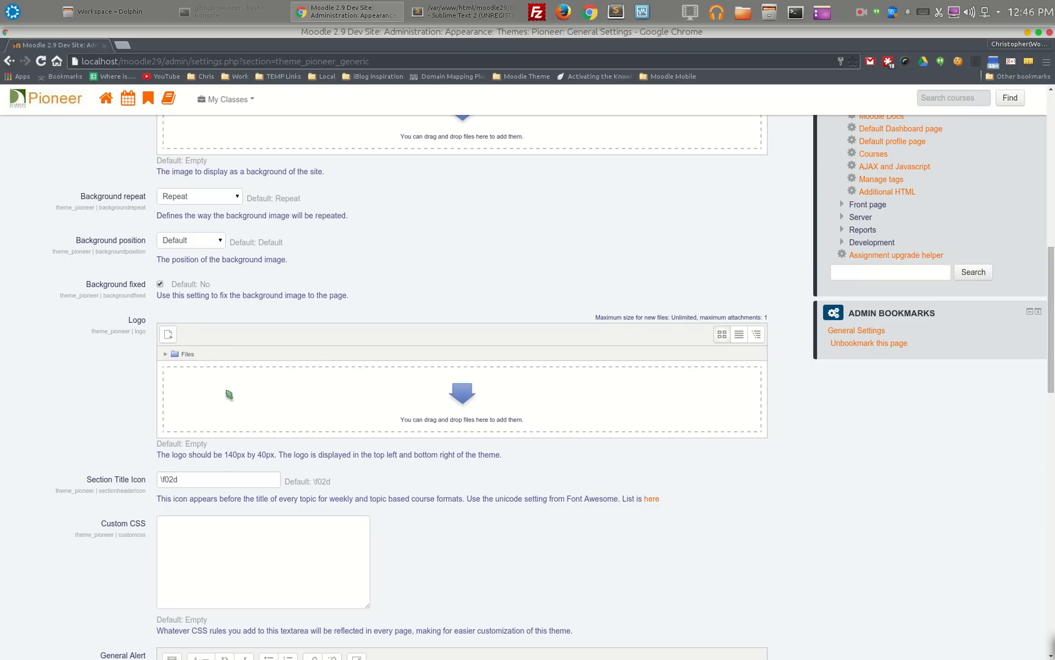
left_click_drag(223, 454, 295, 455)
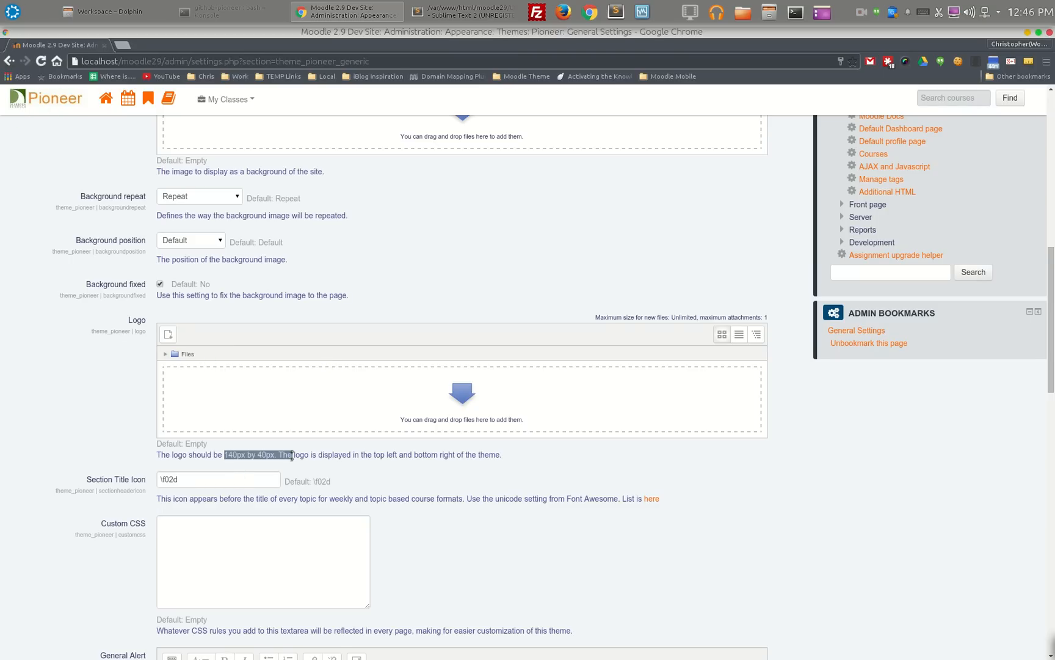
left_click(218, 479)
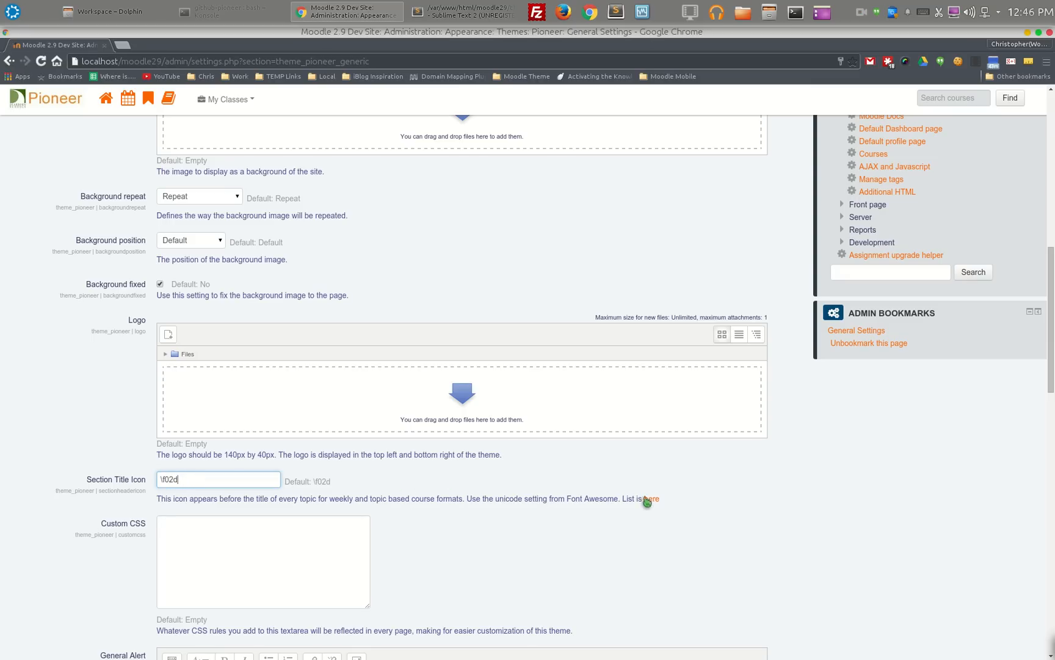
Browse the Font Awesome cheatsheet for fa-automobile, then go to the icons gallery.
left_click(651, 498)
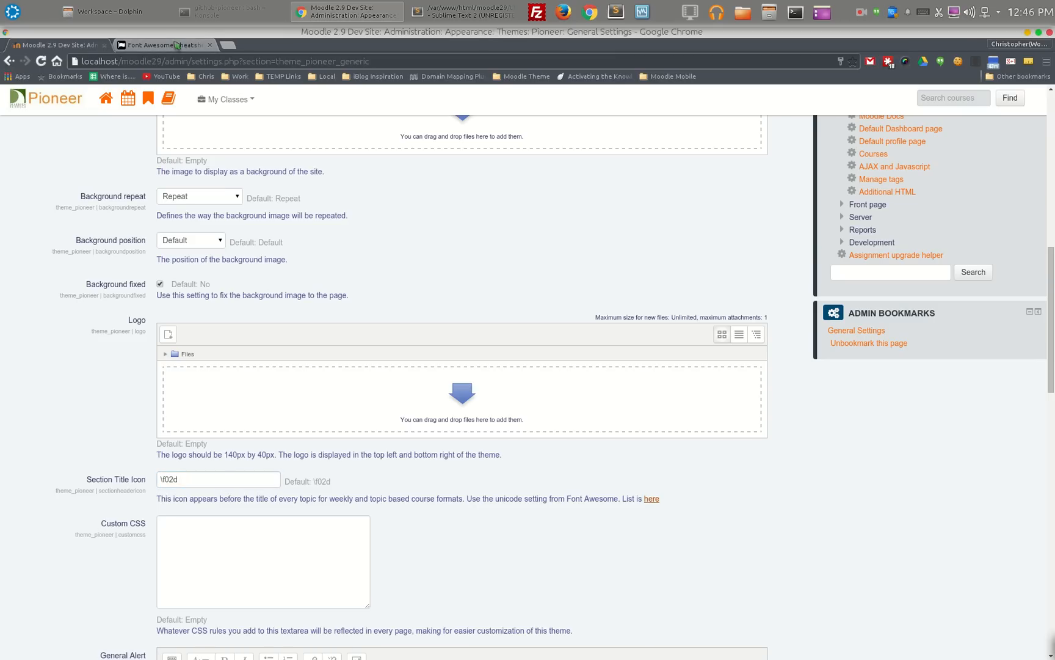
left_click(165, 43)
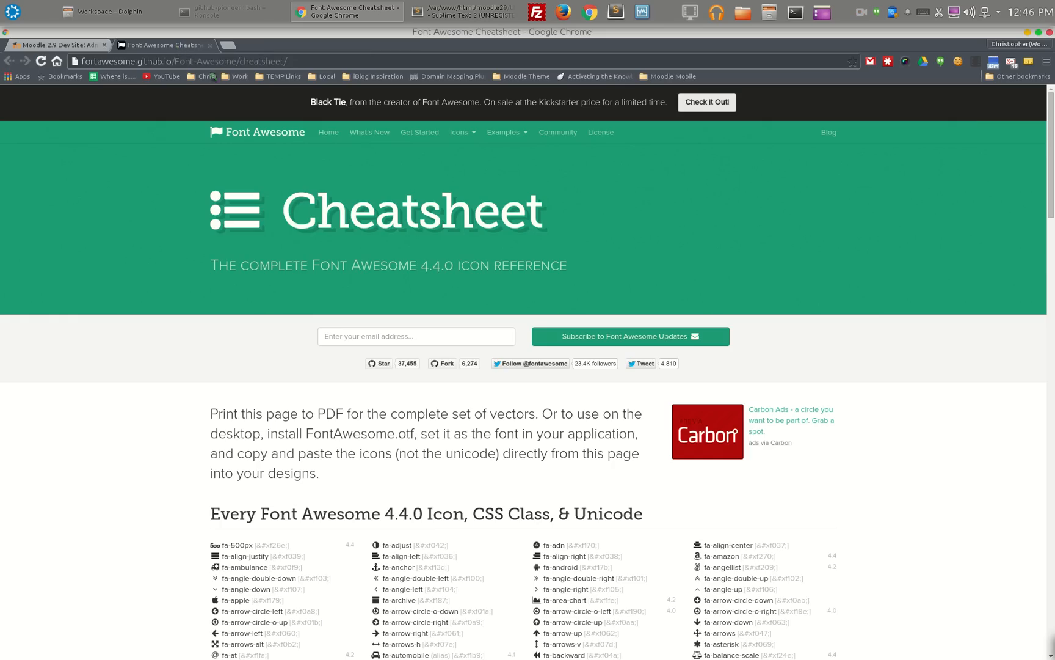
scroll("down", 3)
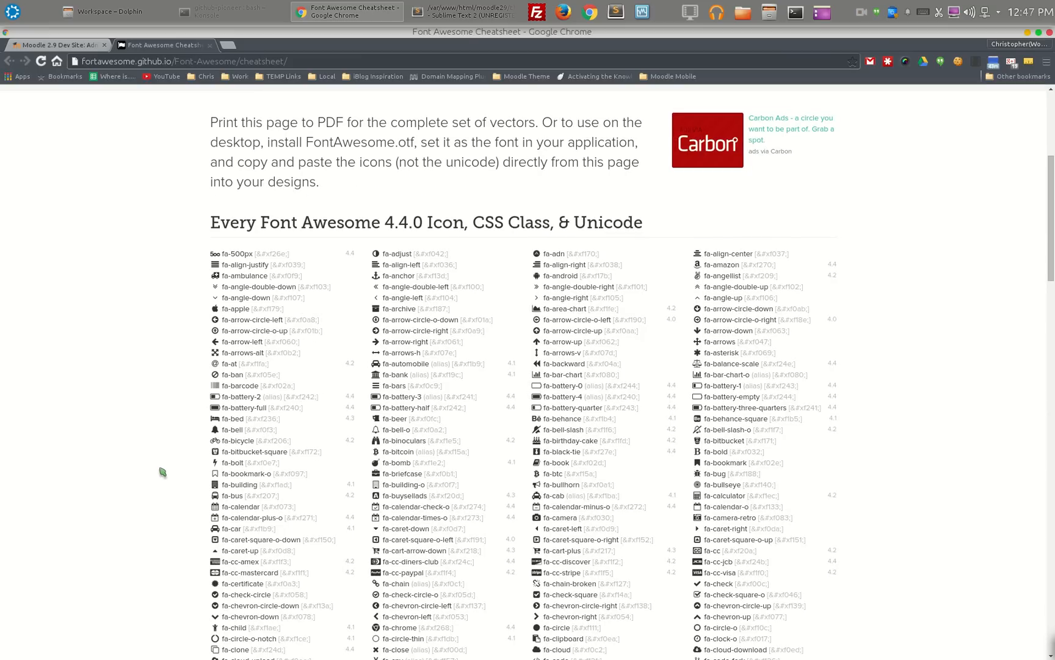
mouse_move(410, 364)
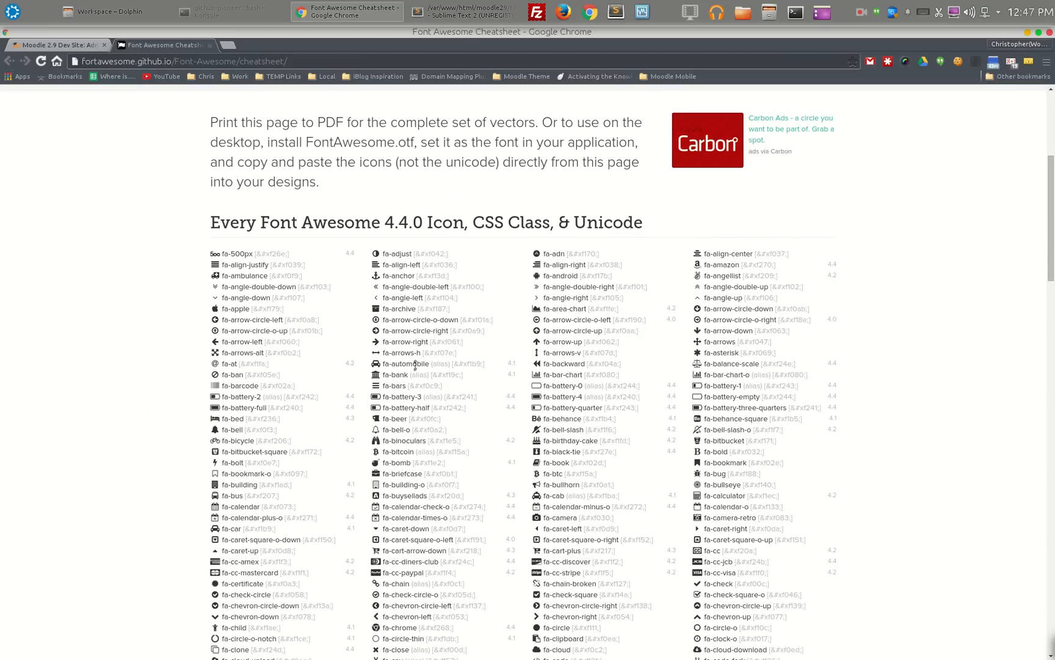
double_click(413, 364)
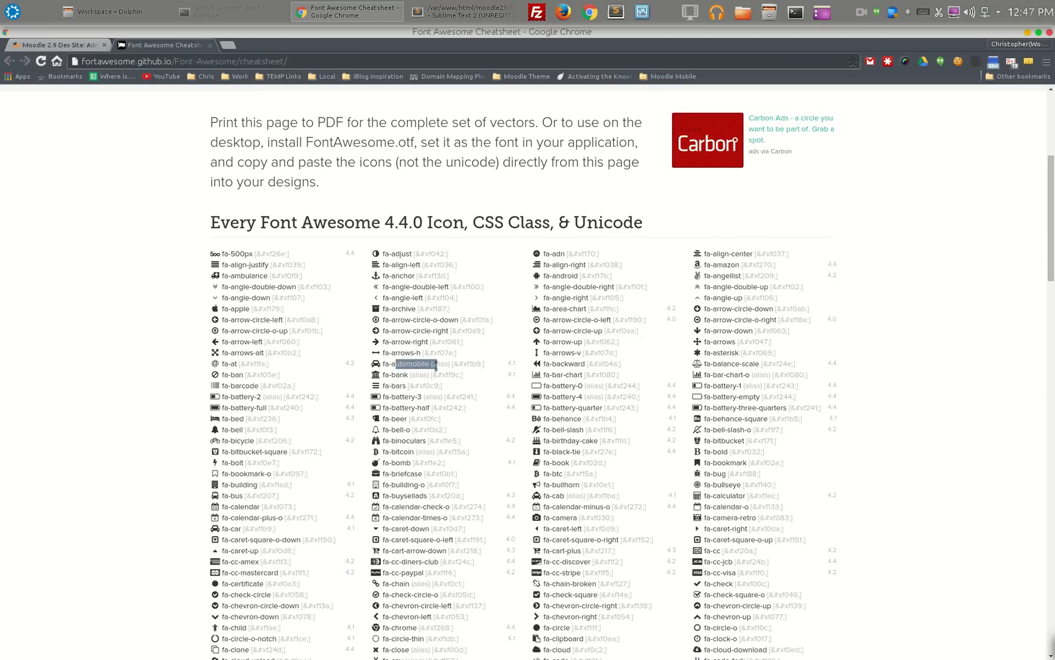
scroll("up", 3)
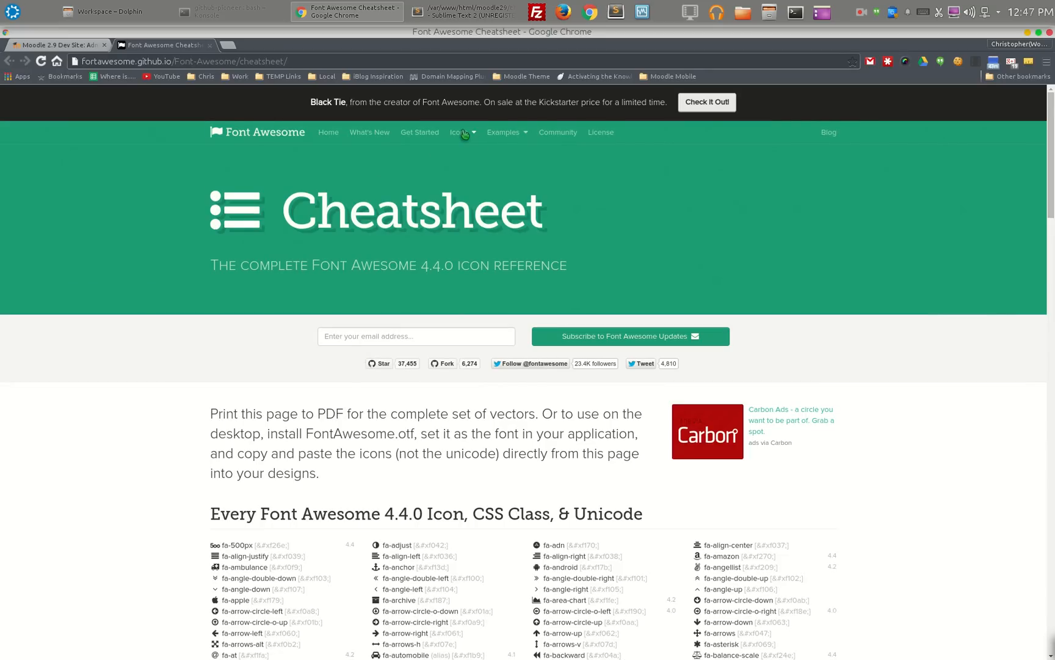
left_click(459, 132)
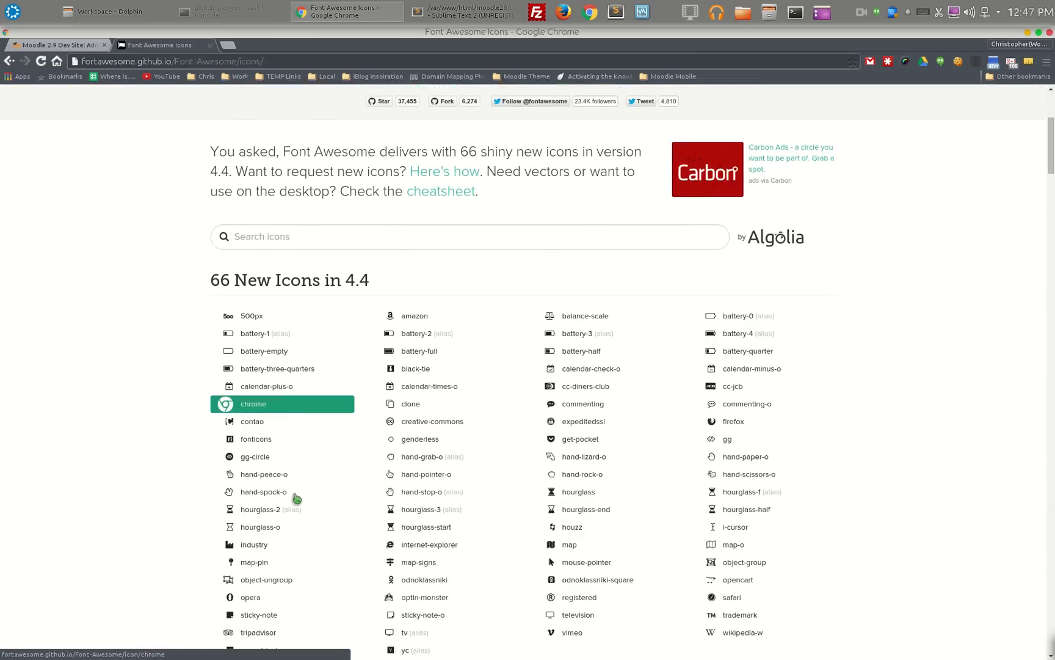
Open the fa-car icon's page and select its unicode value f1b9 for copying.
scroll("down", 3)
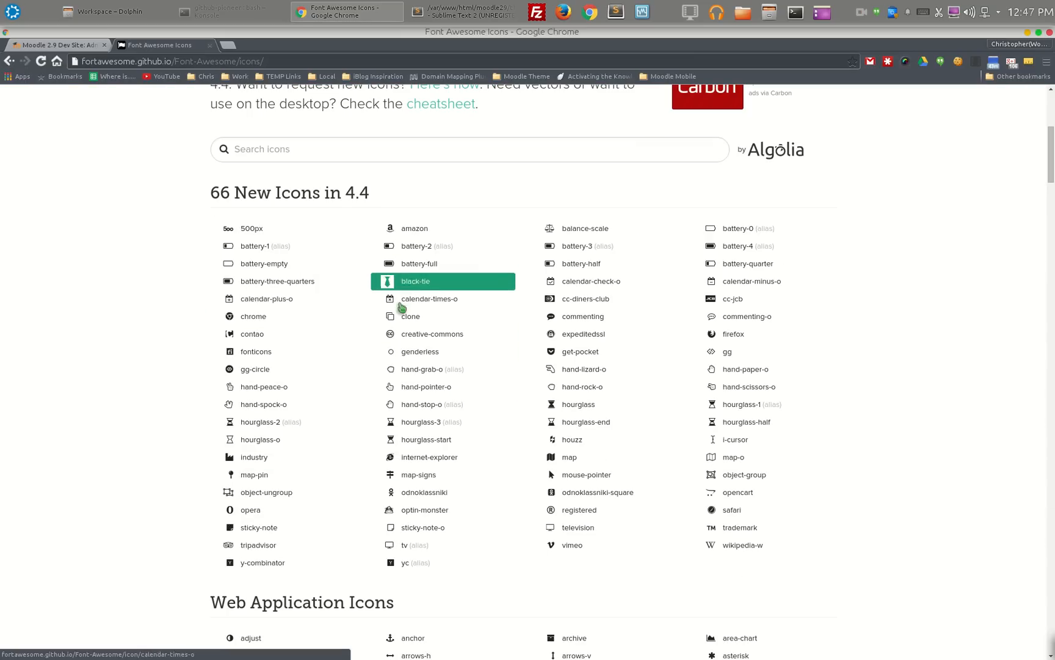
mouse_move(427, 456)
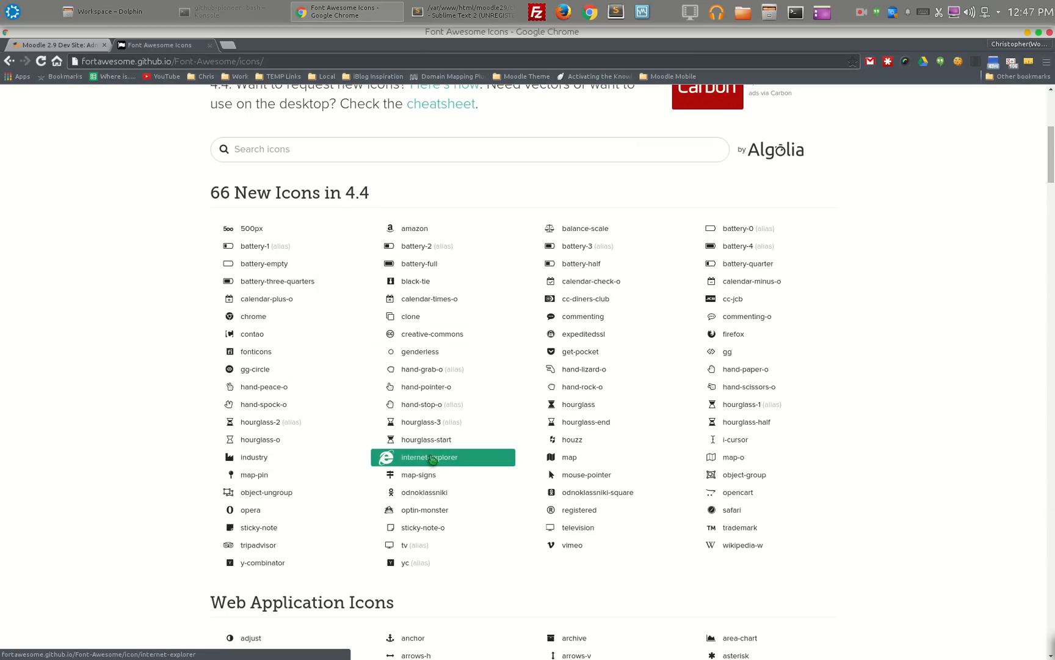
scroll("down", 3)
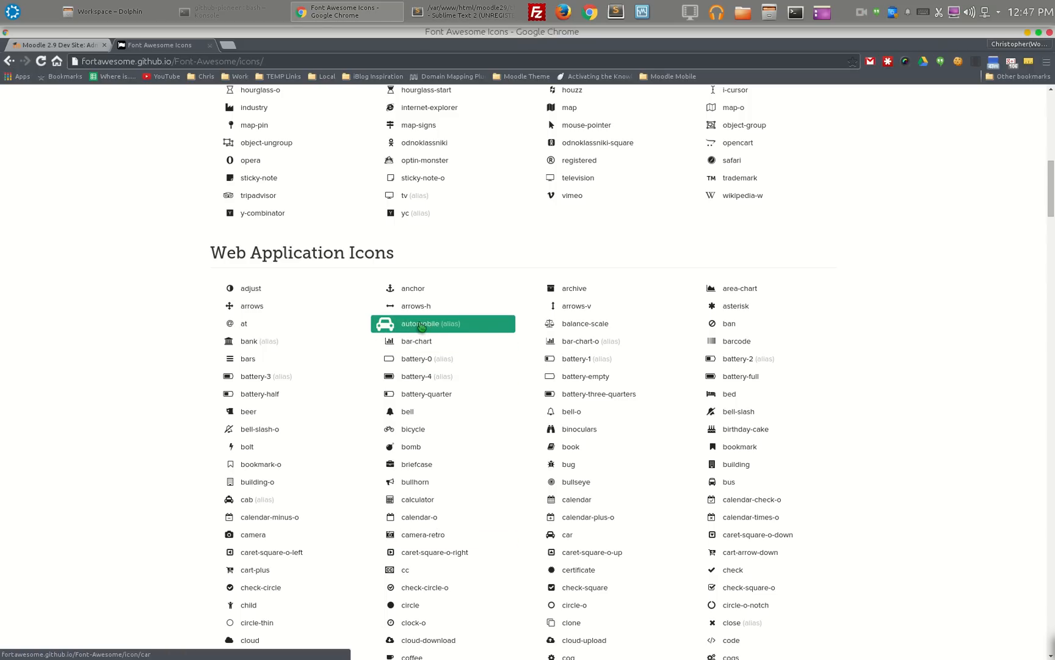
left_click(420, 324)
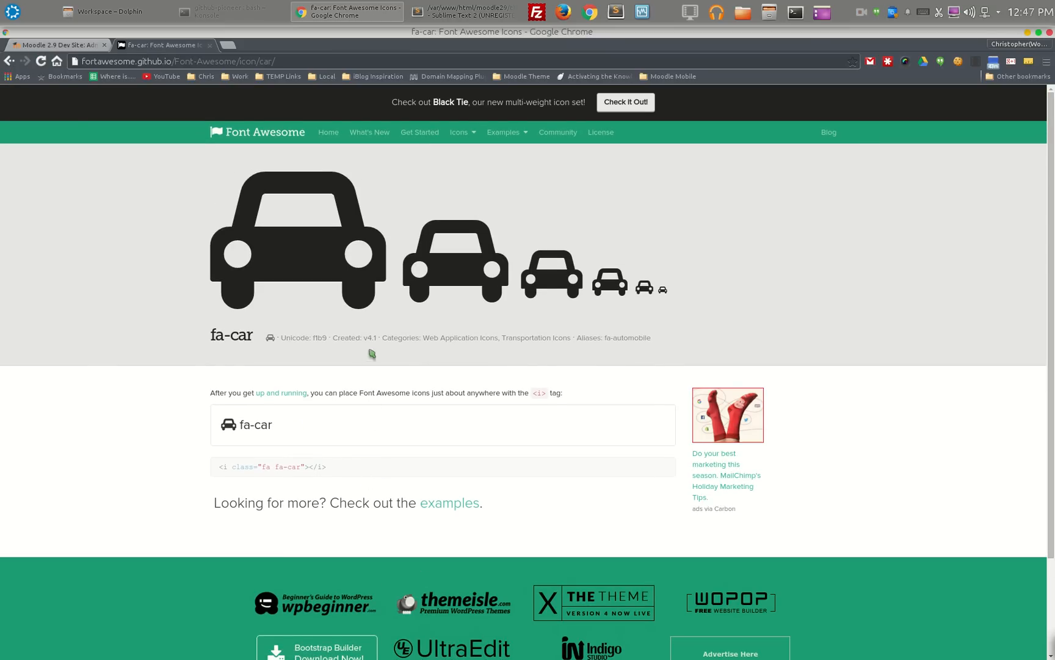
mouse_move(321, 339)
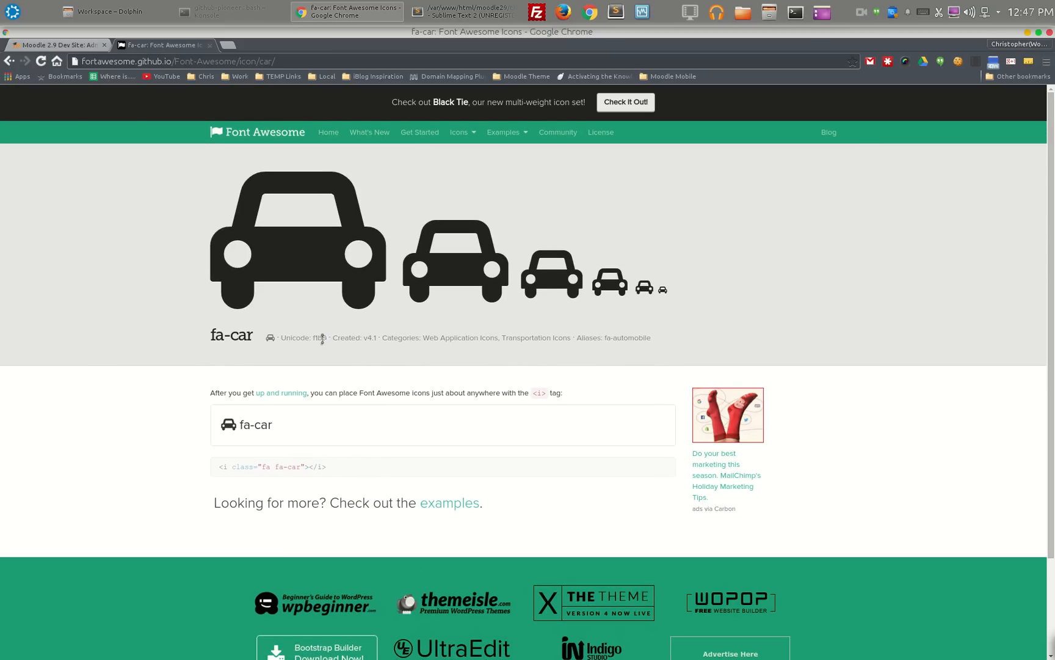
double_click(304, 337)
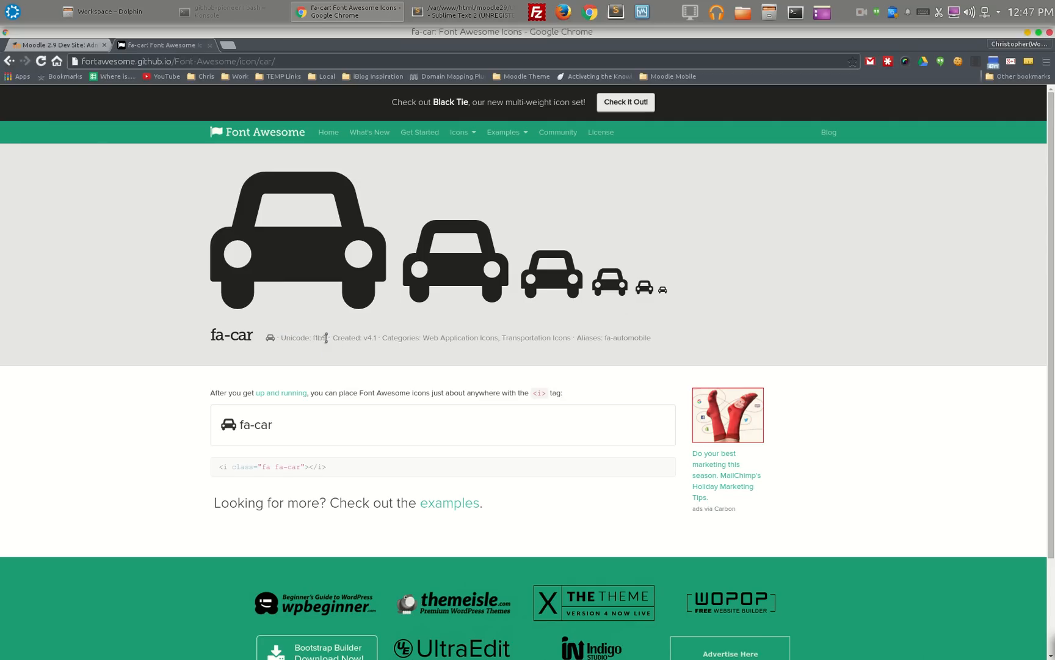
double_click(320, 337)
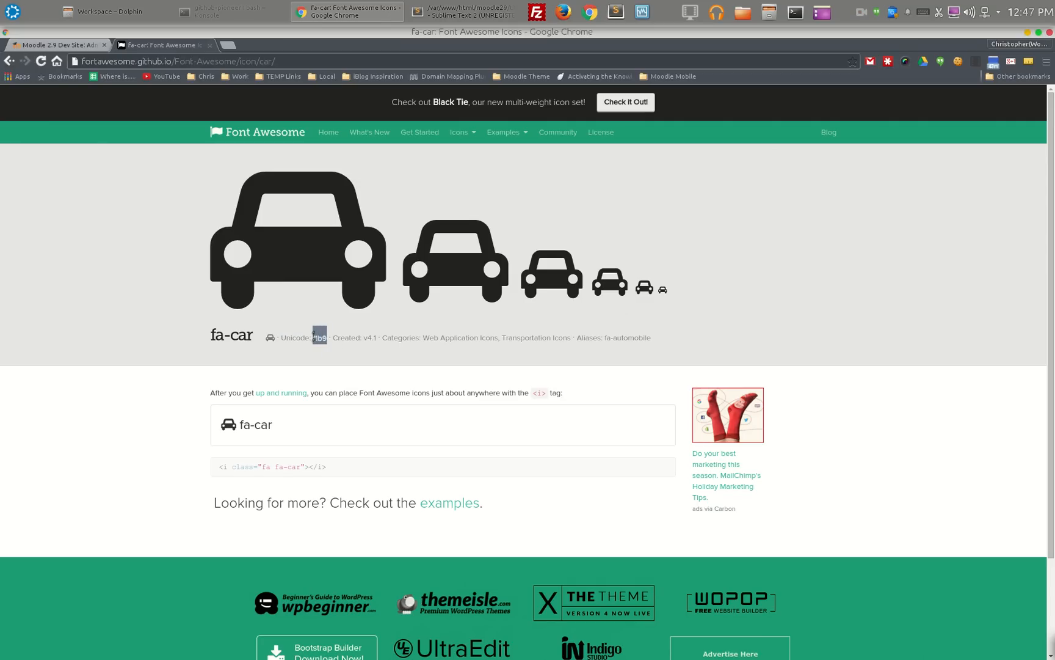
mouse_move(369, 336)
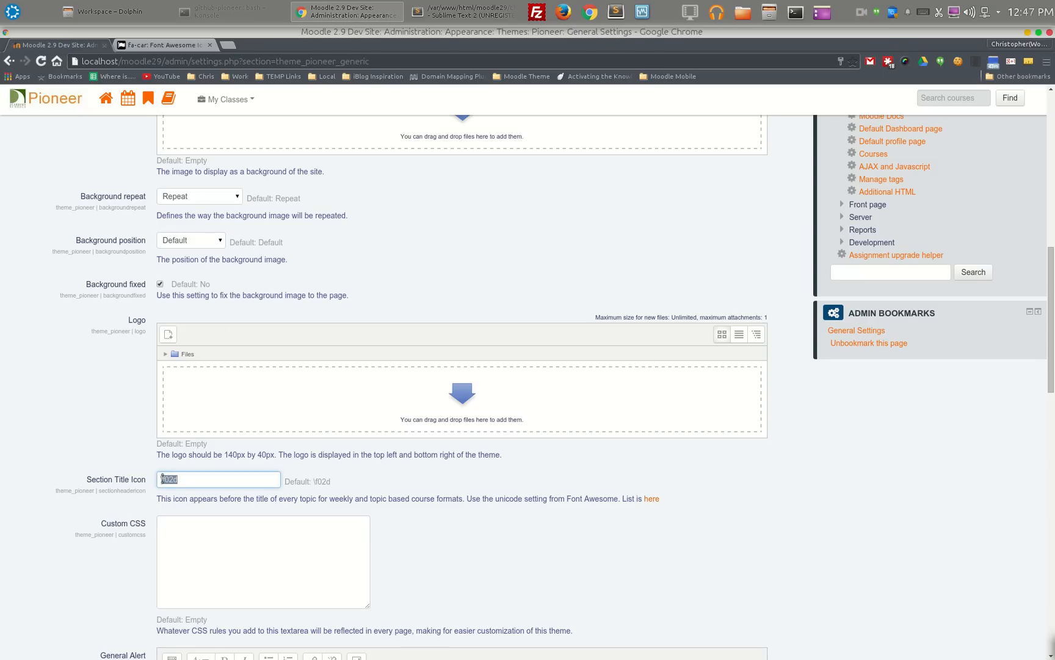
Set the Section Title Icon to \f1b9 and save the Pioneer general settings.
type("\\f1b9")
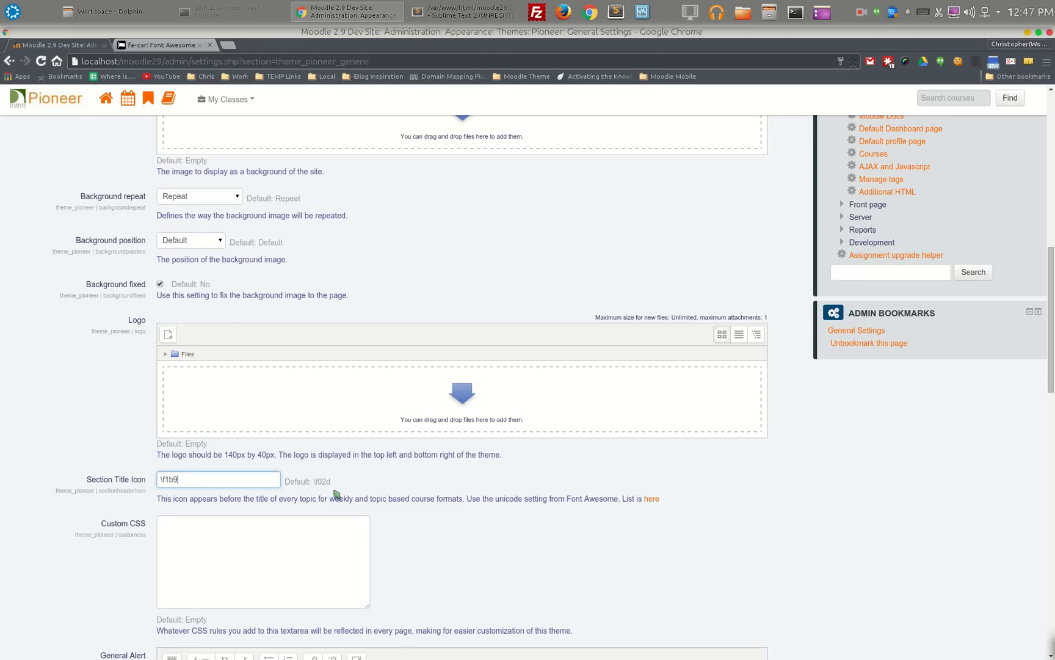
mouse_move(146, 566)
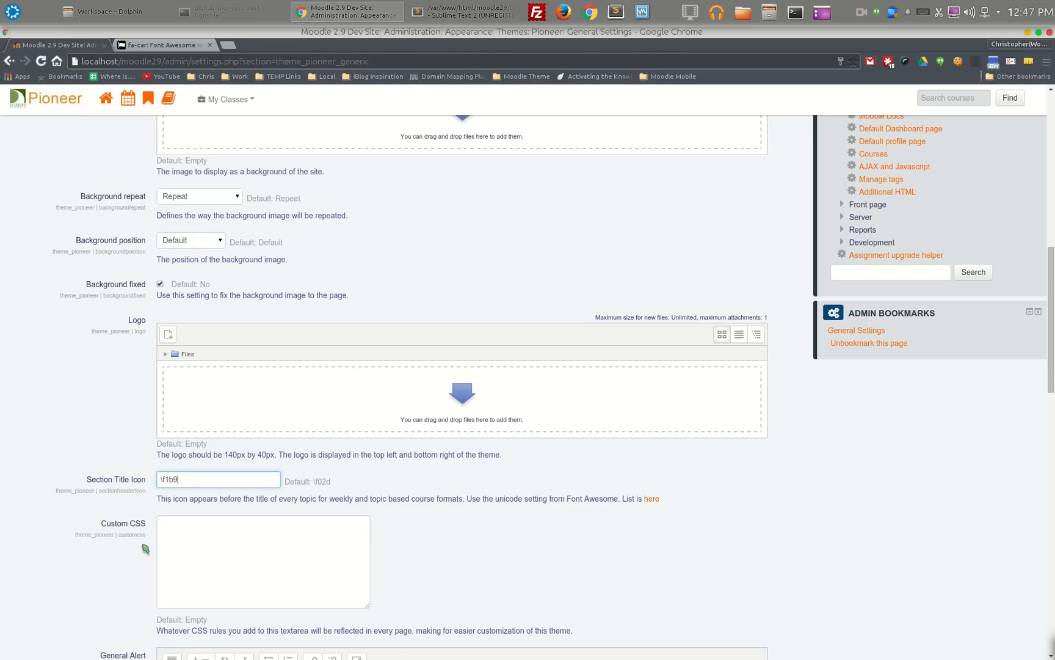
scroll("down", 3)
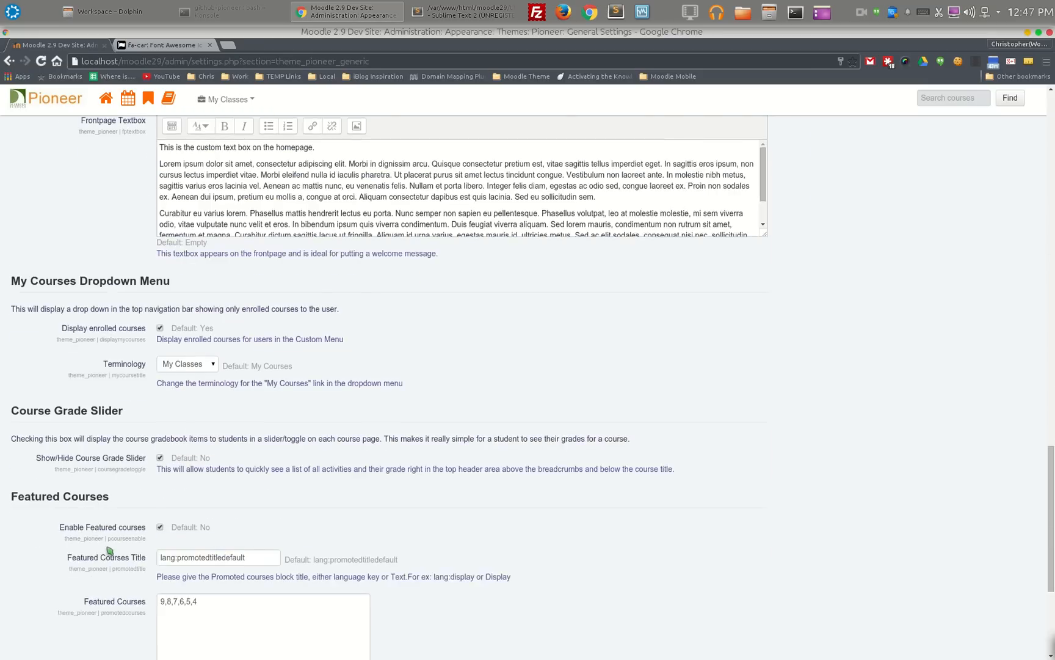
scroll("down", 3)
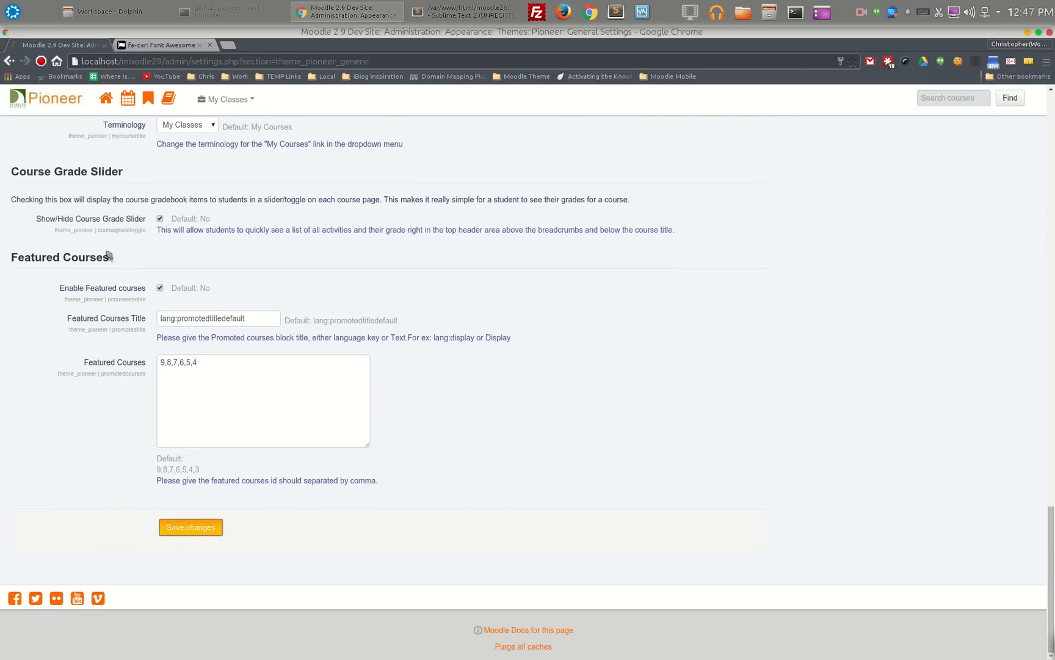
left_click(191, 528)
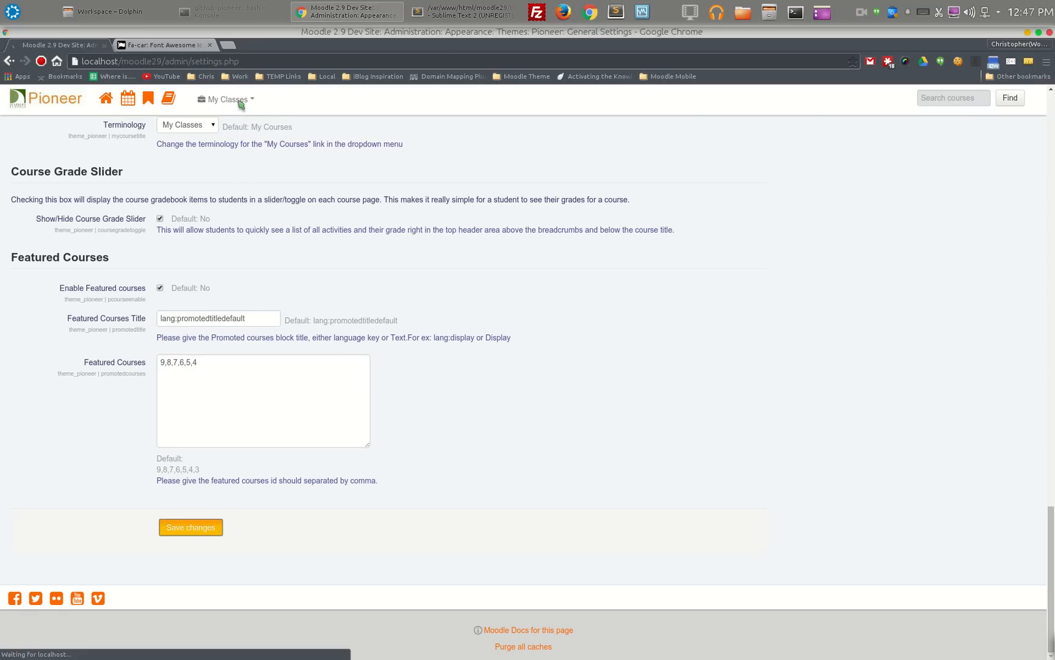
Open Moodle Features Demo from My Classes and review the car icons beside section titles.
left_click(190, 526)
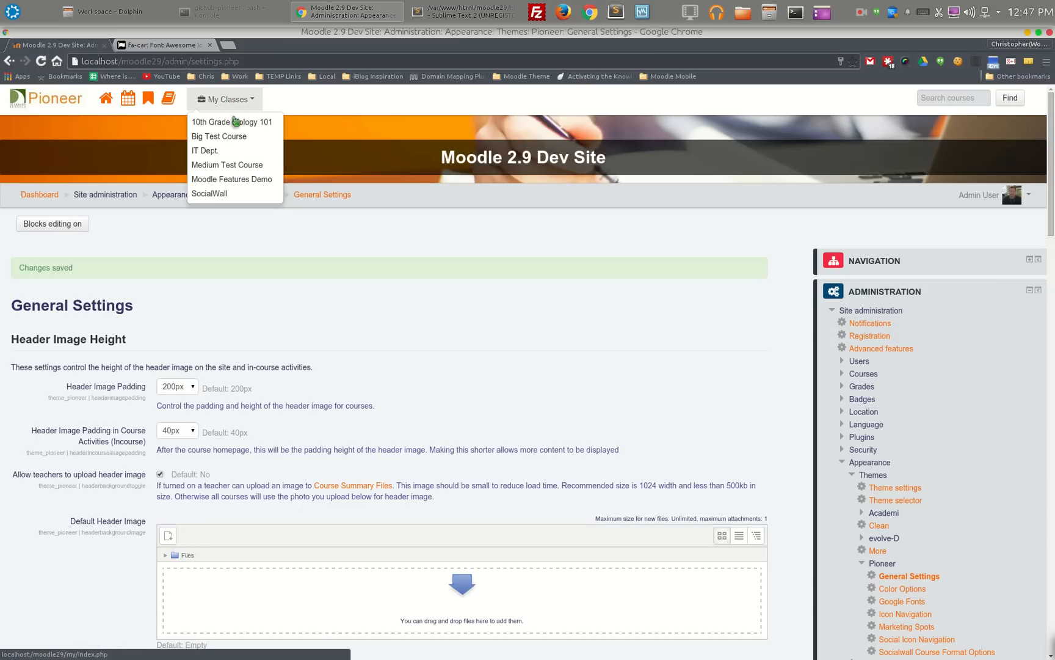
mouse_move(226, 183)
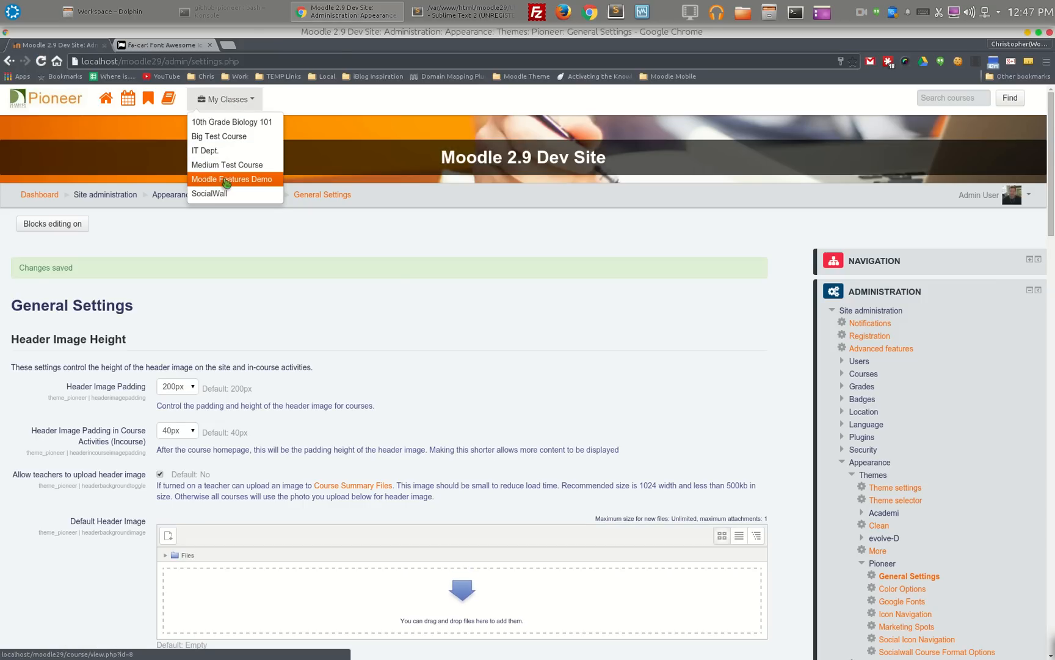
left_click(232, 178)
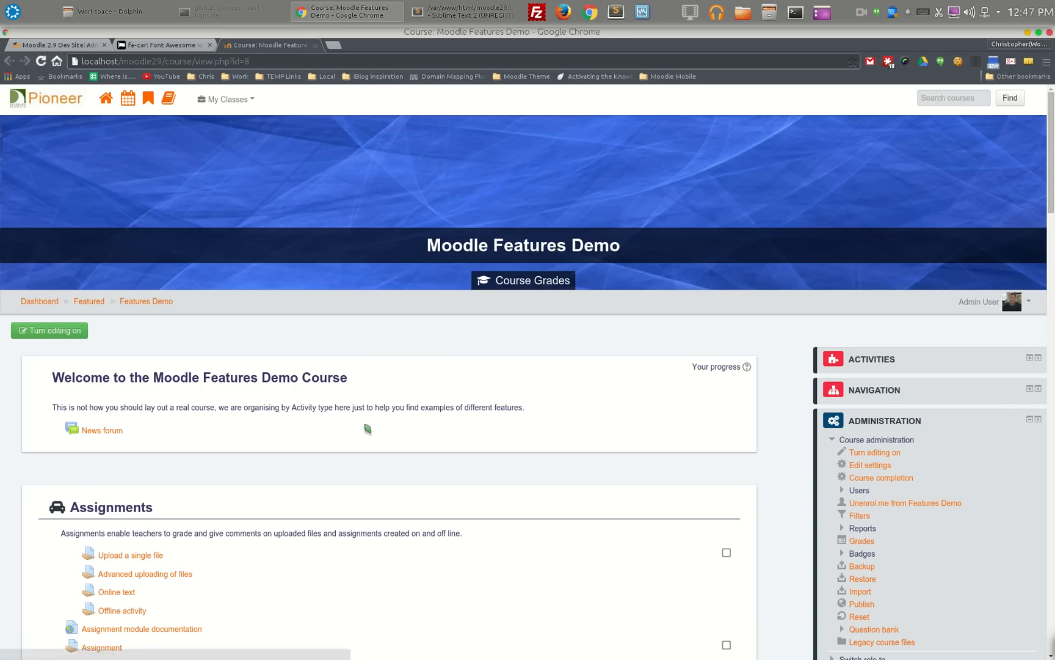
scroll("down", 3)
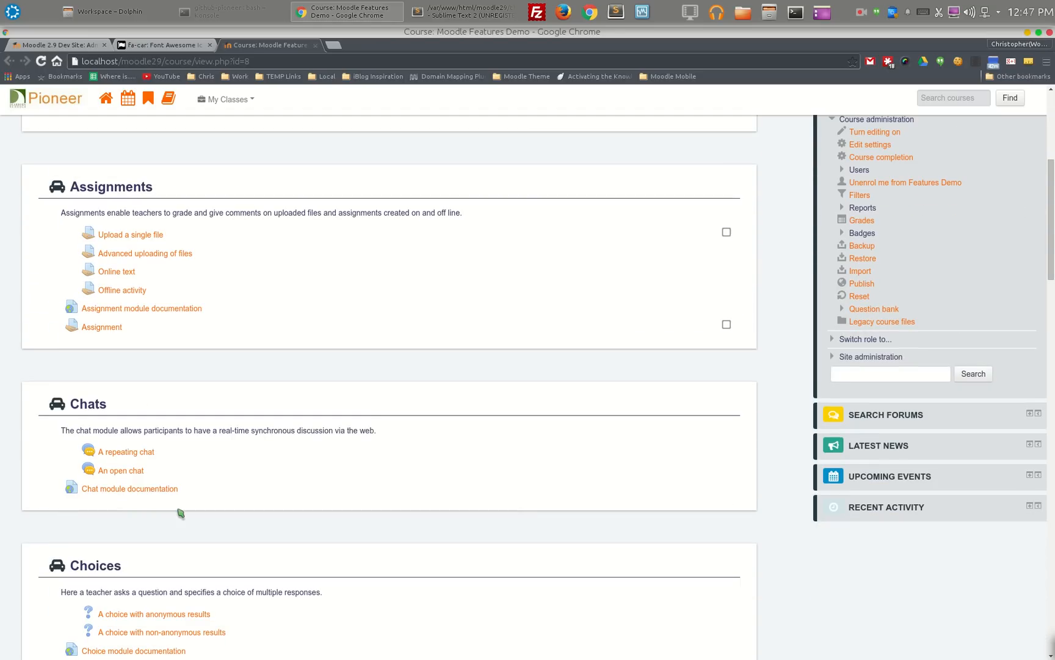
scroll("down", 3)
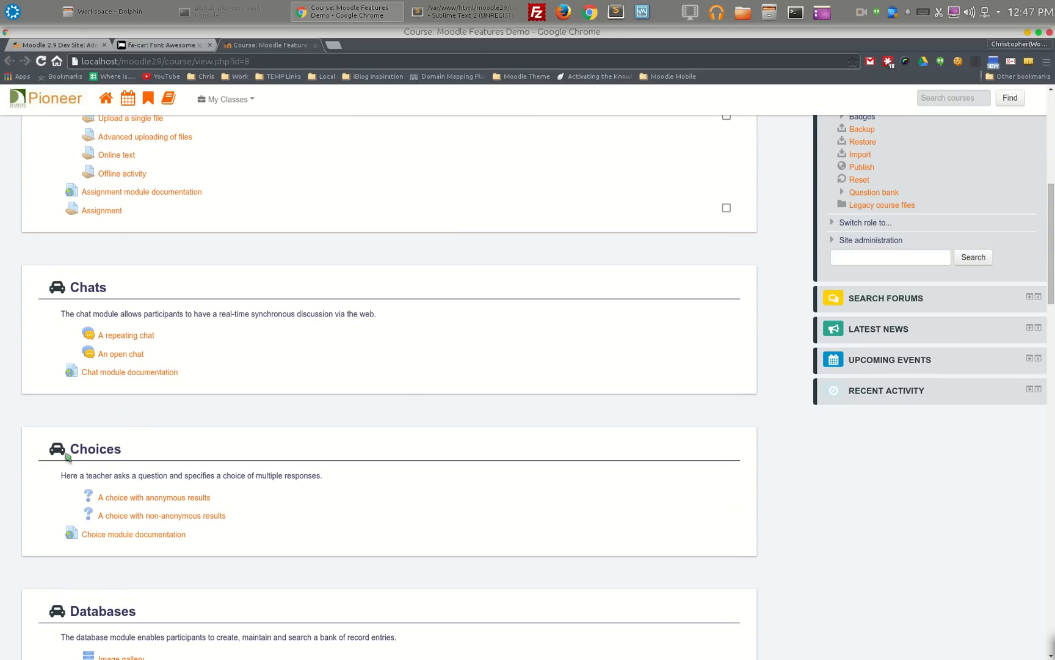
scroll("up", 3)
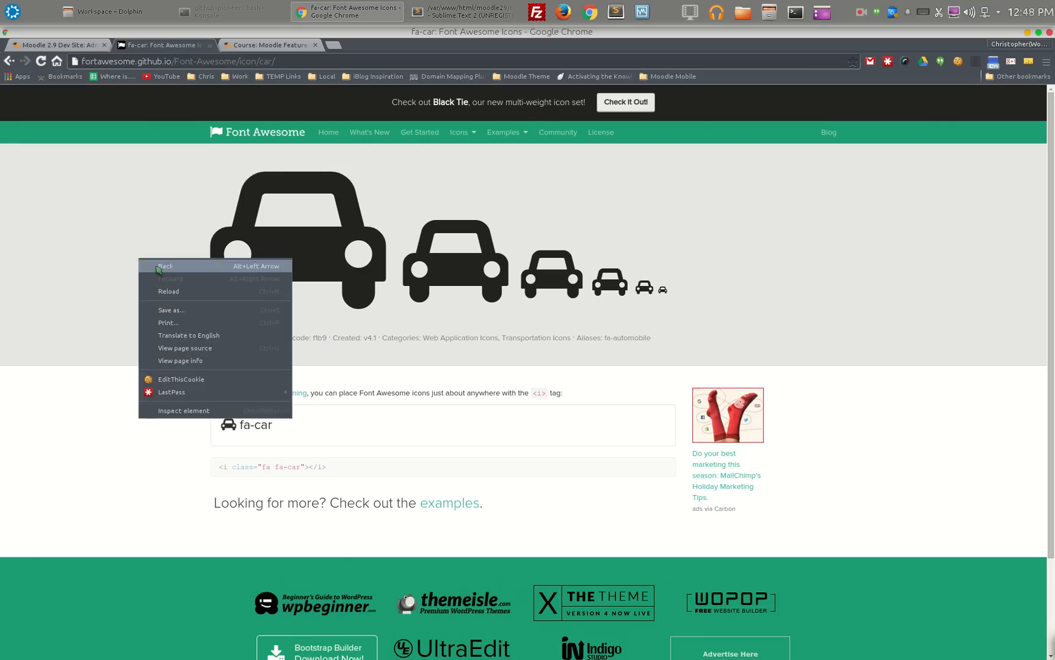
left_click(166, 266)
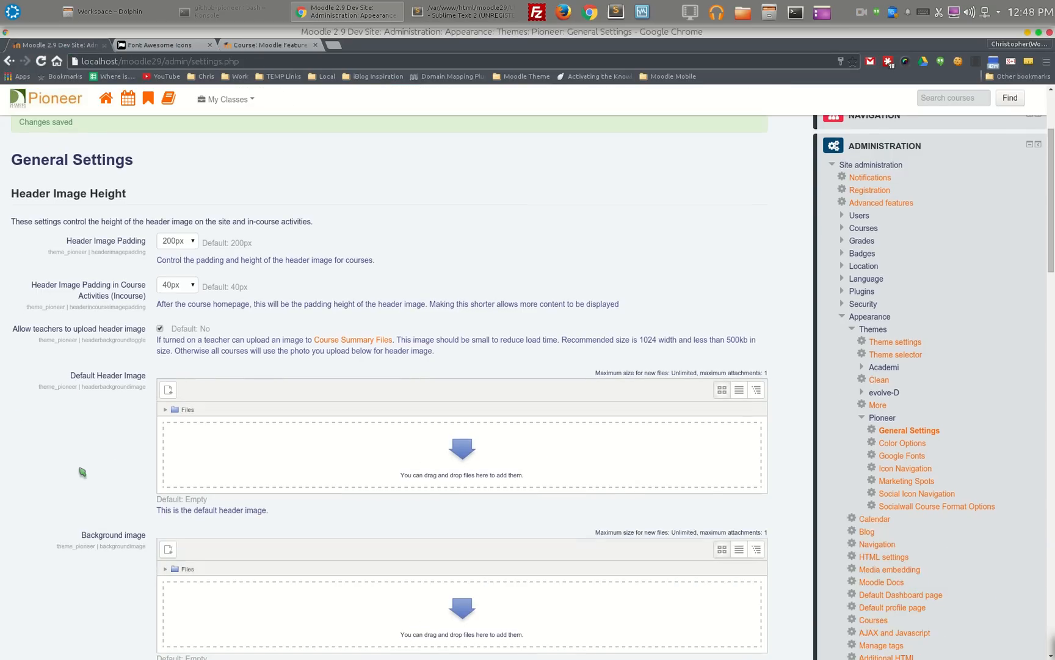
scroll("down", 3)
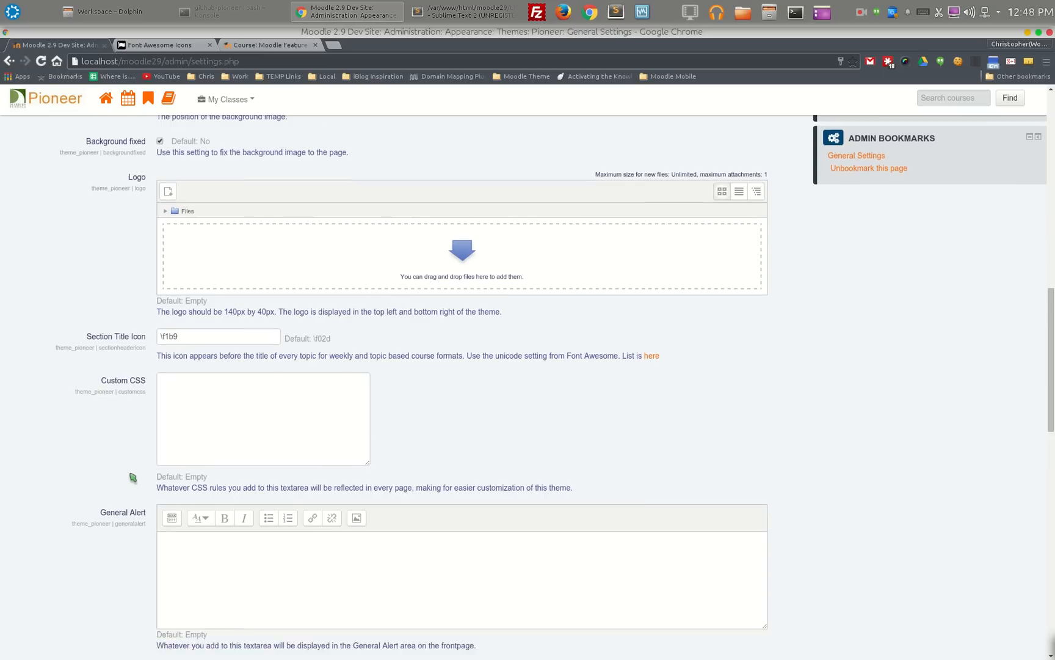
scroll("down", 3)
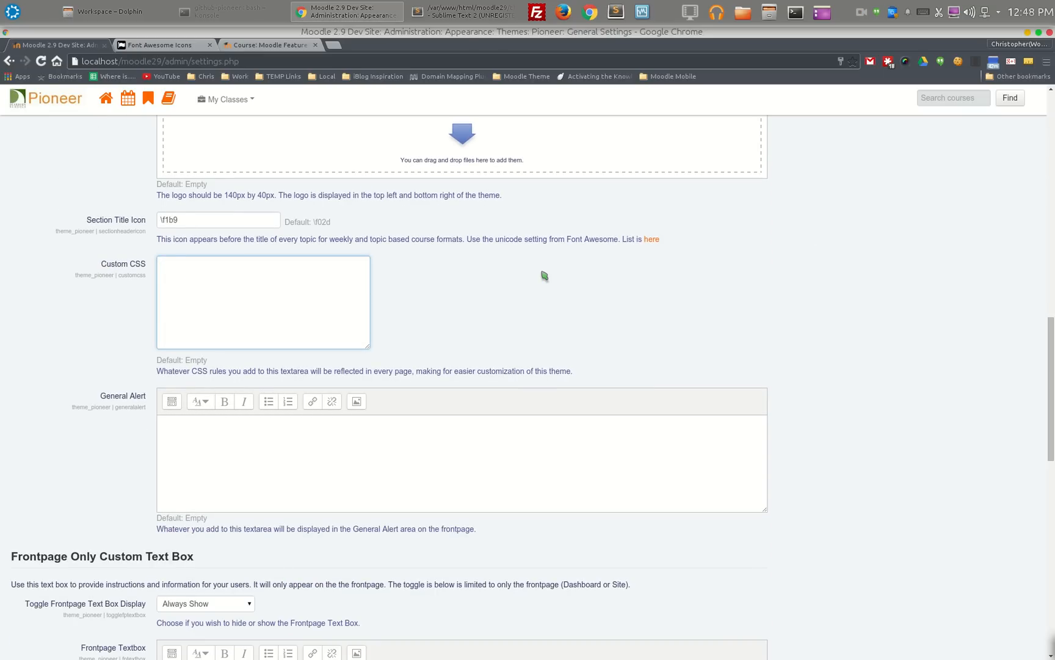
left_click(262, 302)
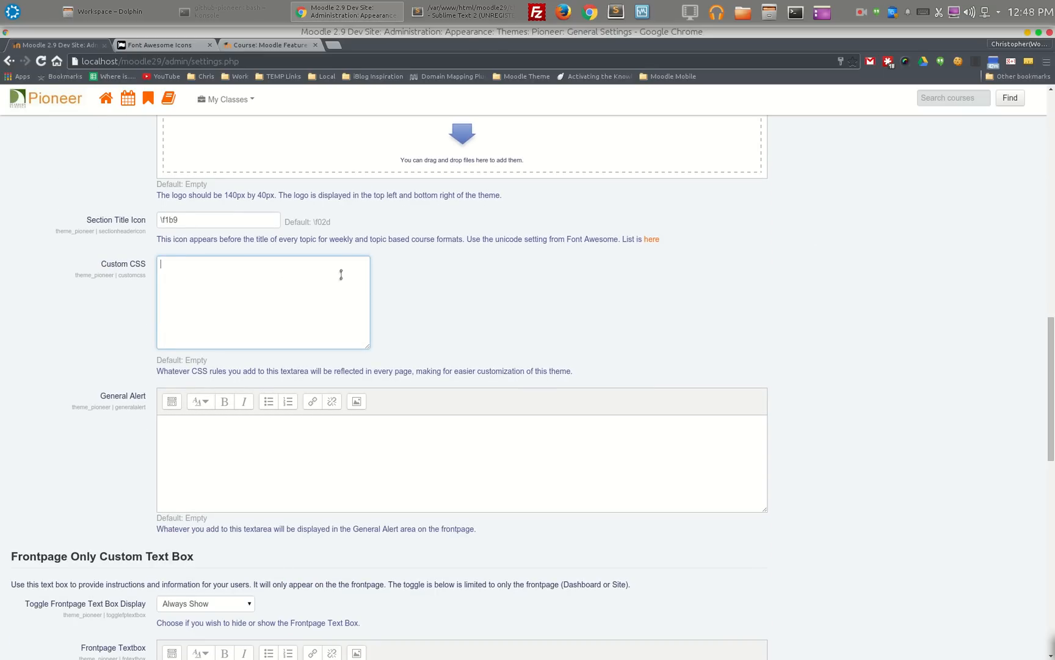
mouse_move(303, 258)
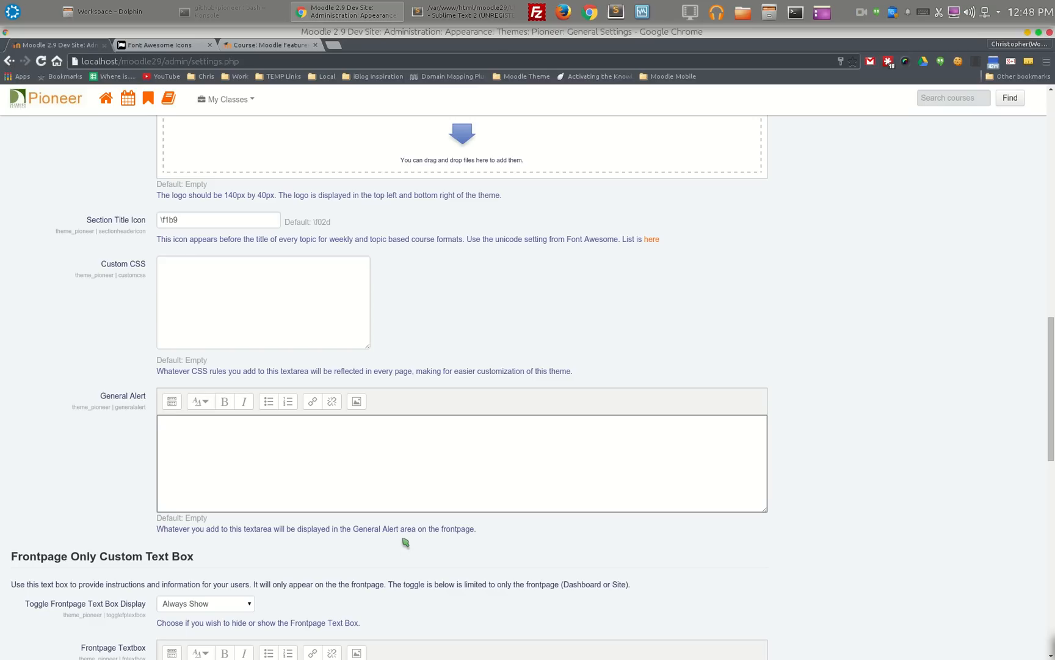
mouse_move(315, 552)
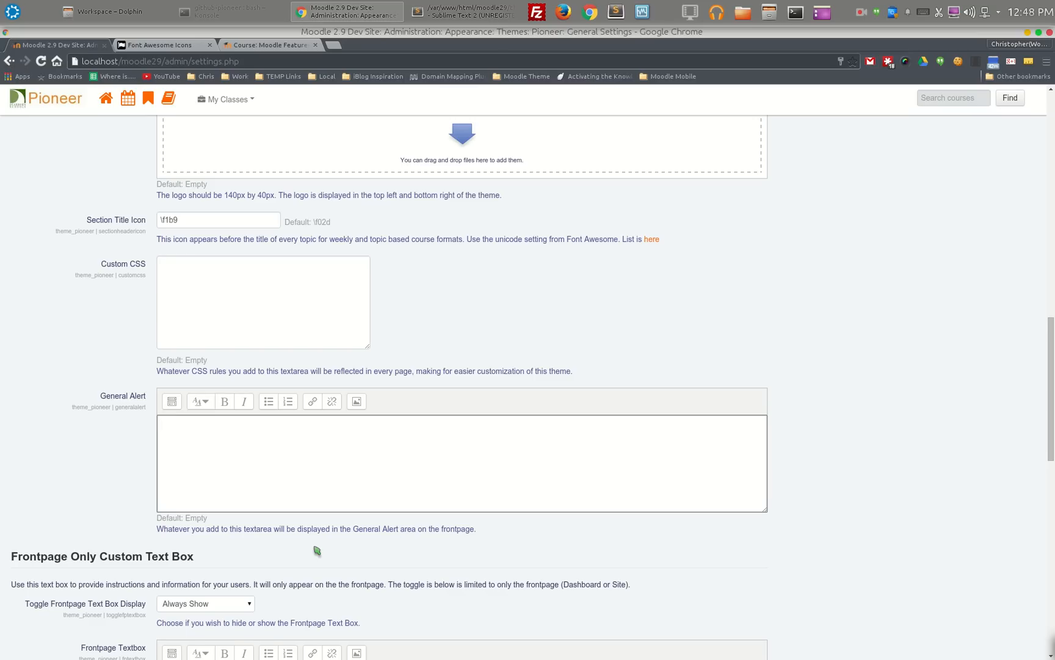
scroll("down", 3)
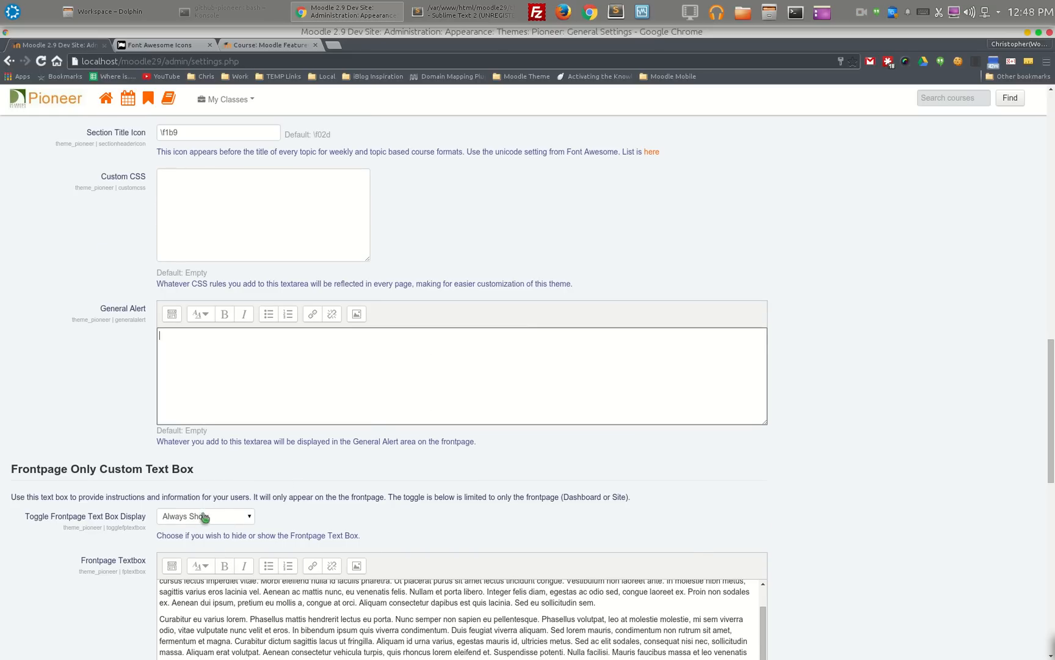
scroll("down", 3)
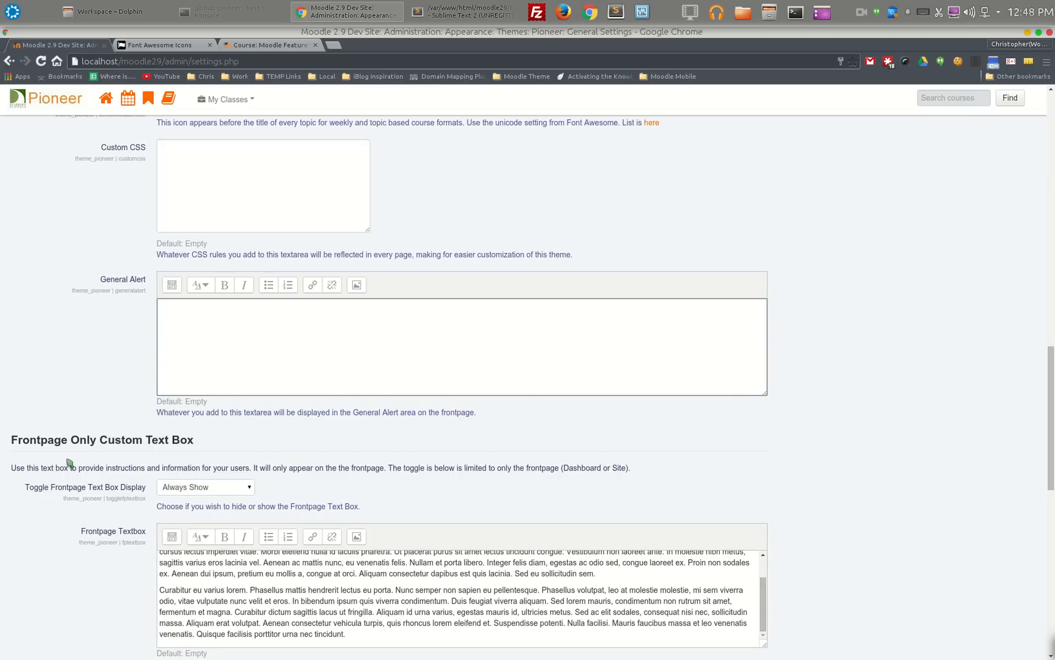
scroll("down", 3)
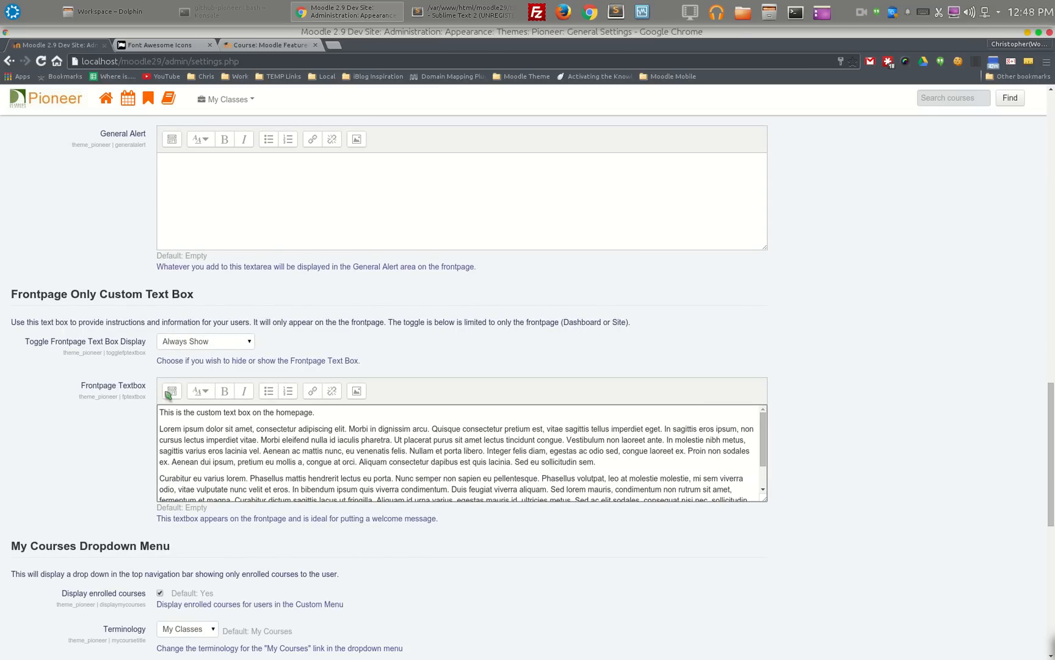
mouse_move(128, 421)
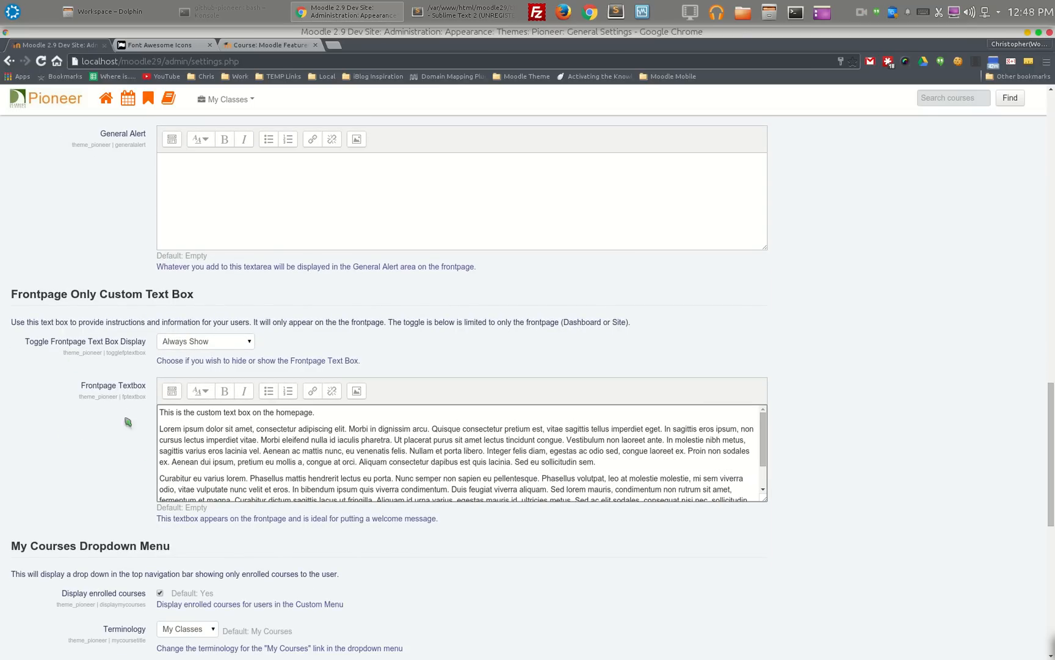
left_click(205, 341)
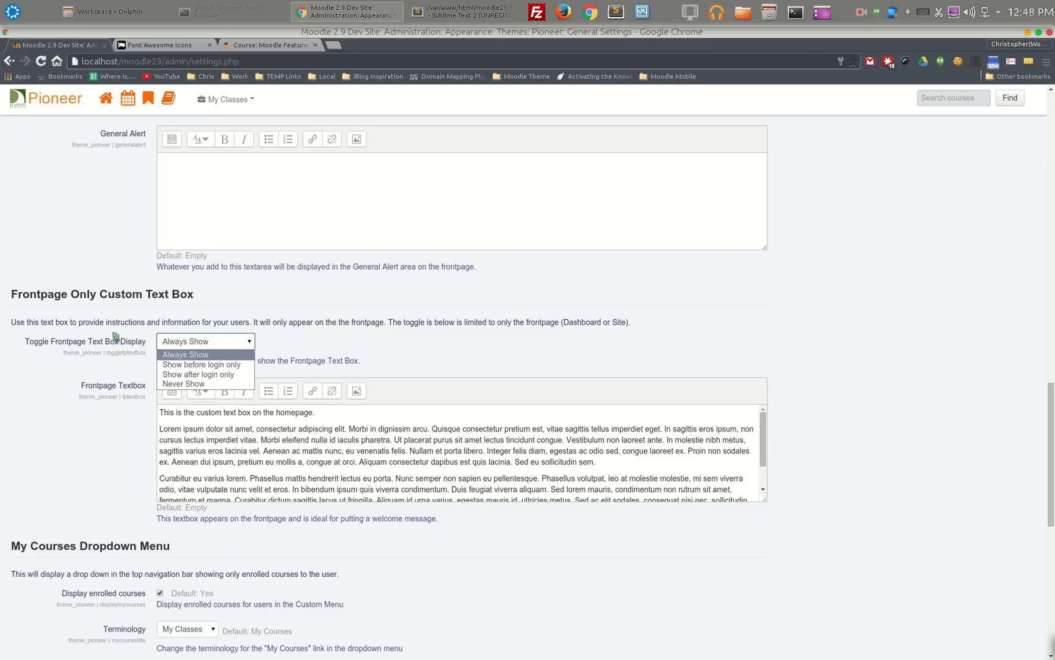
mouse_move(202, 364)
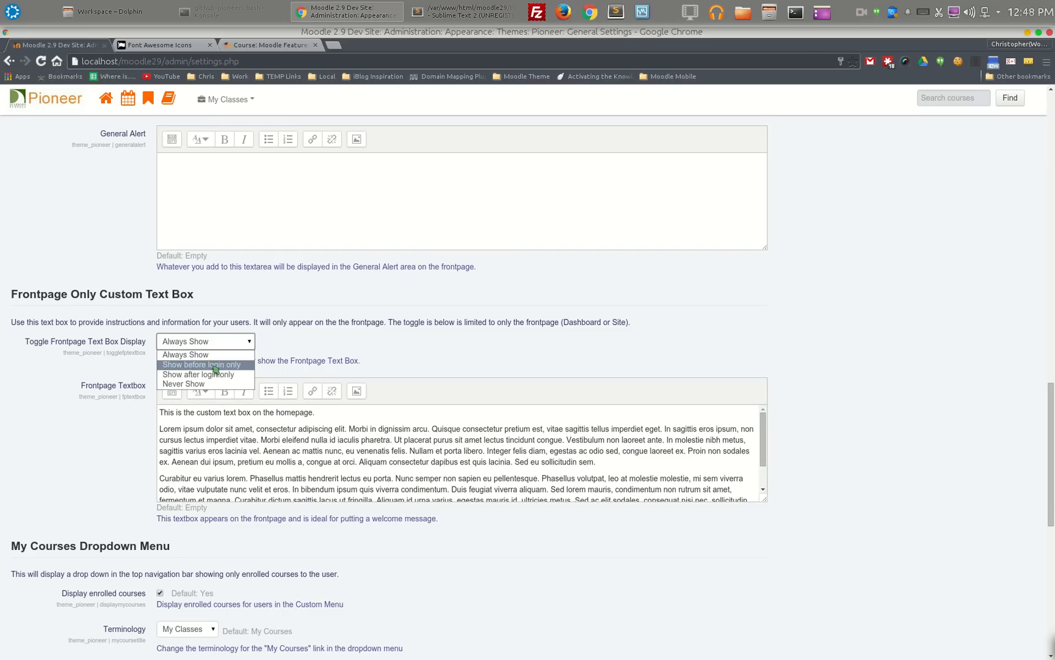
mouse_move(171, 374)
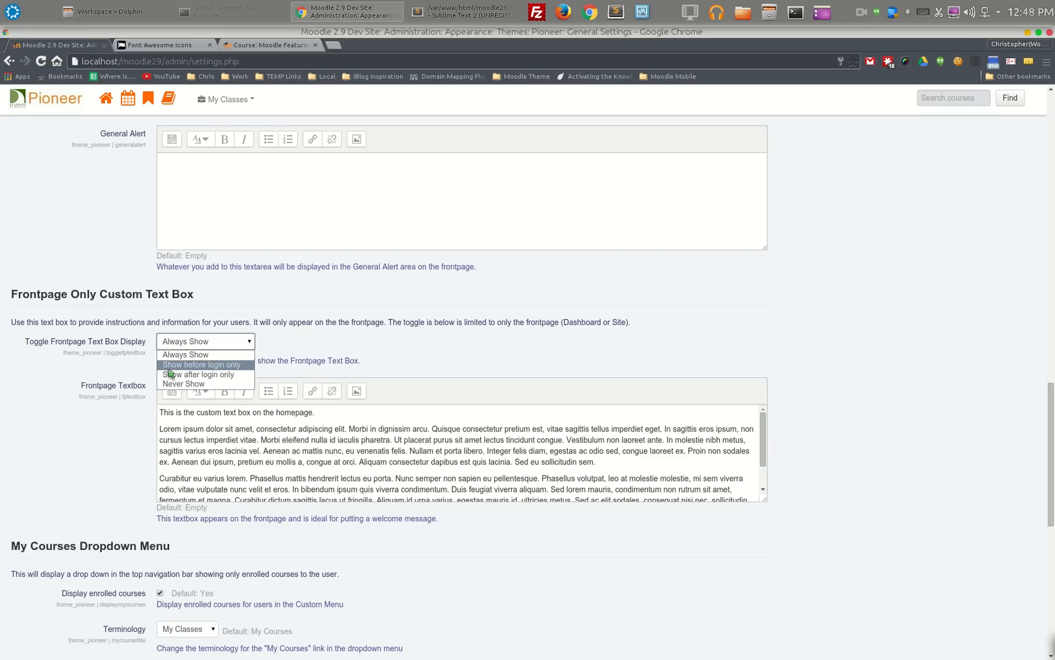
mouse_move(184, 384)
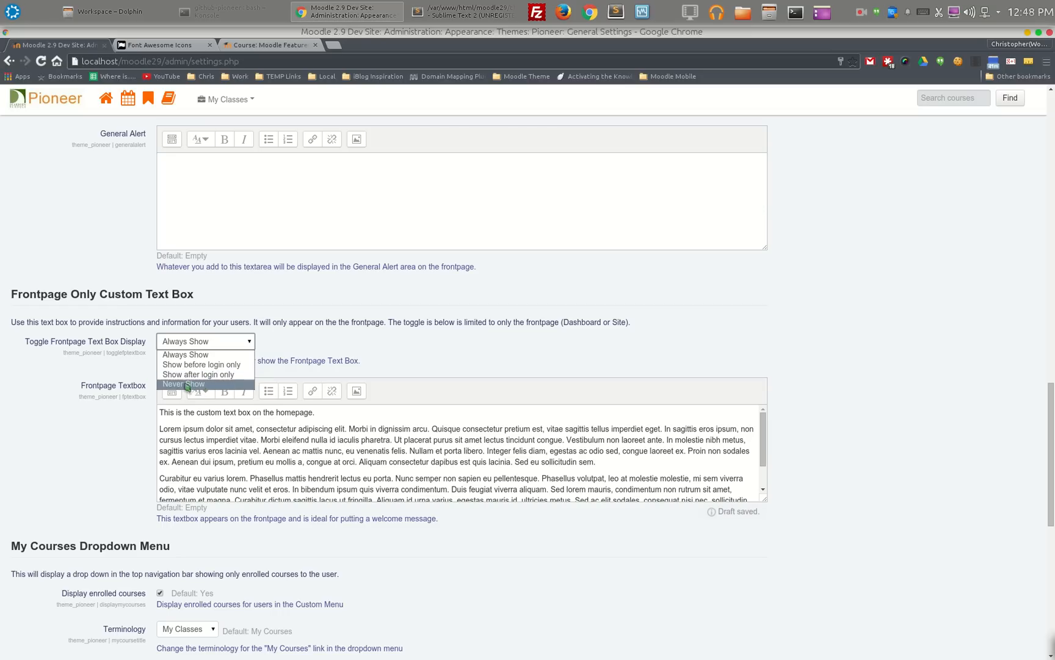
left_click(186, 354)
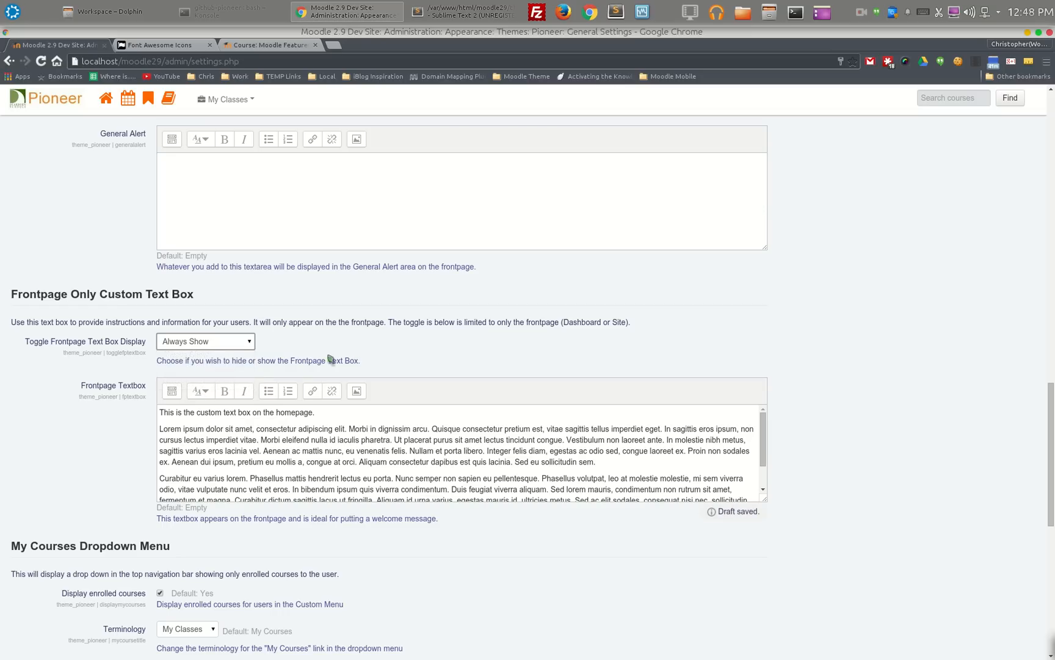
double_click(308, 361)
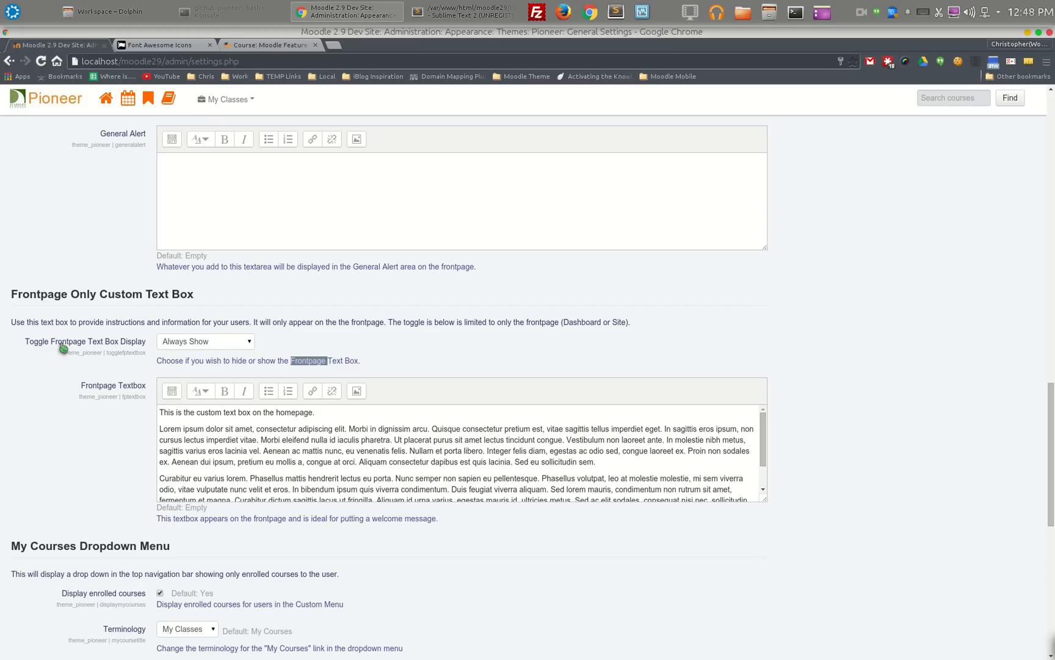
mouse_move(116, 480)
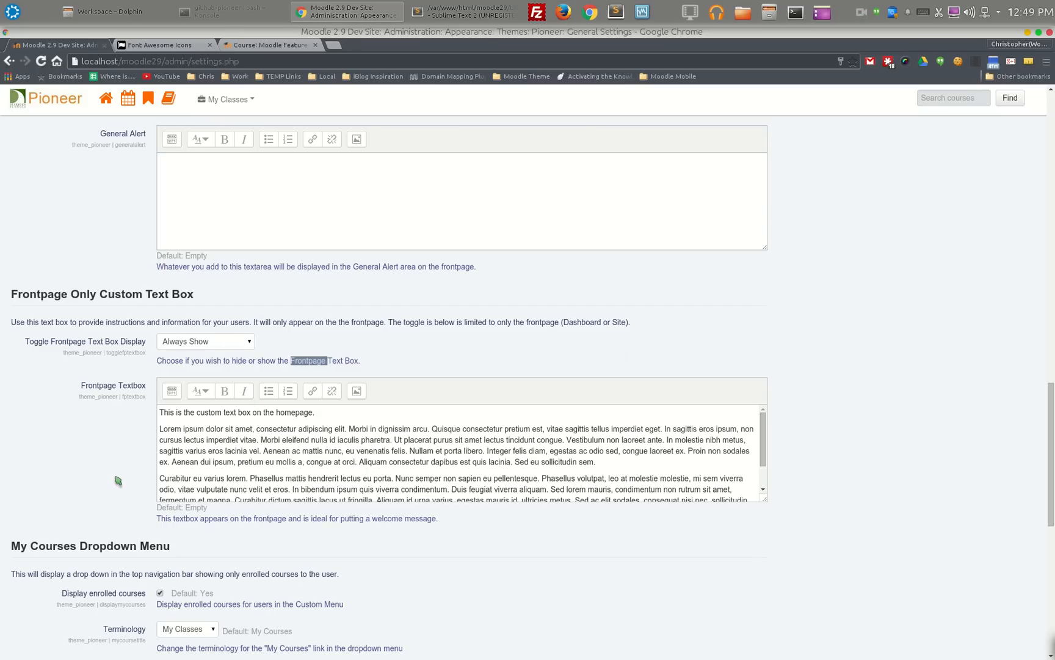
scroll("down", 3)
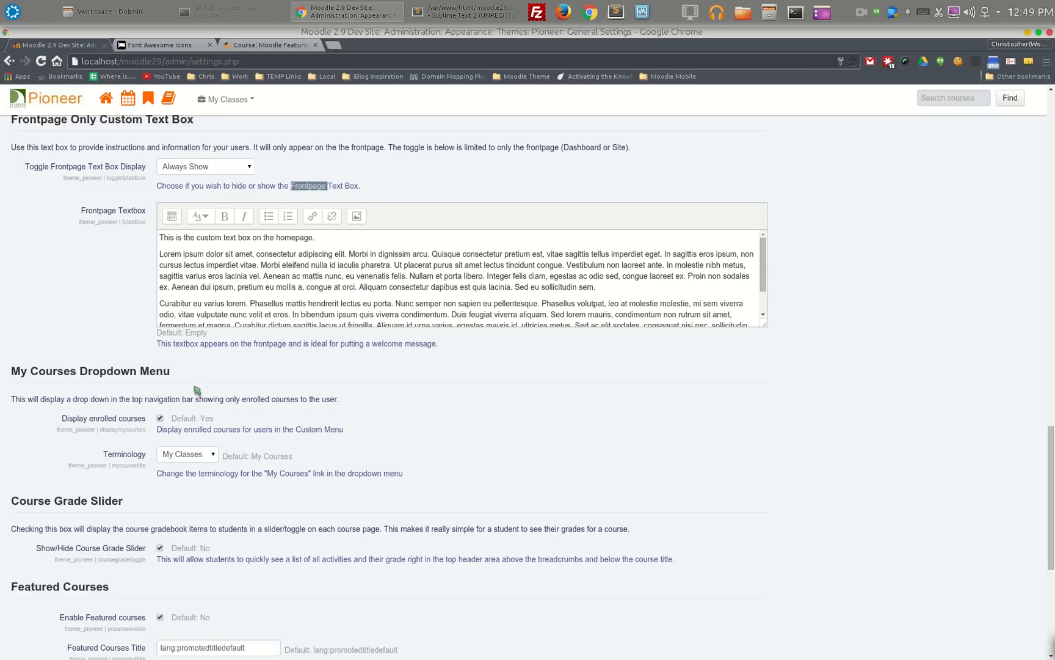
left_click(187, 454)
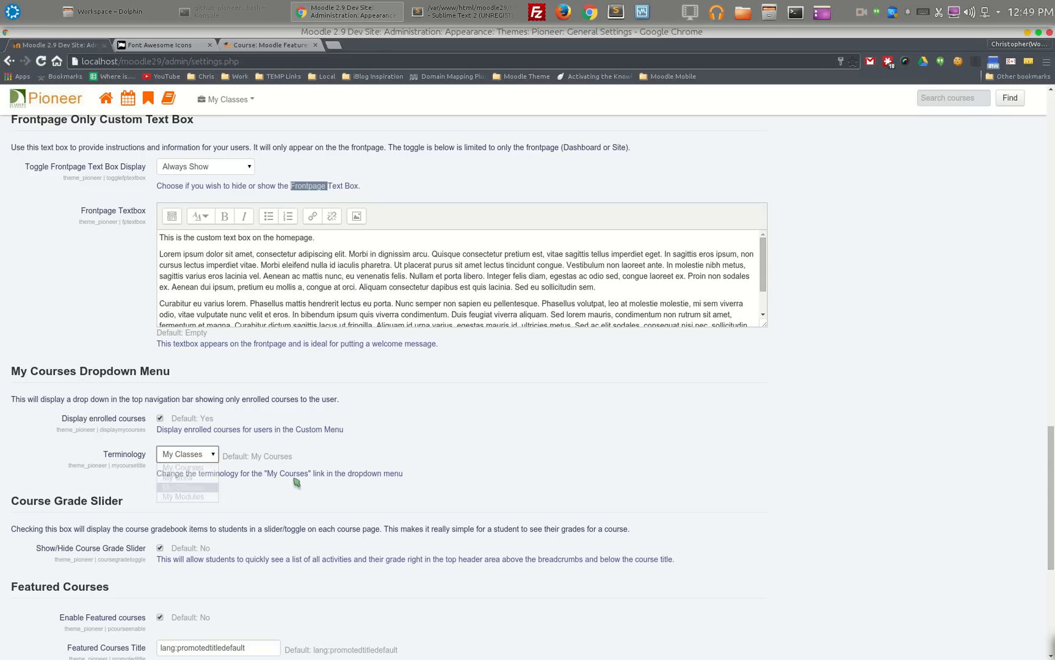
scroll("down", 3)
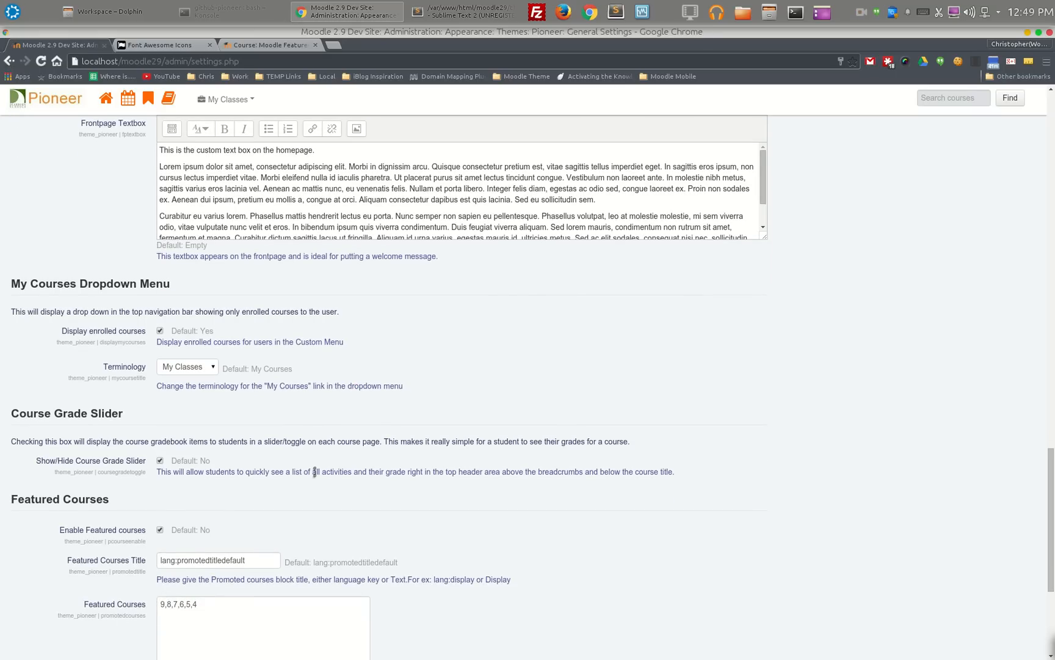
scroll("down", 3)
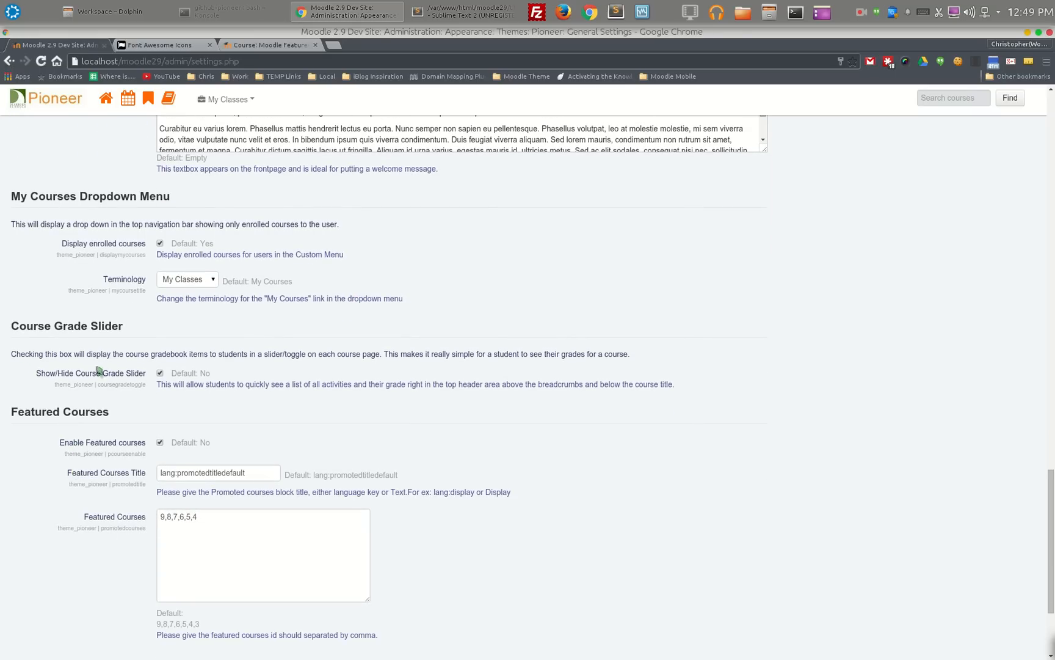
left_click(160, 374)
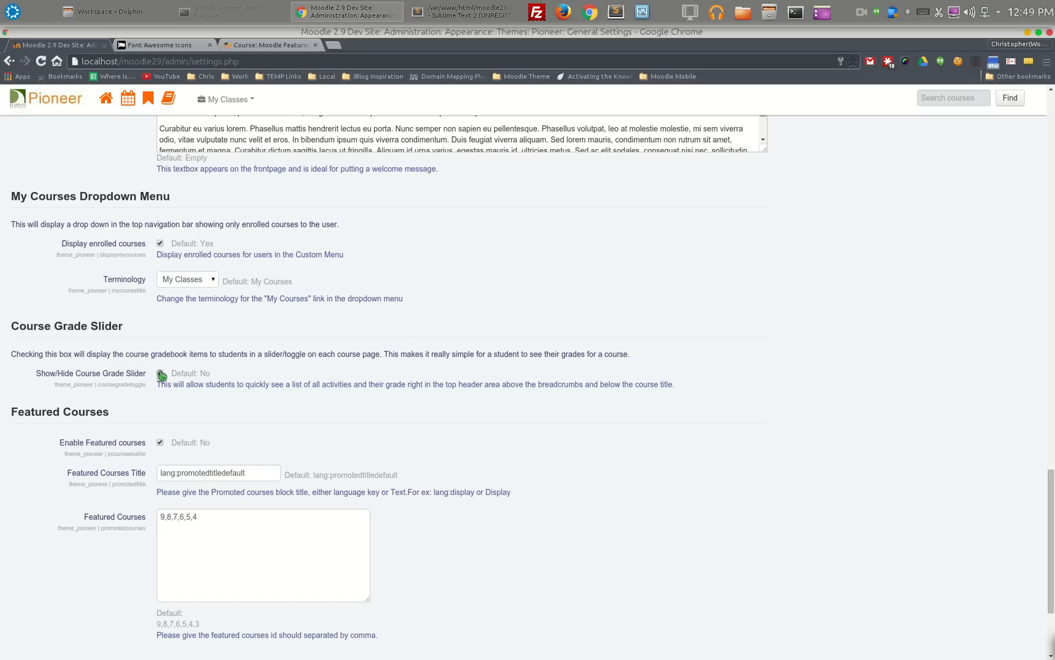
left_click(161, 375)
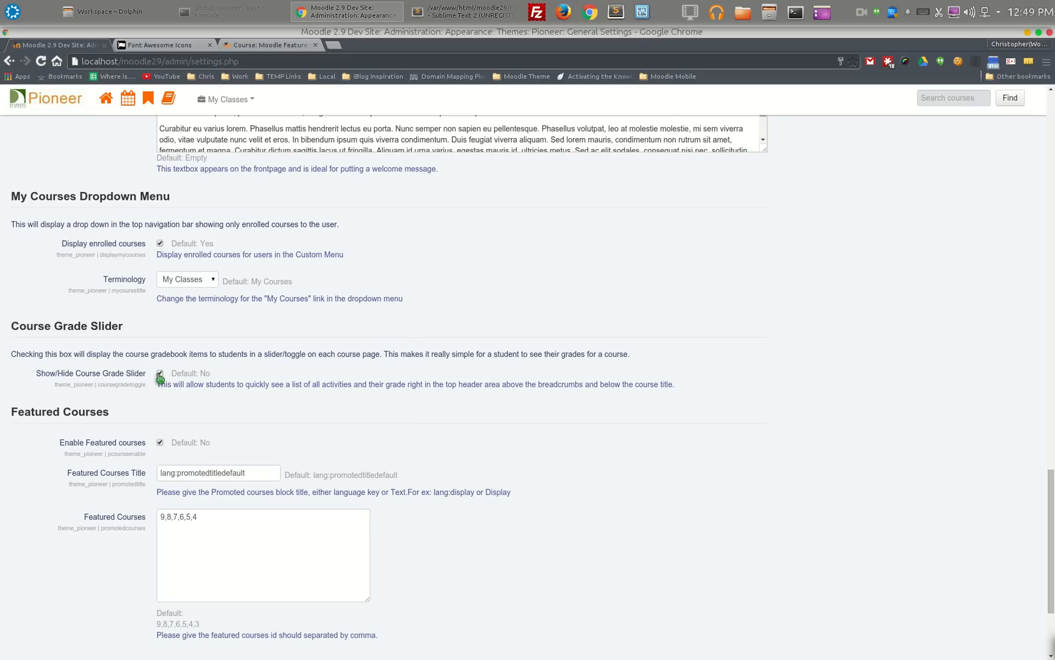
left_click(160, 374)
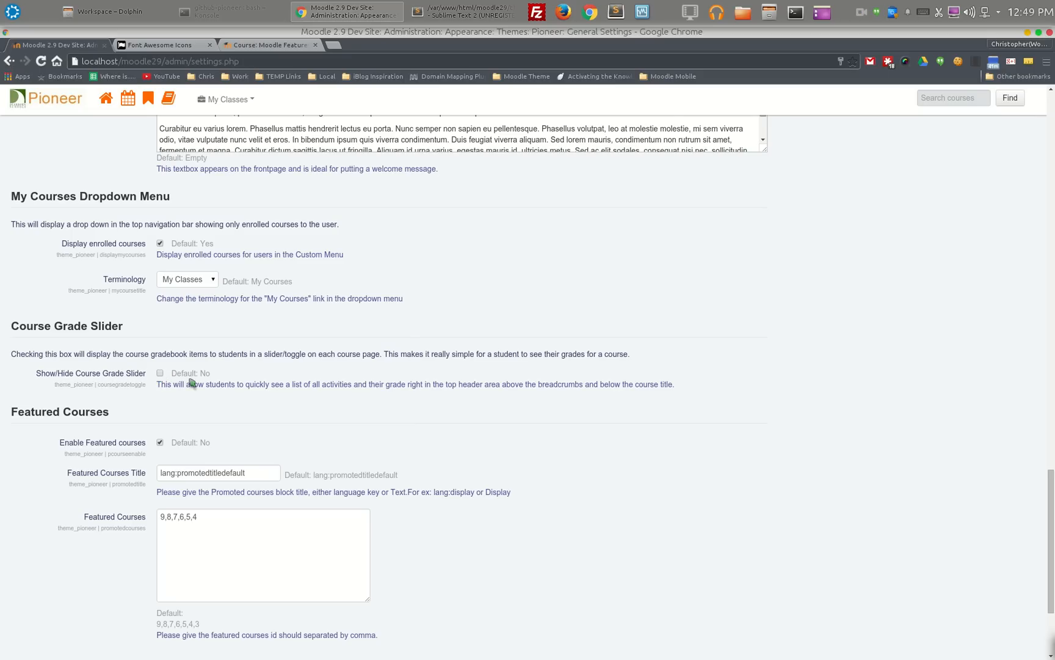
left_click(160, 374)
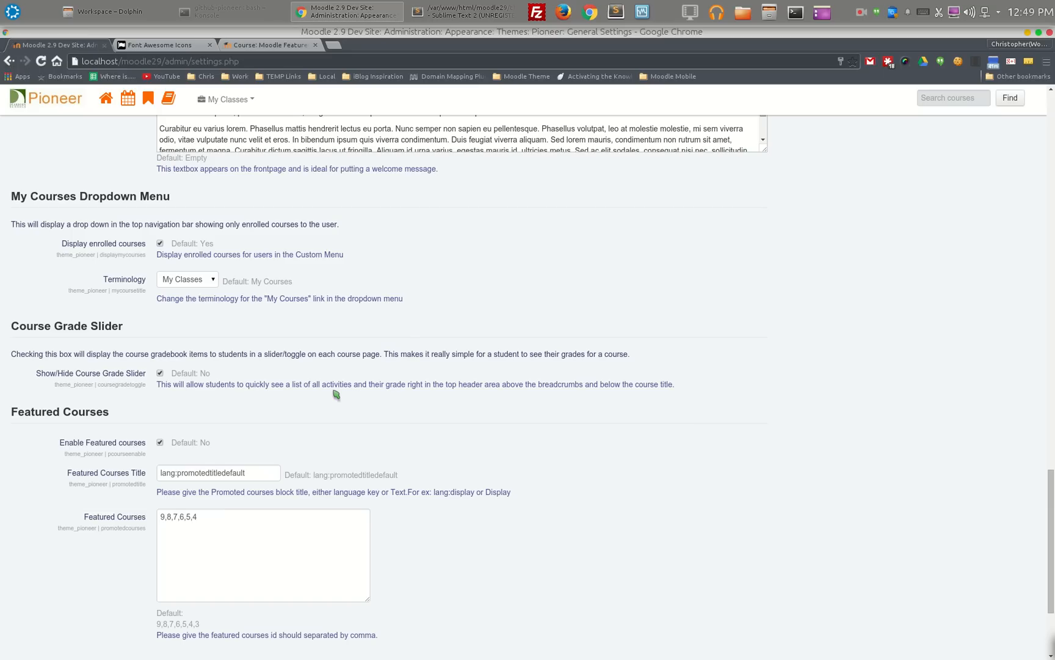
scroll("down", 3)
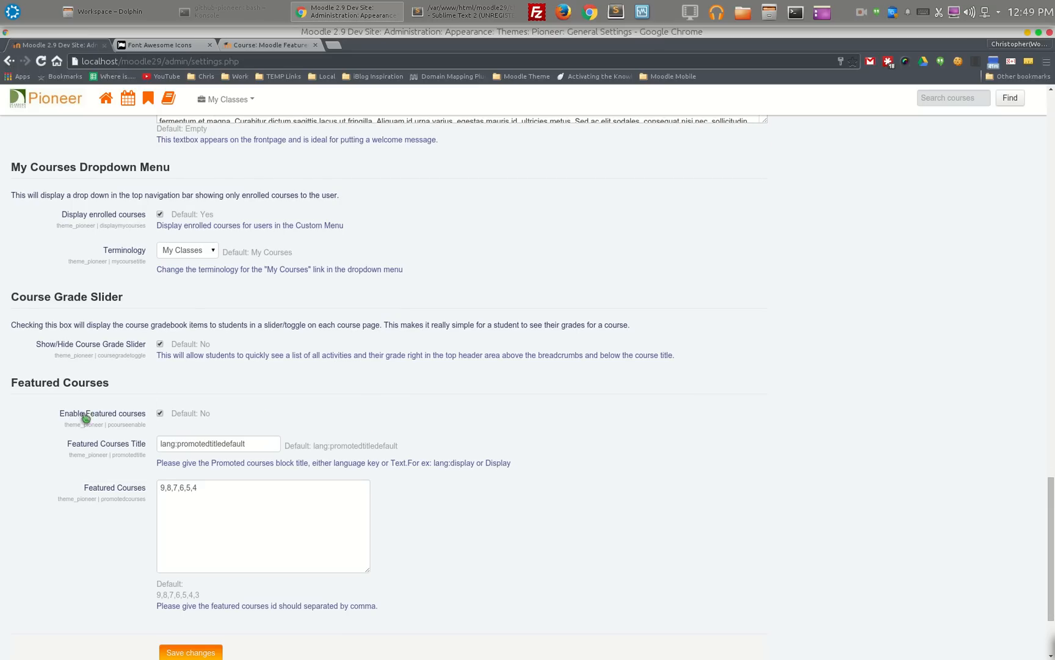
scroll("down", 3)
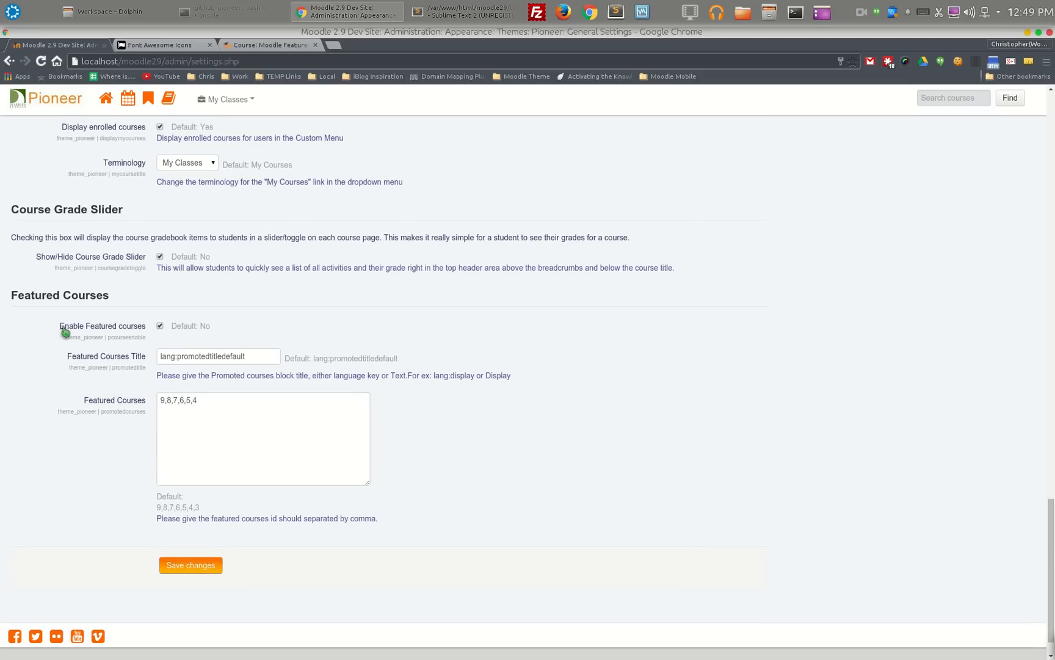
mouse_move(155, 402)
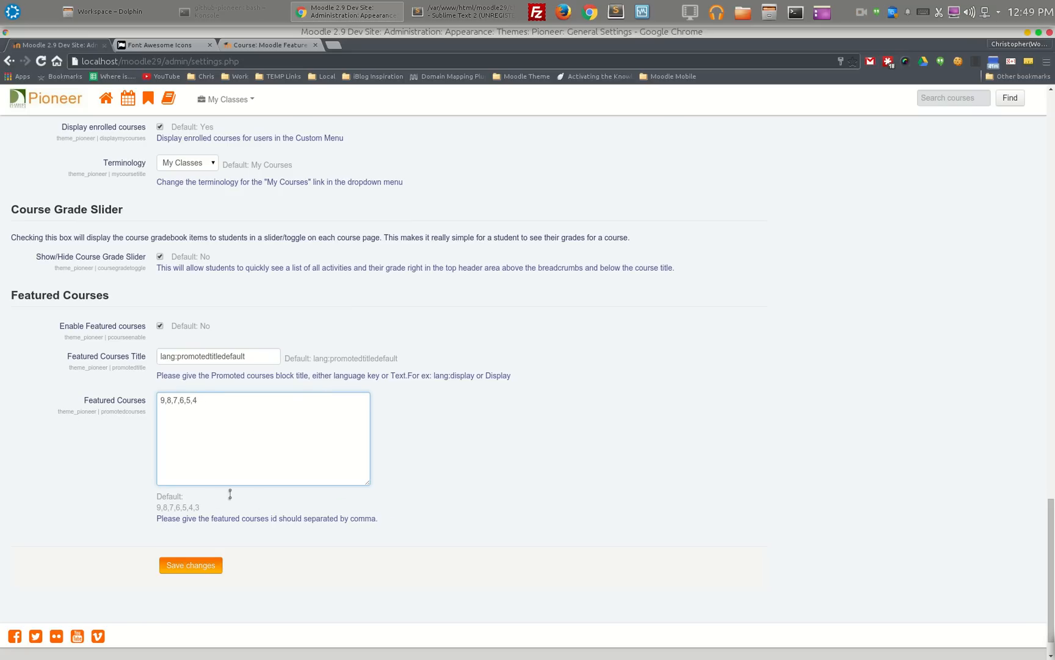
scroll("down", 3)
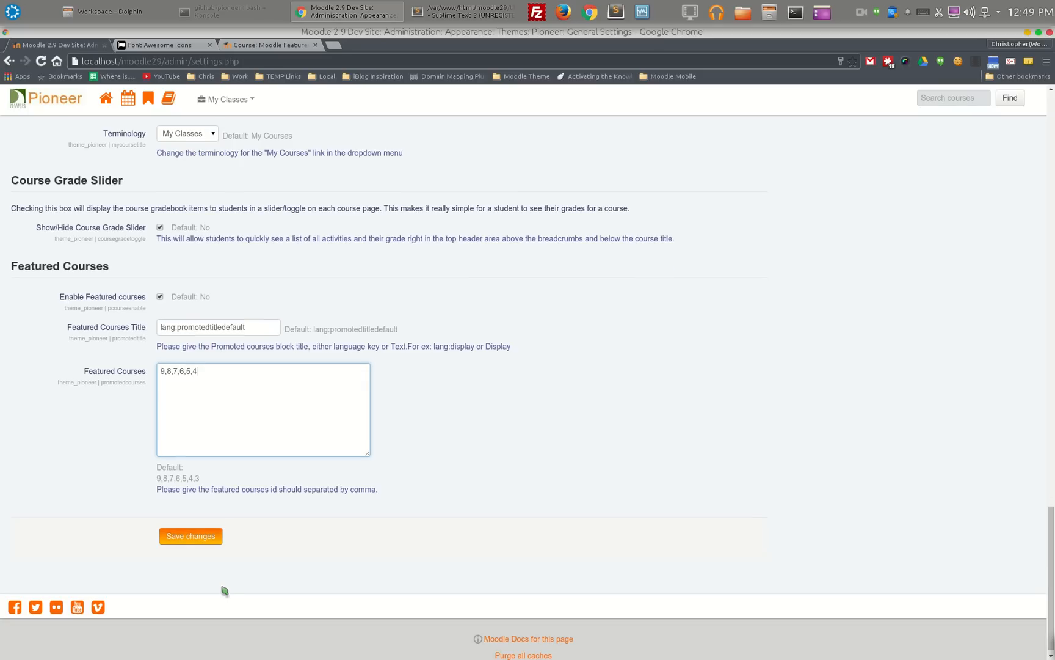
scroll("up", 3)
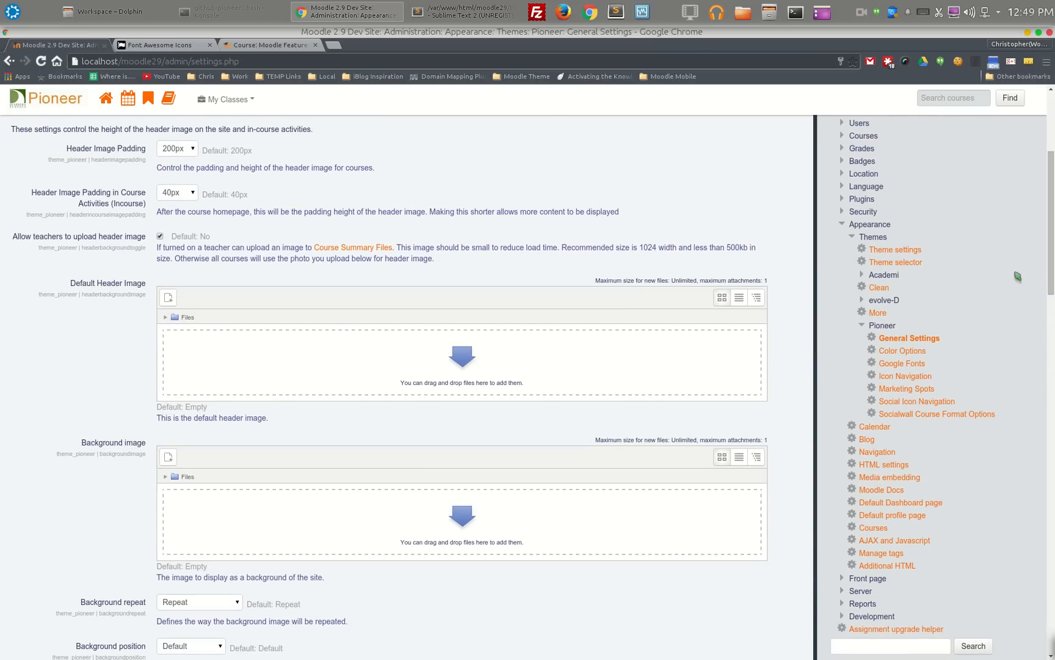
Go to Pioneer Color Options, leaving General Settings without saving changes.
left_click(902, 351)
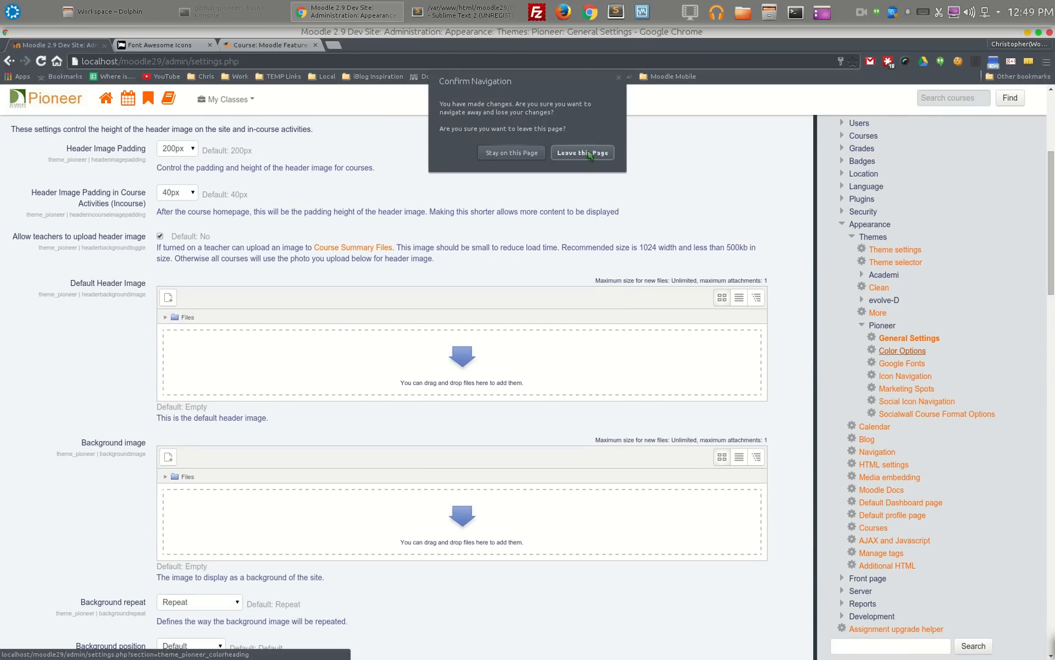
left_click(582, 152)
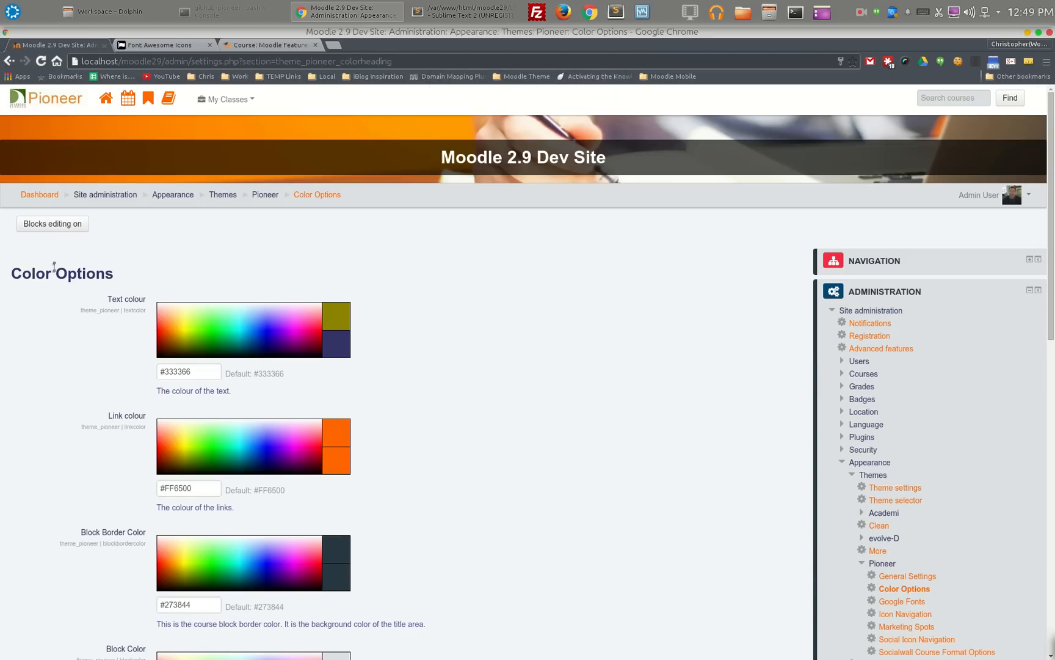
scroll("down", 3)
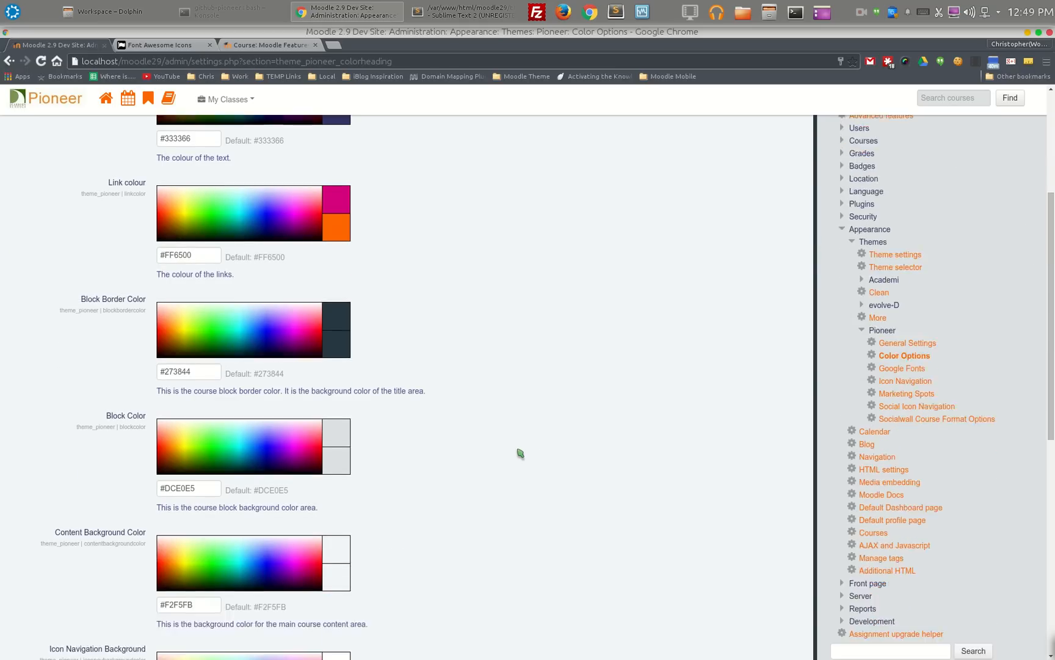
scroll("down", 3)
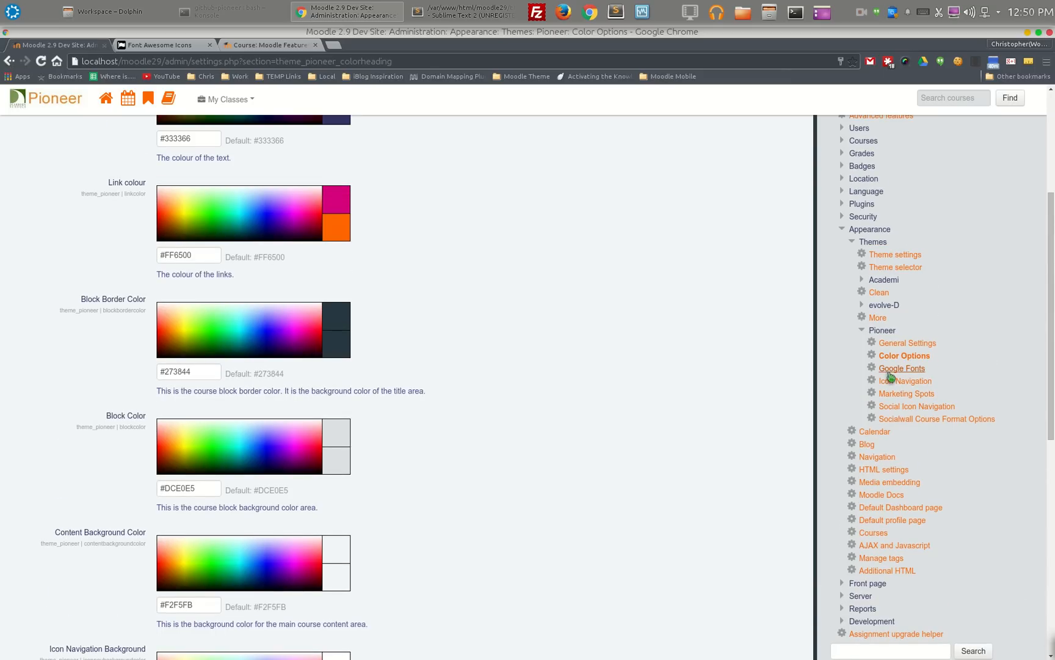
From Pioneer Google Fonts settings, follow Find a Google Font for the heading import URL.
left_click(901, 369)
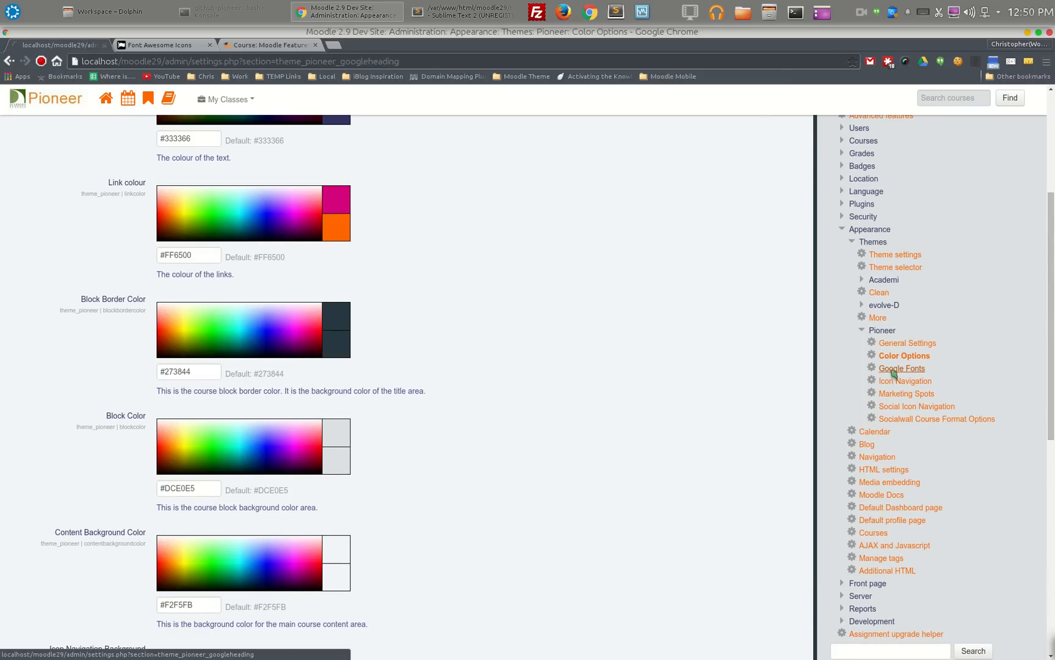
left_click(902, 368)
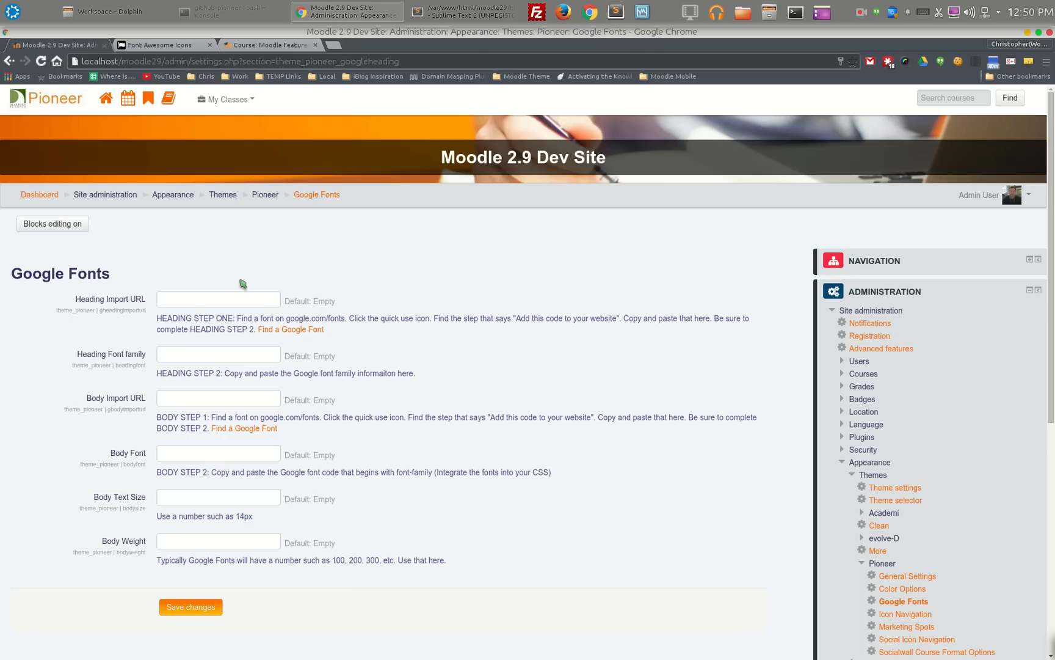
left_click(218, 300)
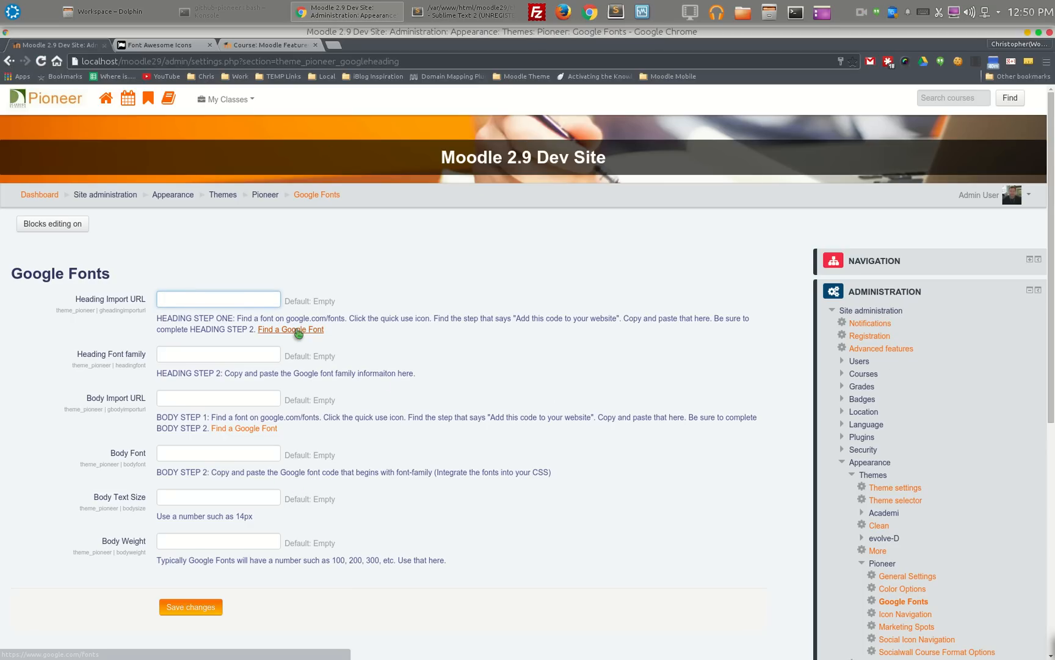
left_click(290, 330)
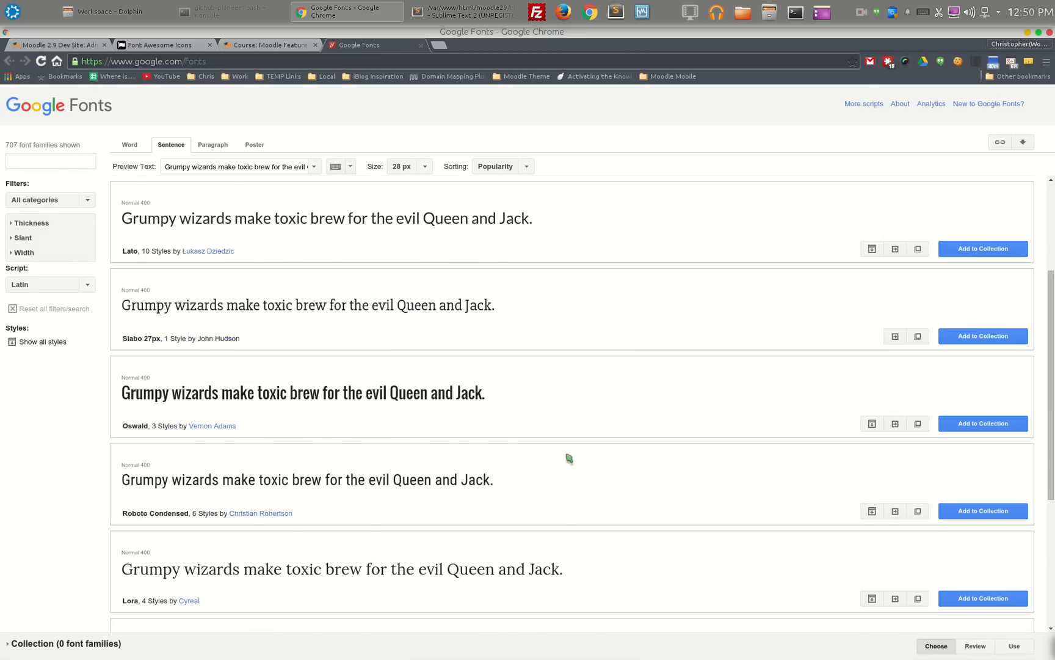
Filter Google Fonts by category, pick Kaushan Script and select its standard stylesheet link code.
scroll("down", 3)
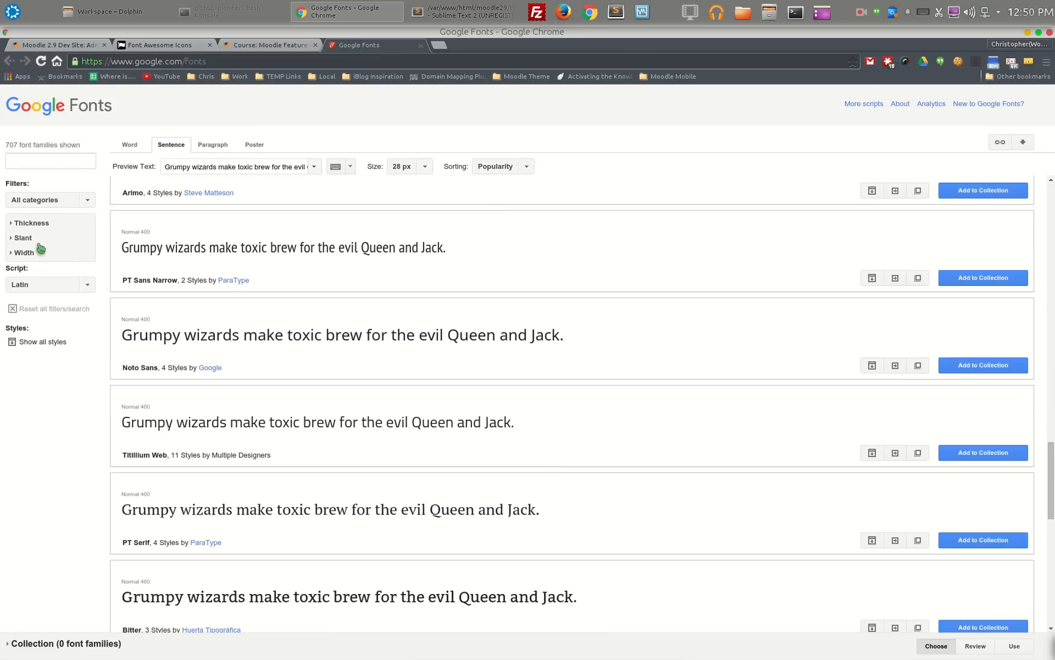
left_click(49, 200)
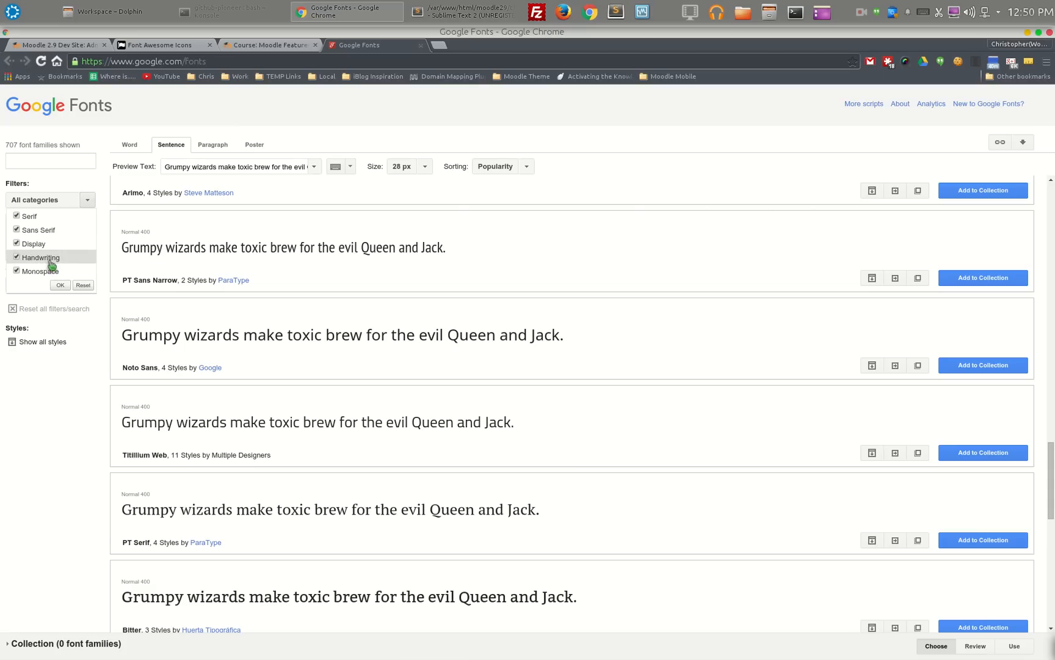
left_click(15, 244)
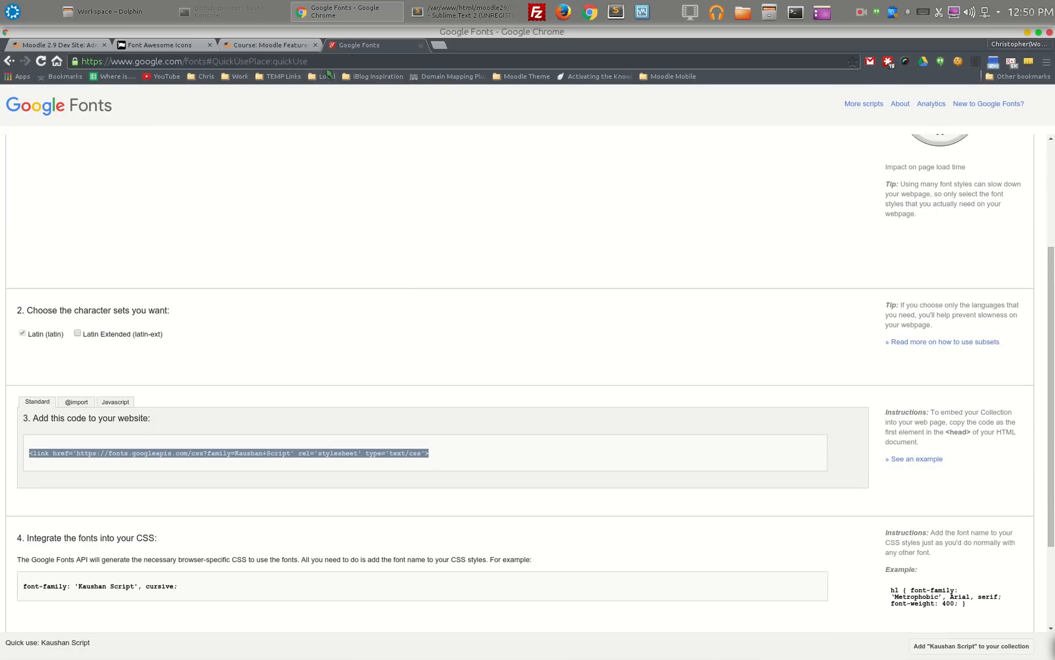
left_click(269, 44)
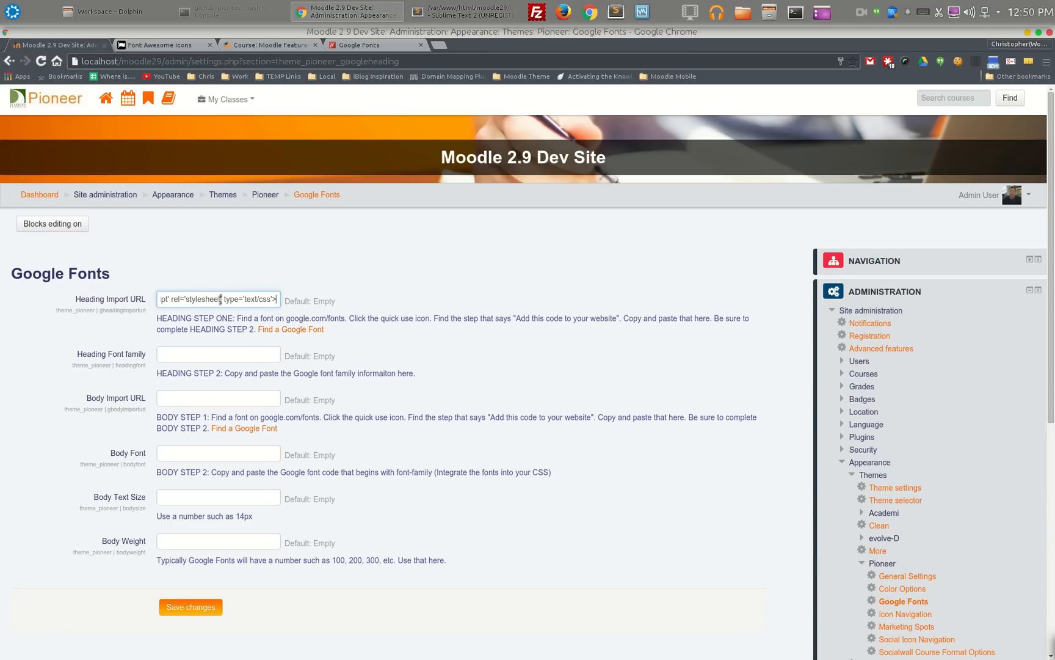
Paste the Kaushan Script code into Heading Font family and save the Google Fonts settings.
left_click(368, 44)
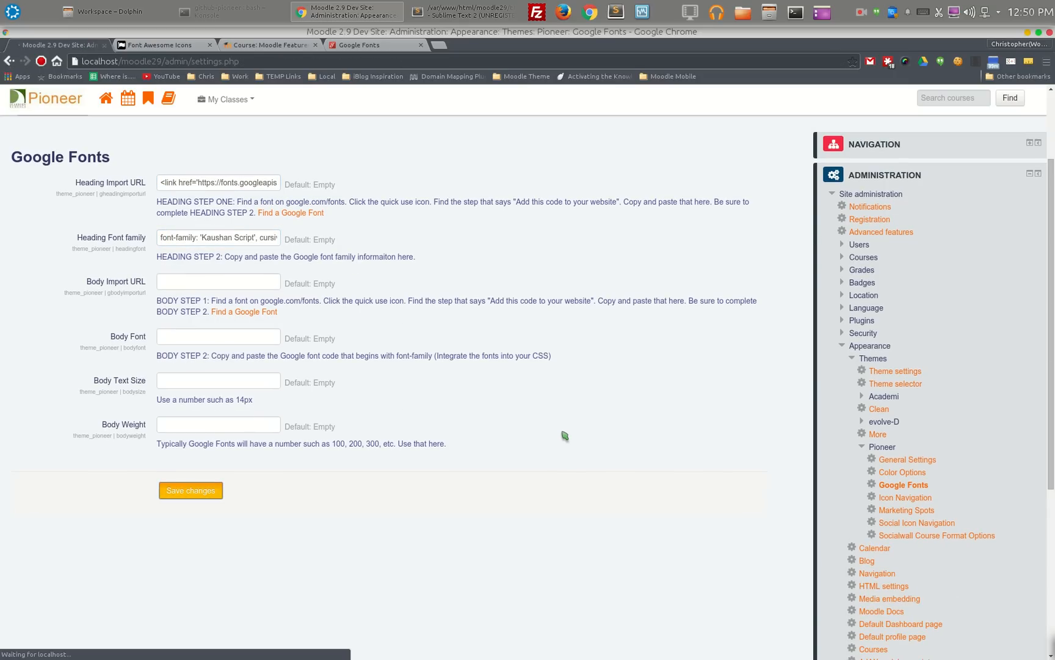
left_click(190, 490)
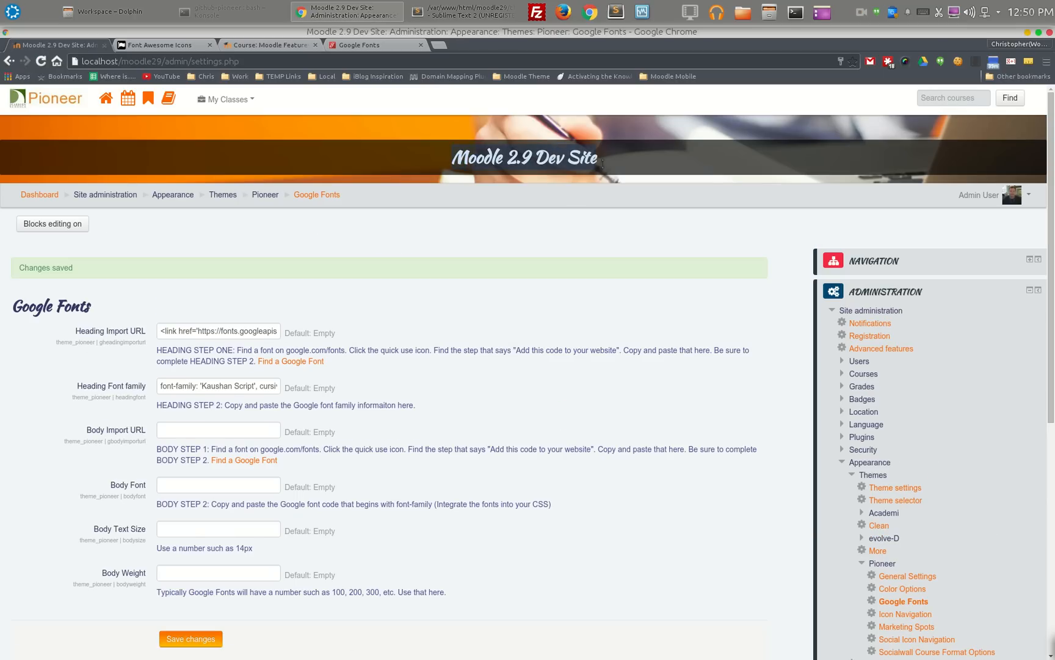
mouse_move(234, 320)
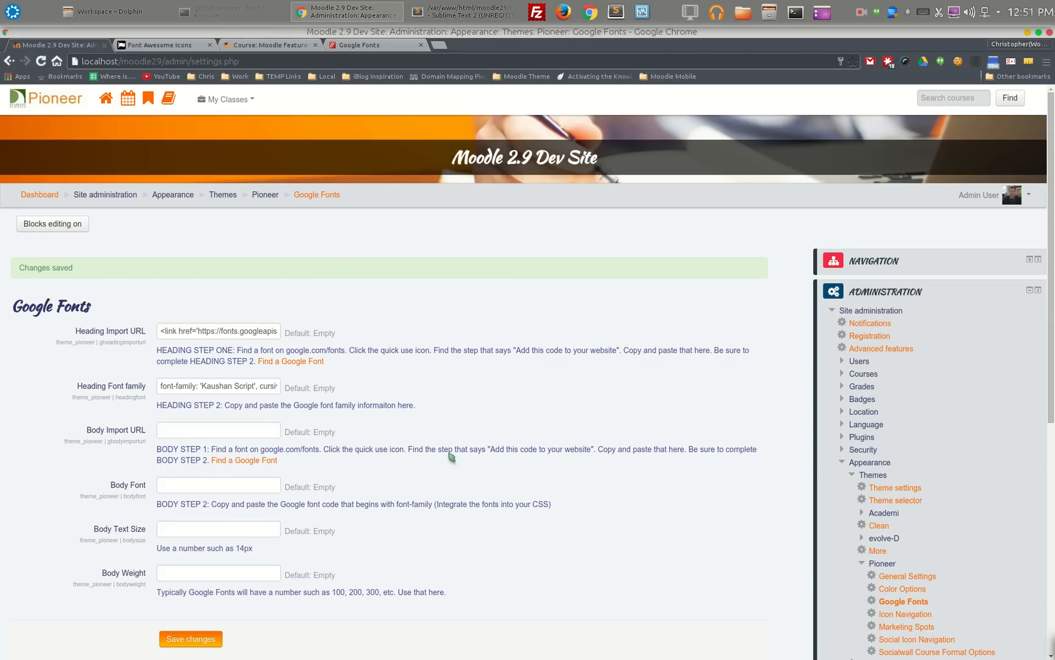
scroll("down", 3)
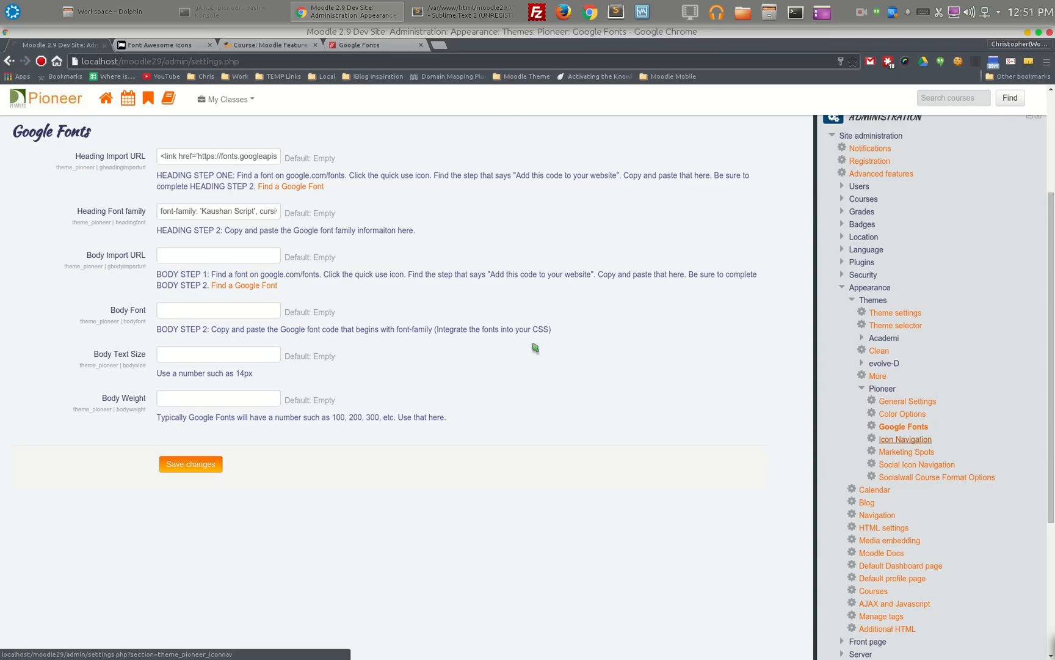
Review the Pioneer Icon Navigation settings and their icon fields.
left_click(905, 440)
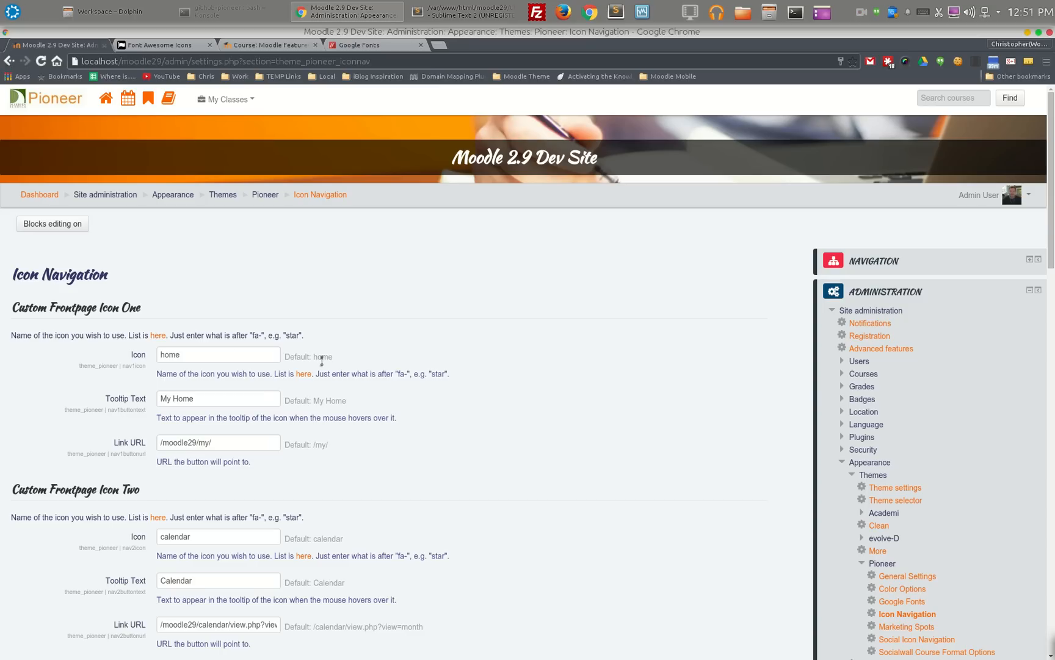
mouse_move(228, 434)
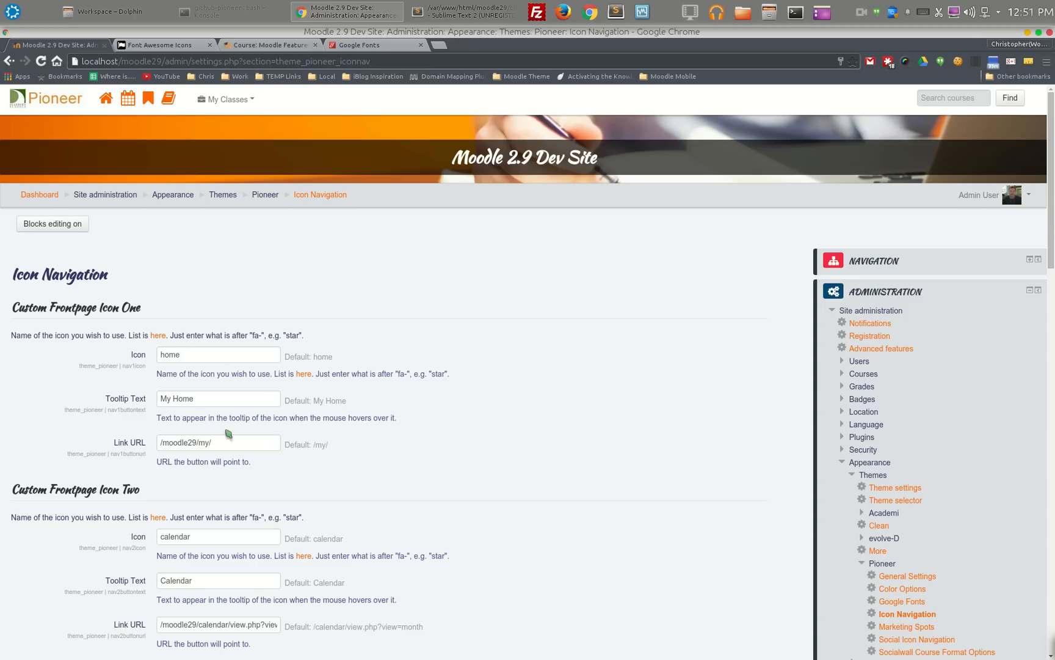
scroll("down", 3)
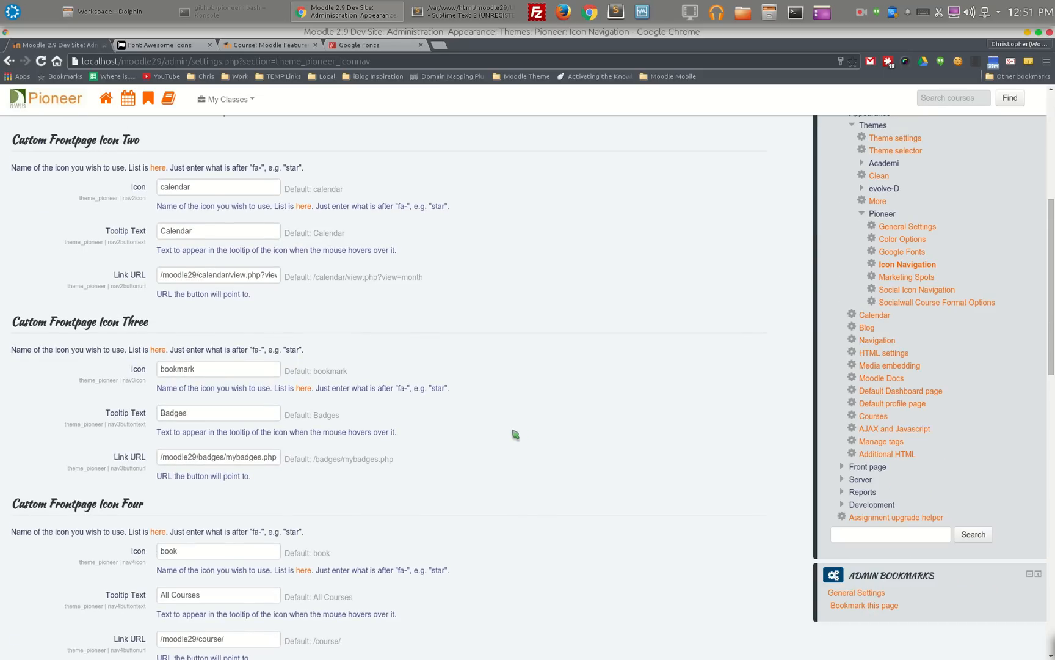
scroll("down", 3)
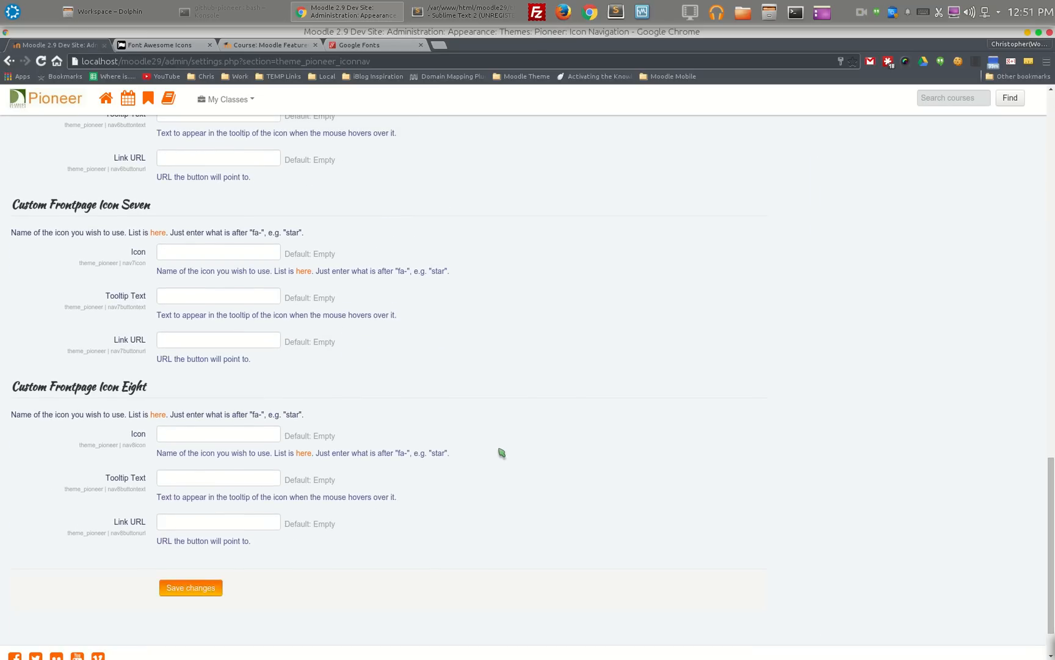
scroll("up", 3)
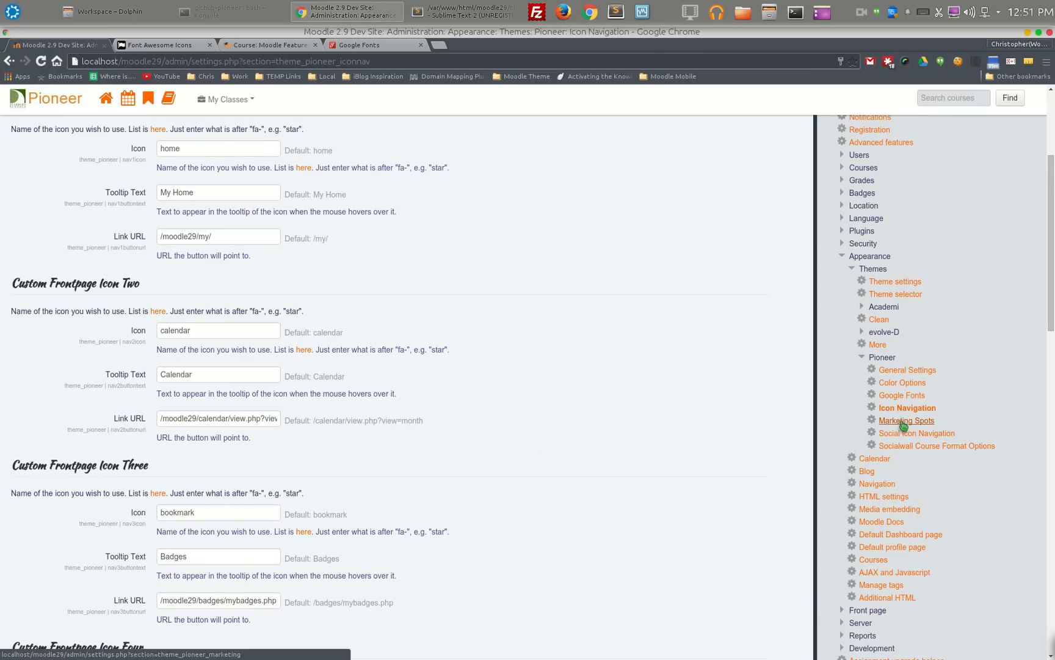
Bring up the Marketing Spots settings page, with spots set to Never Show.
left_click(907, 420)
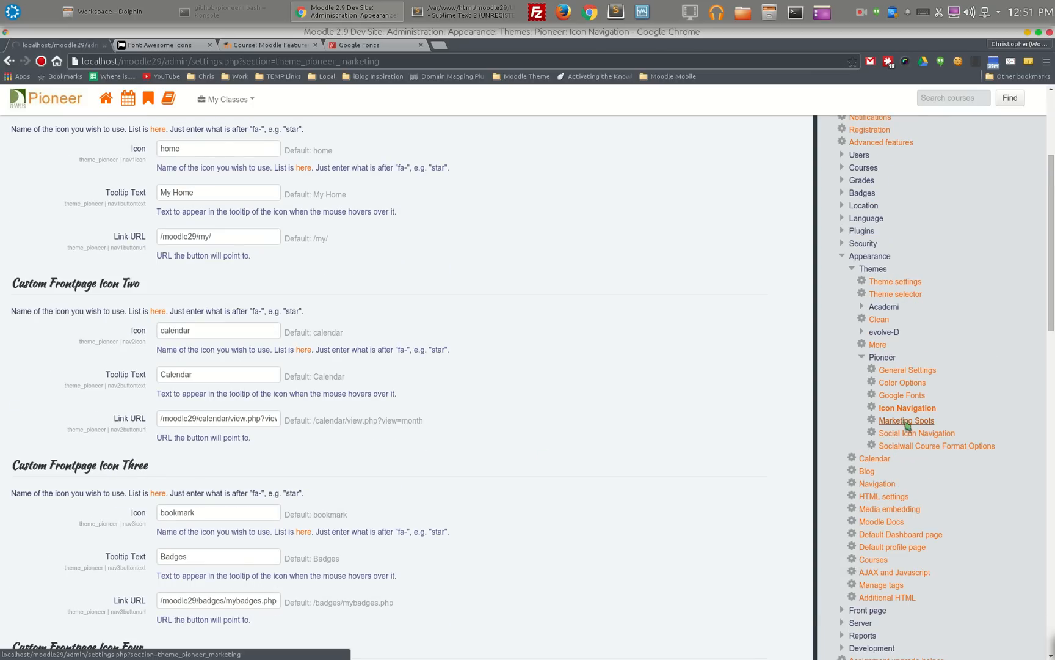
left_click(906, 420)
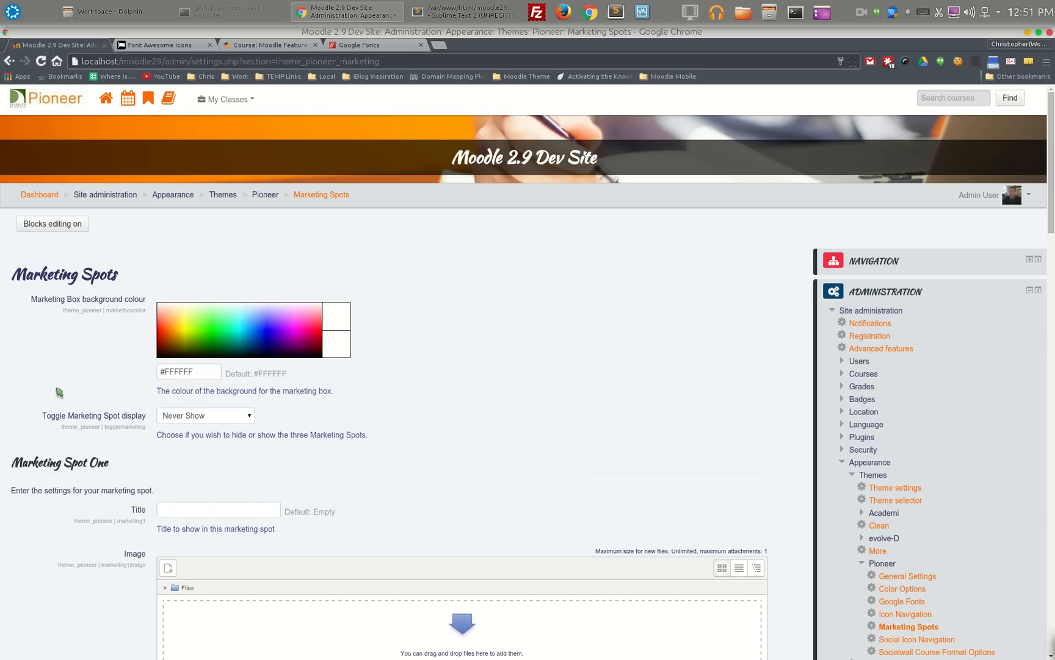
left_click(205, 415)
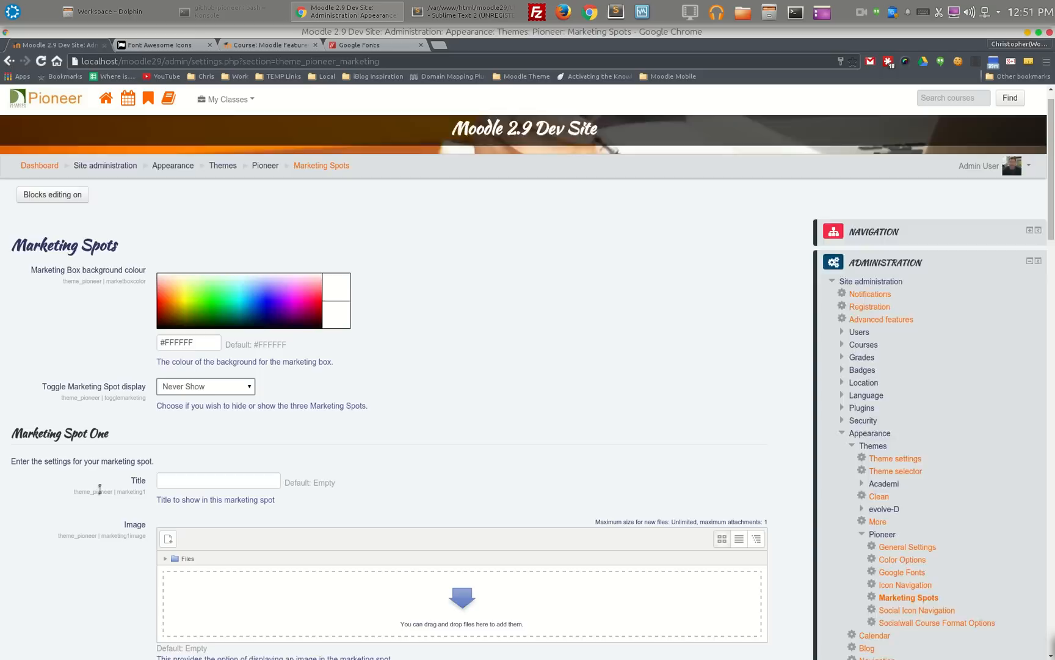
scroll("down", 3)
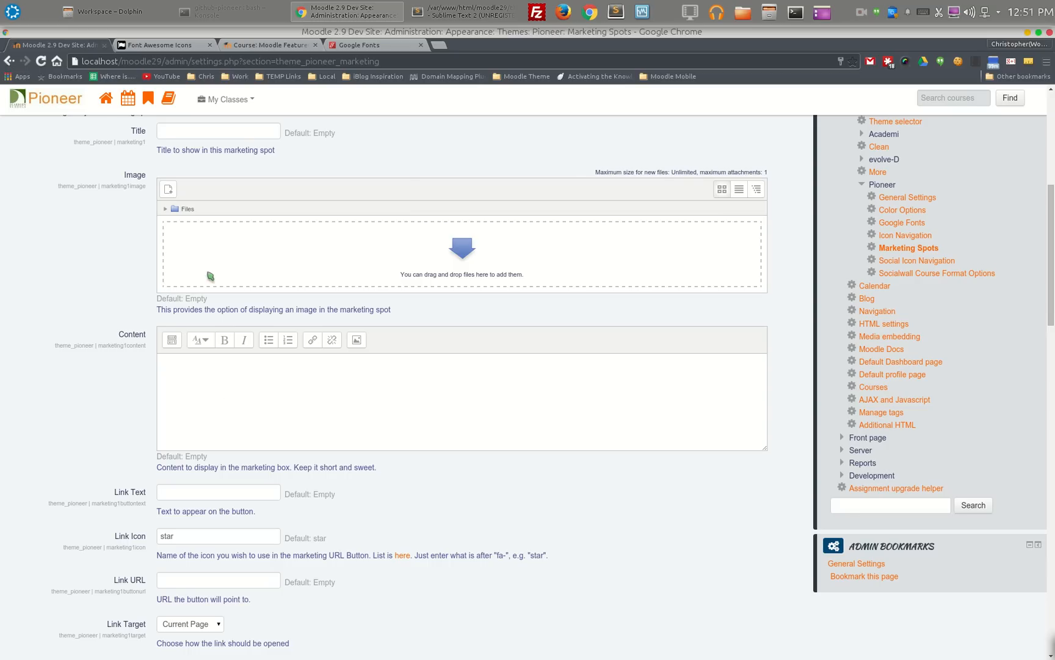
mouse_move(734, 274)
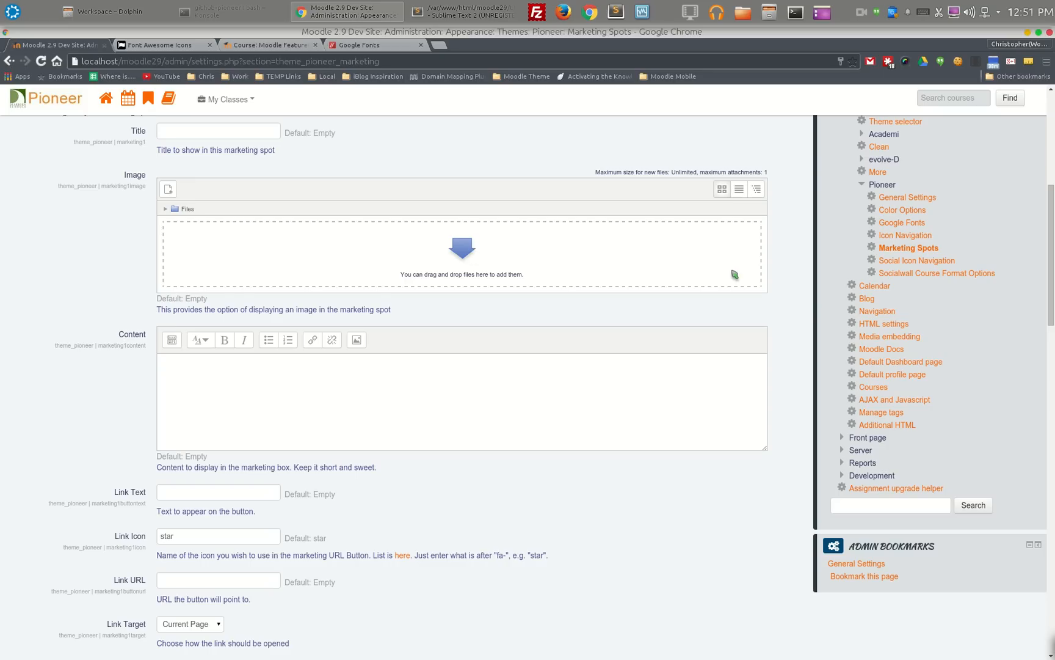
mouse_move(388, 290)
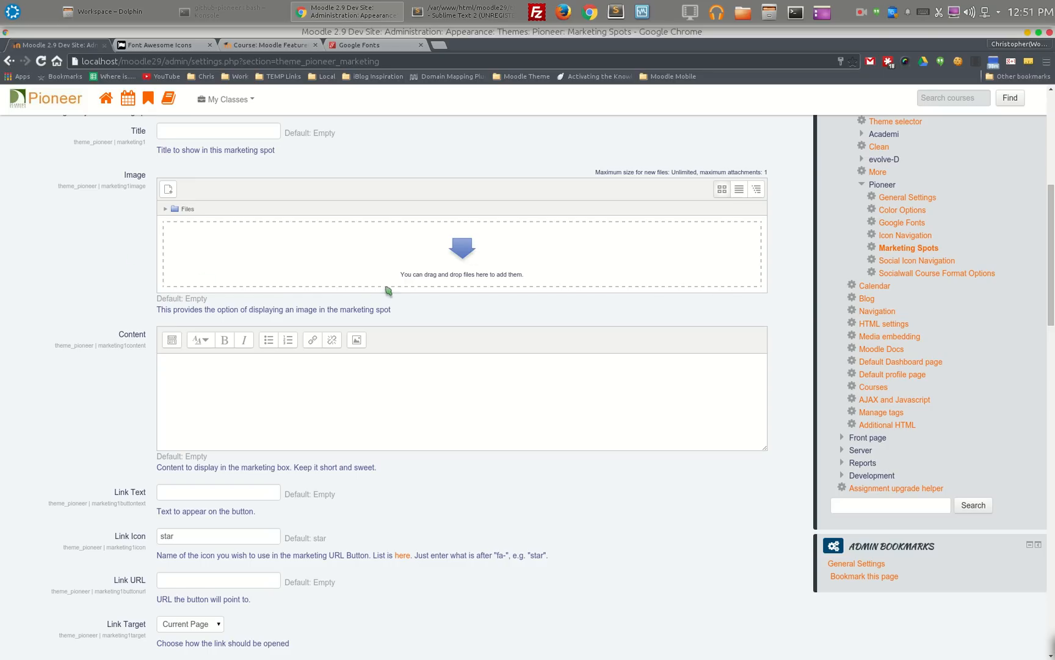
mouse_move(664, 253)
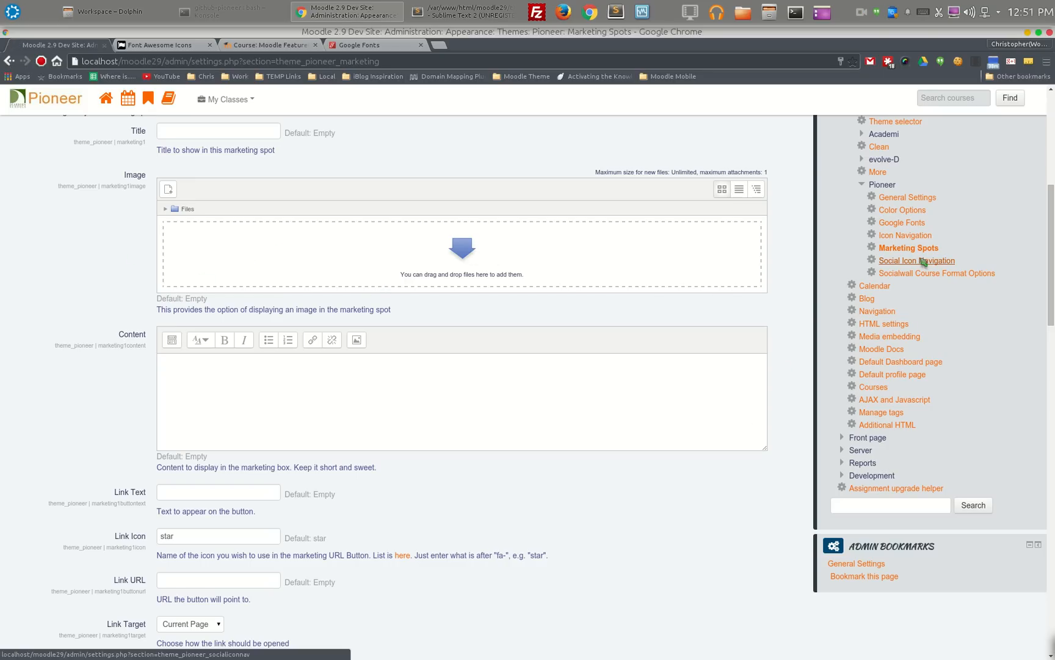
Review Pioneer's Social Icon Navigation settings, where several social URLs are set to #.
left_click(917, 260)
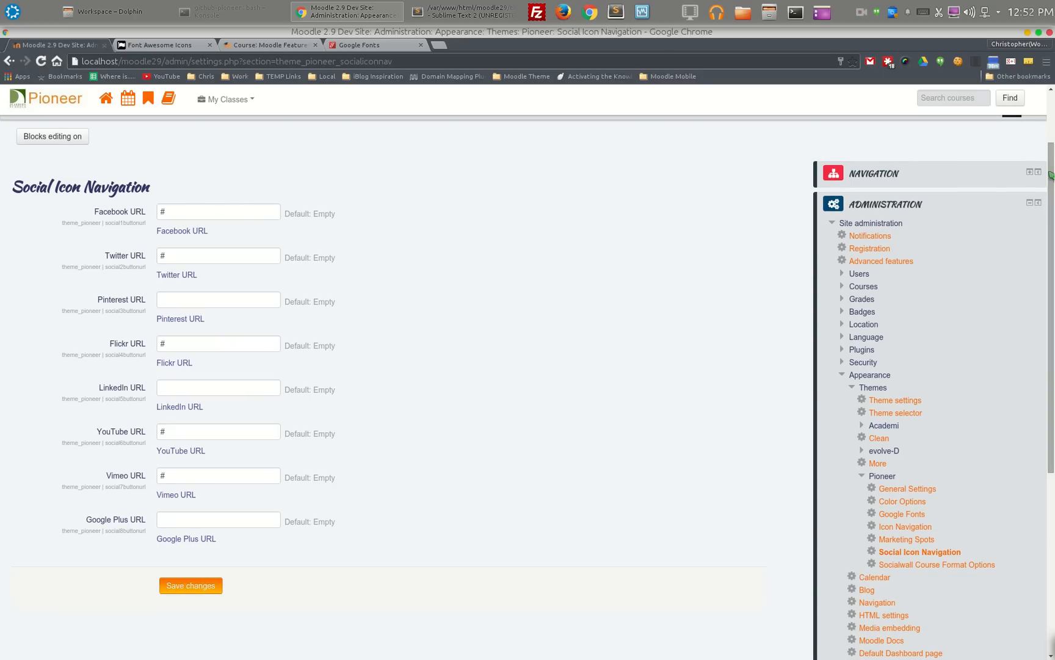
scroll("down", 3)
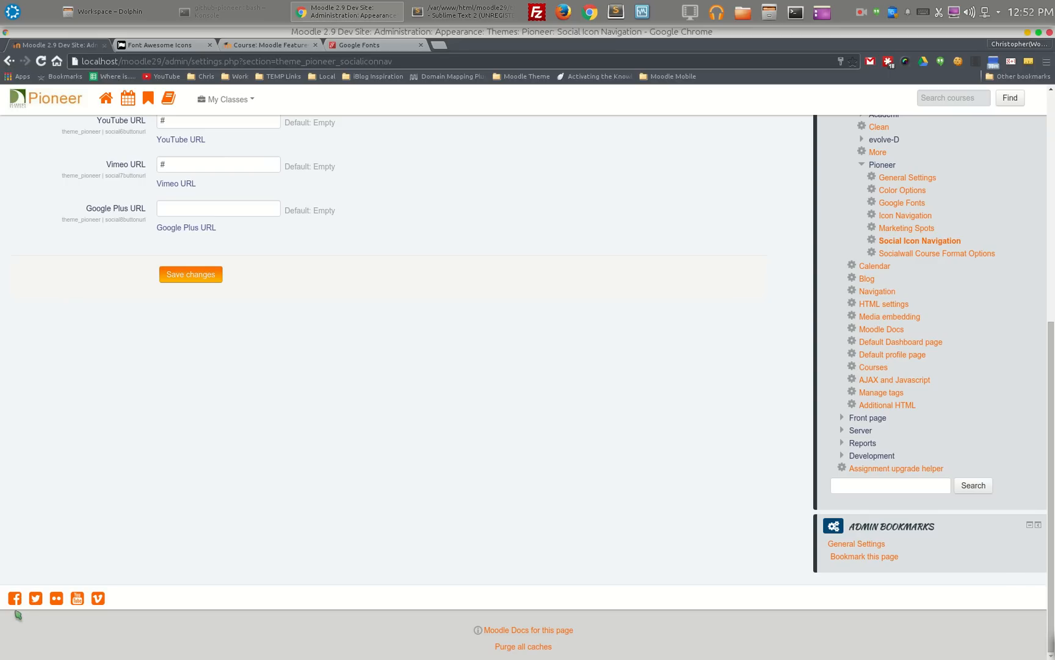
mouse_move(75, 603)
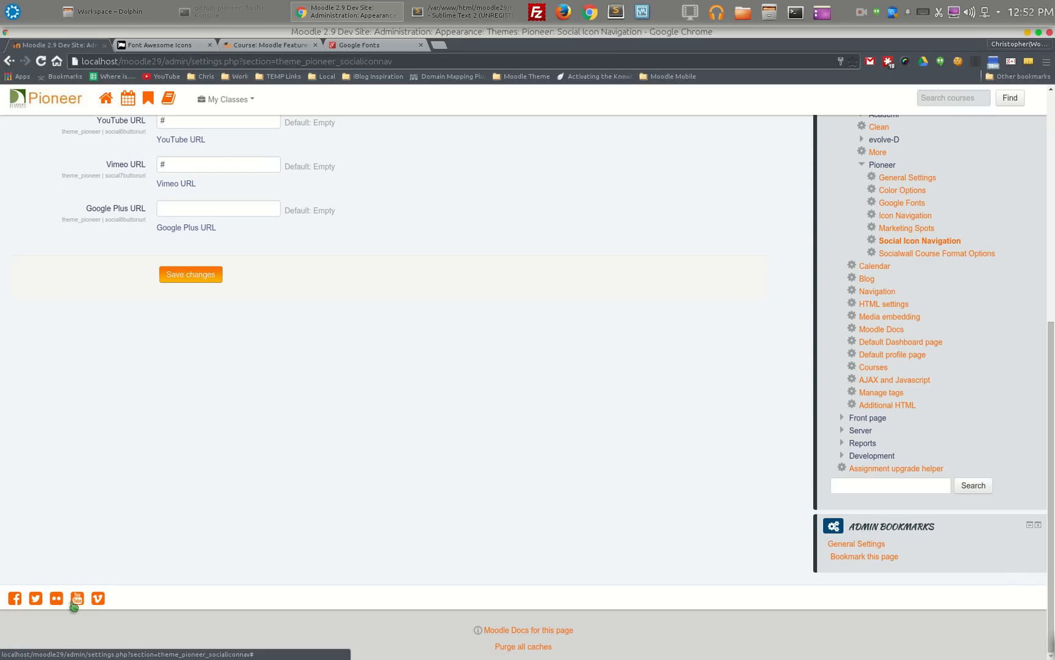
mouse_move(73, 608)
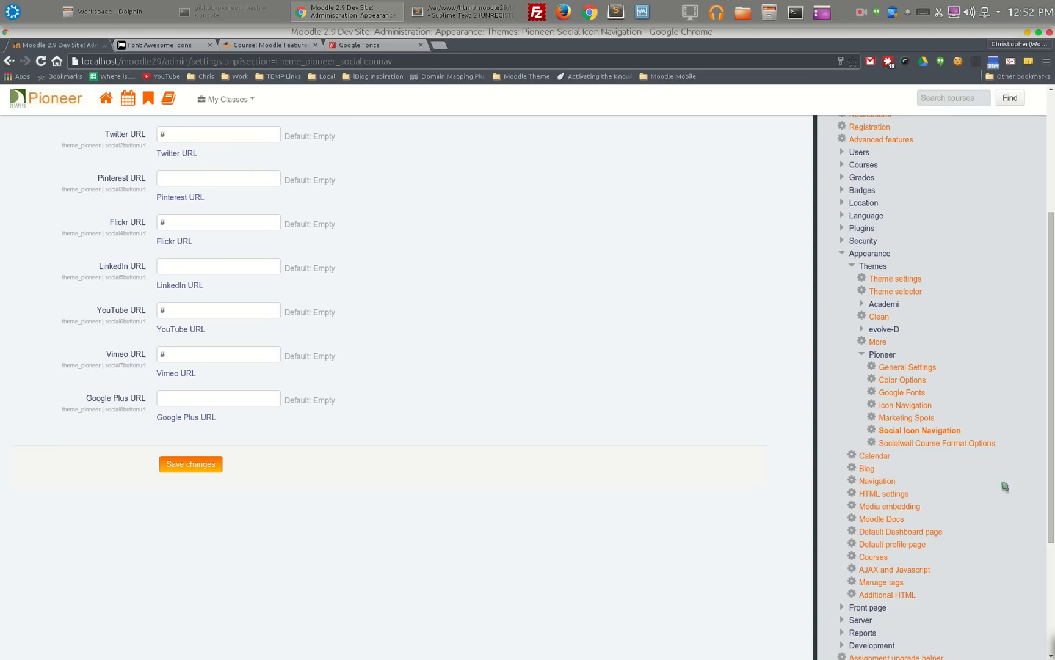
left_click(937, 443)
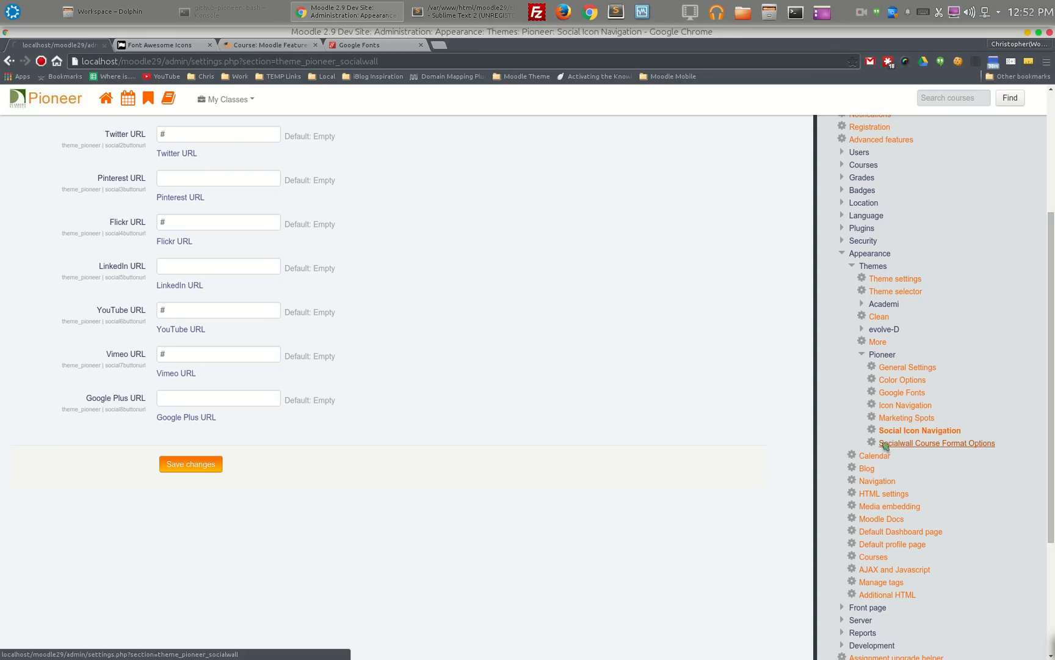
Show the Socialwall Course Format Options with wall background colours defaulting to white.
left_click(936, 444)
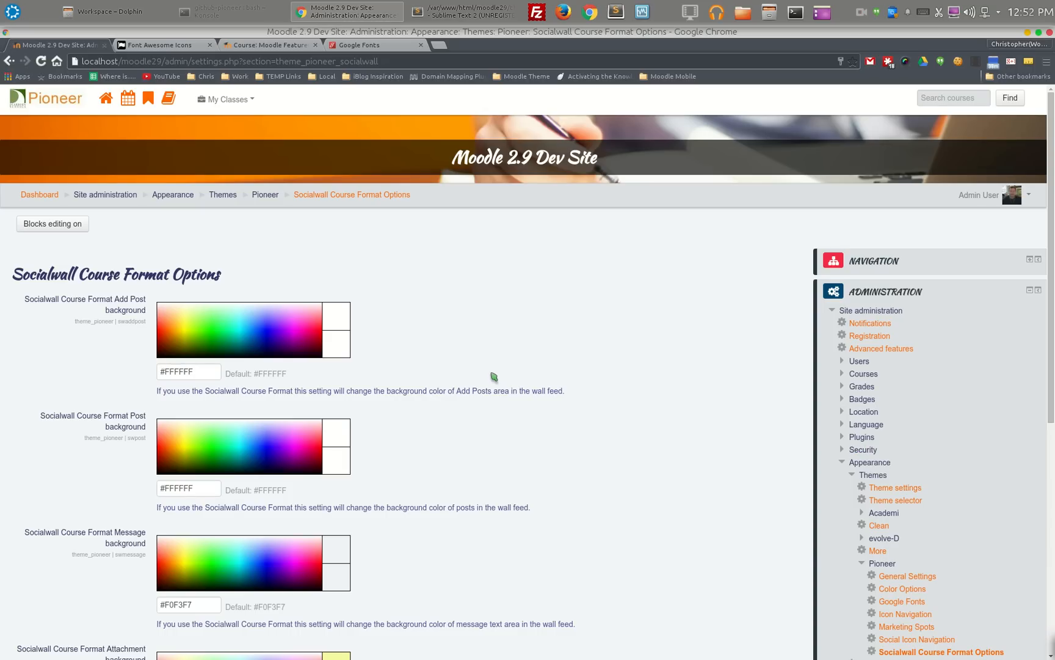
mouse_move(480, 335)
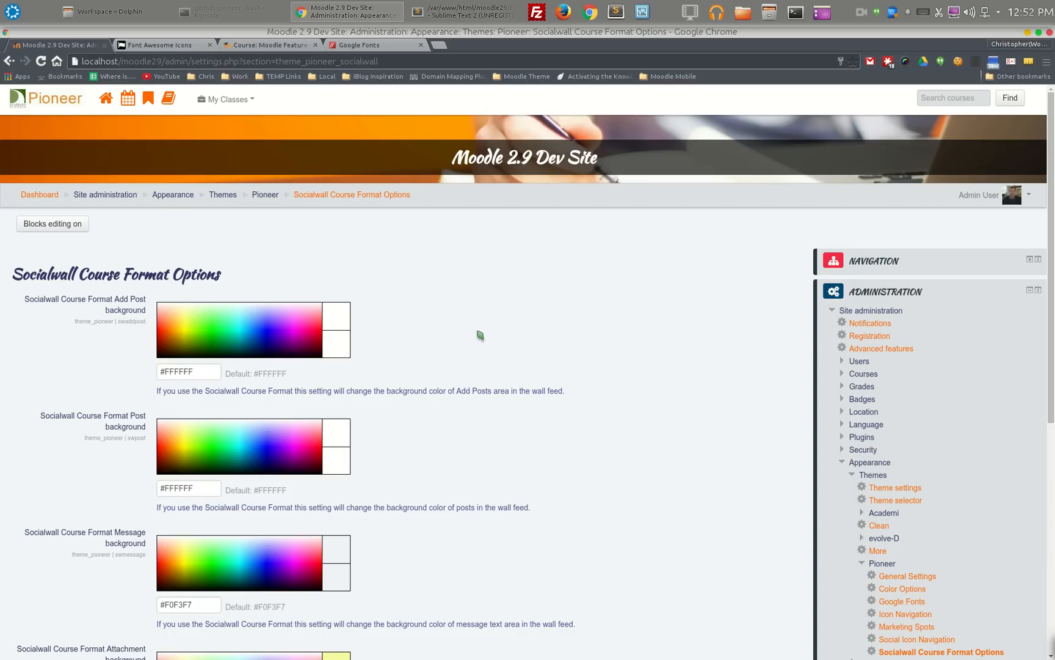
mouse_move(255, 113)
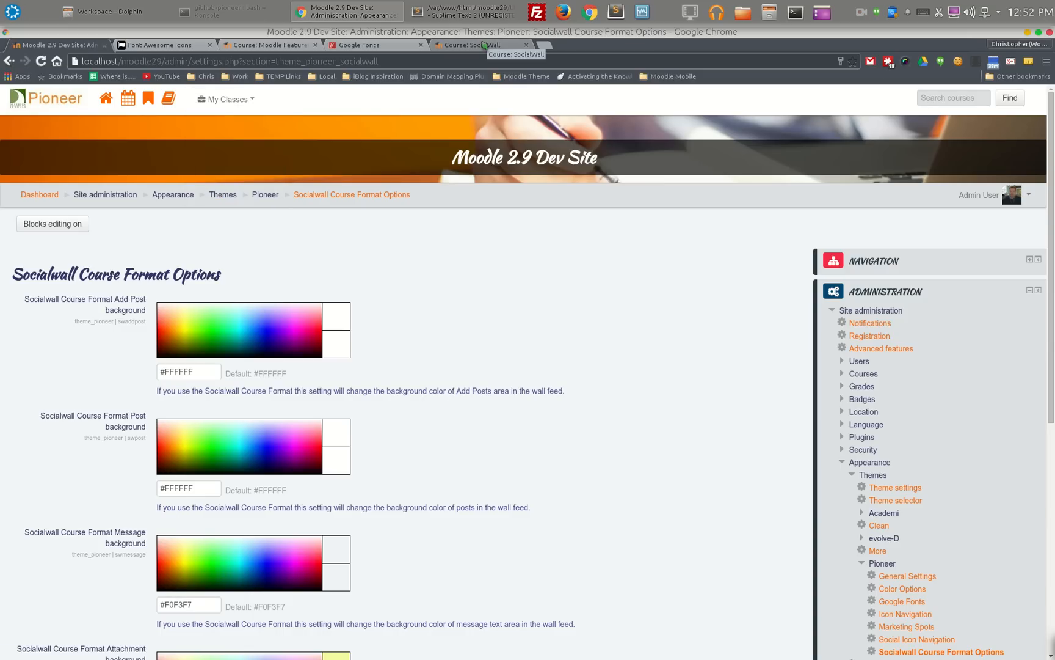
In the SocialWall course's post box, write 'Hello Class', correcting a mistyped 'Hello Me'.
left_click(478, 44)
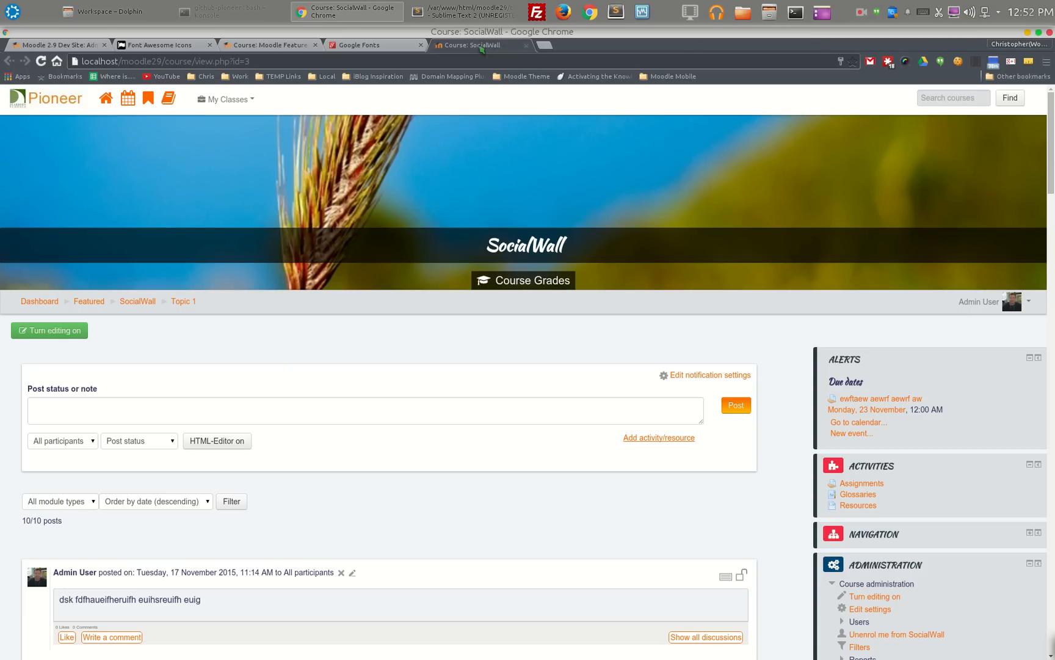
mouse_move(371, 284)
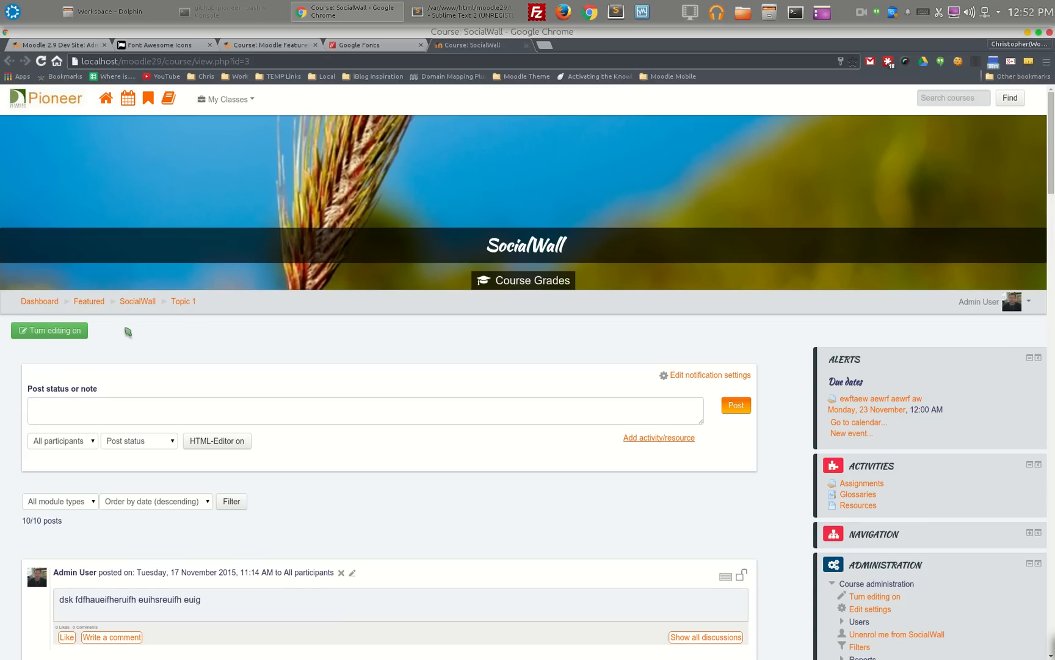
mouse_move(489, 387)
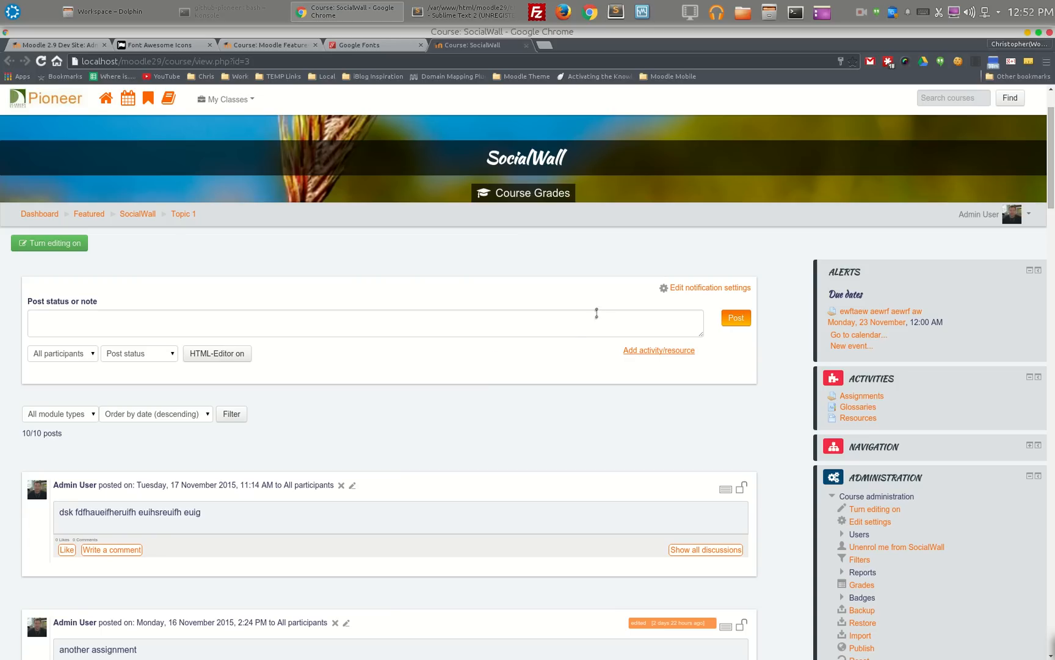
left_click(359, 320)
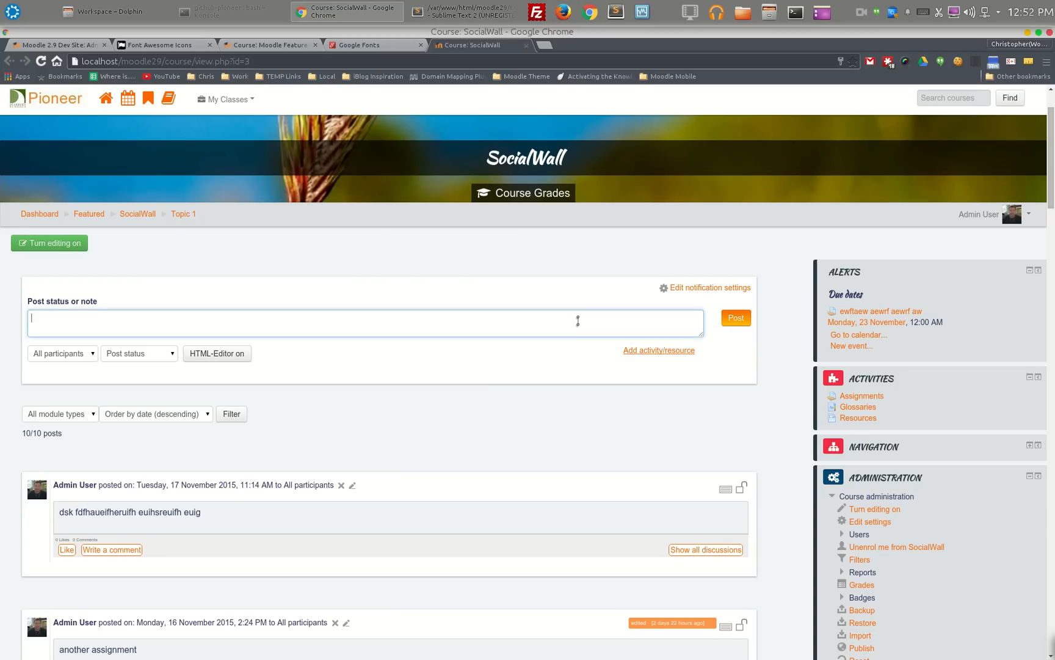
type("Hello Me")
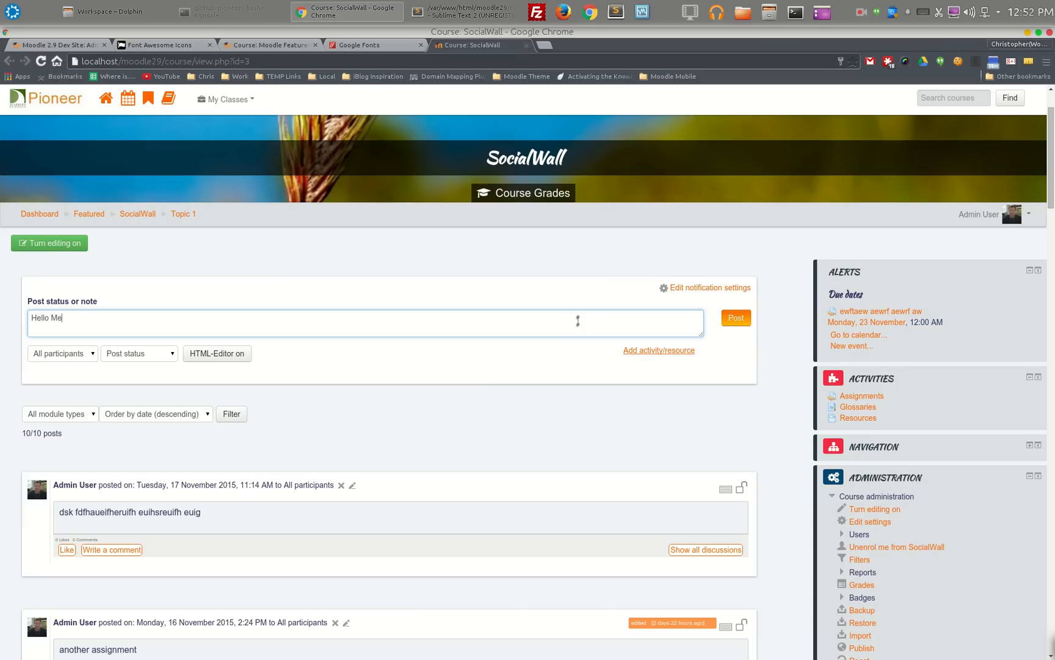
key("BackSpace")
type("Class")
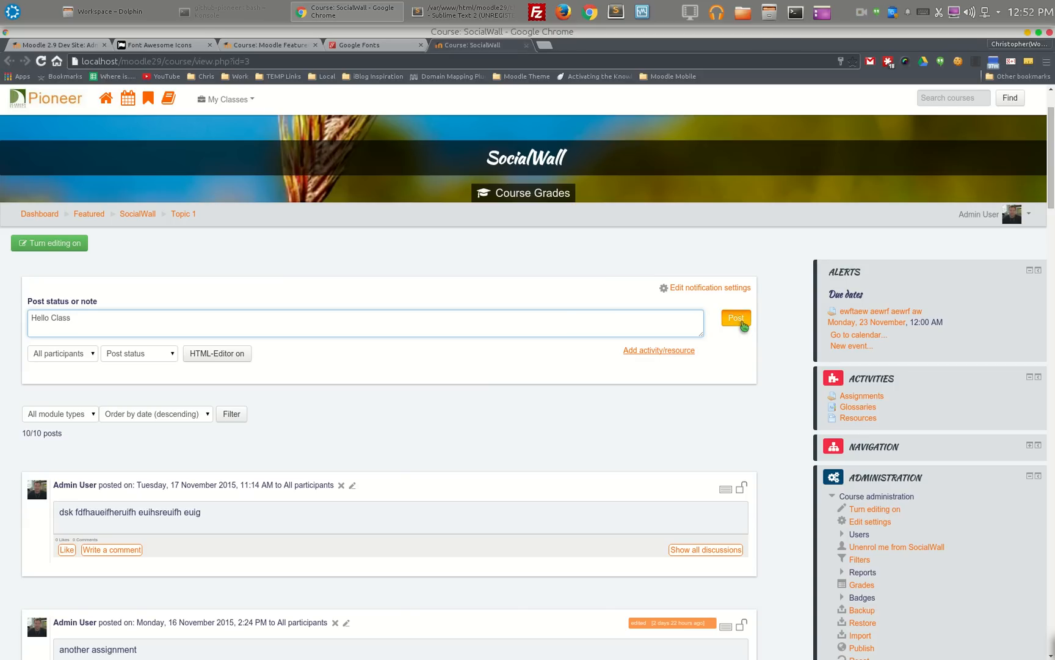
Publish the Hello Class post and add the comment 'This comment is great.' beneath it.
left_click(735, 318)
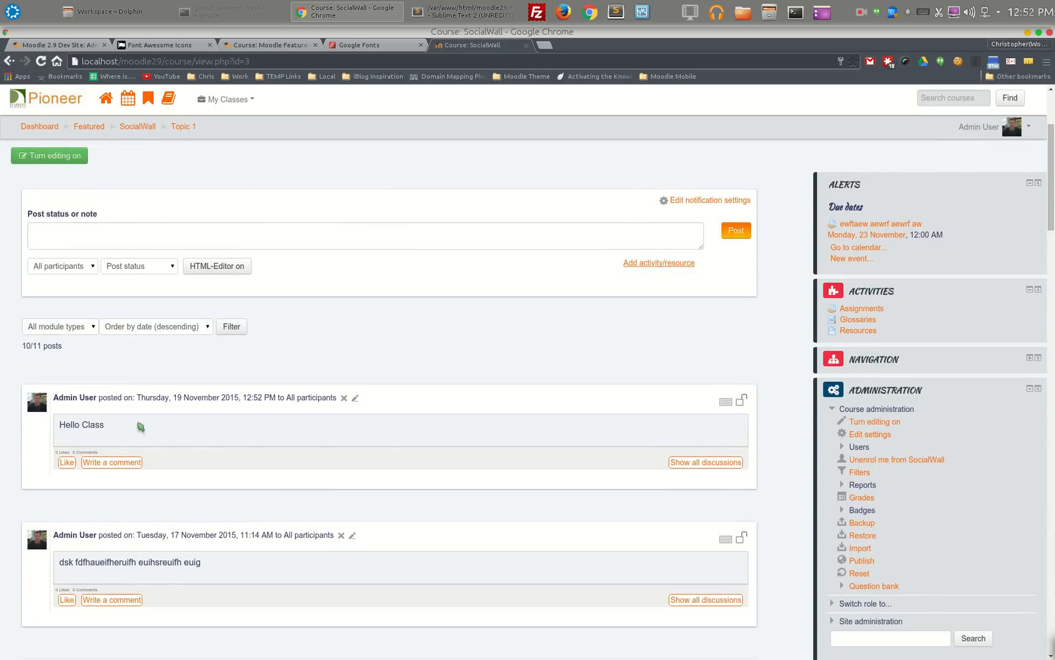
left_click(111, 462)
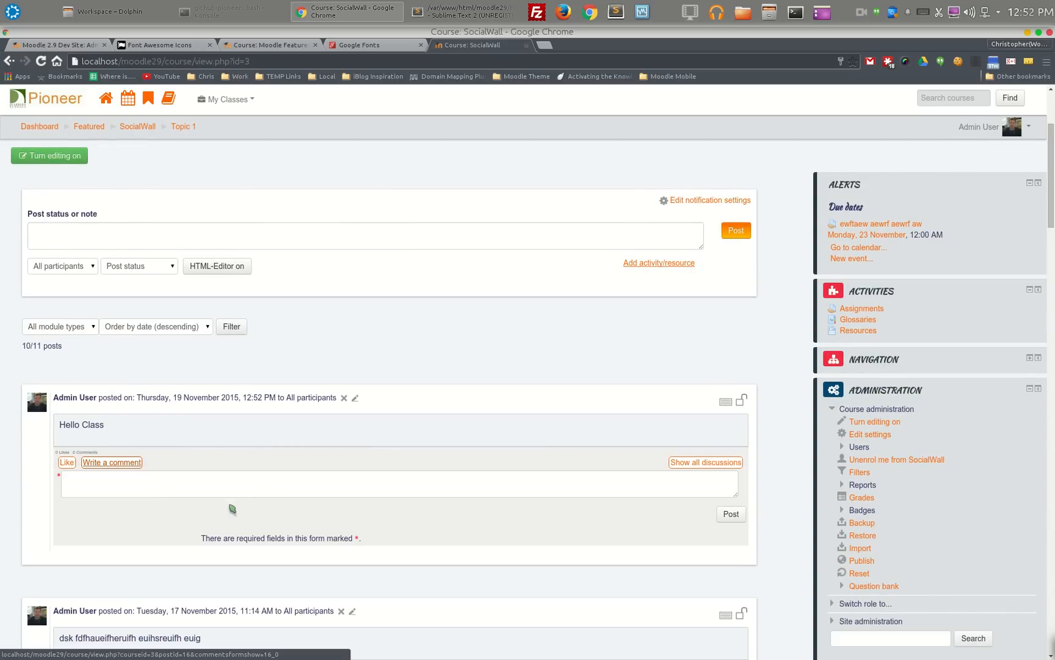
type("This comment is great.")
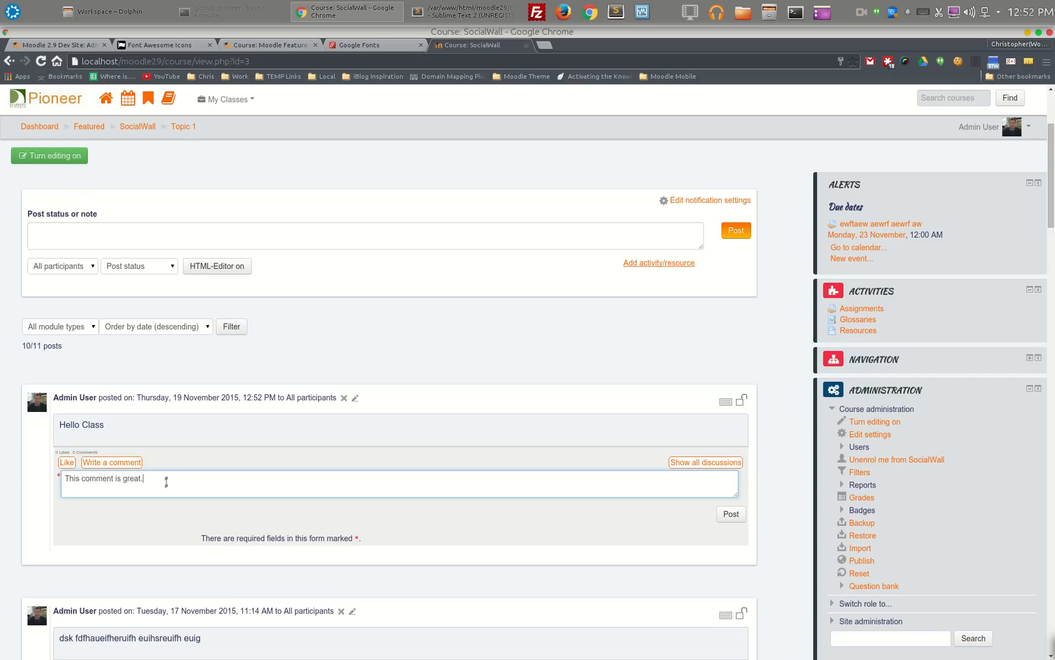
left_click(730, 515)
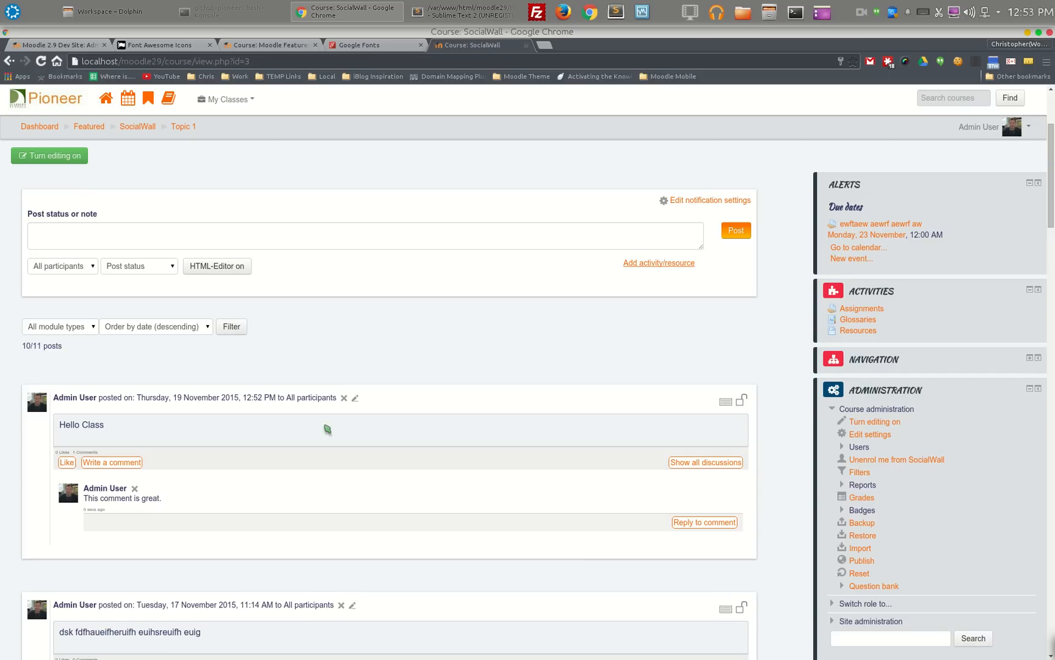
mouse_move(288, 521)
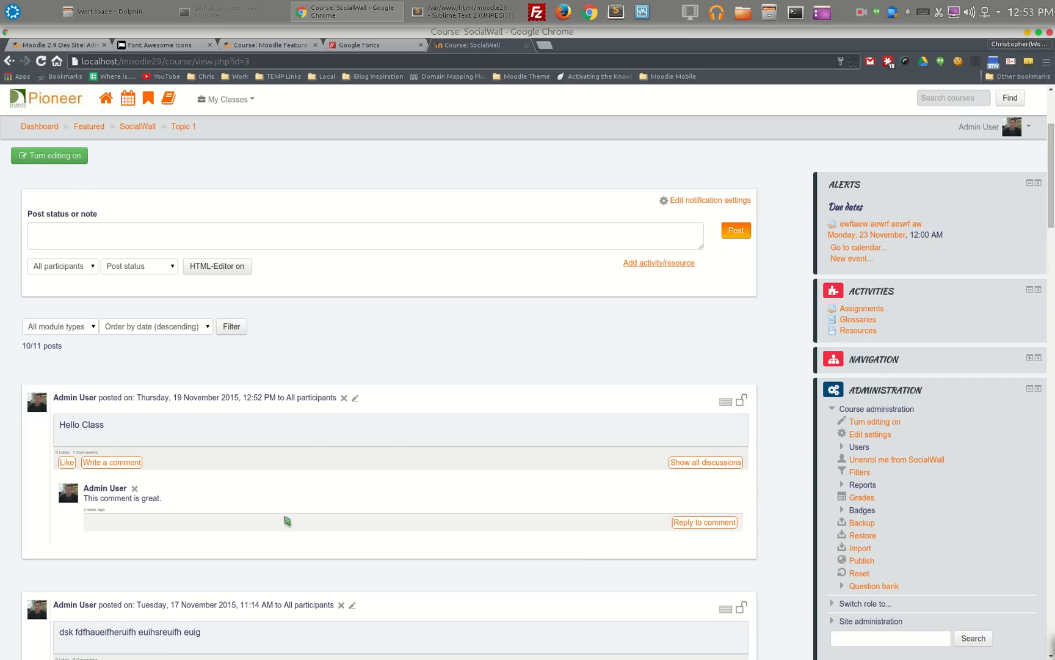
scroll("down", 3)
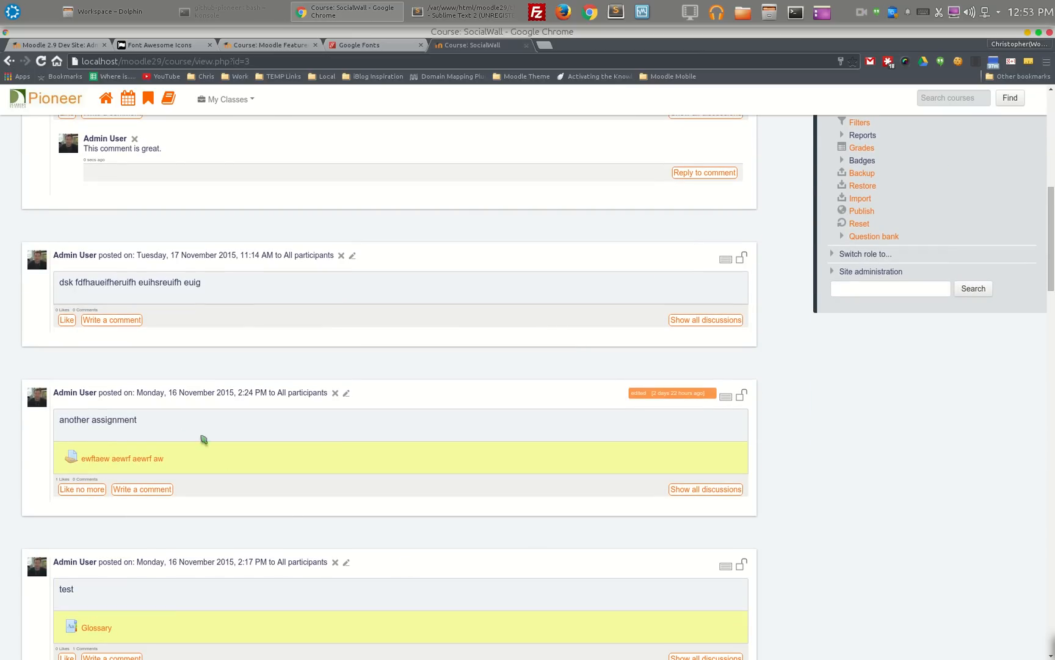
mouse_move(126, 462)
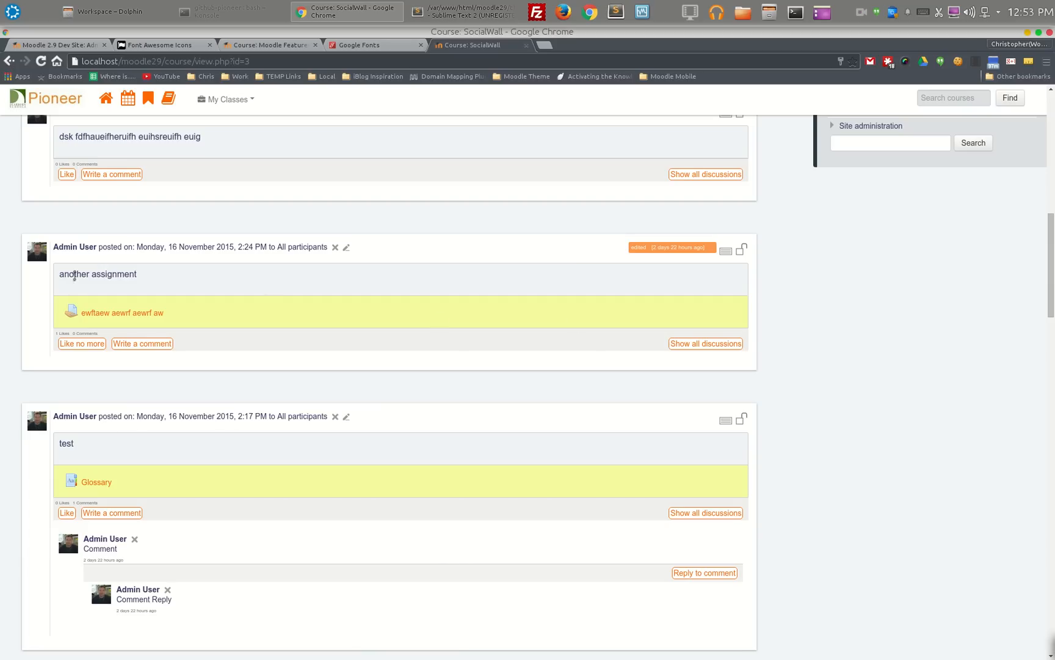
mouse_move(201, 337)
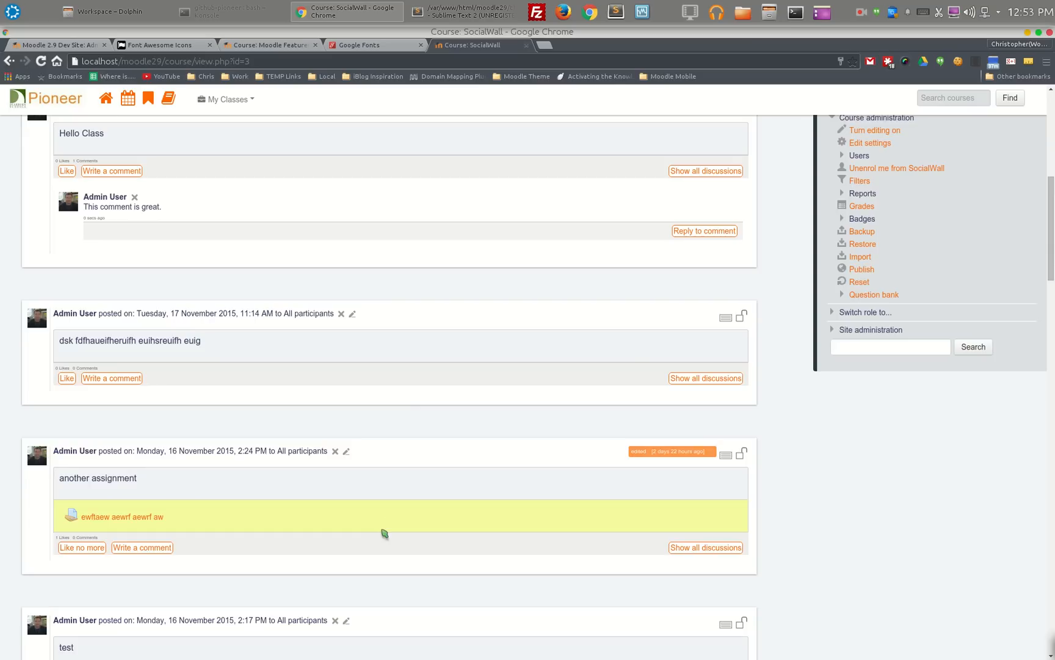
scroll("up", 3)
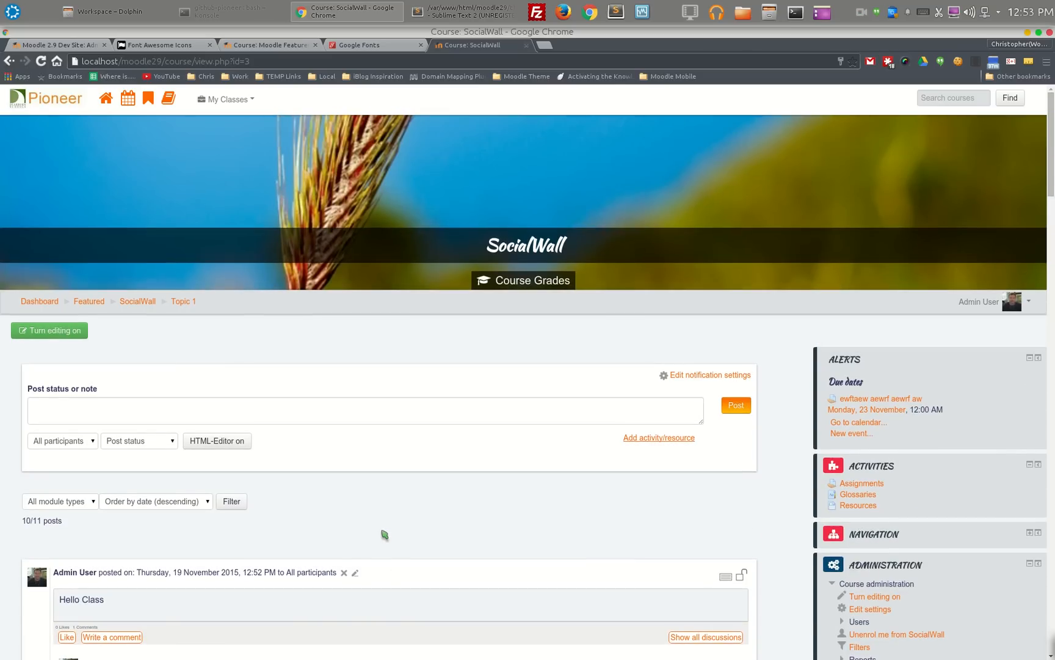
mouse_move(445, 380)
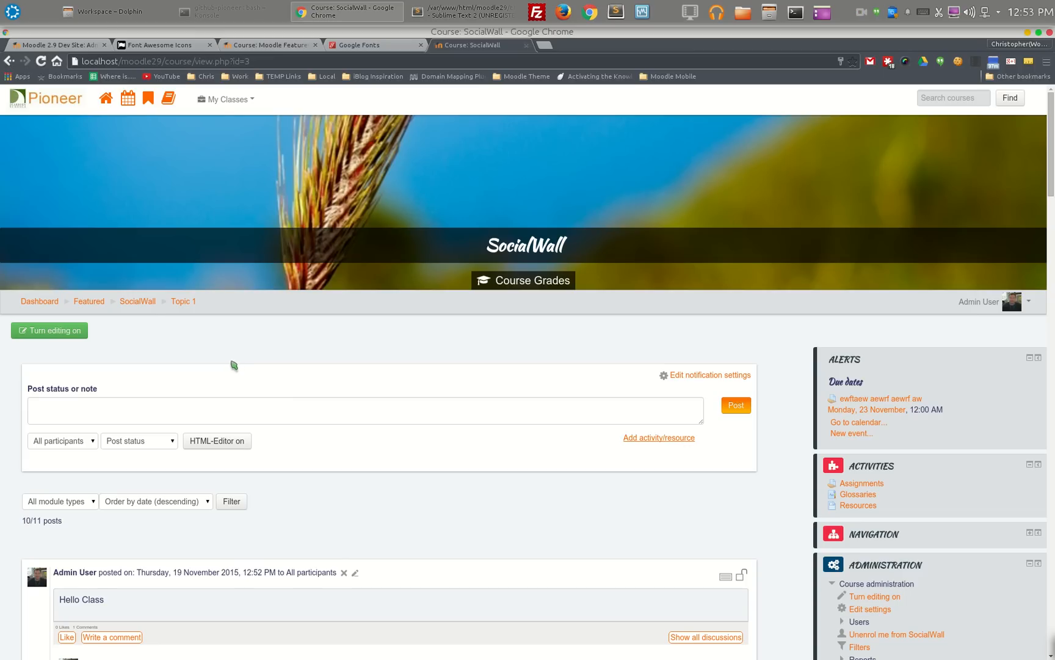
mouse_move(257, 347)
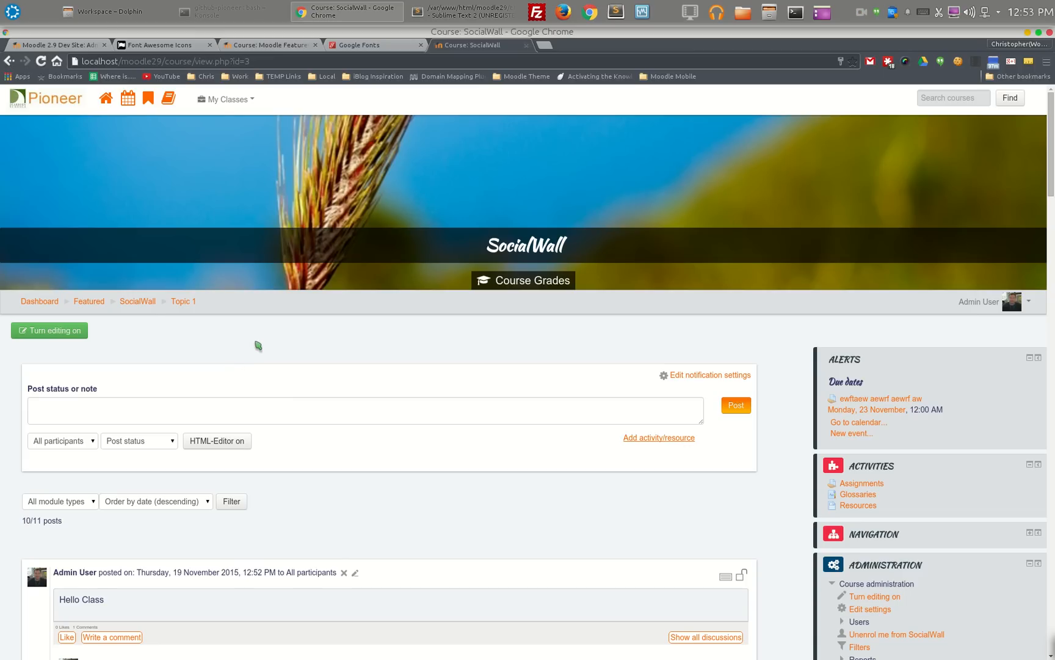
mouse_move(680, 535)
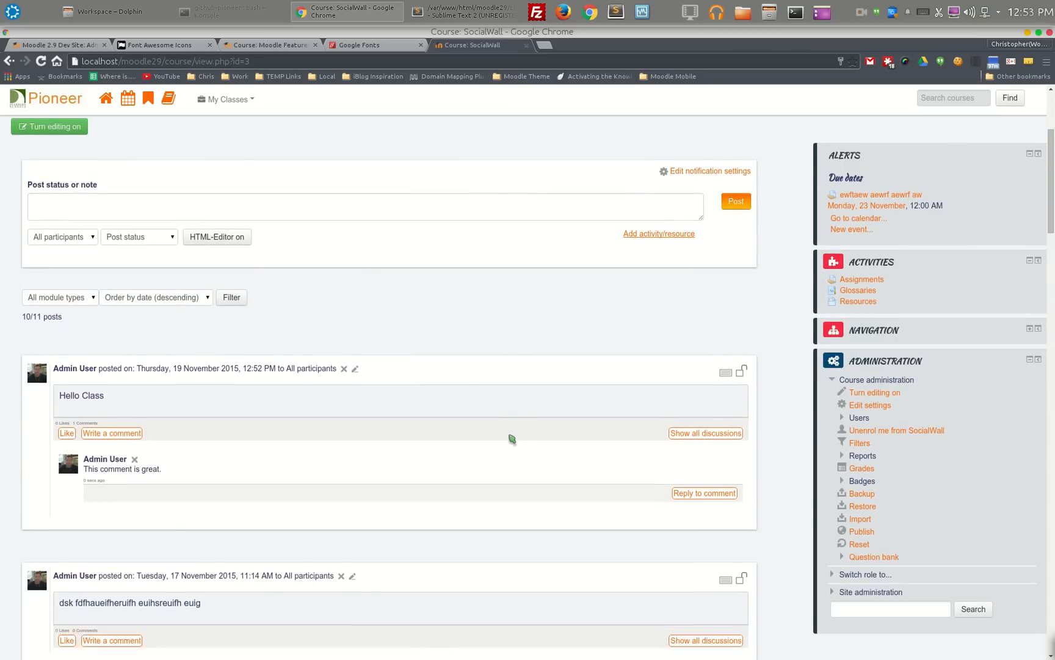
scroll("down", 3)
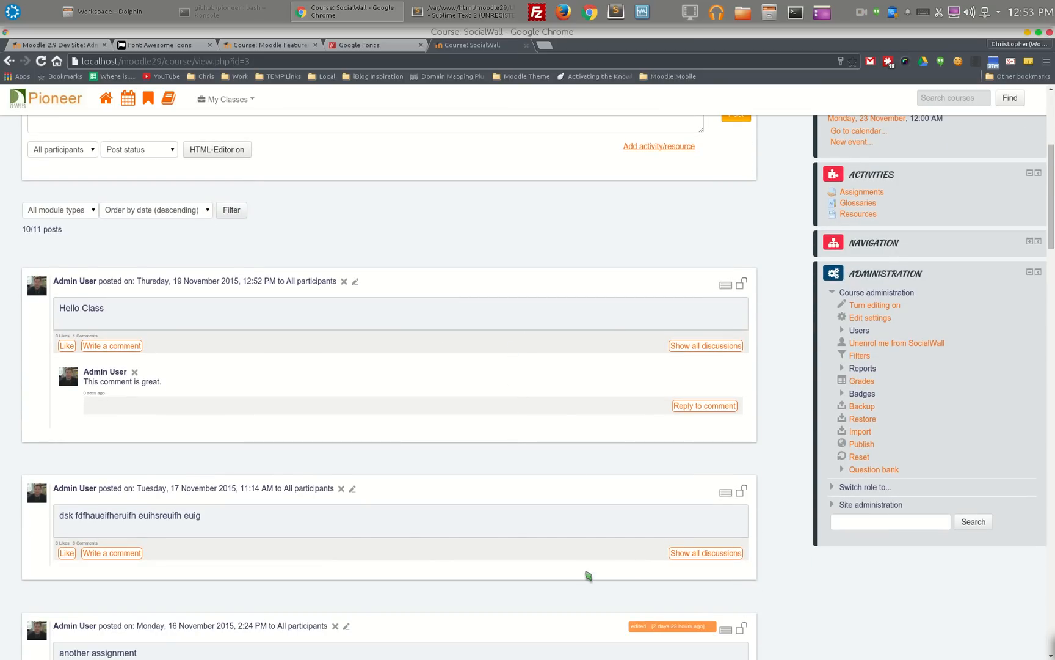
mouse_move(593, 502)
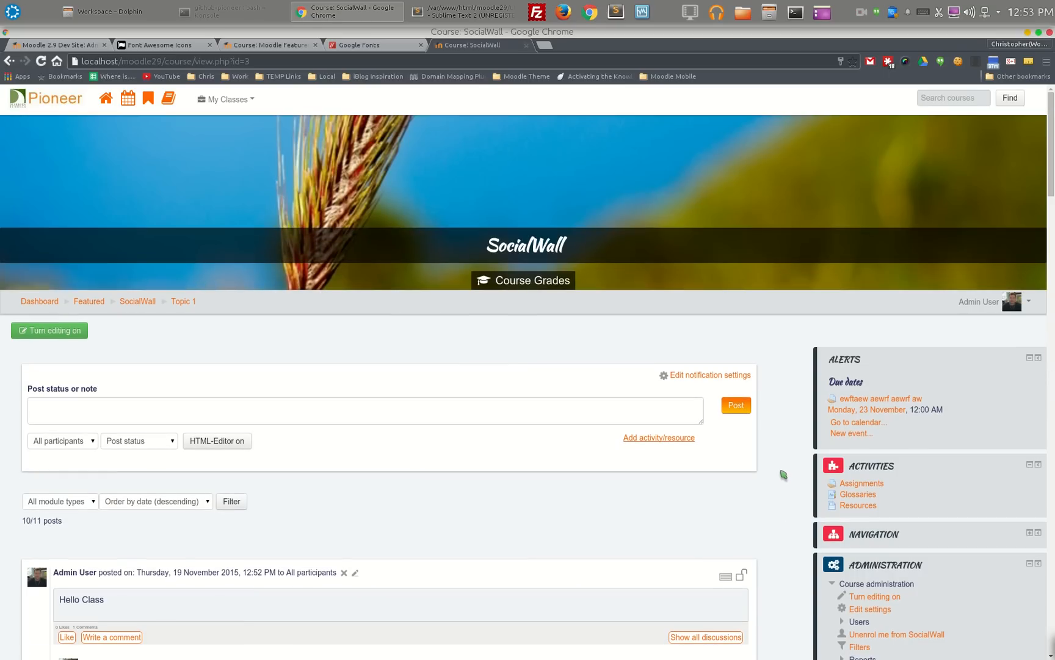
mouse_move(505, 464)
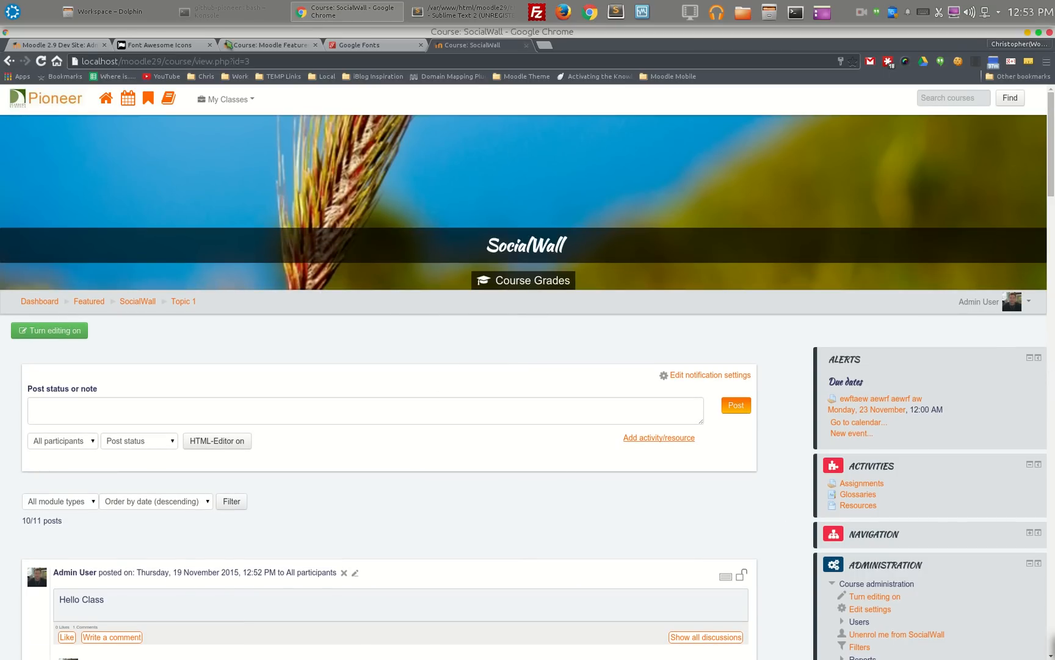
Revisit the Socialwall Course Format Options admin page, ending on the Admin User dashboard's course overview.
left_click(942, 564)
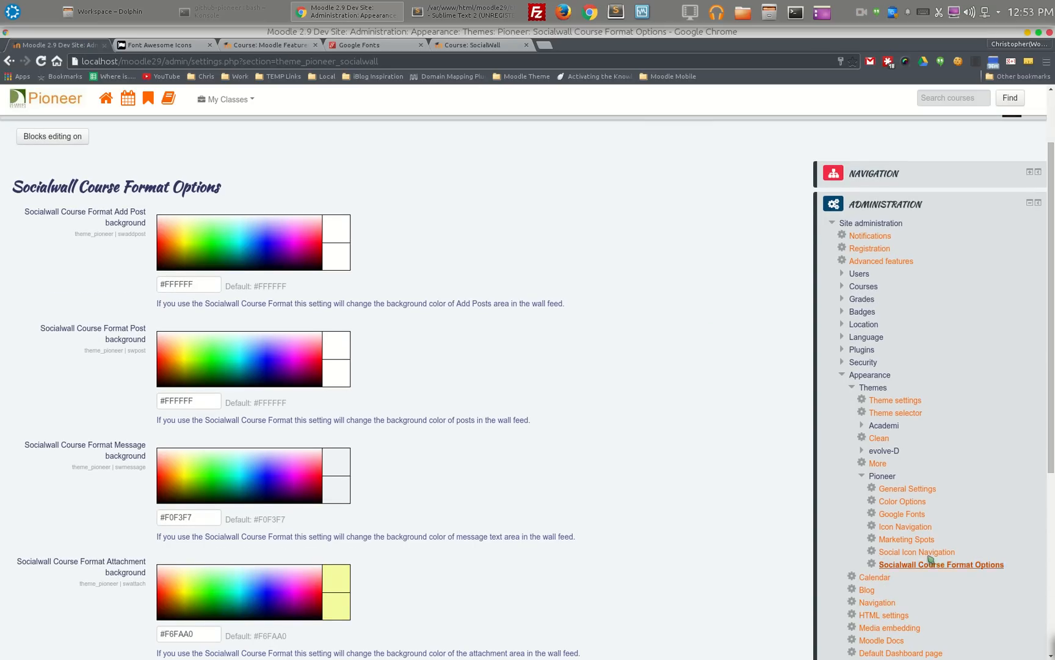
mouse_move(921, 475)
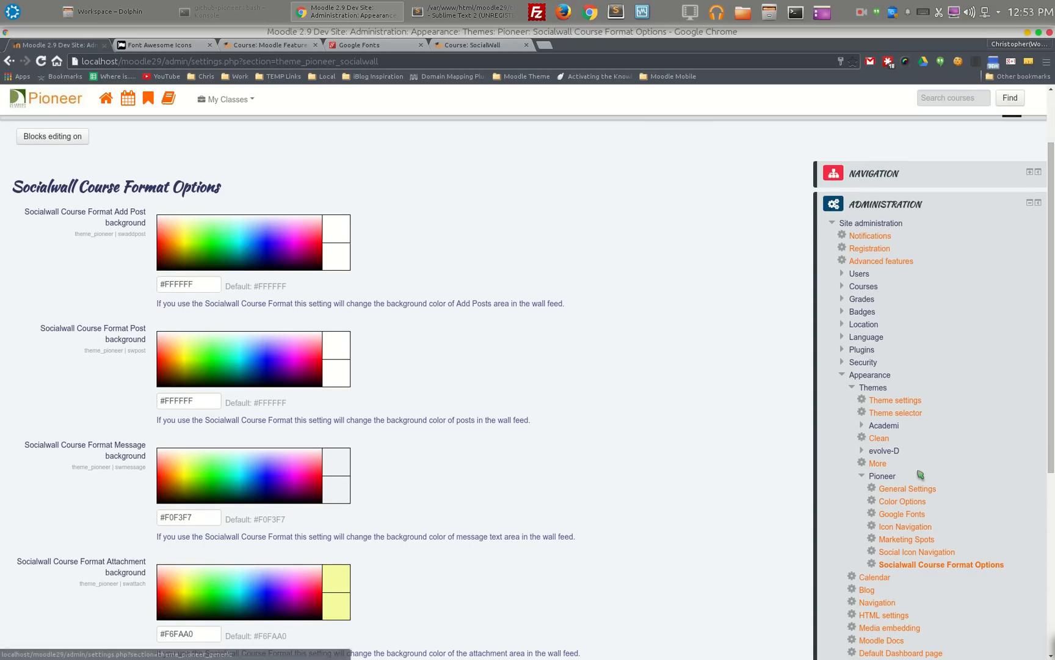
mouse_move(916, 500)
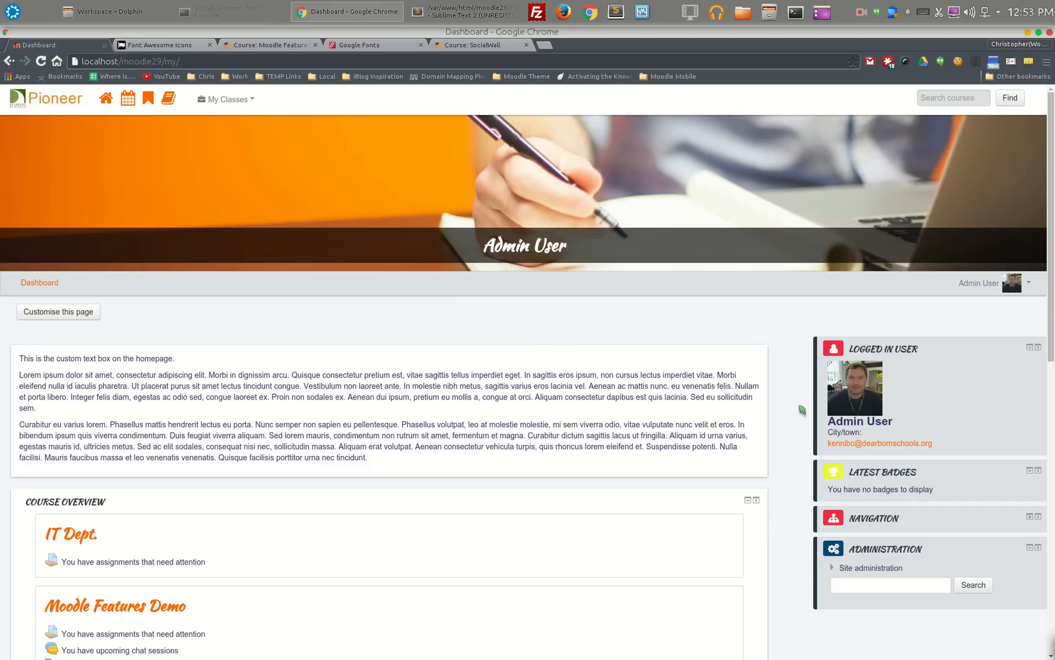
scroll("down", 3)
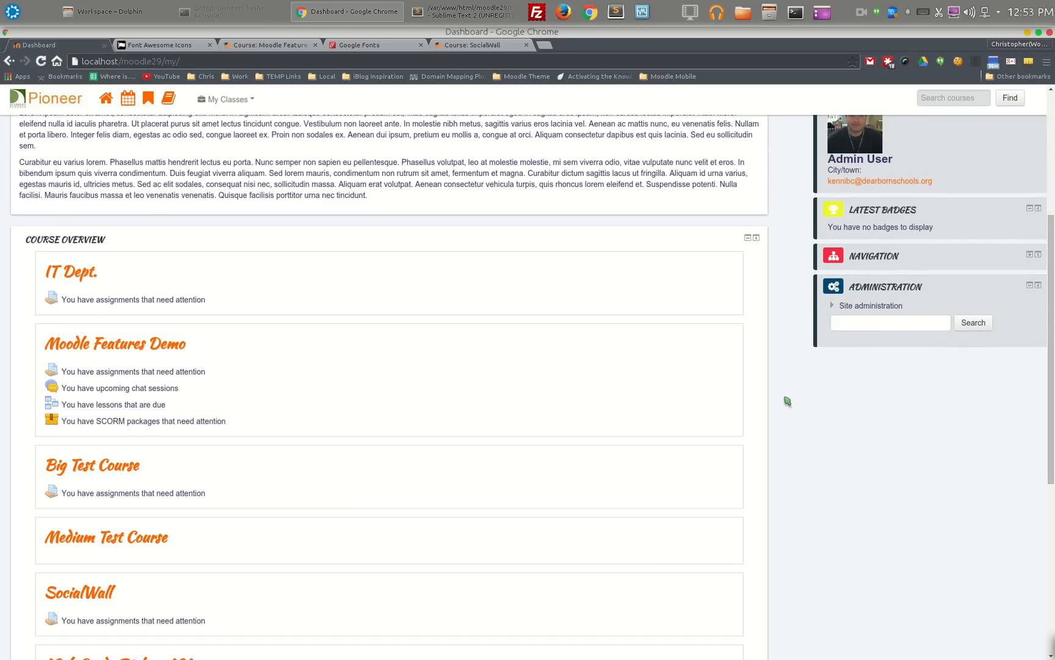
scroll("down", 3)
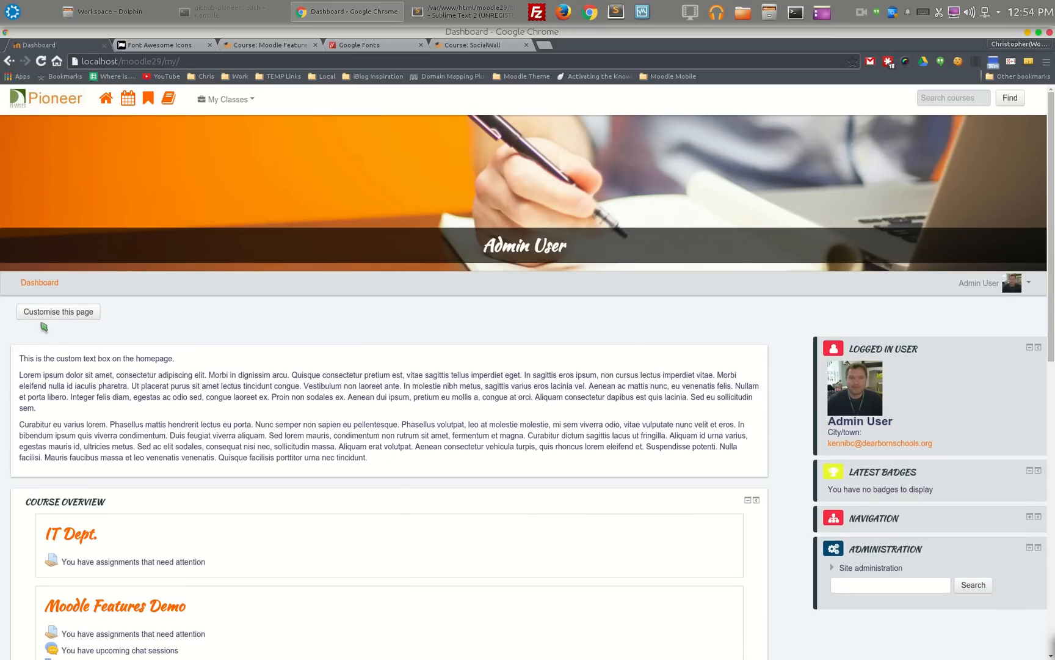
mouse_move(229, 101)
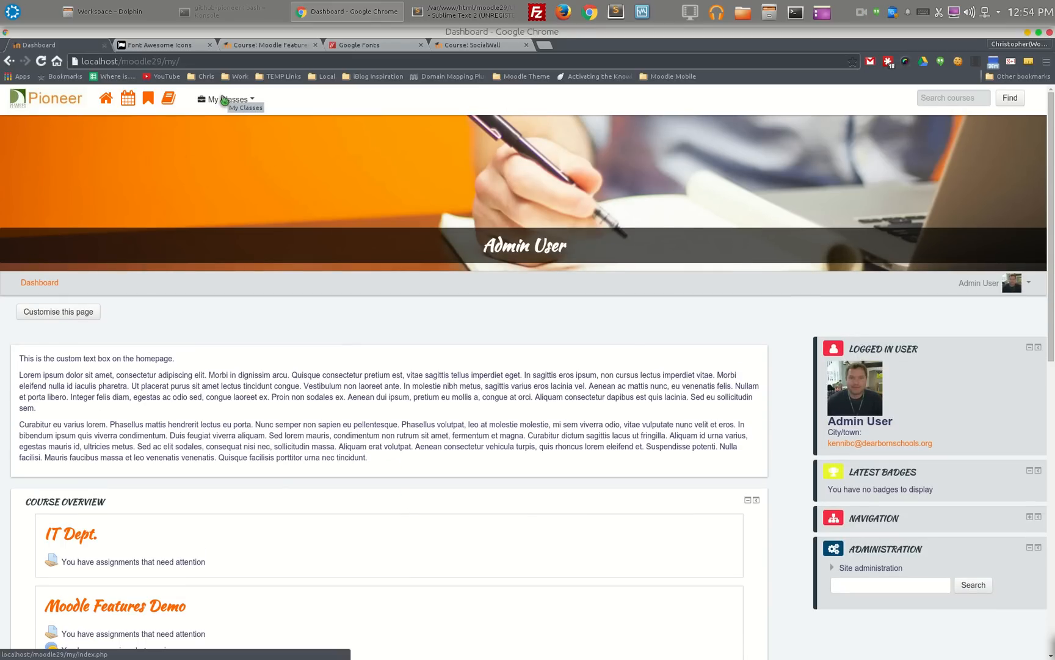